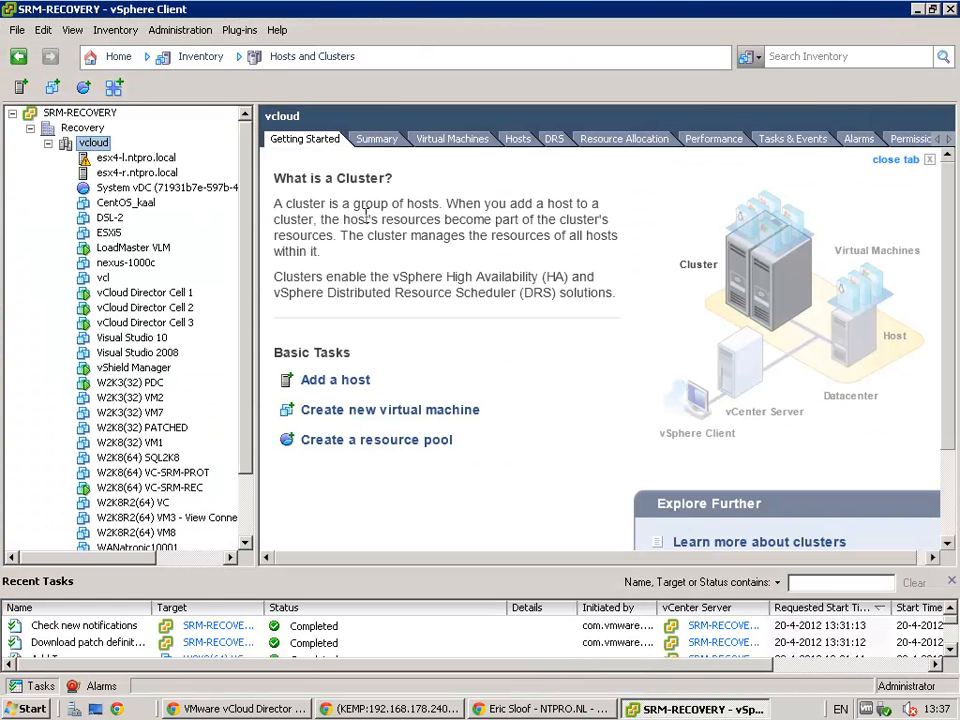
{"action": "mouse_move", "coordinate": [155, 300]}
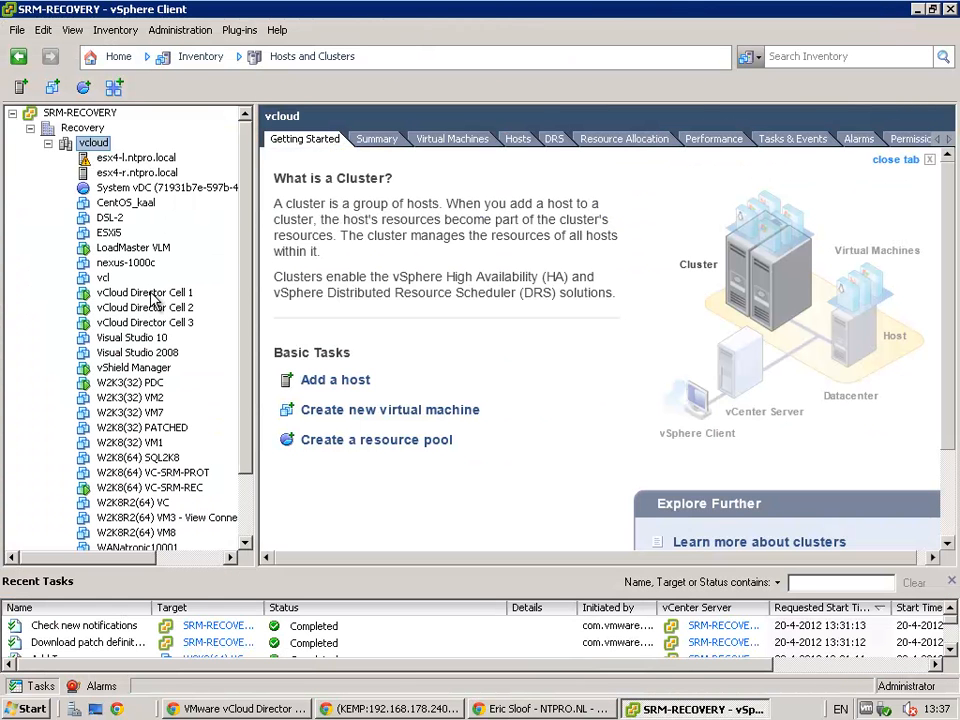
Step: Review IP addresses of vCloud Director Cells 1, 2 and 3, then view LoadMaster VLM's Summary
{"action": "left_click", "coordinate": [145, 292]}
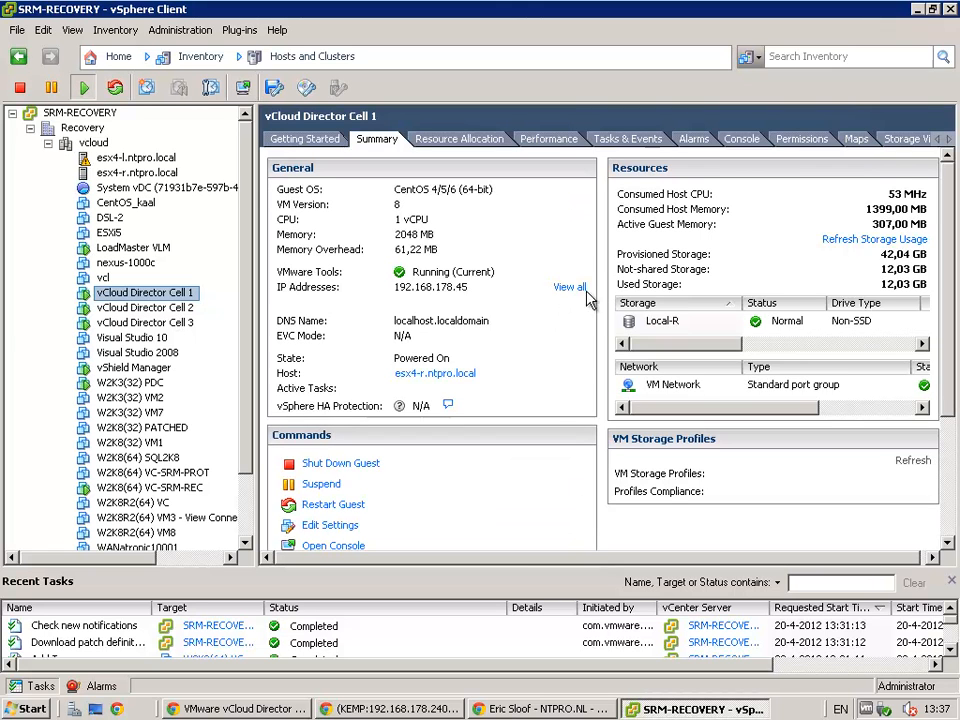
{"action": "left_click", "coordinate": [570, 287]}
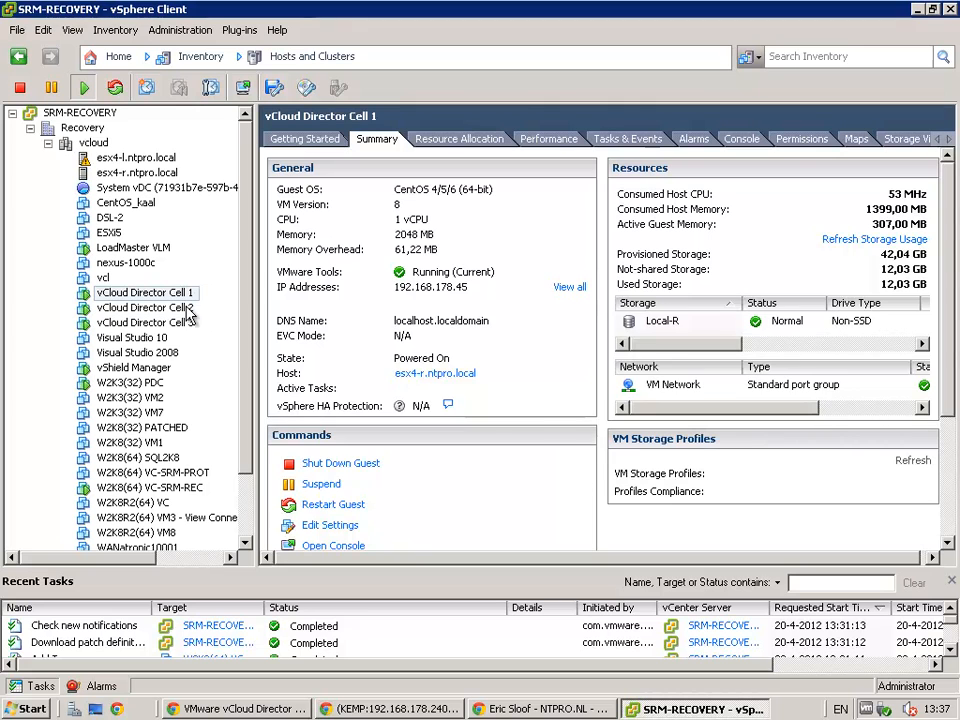
{"action": "left_click", "coordinate": [145, 307]}
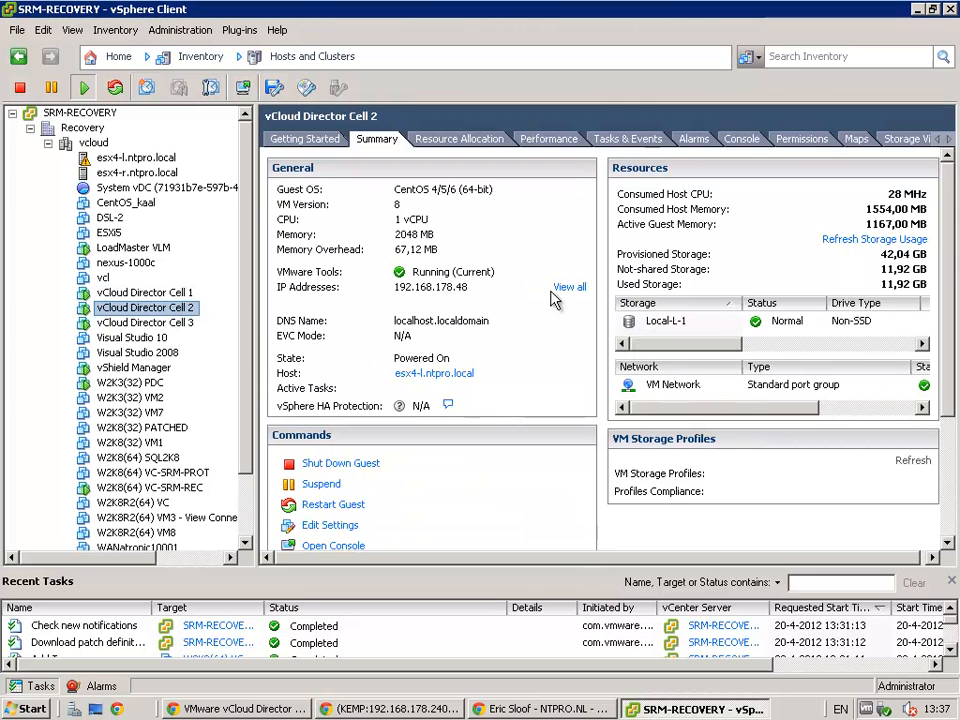
{"action": "left_click", "coordinate": [568, 287]}
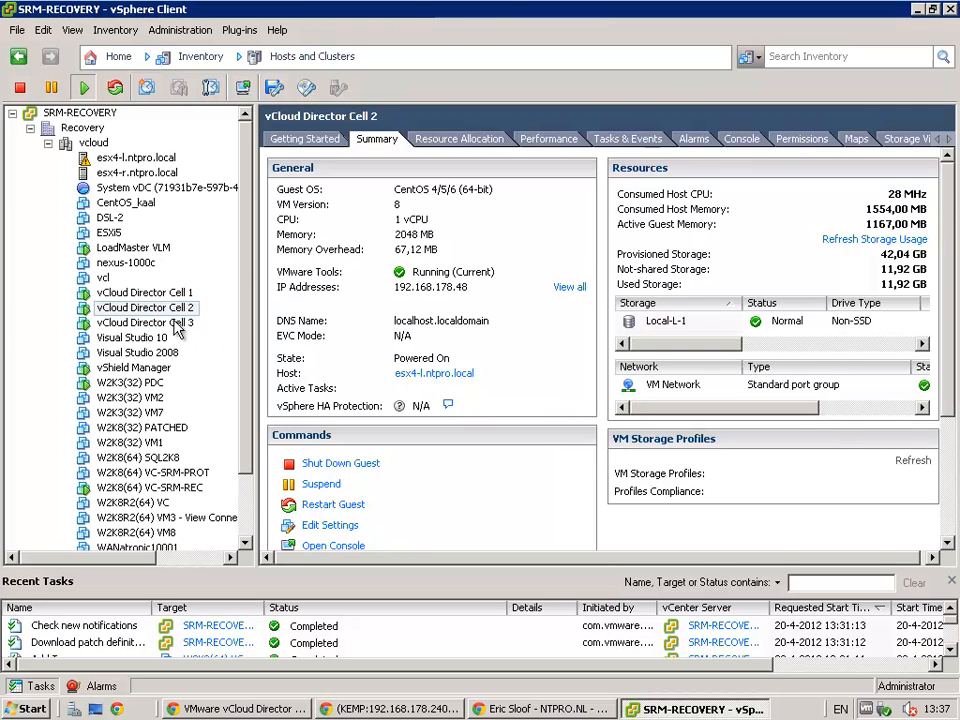
{"action": "left_click", "coordinate": [145, 322]}
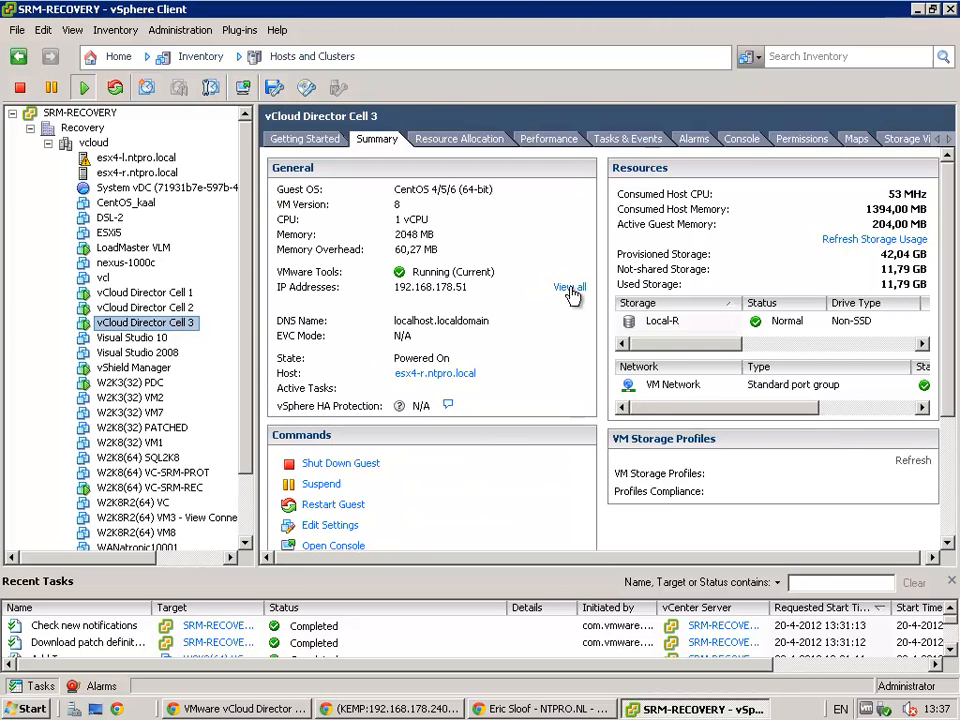
{"action": "left_click", "coordinate": [569, 287]}
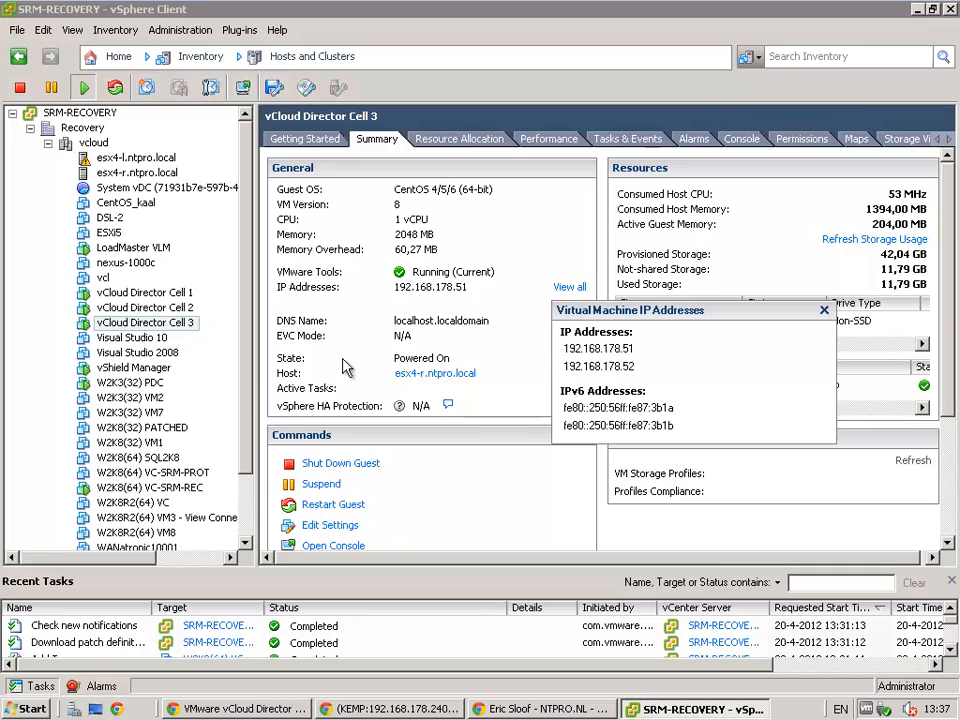
{"action": "mouse_move", "coordinate": [250, 373]}
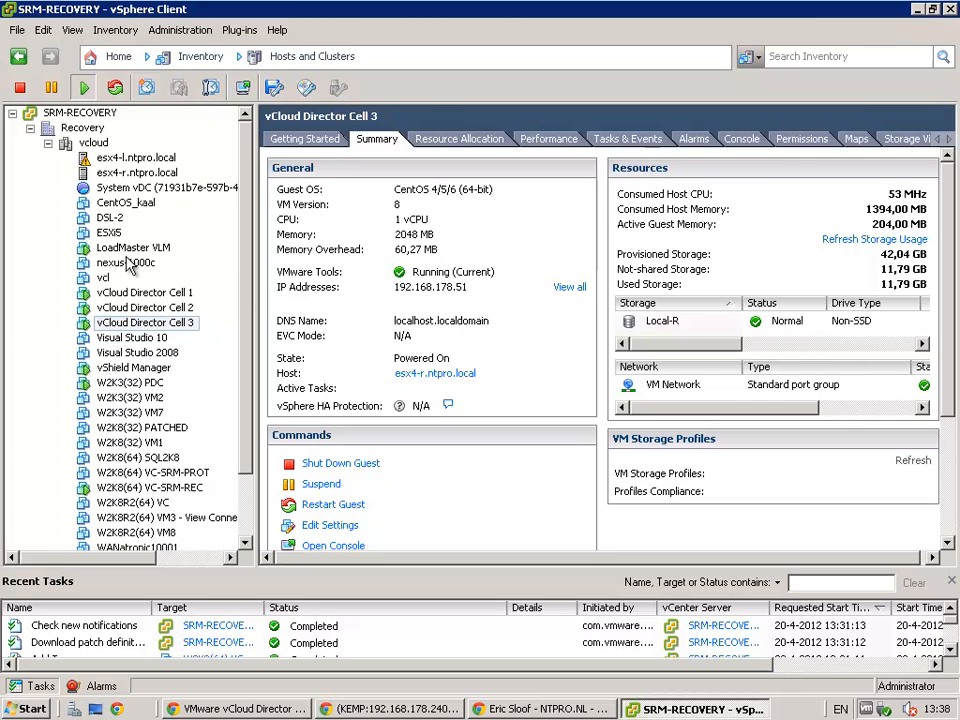
{"action": "left_click", "coordinate": [133, 247]}
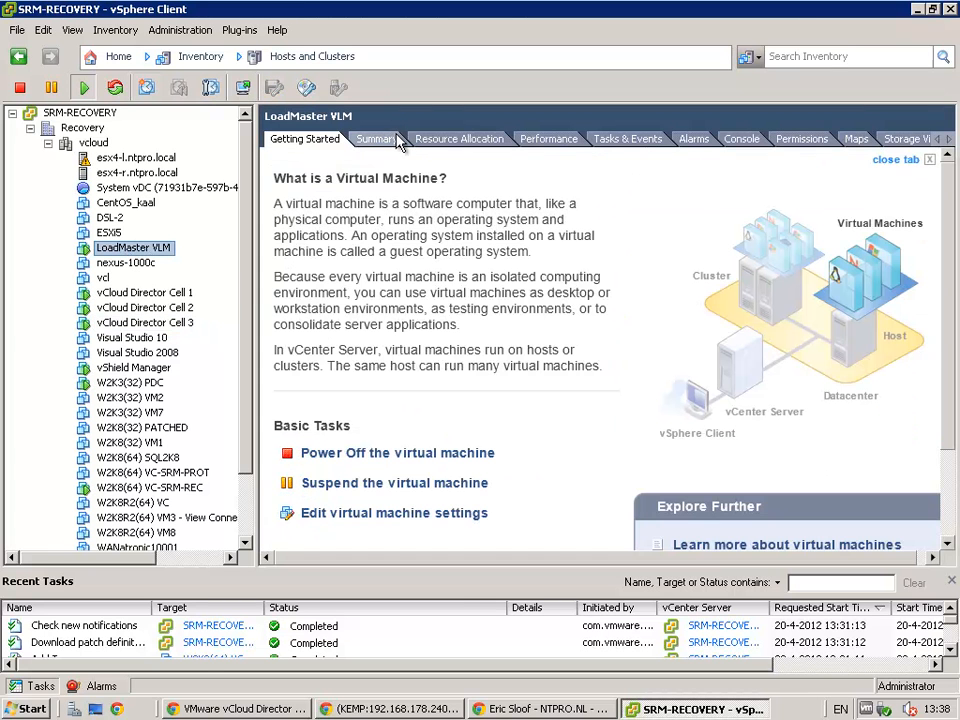
{"action": "left_click", "coordinate": [377, 138]}
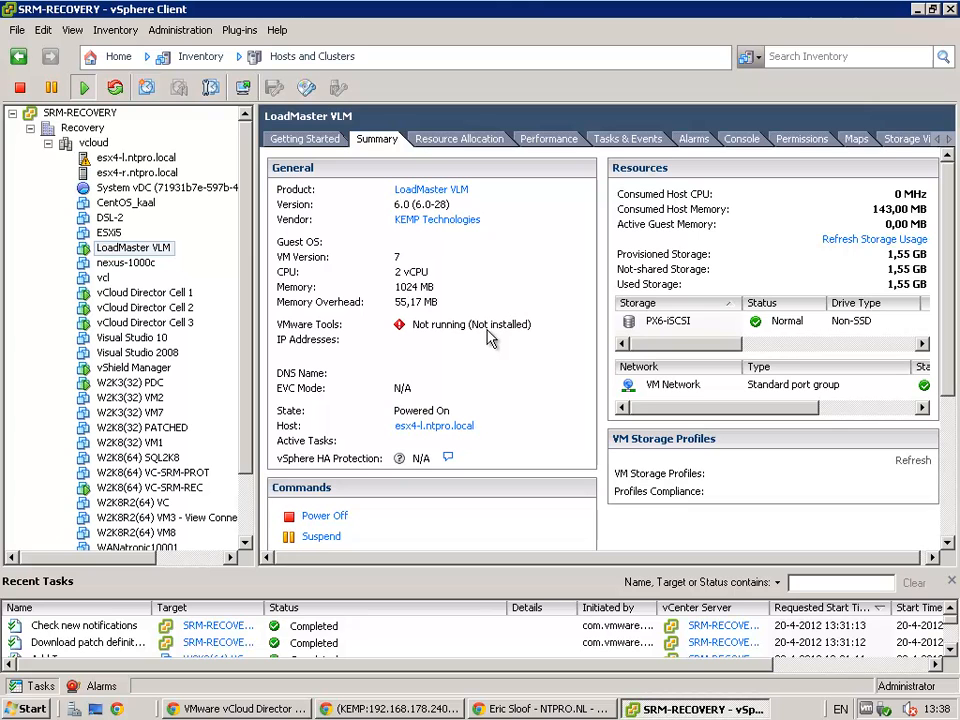
{"action": "mouse_move", "coordinate": [740, 138]}
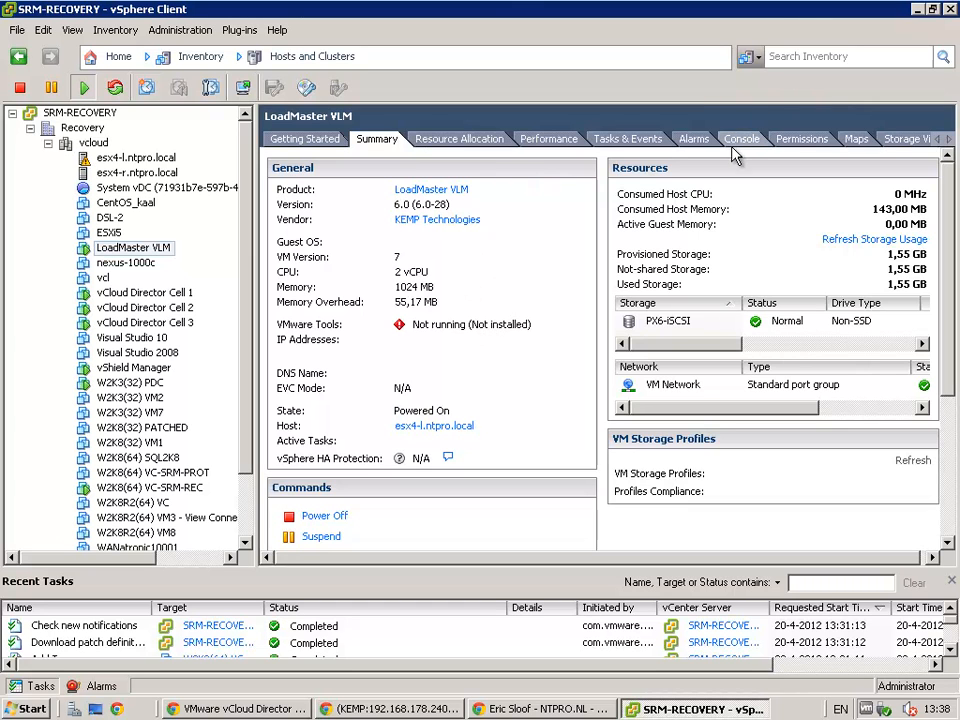
Step: In the LoadMaster VLM console, keep eth0 at 192.168.178.240/24, exit setup, and log in as bal
{"action": "left_click", "coordinate": [741, 138]}
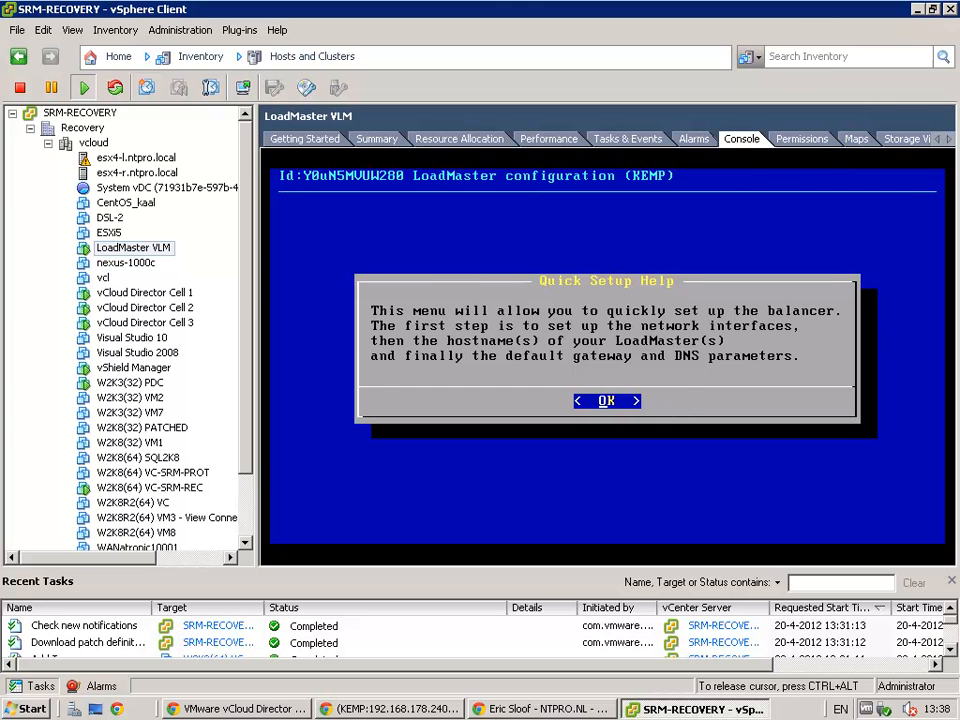
{"action": "left_click", "coordinate": [606, 400]}
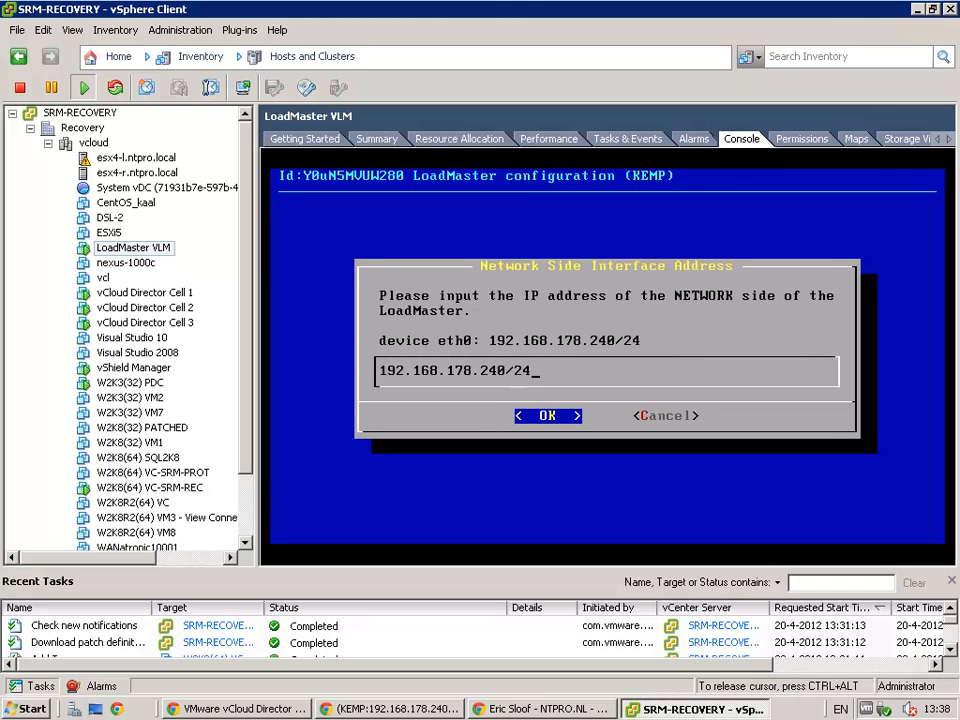
{"action": "type", "text": "ccc"}
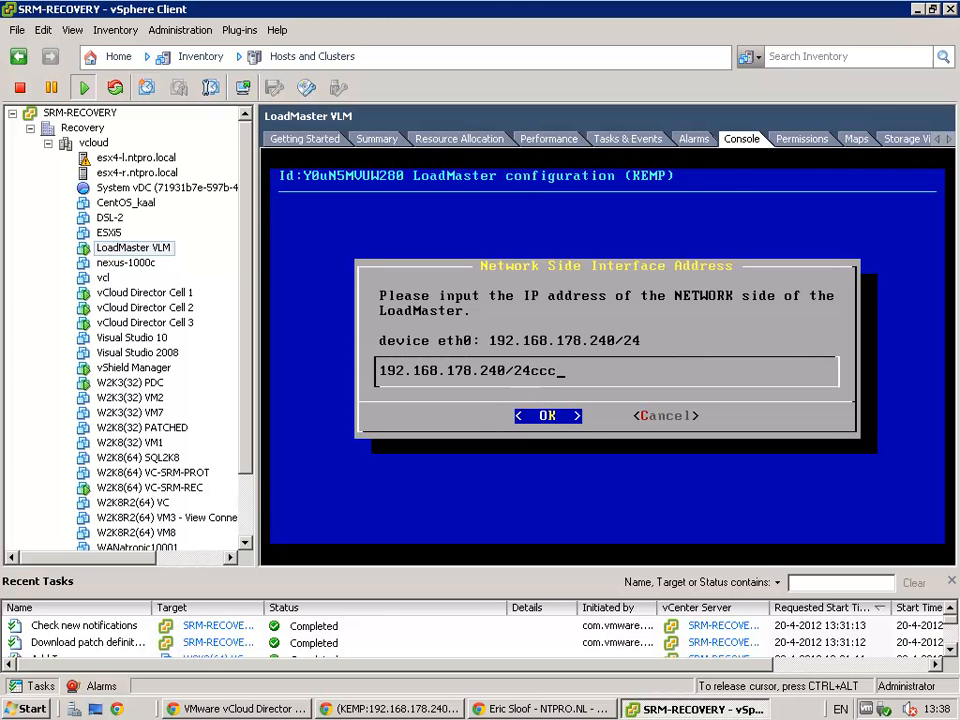
{"action": "key", "text": "BackSpace"}
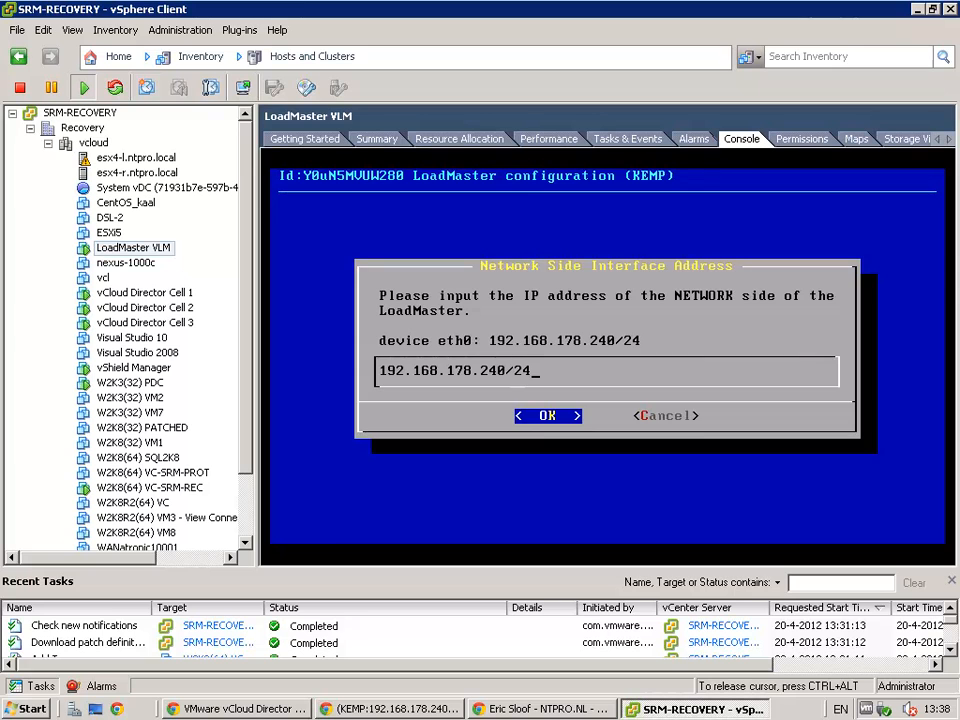
{"action": "left_click", "coordinate": [547, 415]}
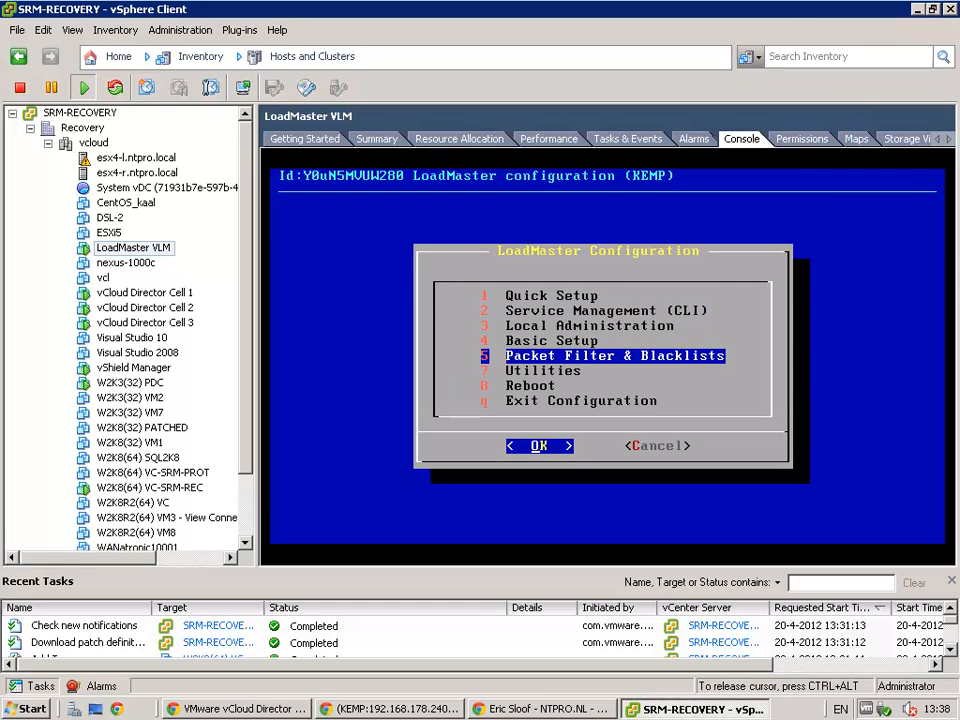
{"action": "left_click", "coordinate": [539, 445]}
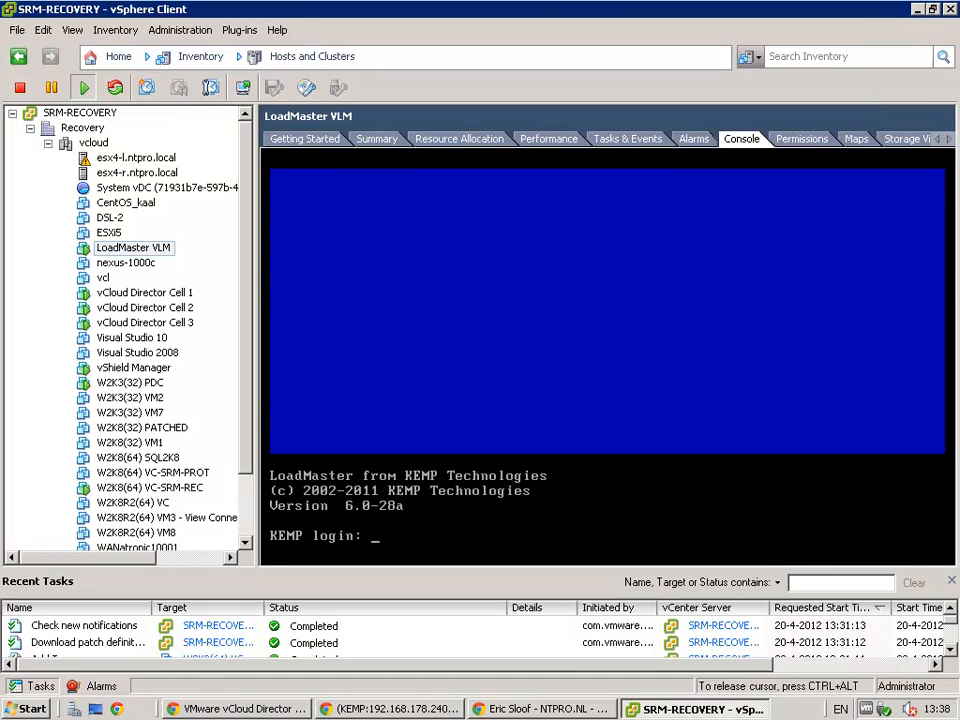
{"action": "type", "text": "bal"}
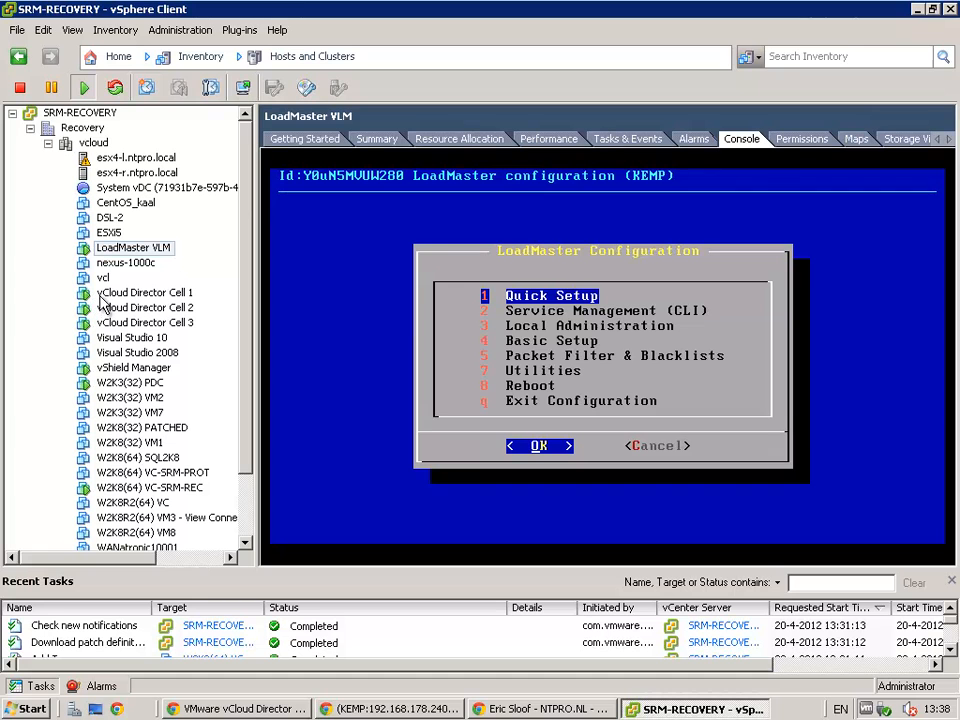
{"action": "mouse_move", "coordinate": [240, 708]}
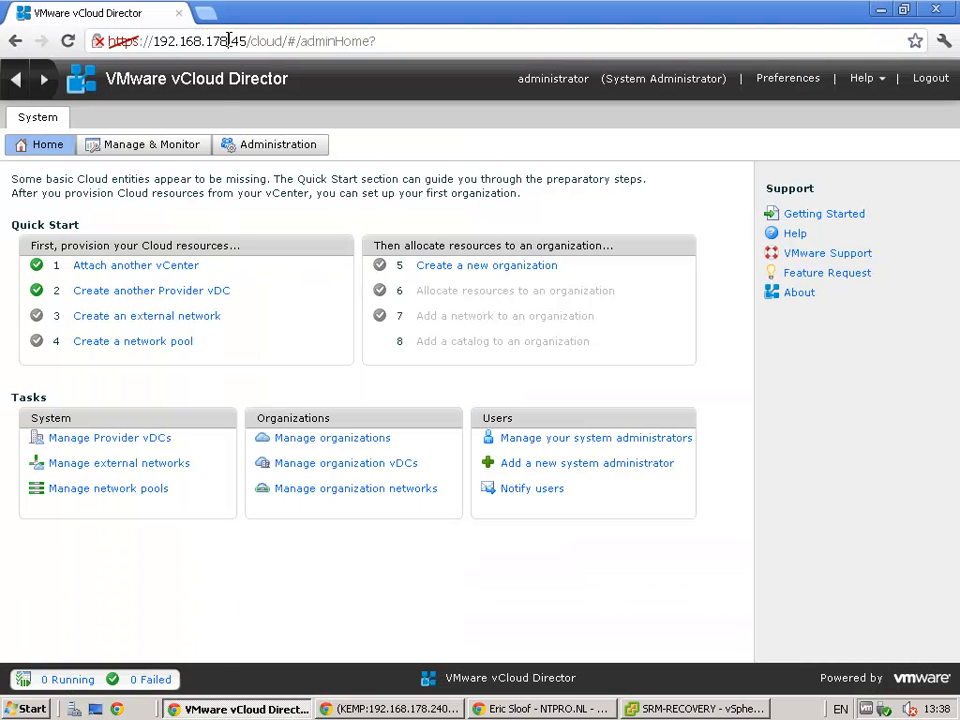
{"action": "mouse_move", "coordinate": [225, 148]}
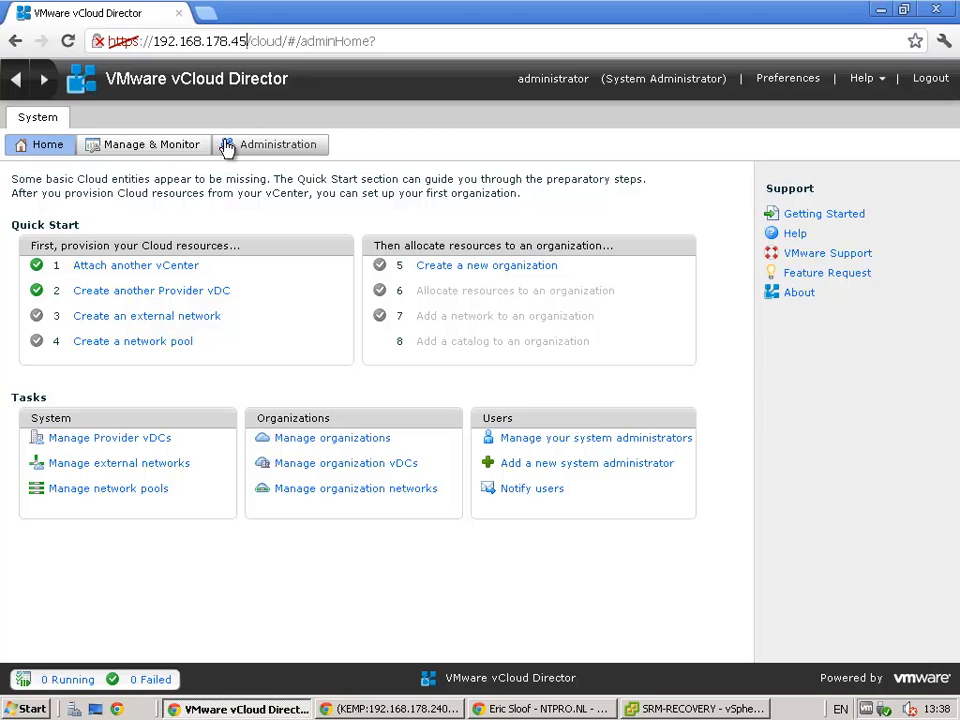
{"action": "left_click", "coordinate": [153, 144]}
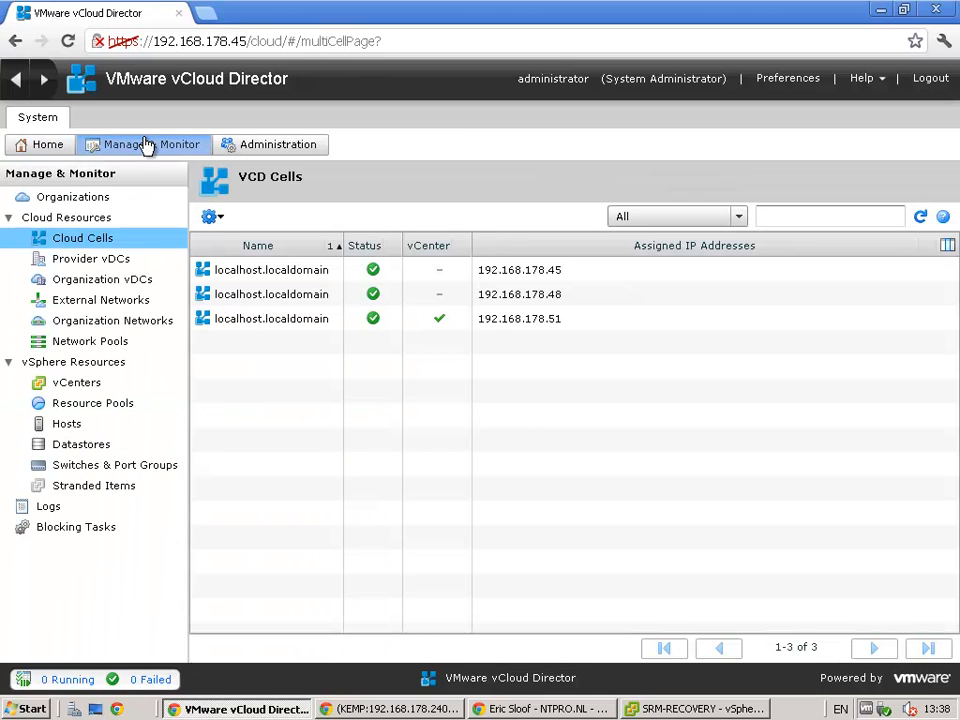
{"action": "left_click", "coordinate": [271, 269]}
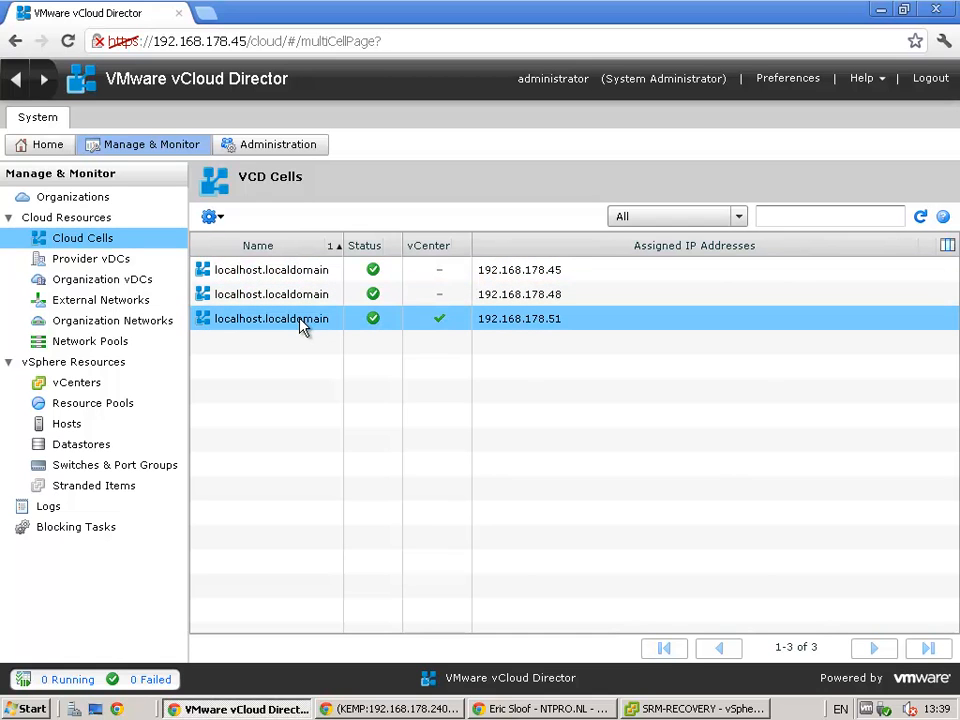
{"action": "mouse_move", "coordinate": [263, 368]}
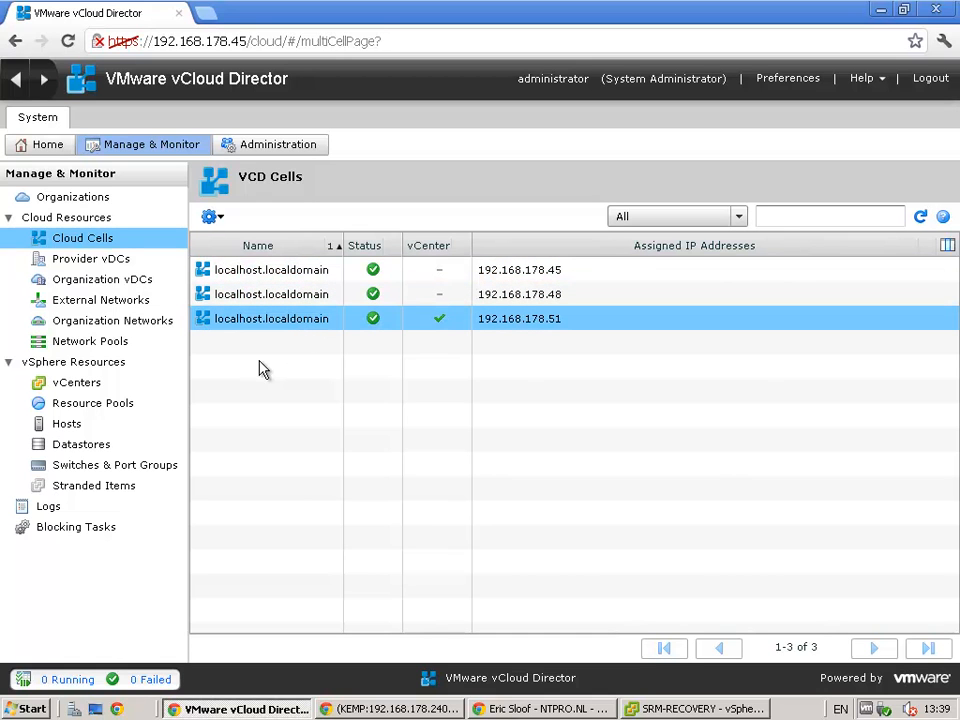
{"action": "left_click", "coordinate": [46, 144]}
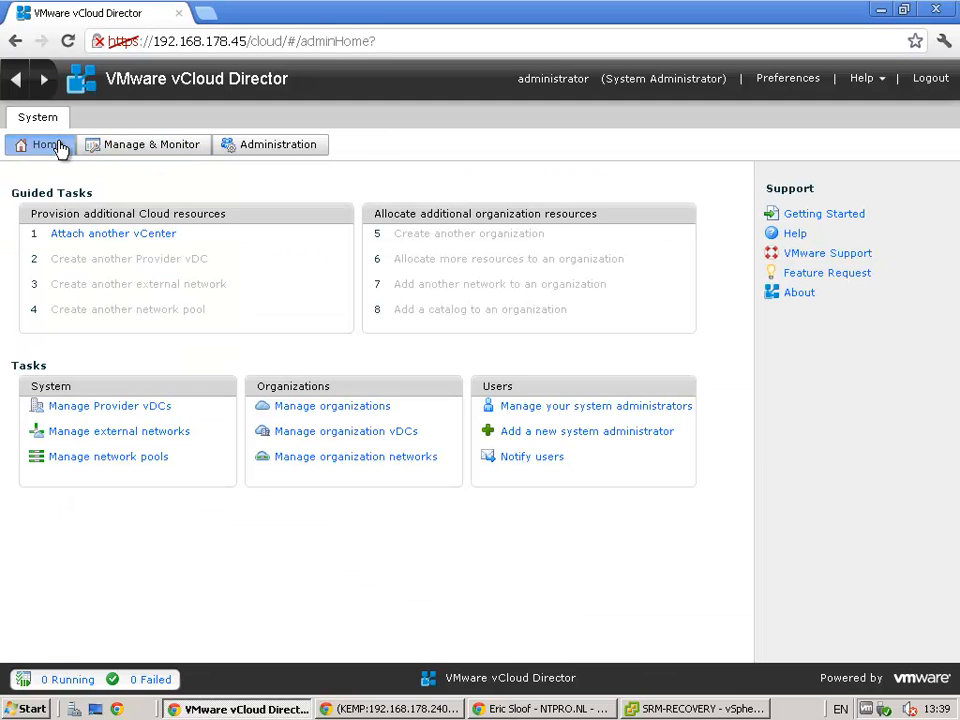
{"action": "left_click", "coordinate": [47, 144]}
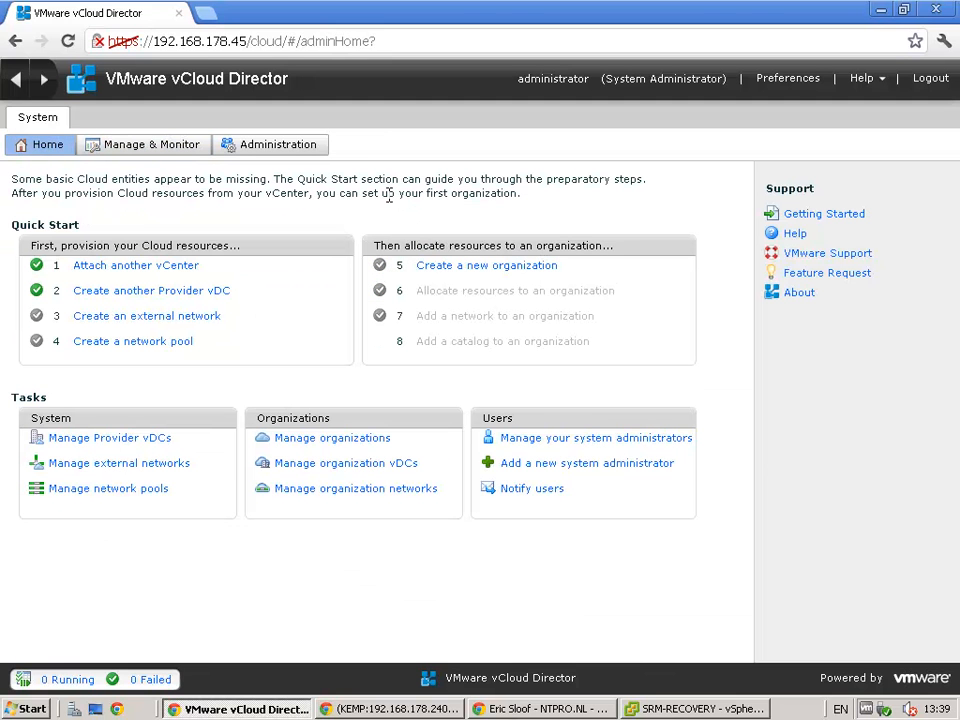
Step: Go to Administration > System Settings > Public Addresses and focus the empty VCD public URL field
{"action": "left_click", "coordinate": [278, 144]}
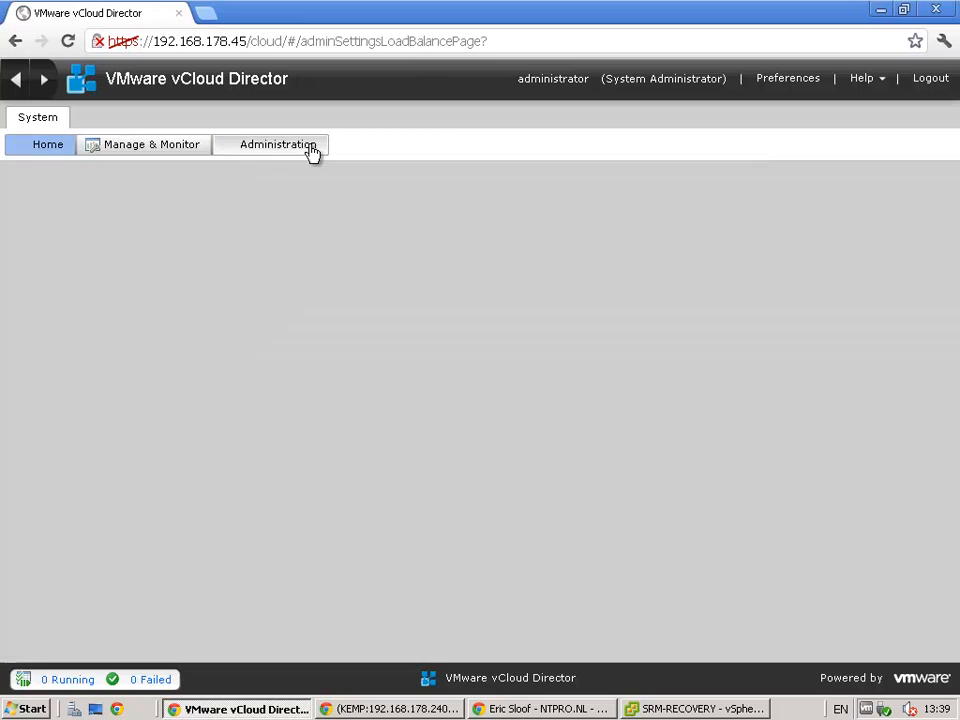
{"action": "left_click", "coordinate": [278, 144]}
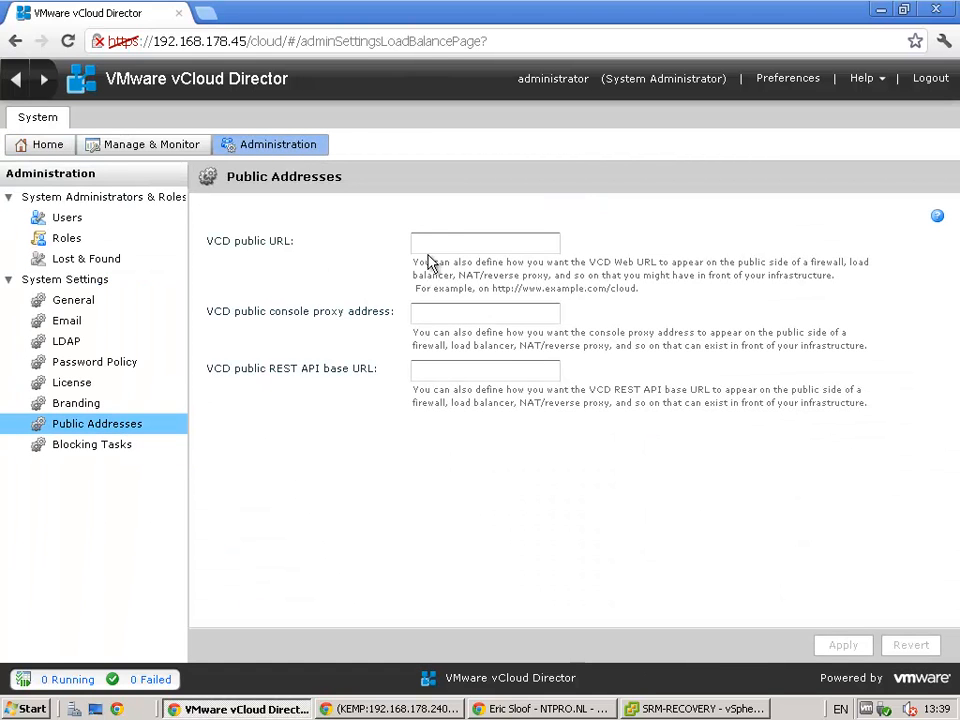
{"action": "left_click", "coordinate": [485, 243]}
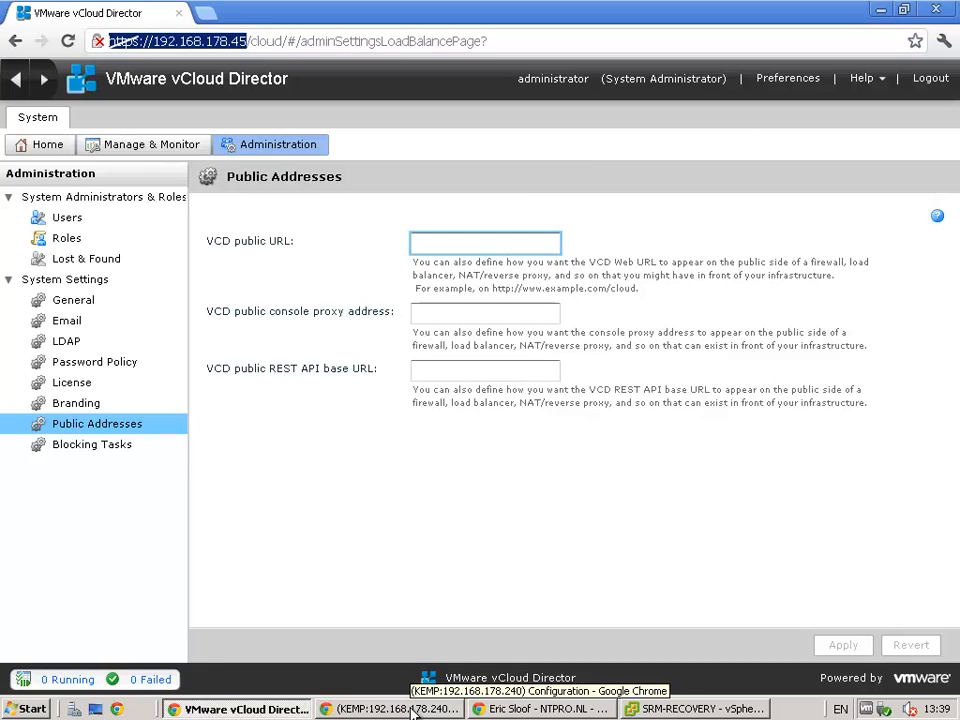
Step: Switch to the LoadMaster web interface and open the Enable/Disable Real Servers page
{"action": "left_click", "coordinate": [390, 708]}
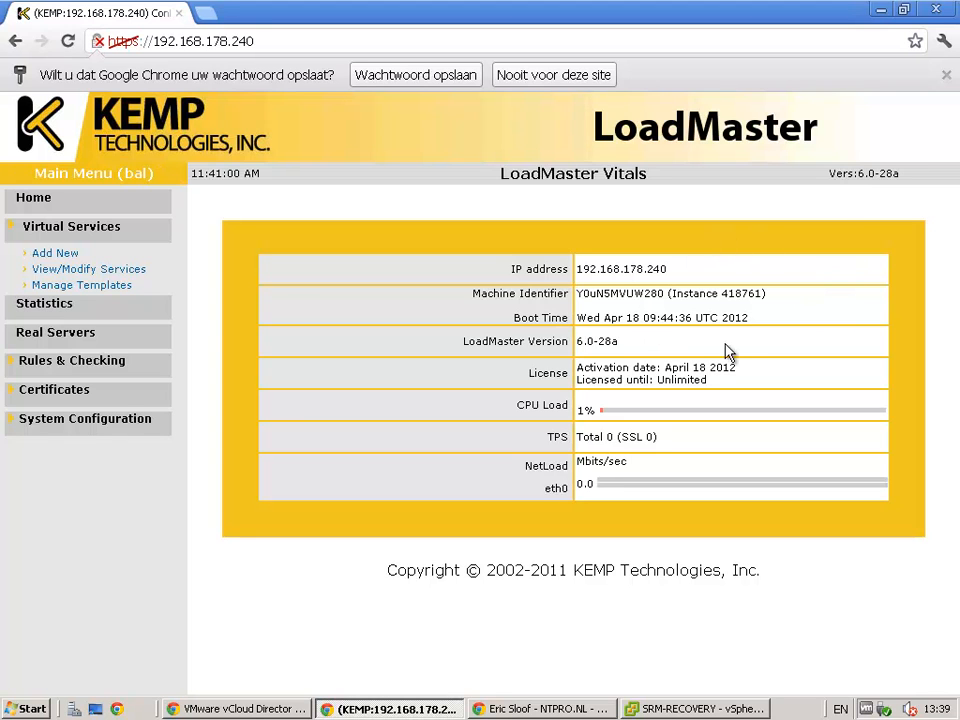
{"action": "mouse_move", "coordinate": [734, 398]}
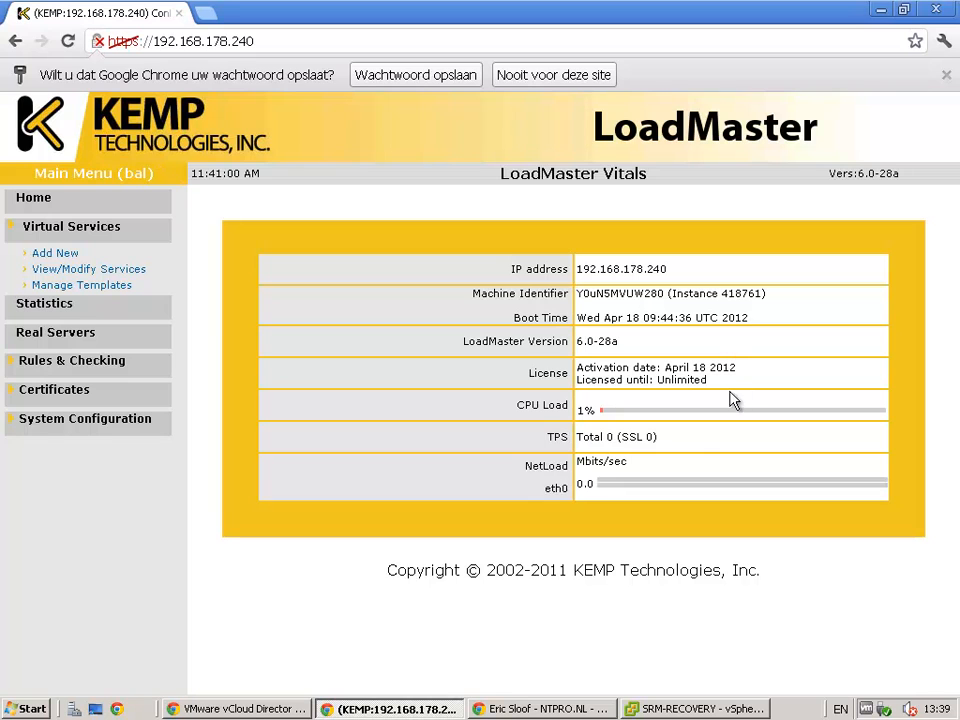
{"action": "mouse_move", "coordinate": [700, 450]}
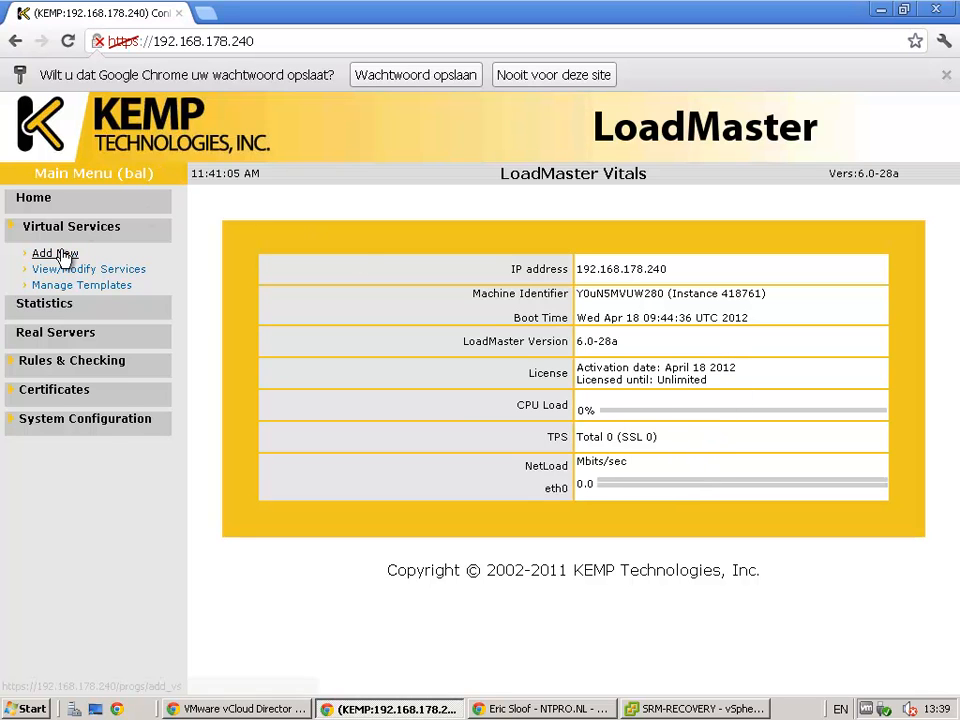
{"action": "left_click", "coordinate": [44, 303]}
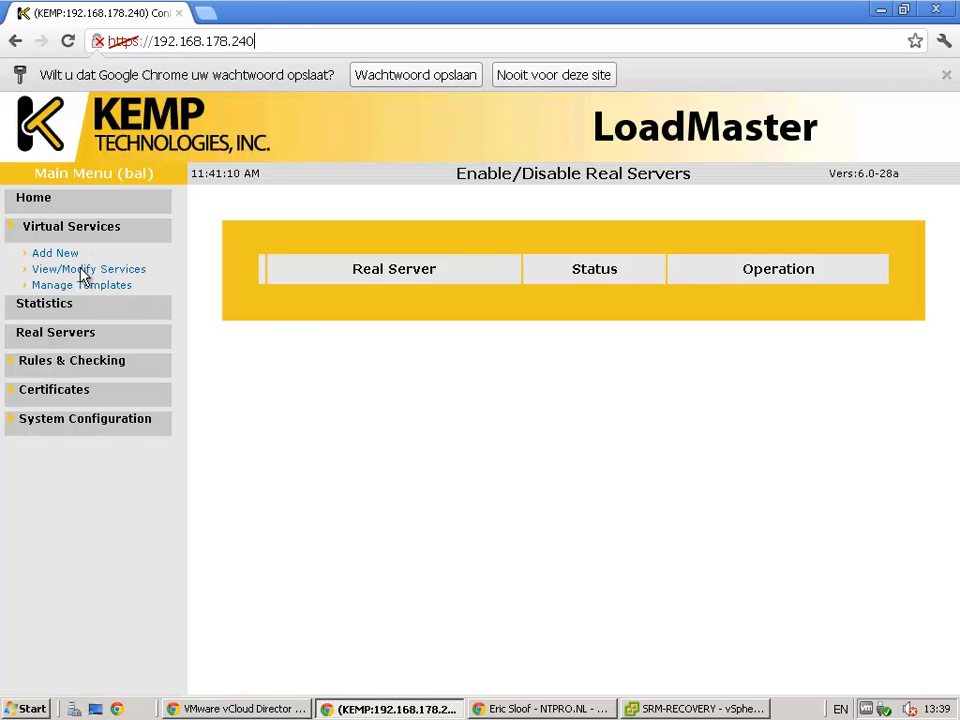
Step: Add a virtual service named 'vCloud Director' at 192.168.178.241 on port 443
{"action": "left_click", "coordinate": [55, 253]}
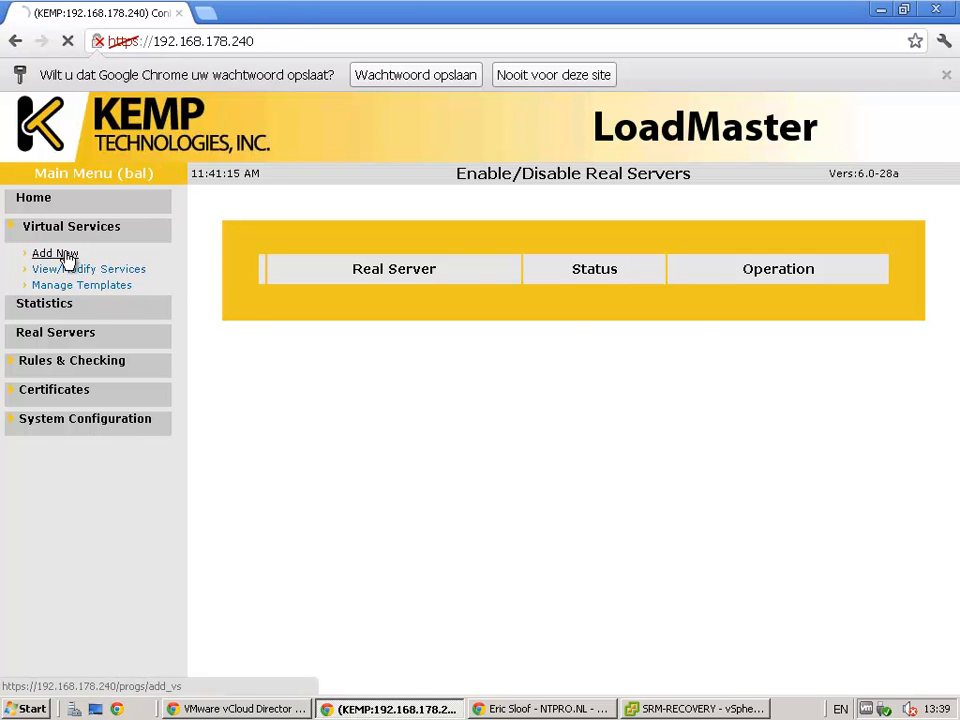
{"action": "left_click", "coordinate": [55, 253]}
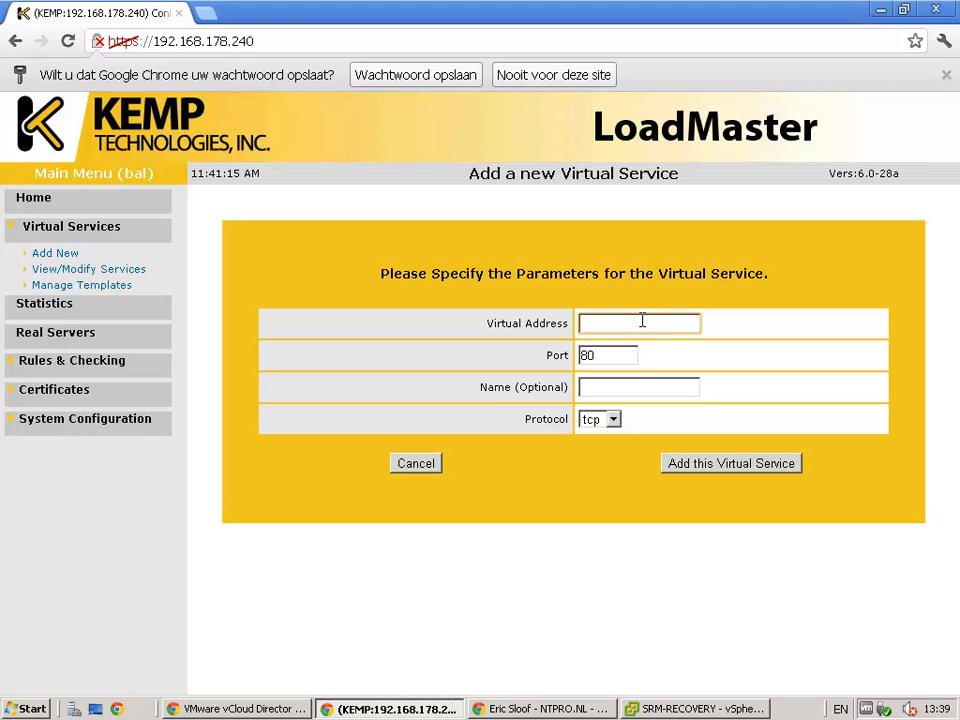
{"action": "type", "text": "192.168.178.241"}
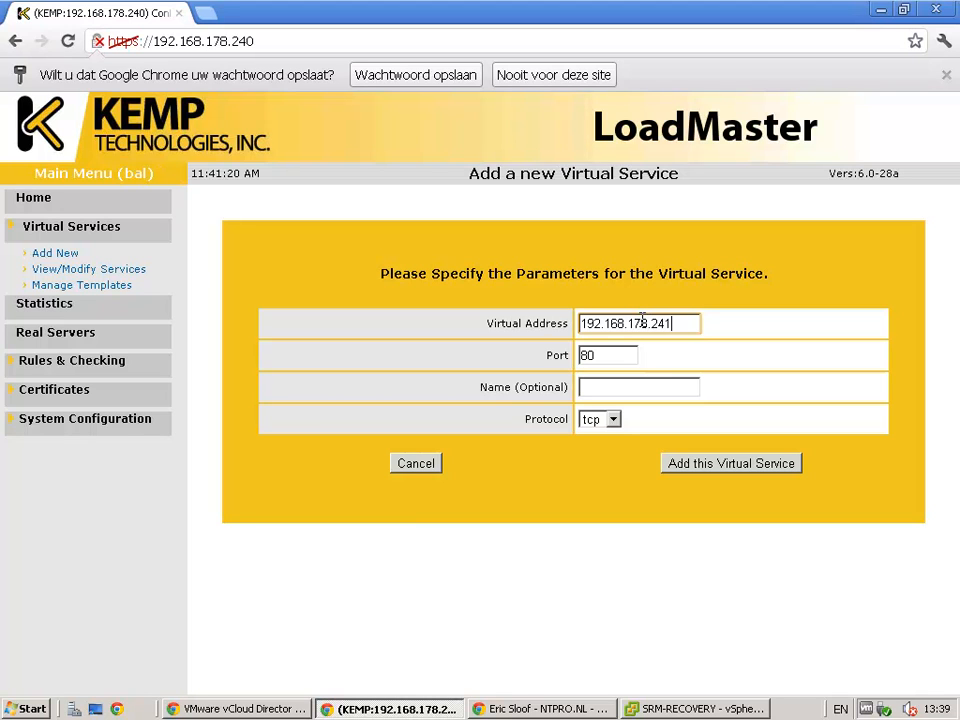
{"action": "left_click", "coordinate": [607, 355]}
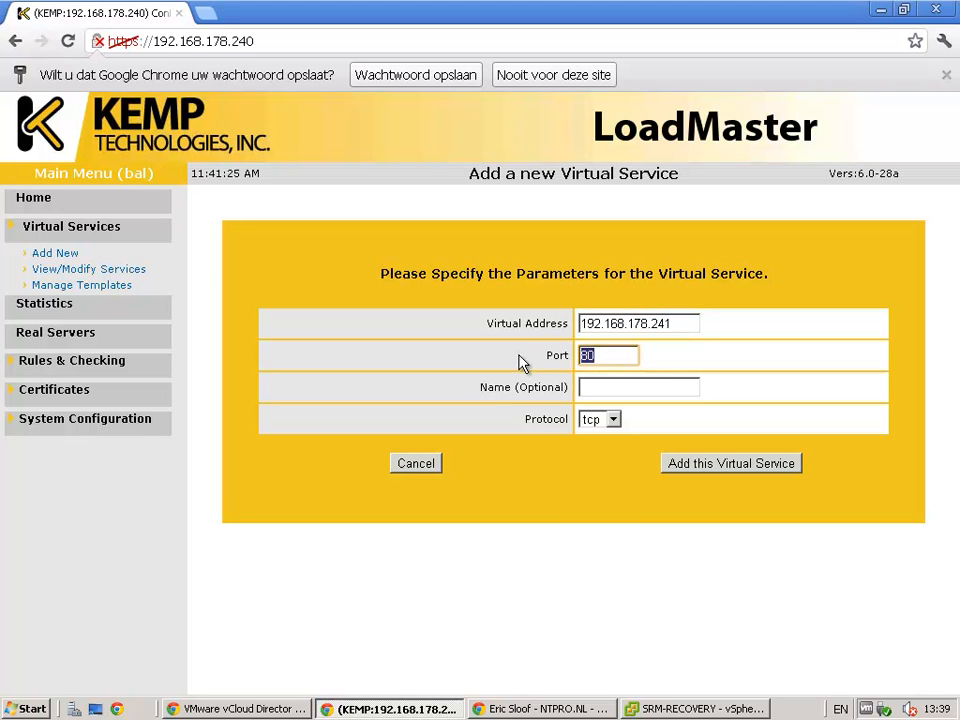
{"action": "type", "text": "443"}
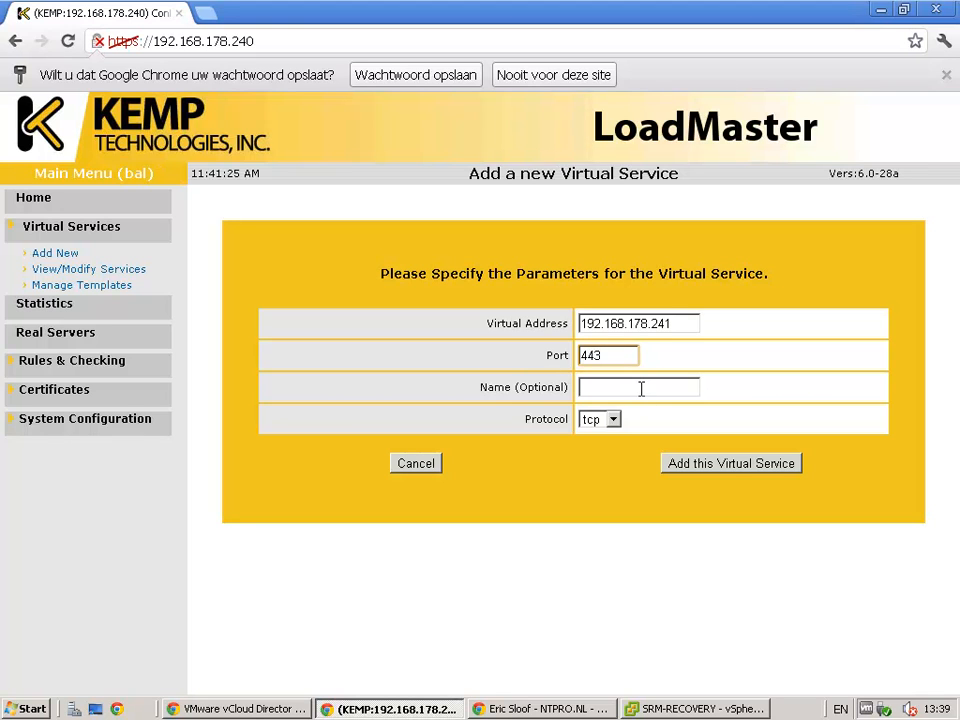
{"action": "type", "text": "vClpo"}
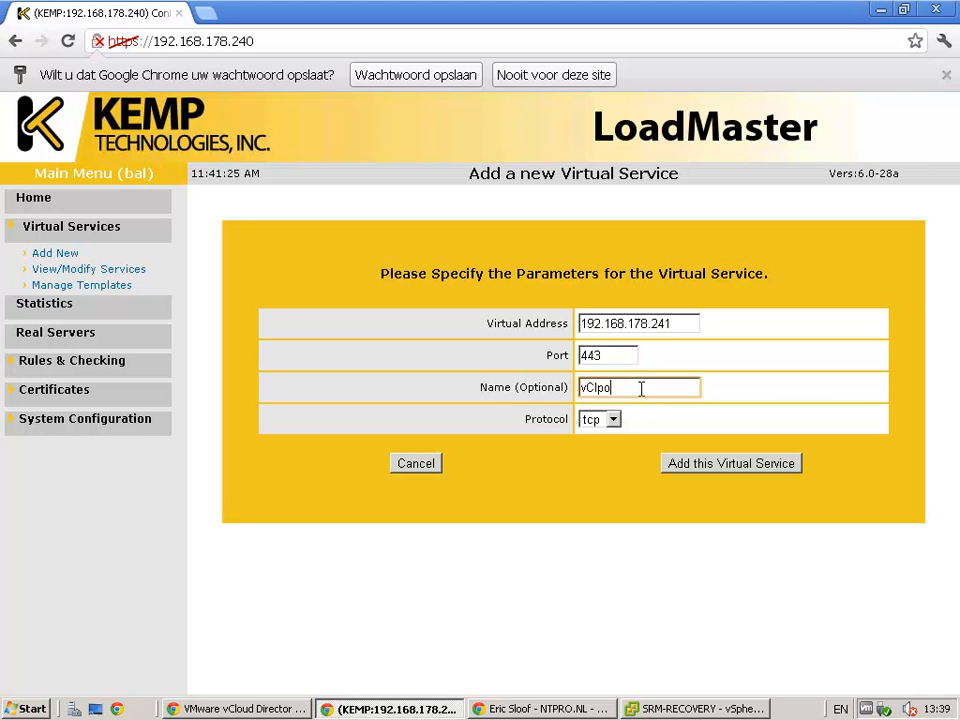
{"action": "key", "text": "BackSpace"}
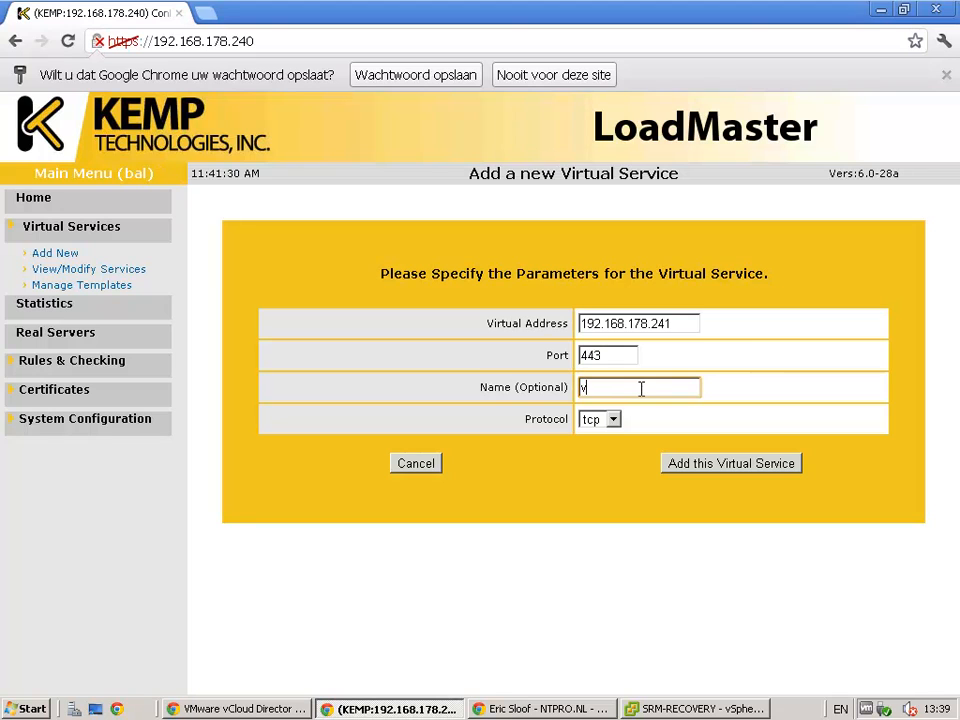
{"action": "type", "text": "Cloud"}
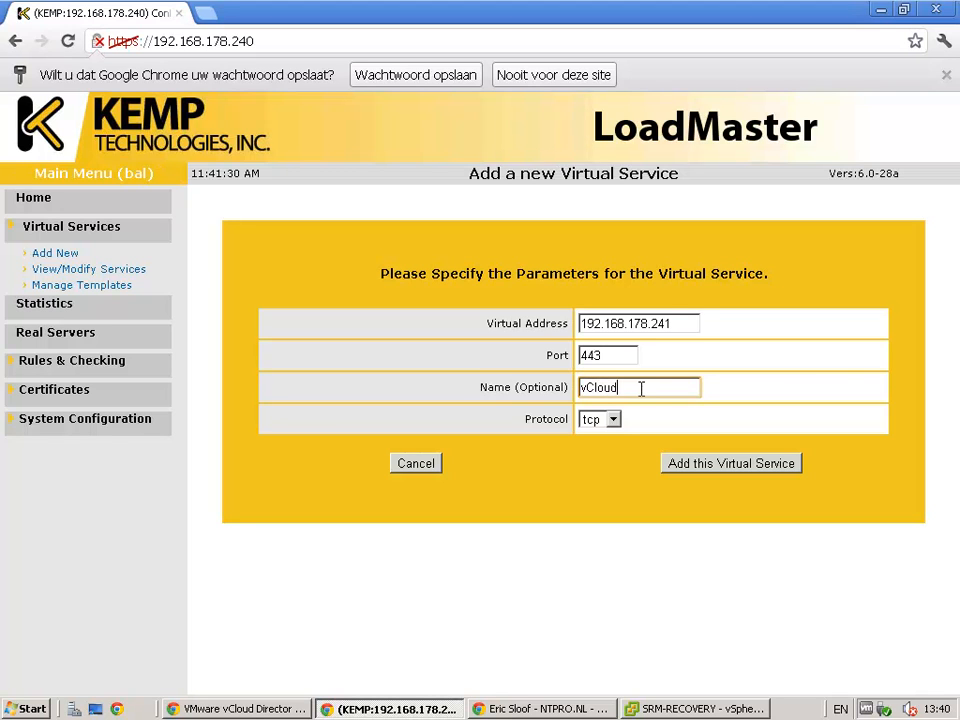
{"action": "type", "text": "Directo"}
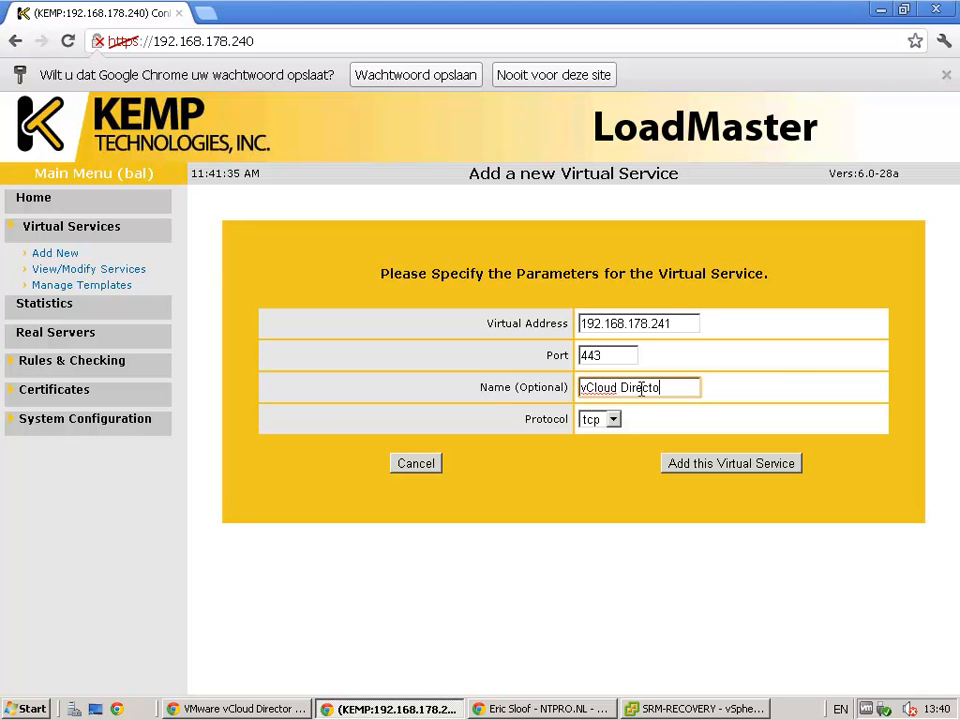
{"action": "mouse_move", "coordinate": [657, 468]}
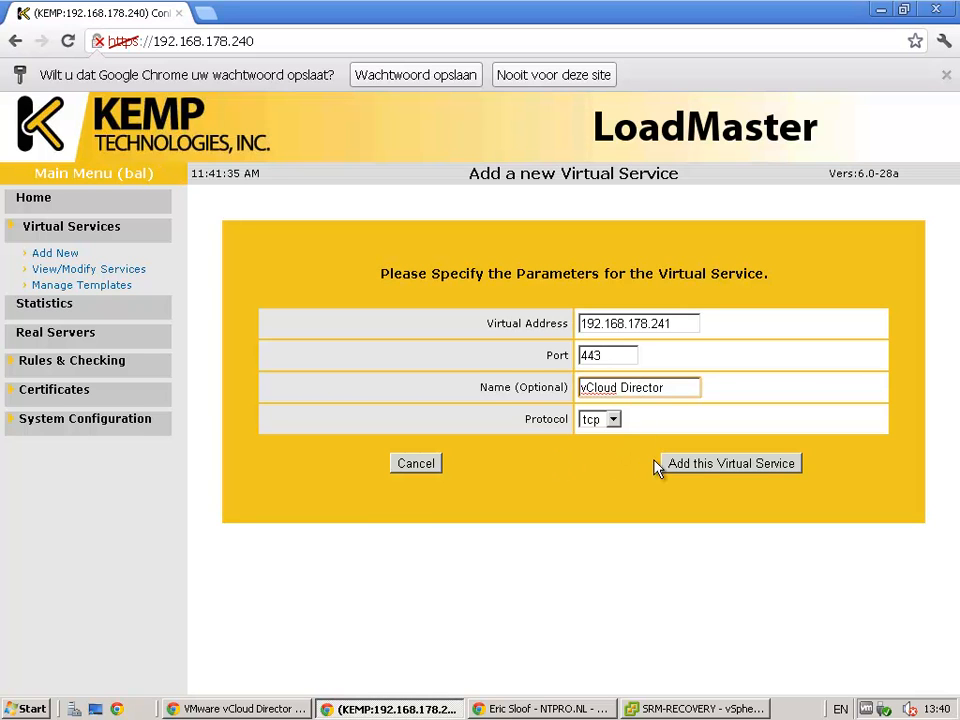
{"action": "mouse_move", "coordinate": [700, 468]}
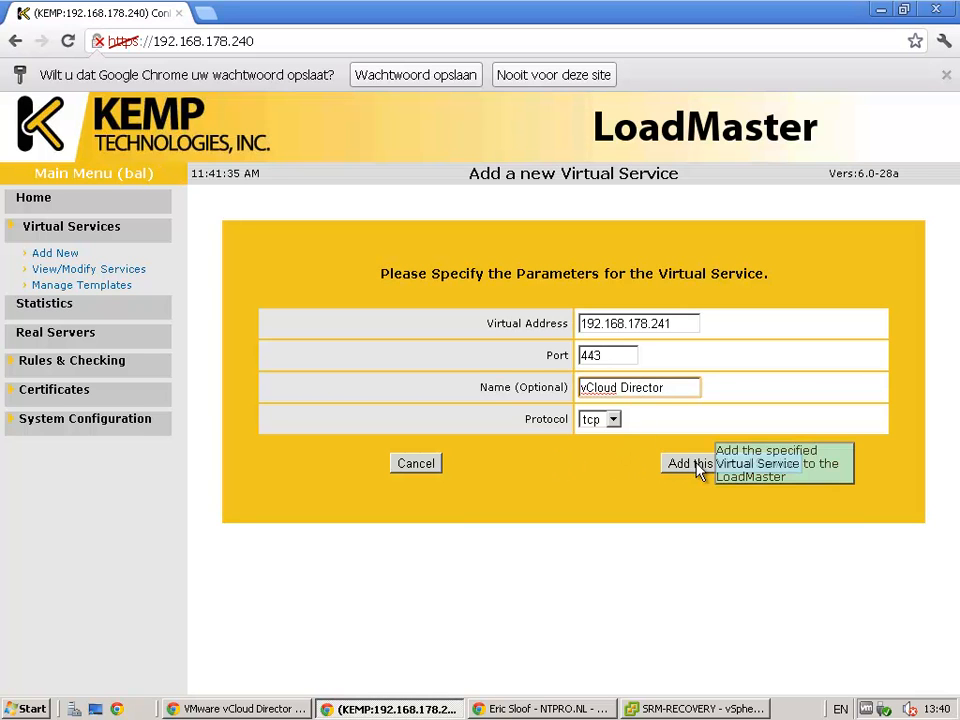
{"action": "left_click", "coordinate": [689, 463]}
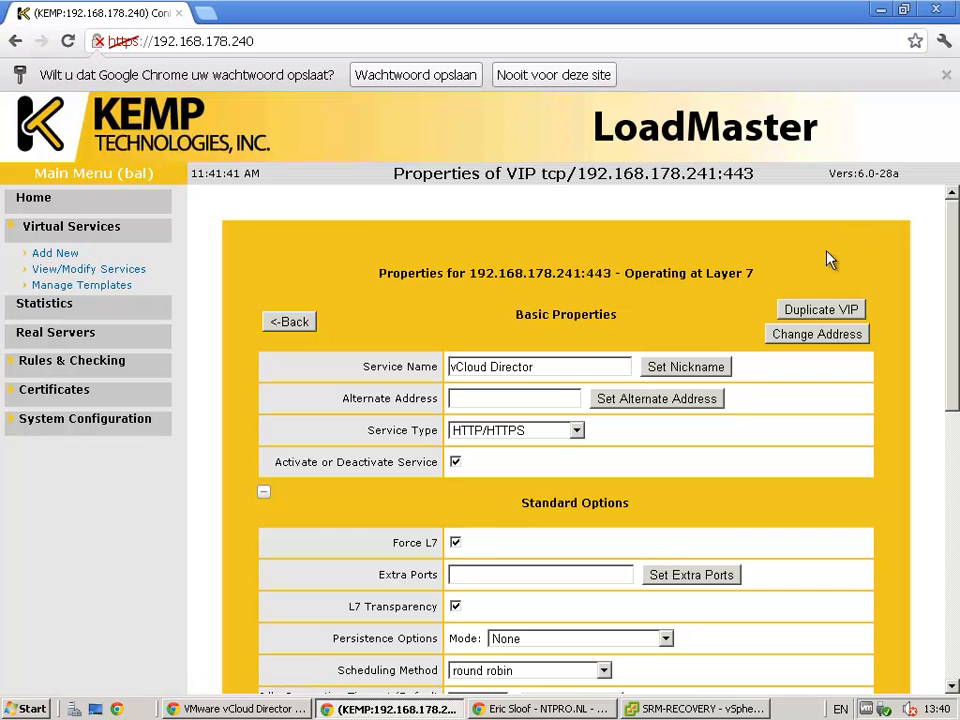
Step: Set the persistence mode to Source IP Address with a 1 Hour timeout
{"action": "scroll", "scroll_direction": "down", "scroll_amount": 3}
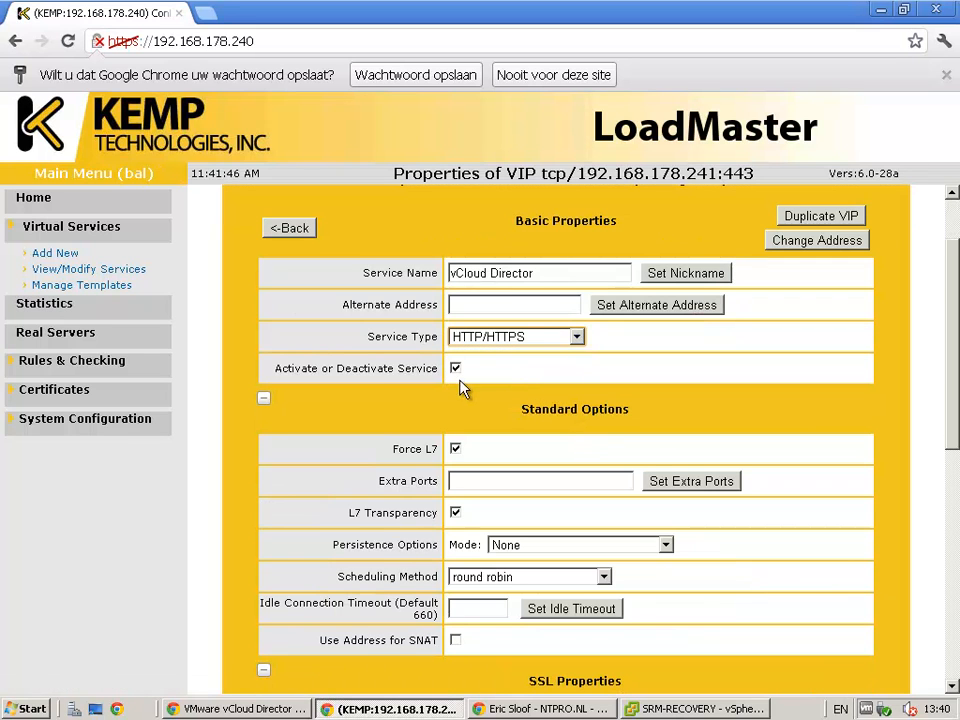
{"action": "scroll", "scroll_direction": "down", "scroll_amount": 3}
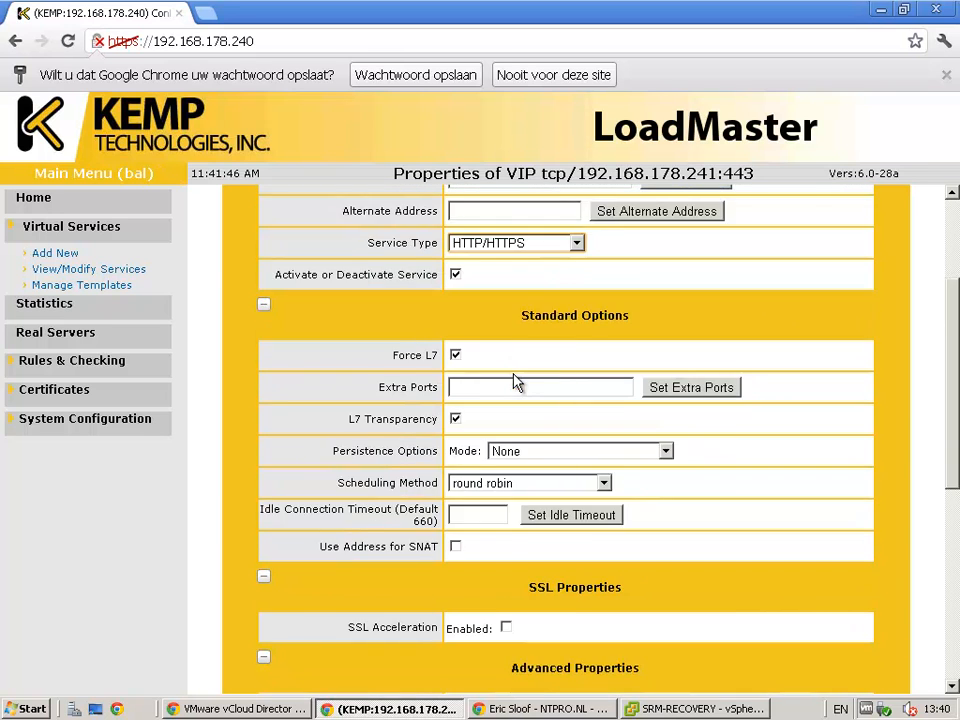
{"action": "scroll", "scroll_direction": "down", "scroll_amount": 3}
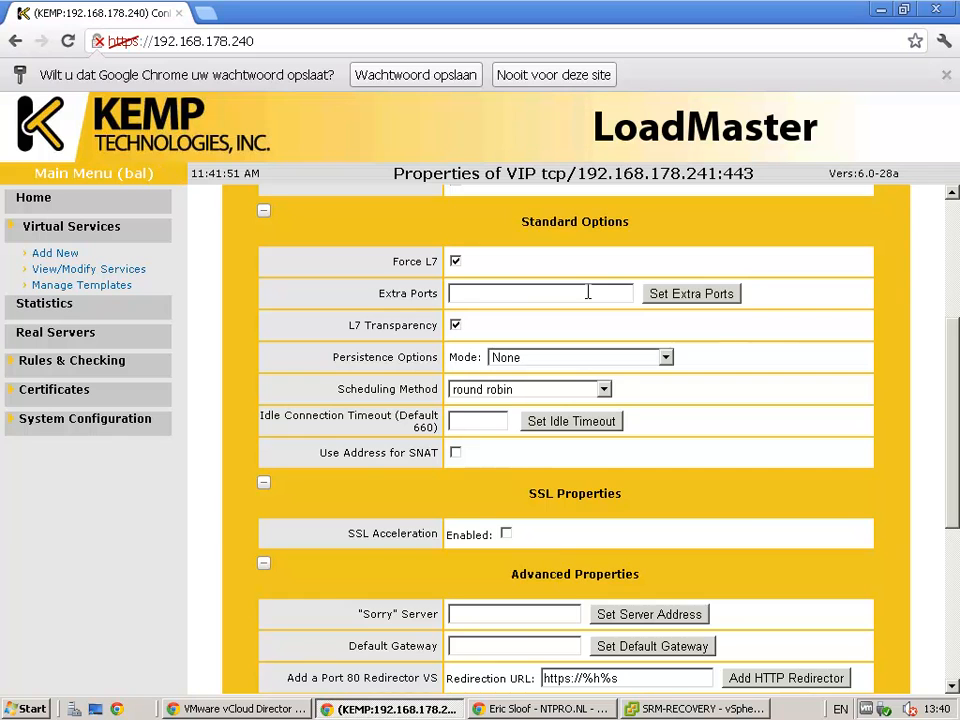
{"action": "scroll", "scroll_direction": "down", "scroll_amount": 3}
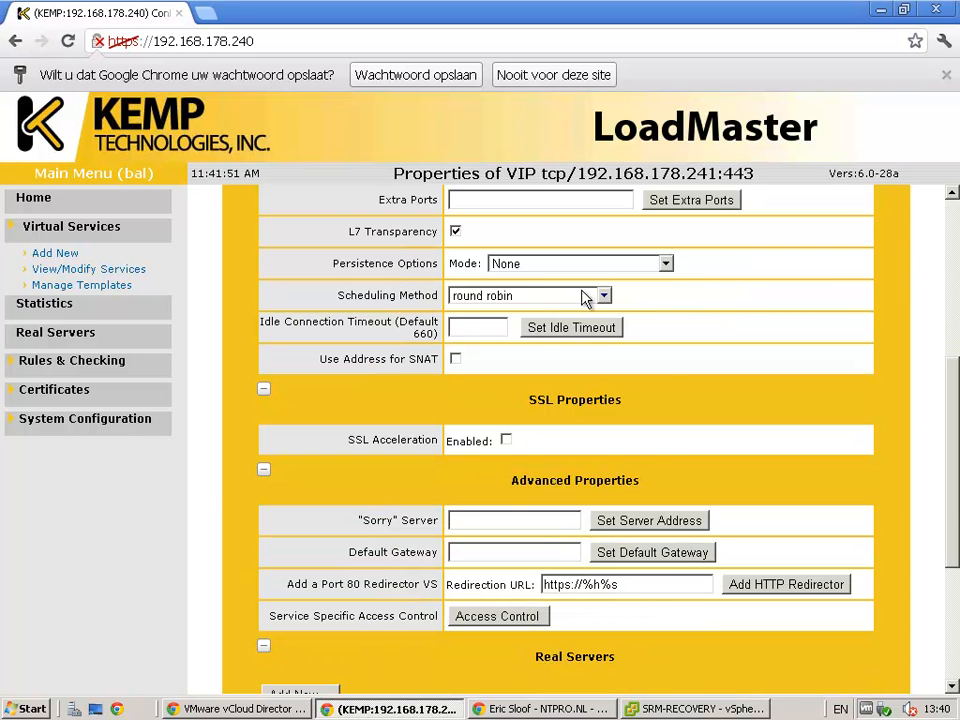
{"action": "left_click", "coordinate": [580, 263]}
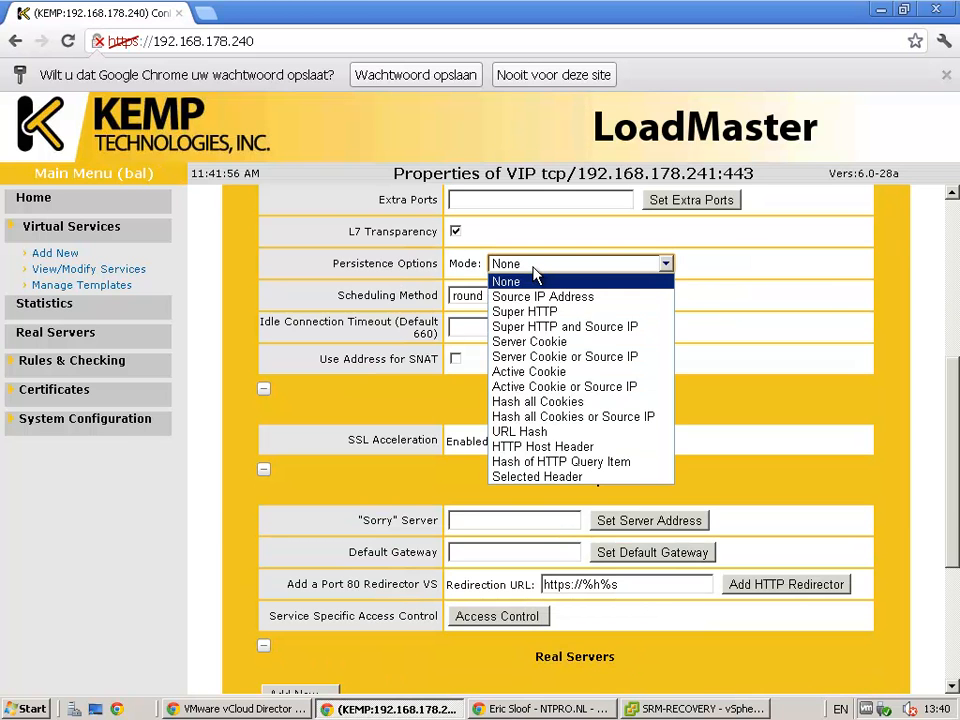
{"action": "left_click", "coordinate": [542, 296]}
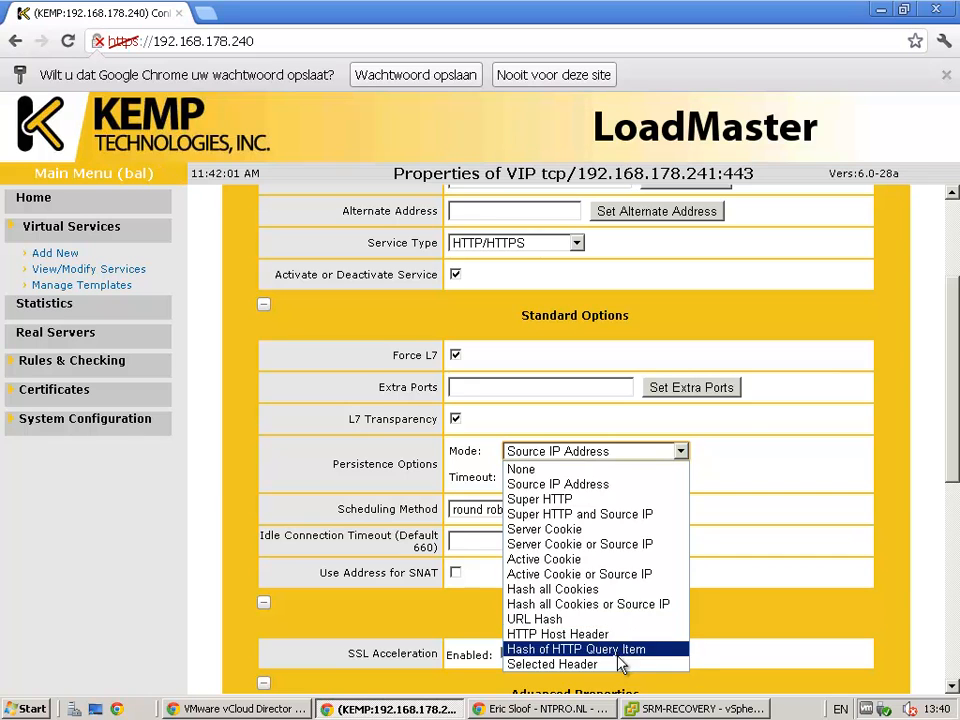
{"action": "mouse_move", "coordinate": [557, 484]}
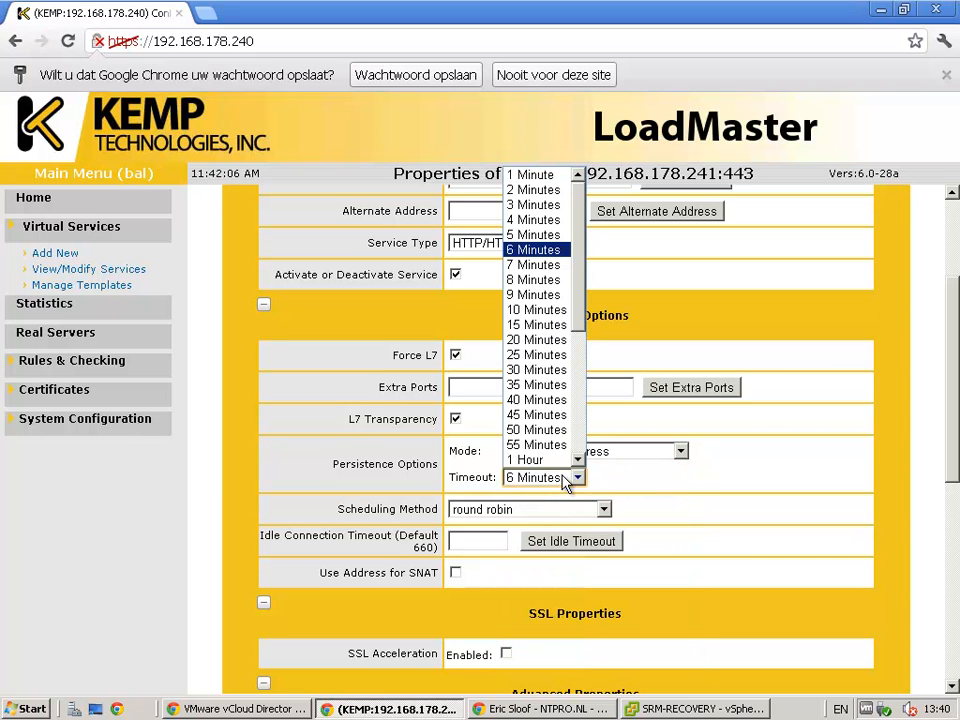
{"action": "left_click", "coordinate": [526, 459]}
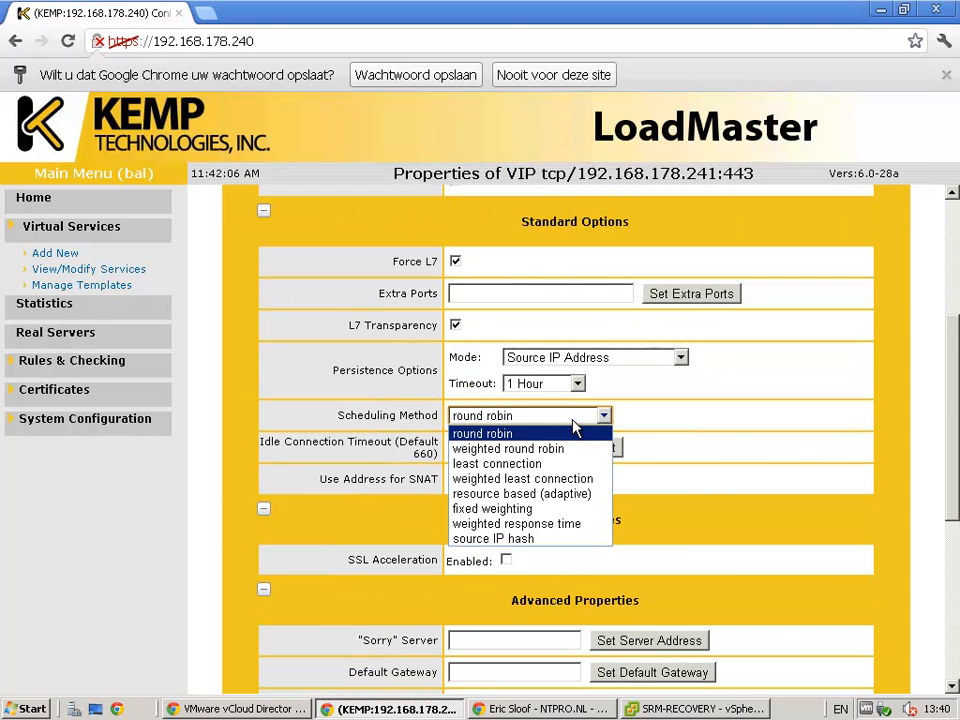
{"action": "mouse_move", "coordinate": [508, 448]}
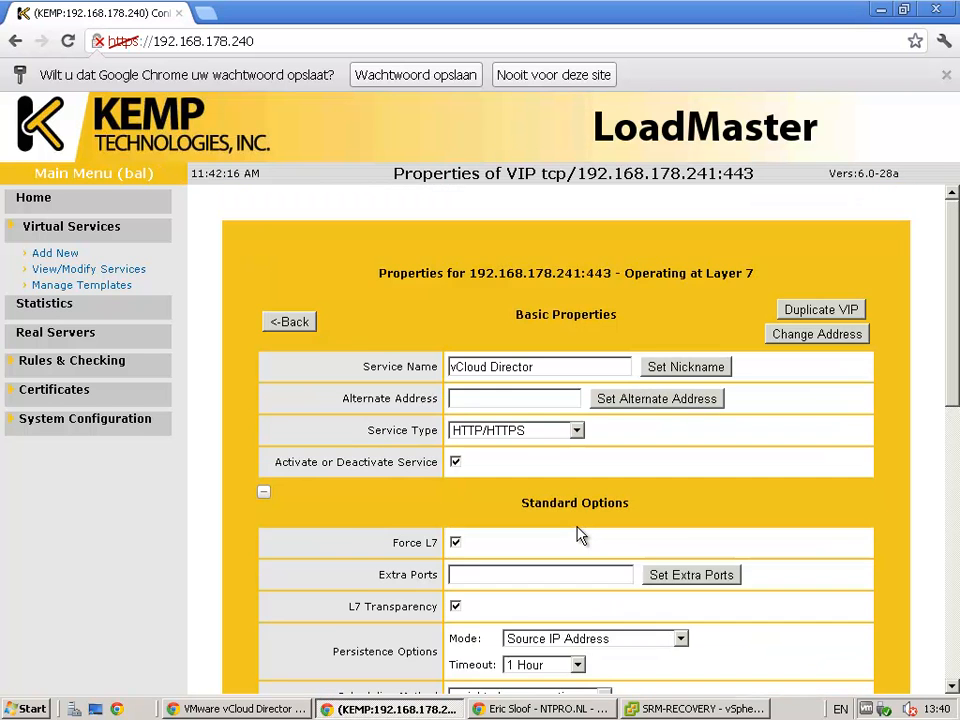
Step: Change the Scheduling Method to weighted response time and scroll down to SSL Properties
{"action": "scroll", "scroll_direction": "down", "scroll_amount": 3}
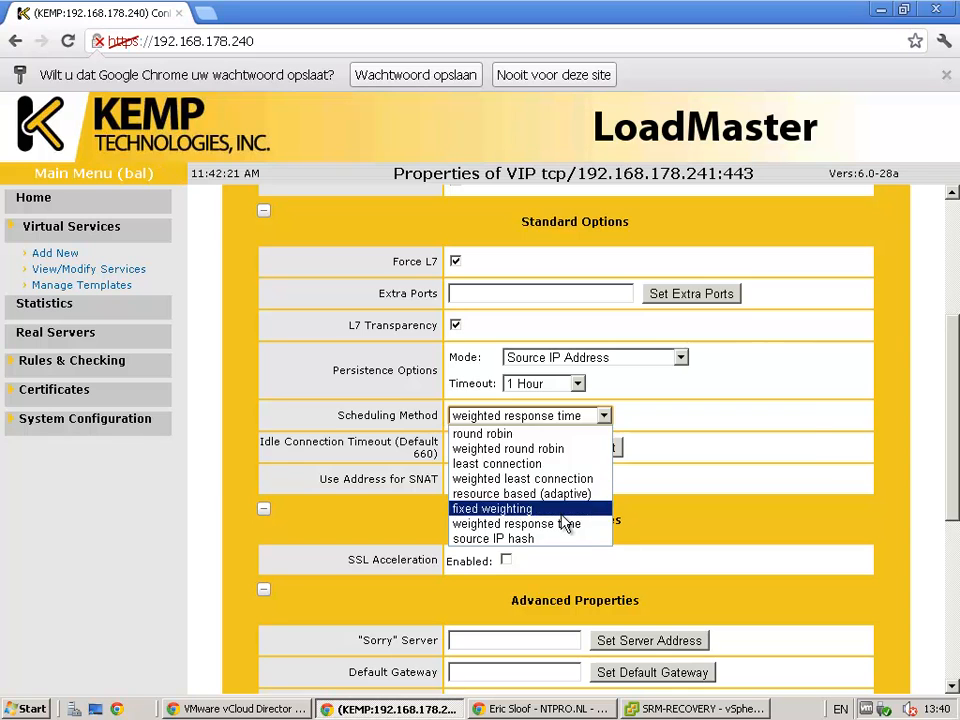
{"action": "left_click", "coordinate": [517, 523]}
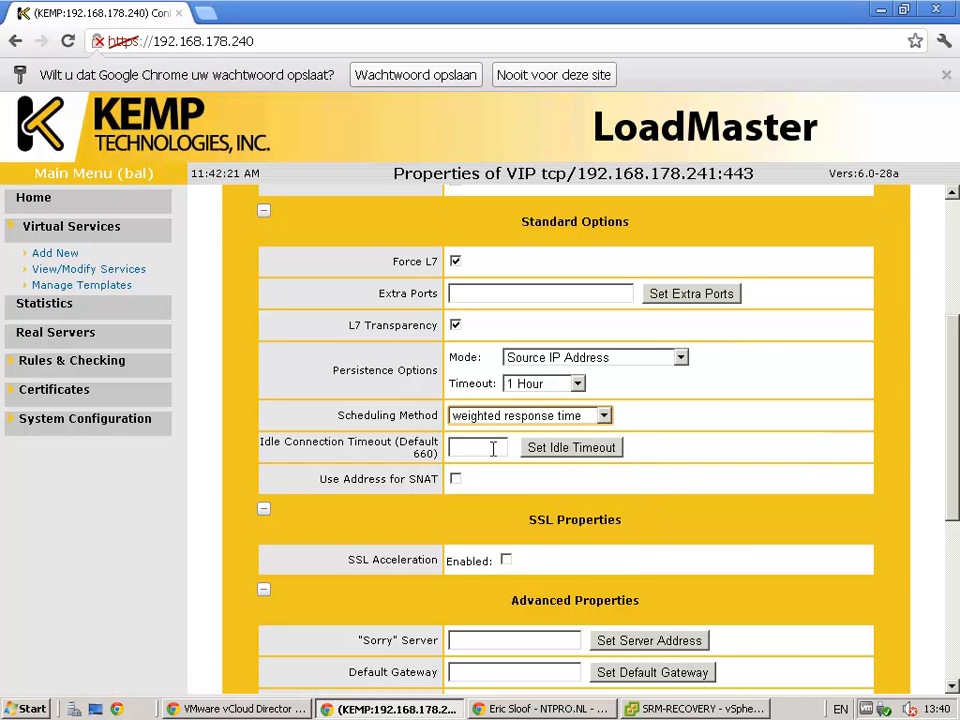
{"action": "mouse_move", "coordinate": [477, 447]}
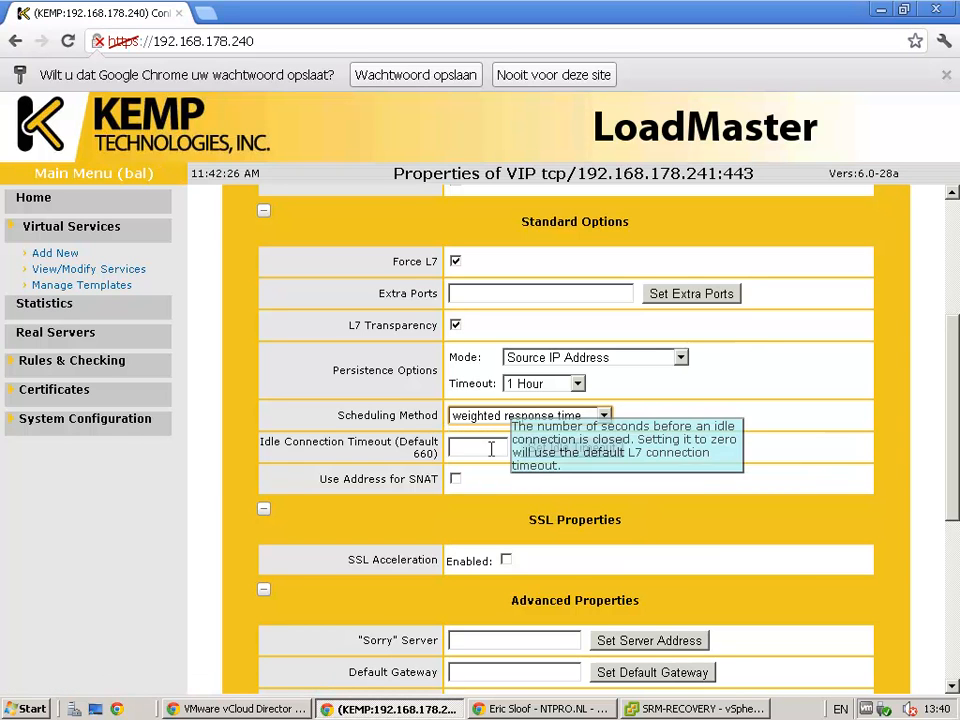
{"action": "scroll", "scroll_direction": "down", "scroll_amount": 3}
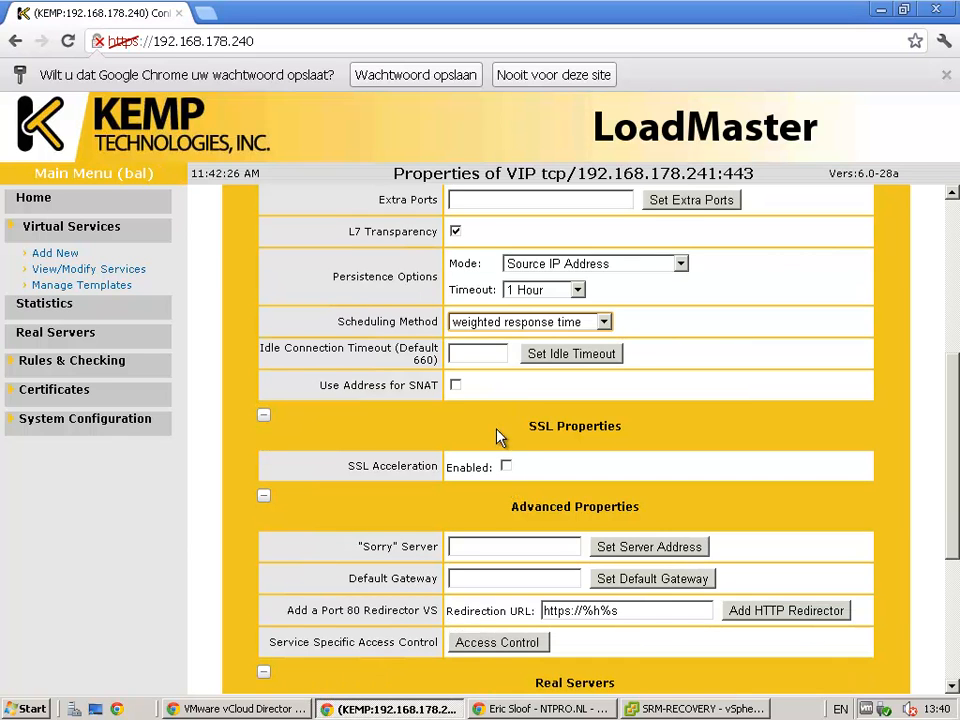
{"action": "scroll", "scroll_direction": "down", "scroll_amount": 3}
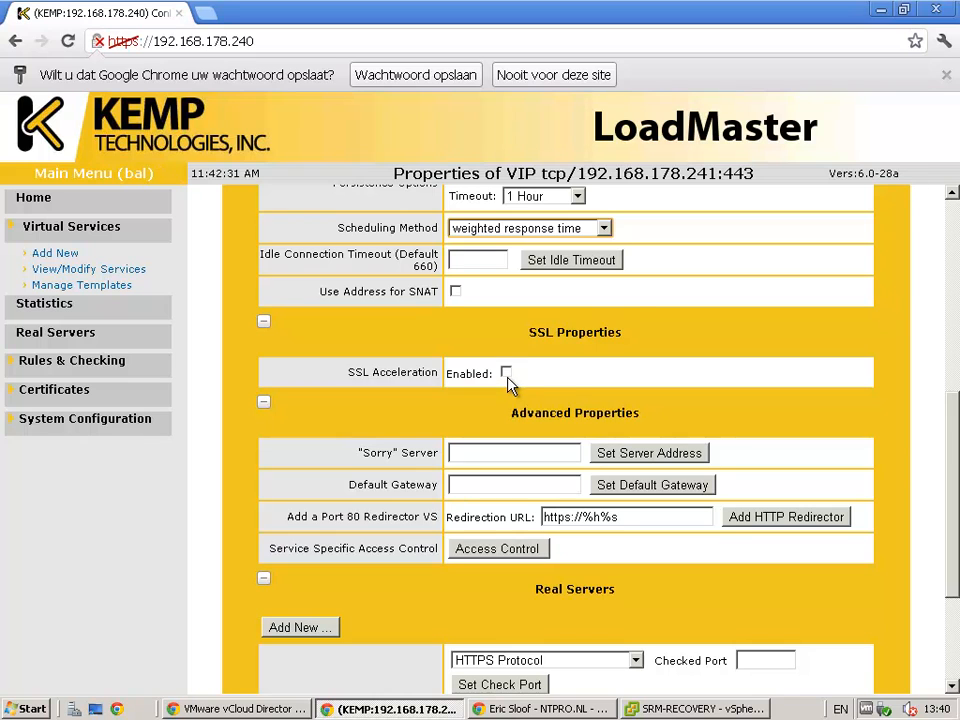
{"action": "left_click", "coordinate": [506, 373]}
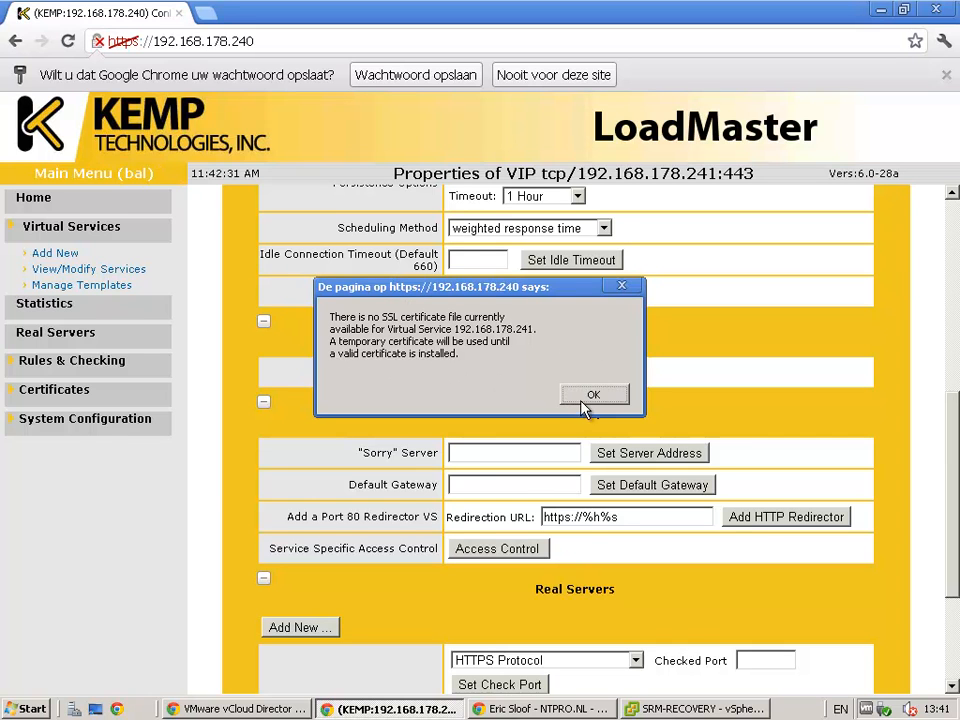
{"action": "left_click", "coordinate": [593, 394]}
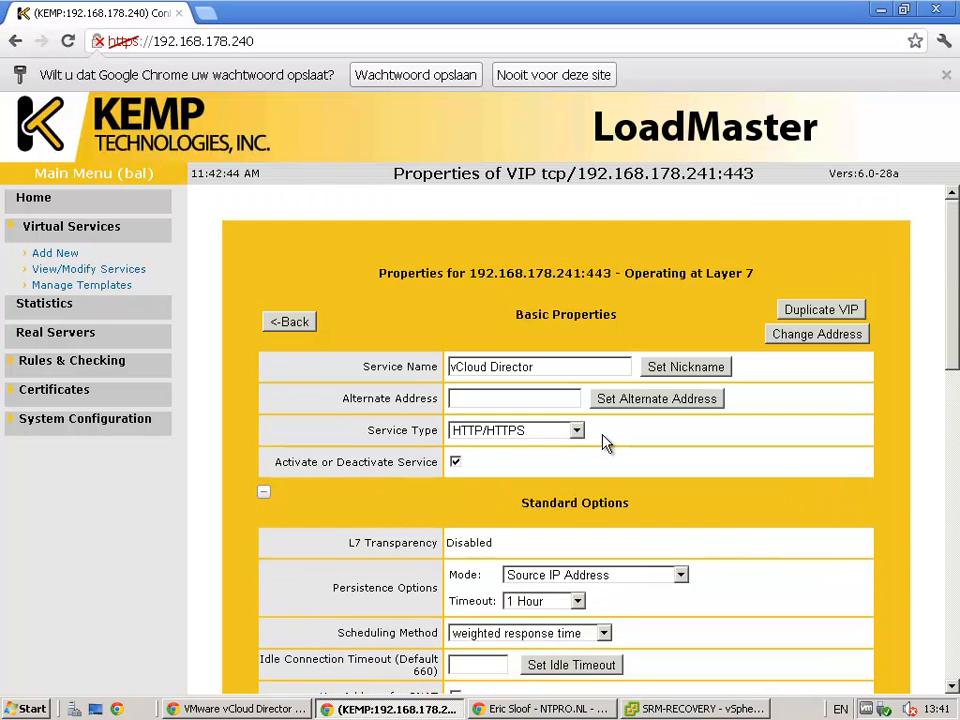
{"action": "scroll", "scroll_direction": "down", "scroll_amount": 3}
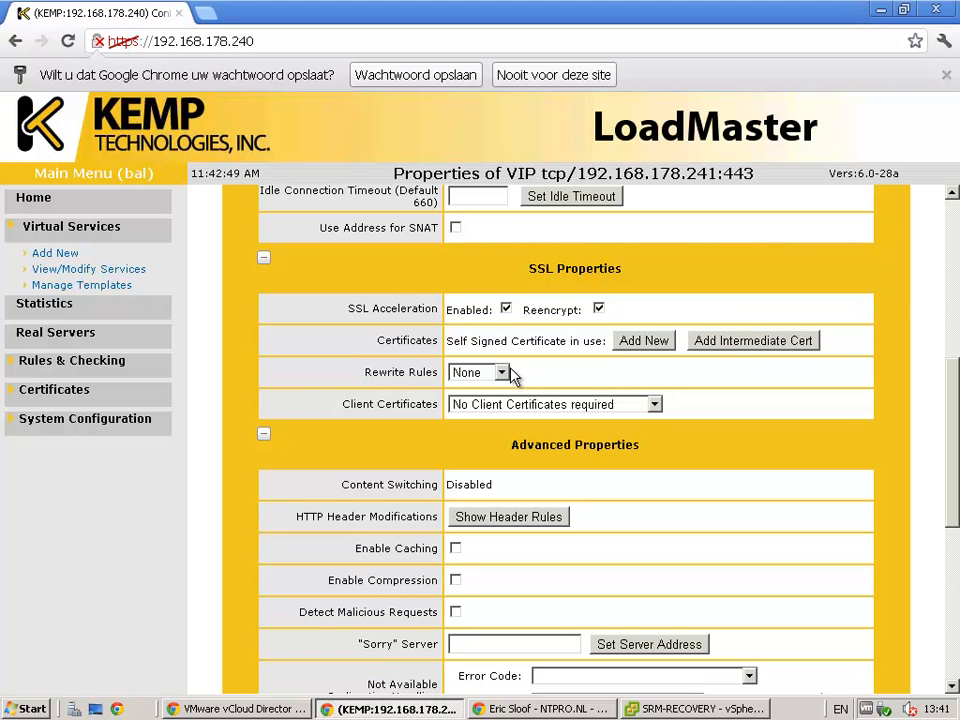
{"action": "mouse_move", "coordinate": [537, 413]}
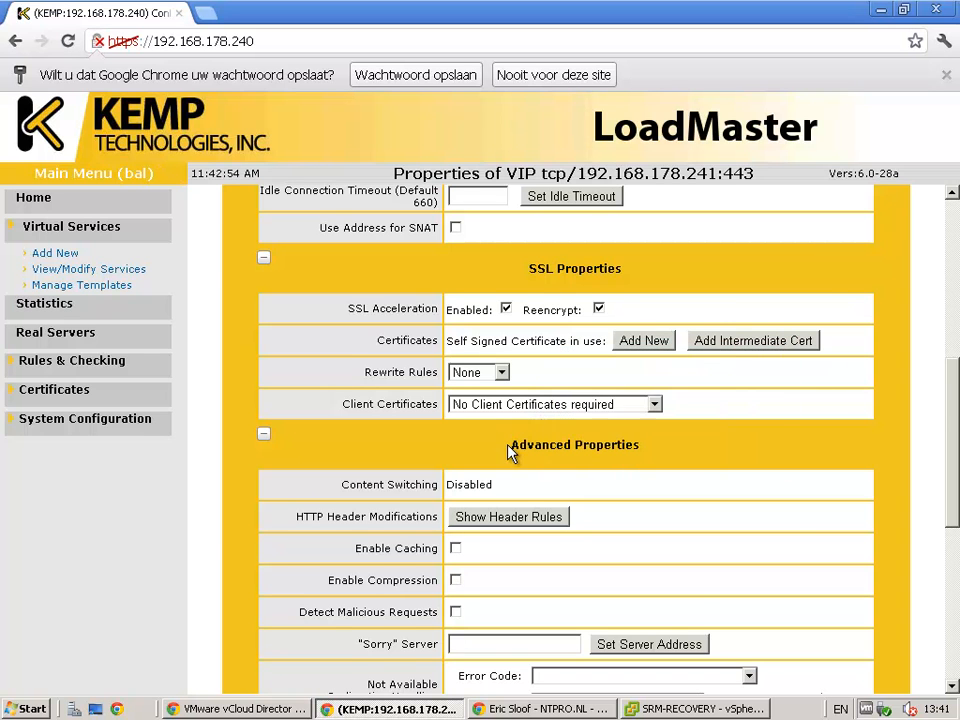
{"action": "scroll", "scroll_direction": "down", "scroll_amount": 3}
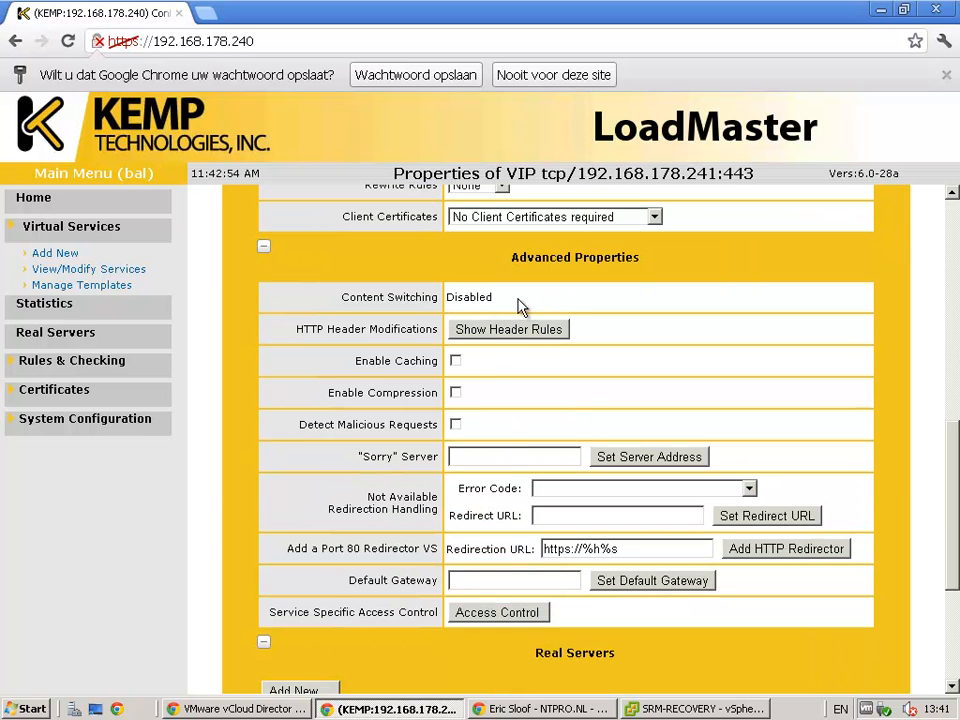
{"action": "mouse_move", "coordinate": [485, 375]}
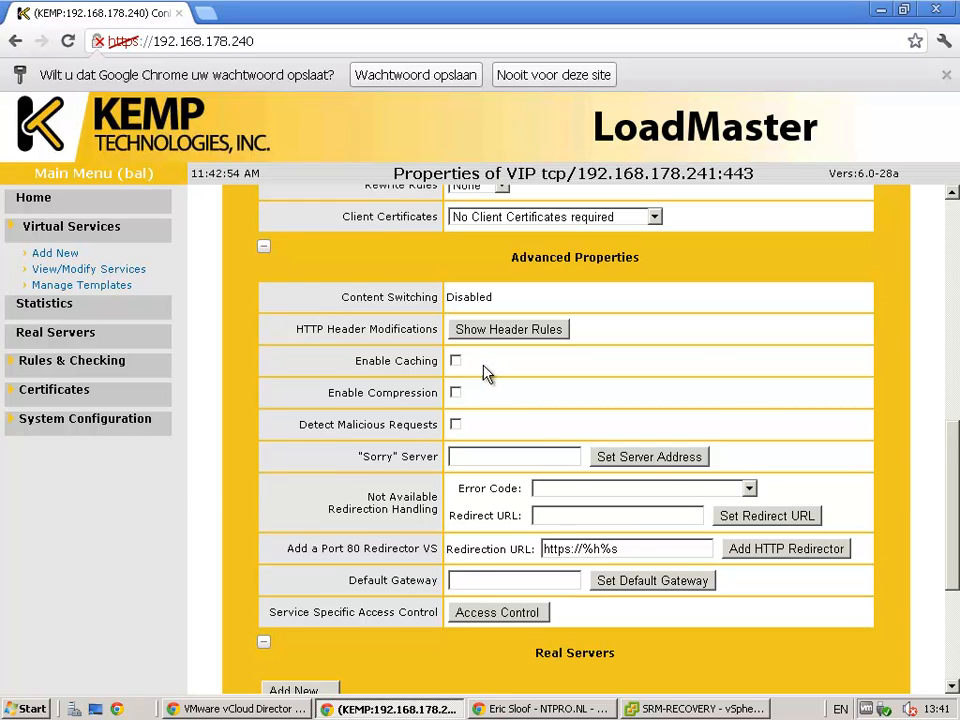
{"action": "scroll", "scroll_direction": "down", "scroll_amount": 3}
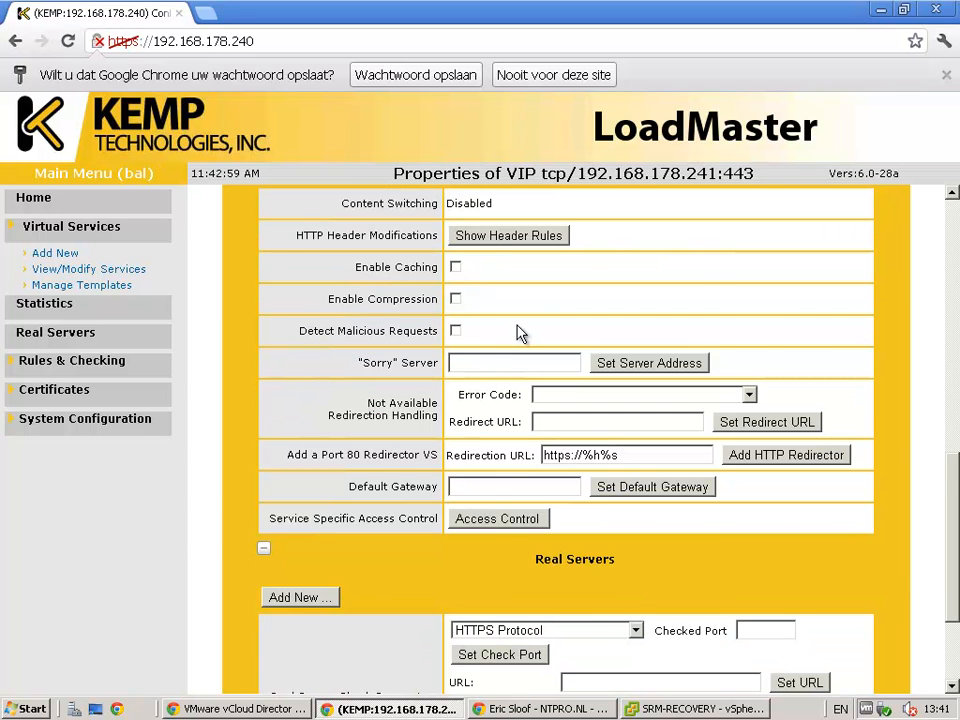
{"action": "scroll", "scroll_direction": "down", "scroll_amount": 3}
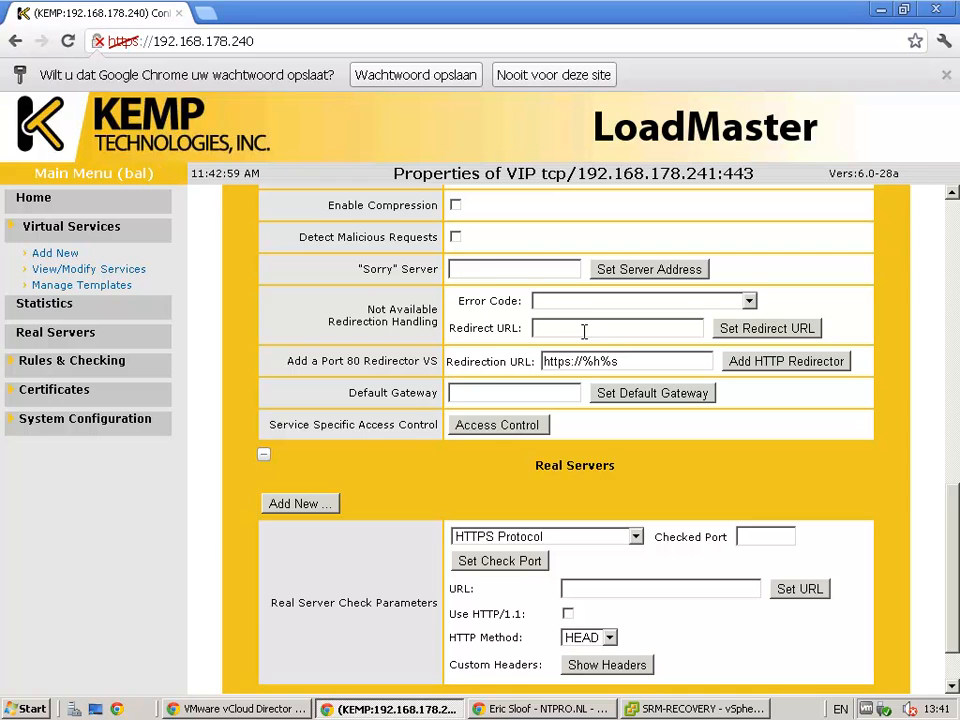
{"action": "scroll", "scroll_direction": "down", "scroll_amount": 3}
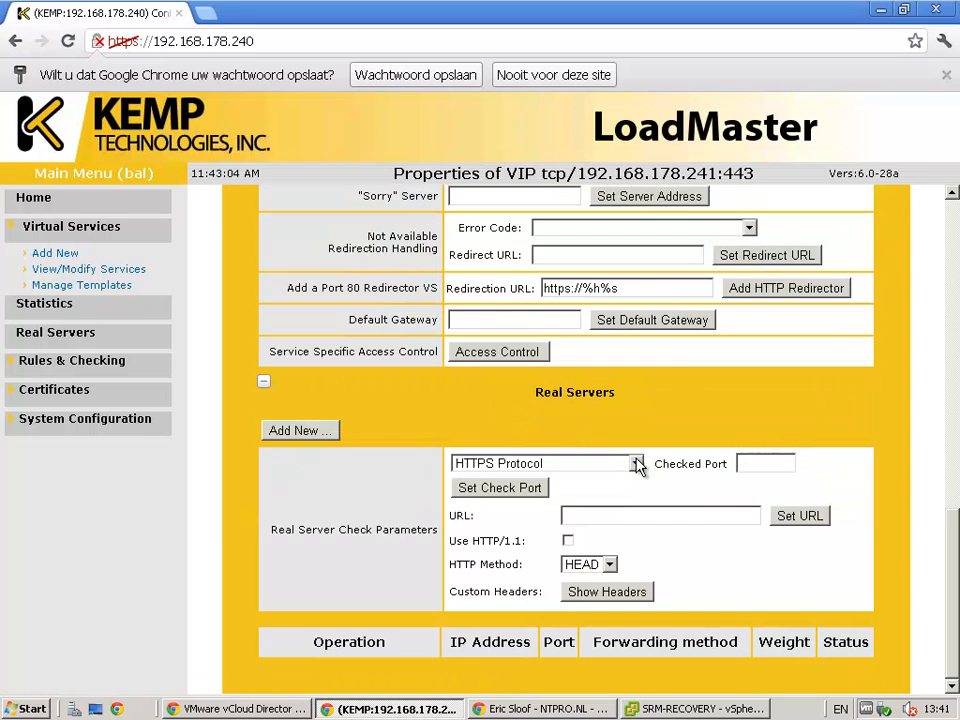
{"action": "left_click", "coordinate": [660, 515]}
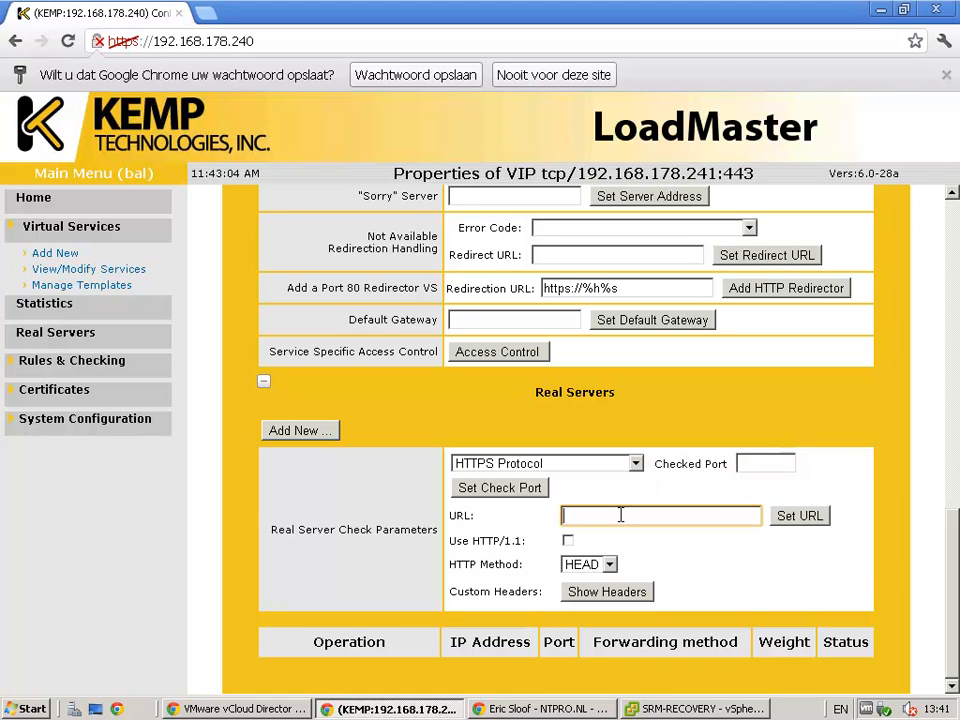
{"action": "mouse_move", "coordinate": [625, 551]}
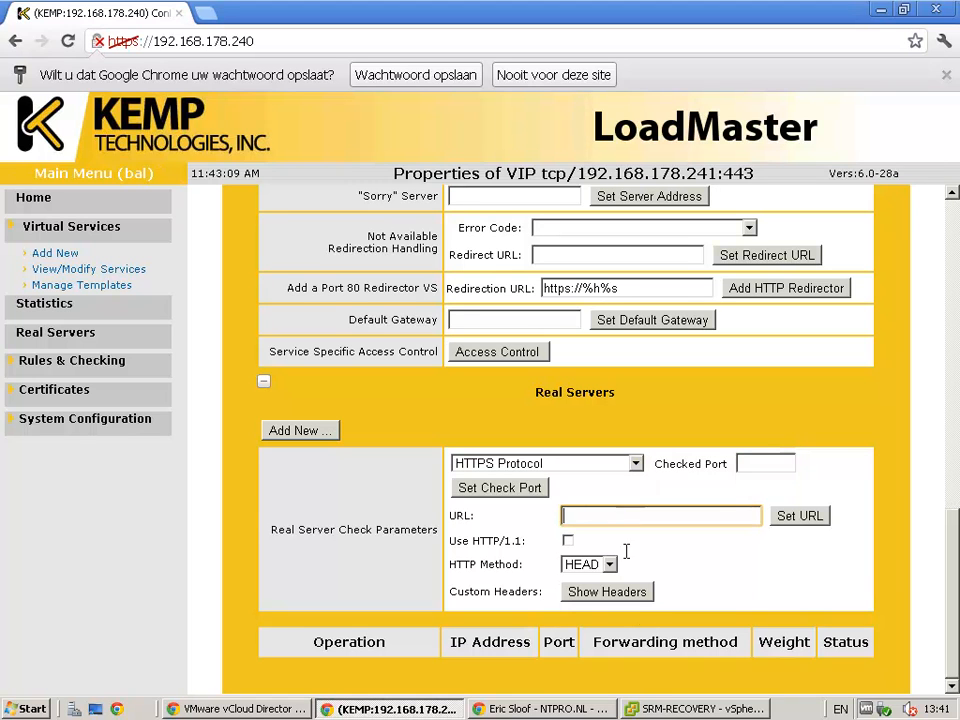
{"action": "left_click", "coordinate": [240, 708]}
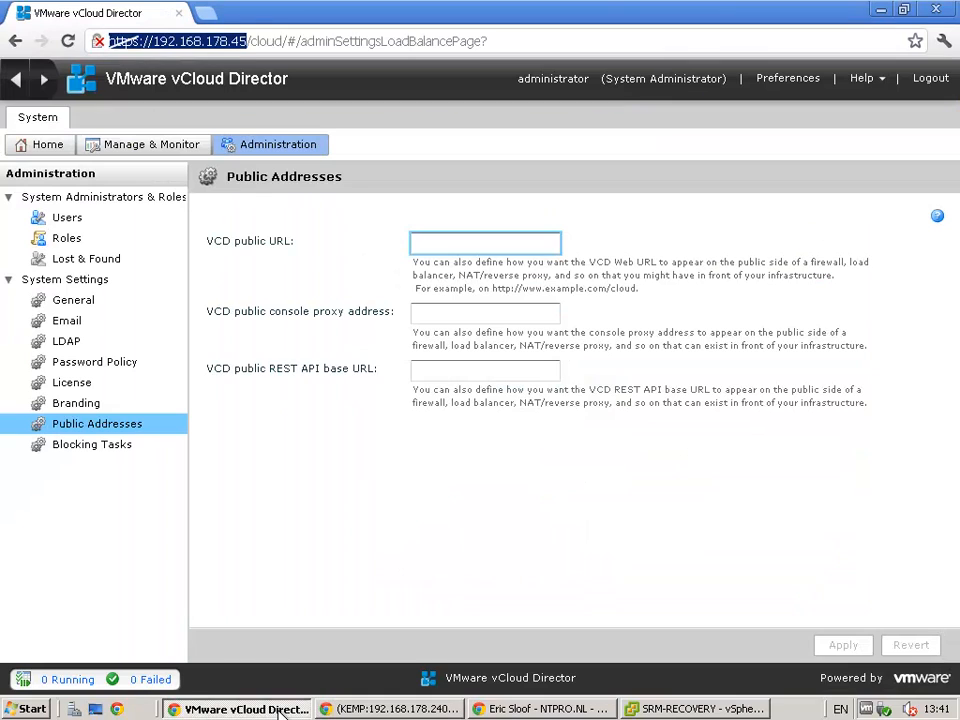
{"action": "left_click", "coordinate": [285, 41]}
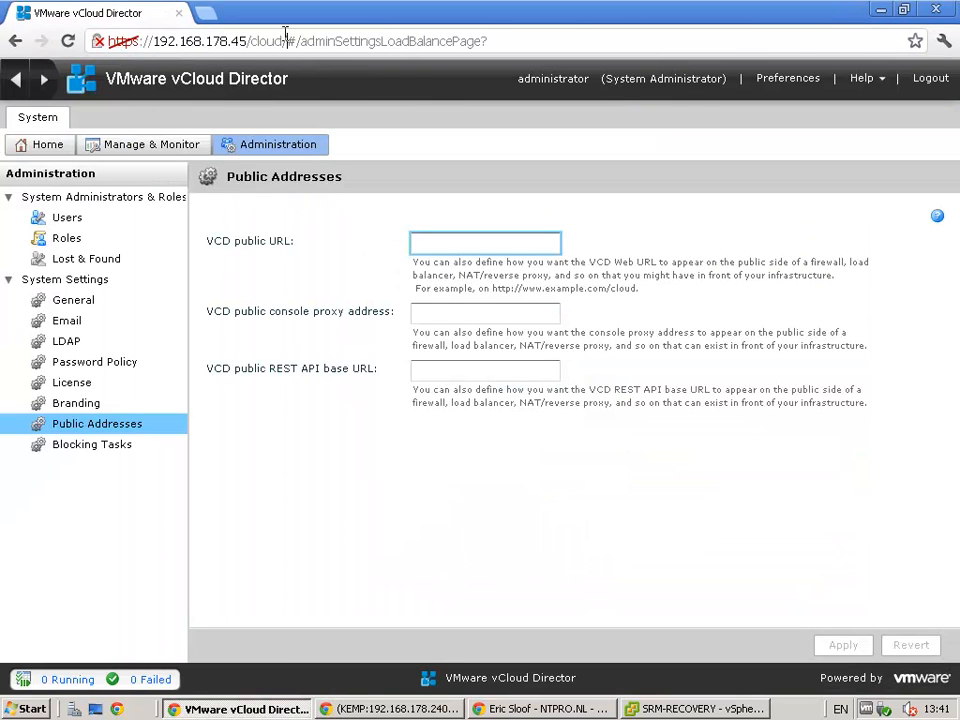
{"action": "double_click", "coordinate": [263, 41]}
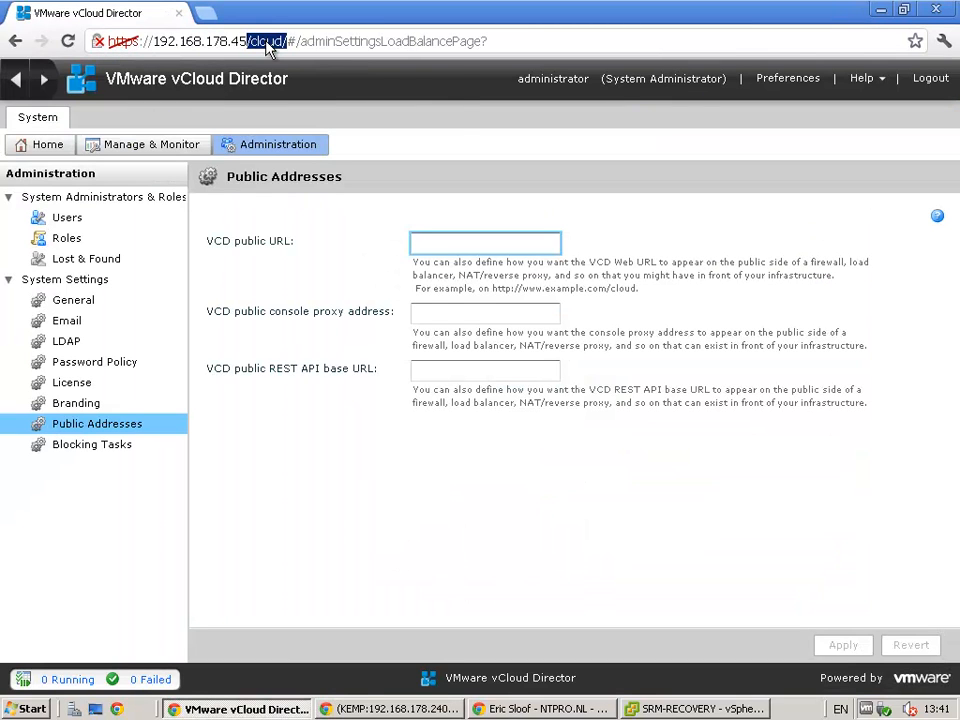
{"action": "mouse_move", "coordinate": [640, 627]}
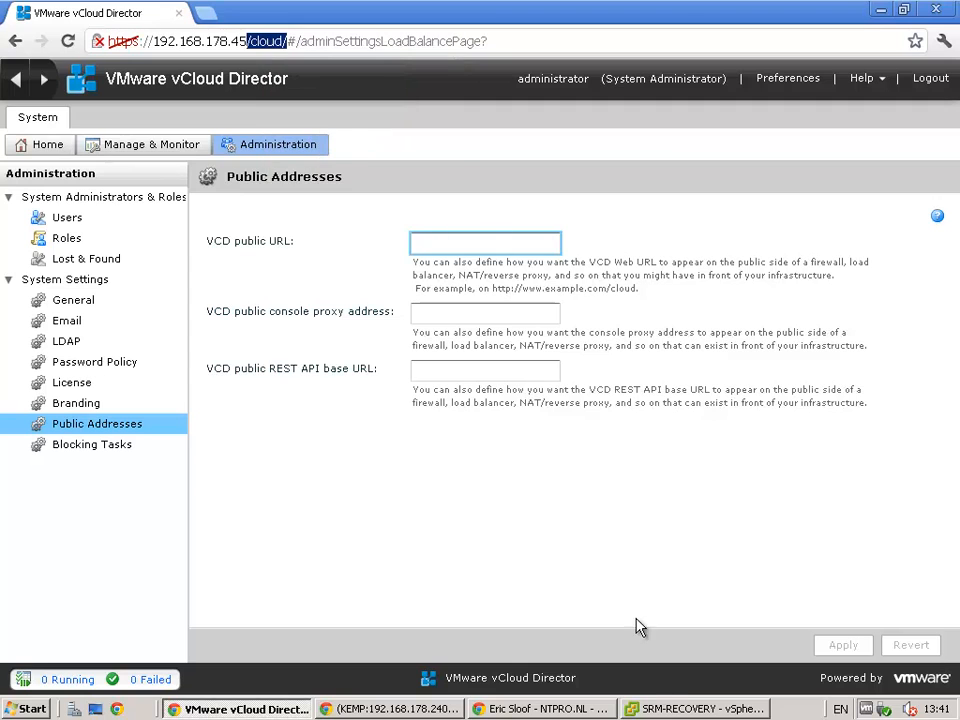
{"action": "left_click", "coordinate": [543, 708]}
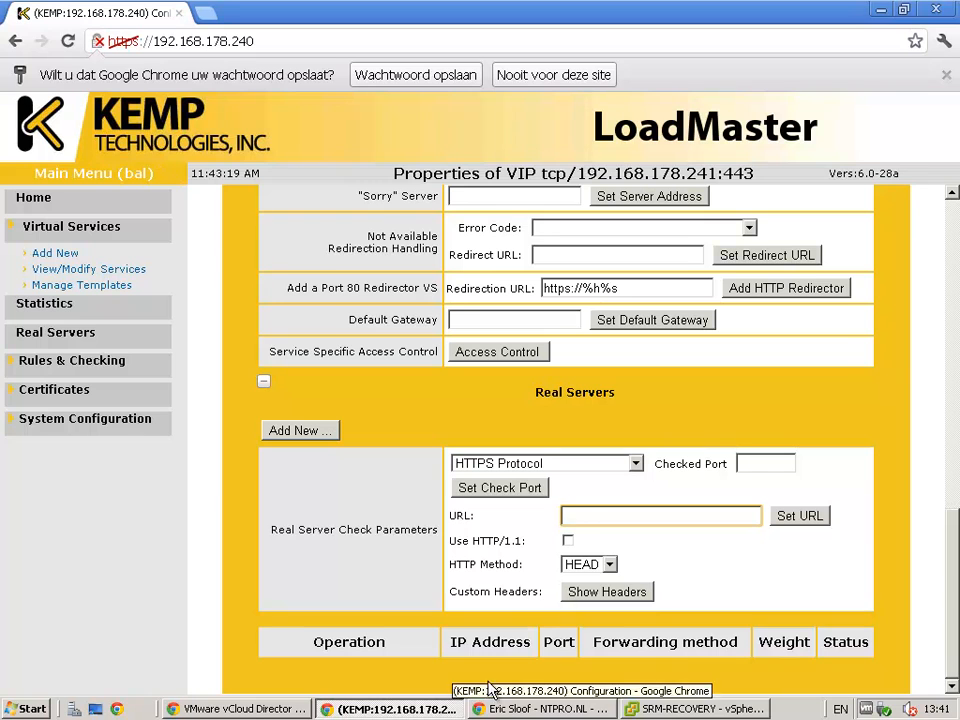
Step: Paste /cloud/ into the Real Server Check Parameters URL field
{"action": "right_click", "coordinate": [660, 515]}
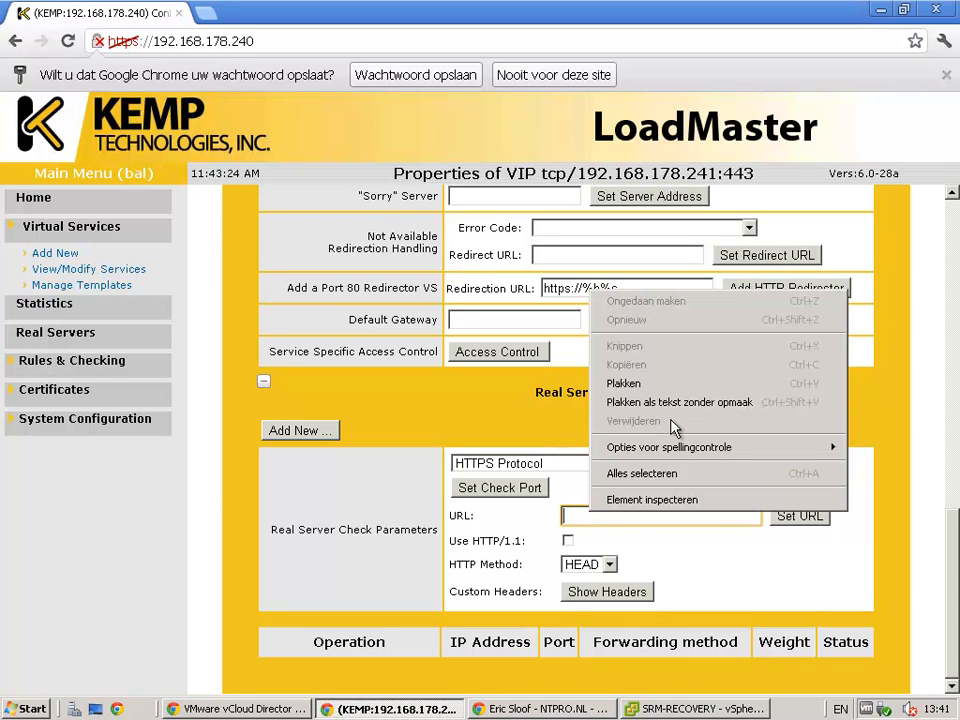
{"action": "left_click", "coordinate": [623, 383]}
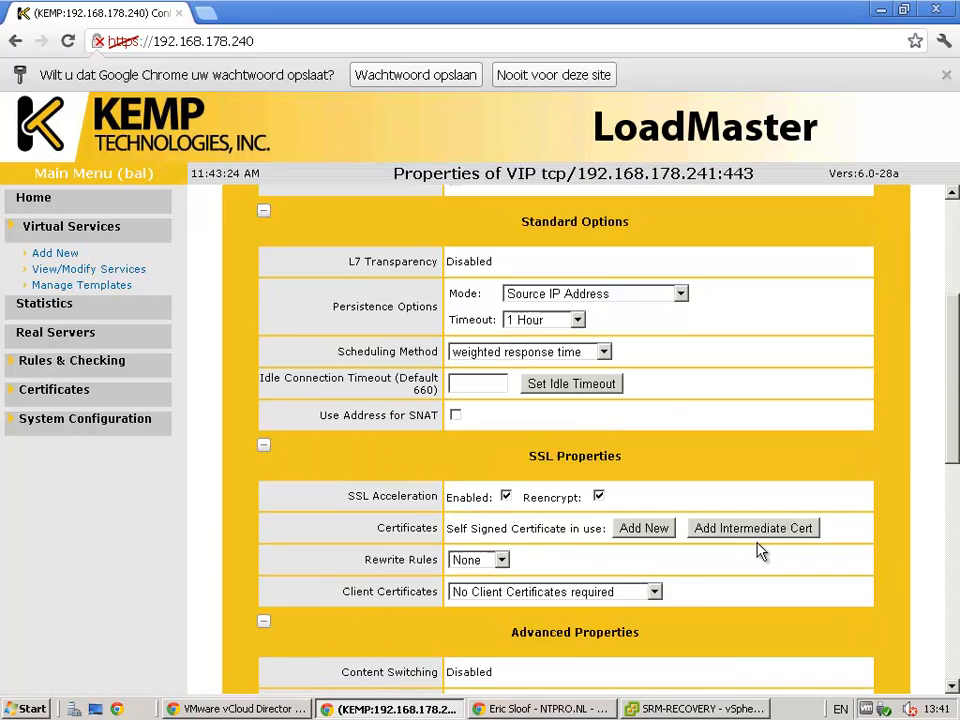
{"action": "scroll", "scroll_direction": "down", "scroll_amount": 3}
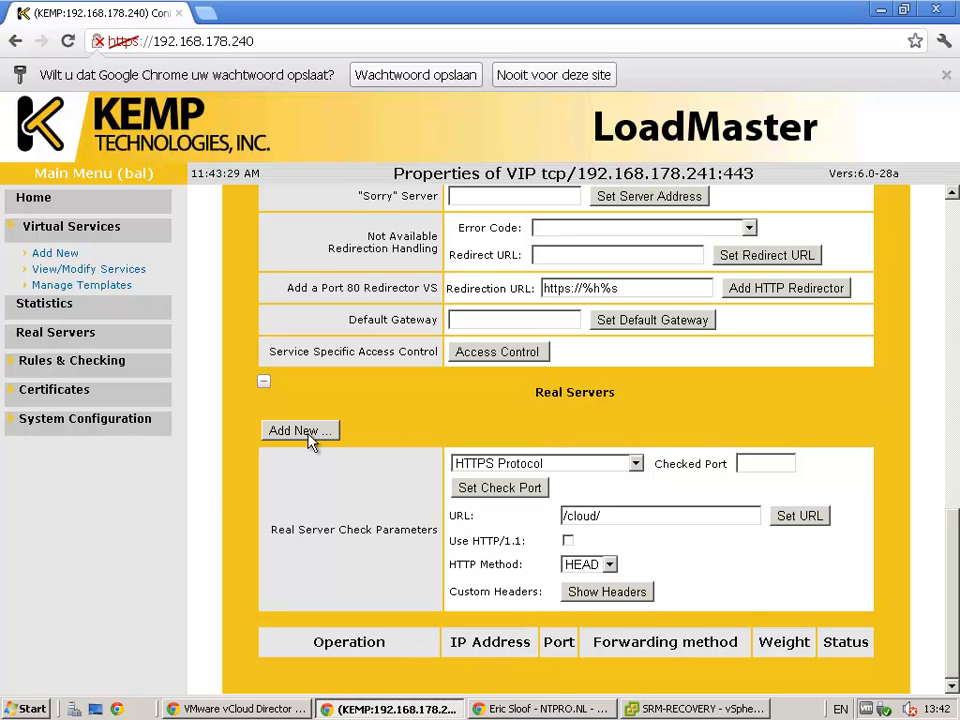
Step: Add 192.168.178.45 as the first real server on port 443
{"action": "left_click", "coordinate": [299, 430]}
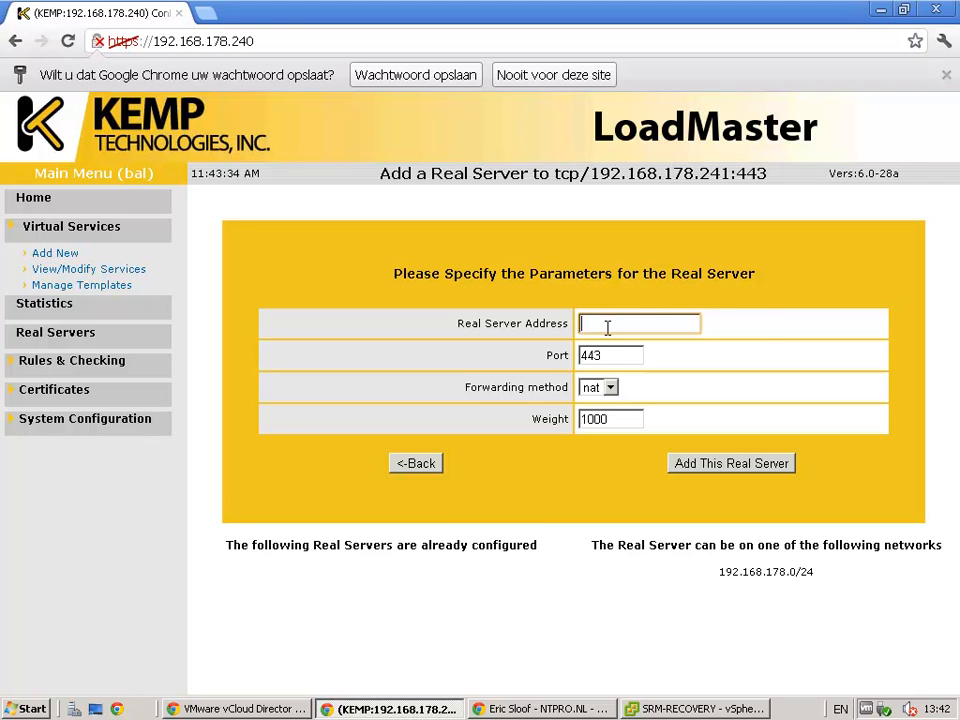
{"action": "type", "text": "192.168.178.45"}
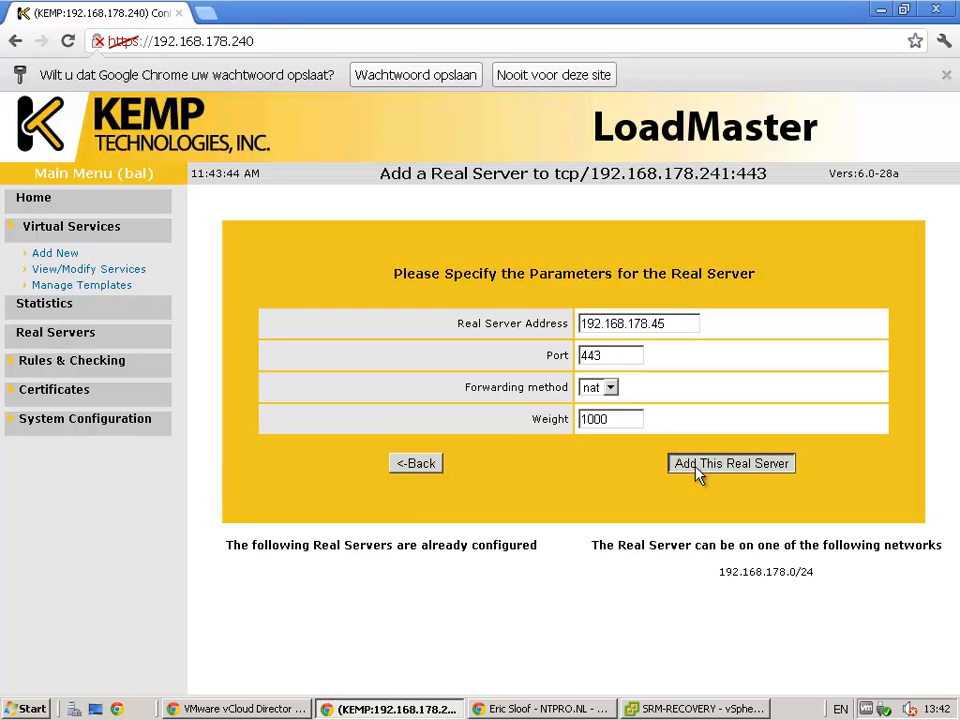
{"action": "left_click", "coordinate": [731, 463]}
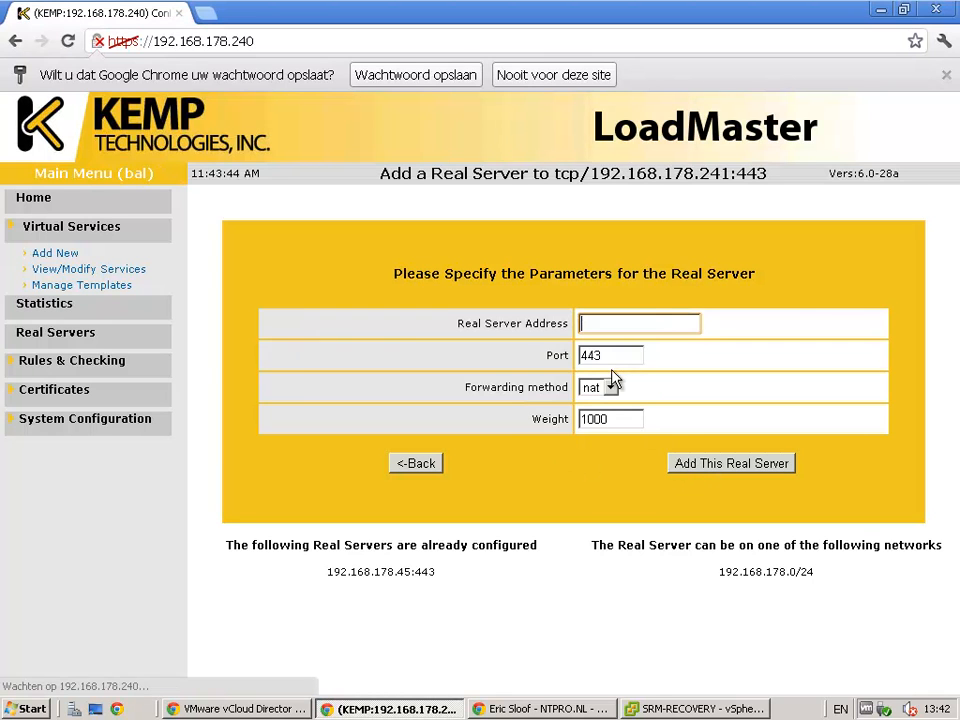
Step: In vSphere Client, view vCloud Director Cell 1 and Cell 2 (192.168.178.48) details
{"action": "left_click", "coordinate": [694, 708]}
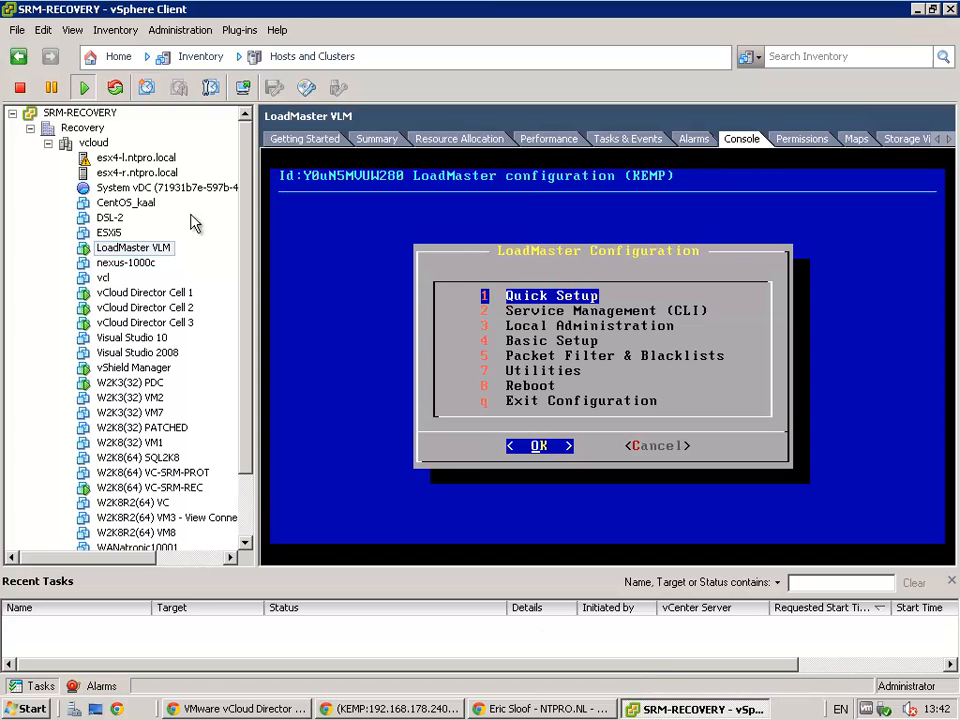
{"action": "left_click", "coordinate": [145, 292]}
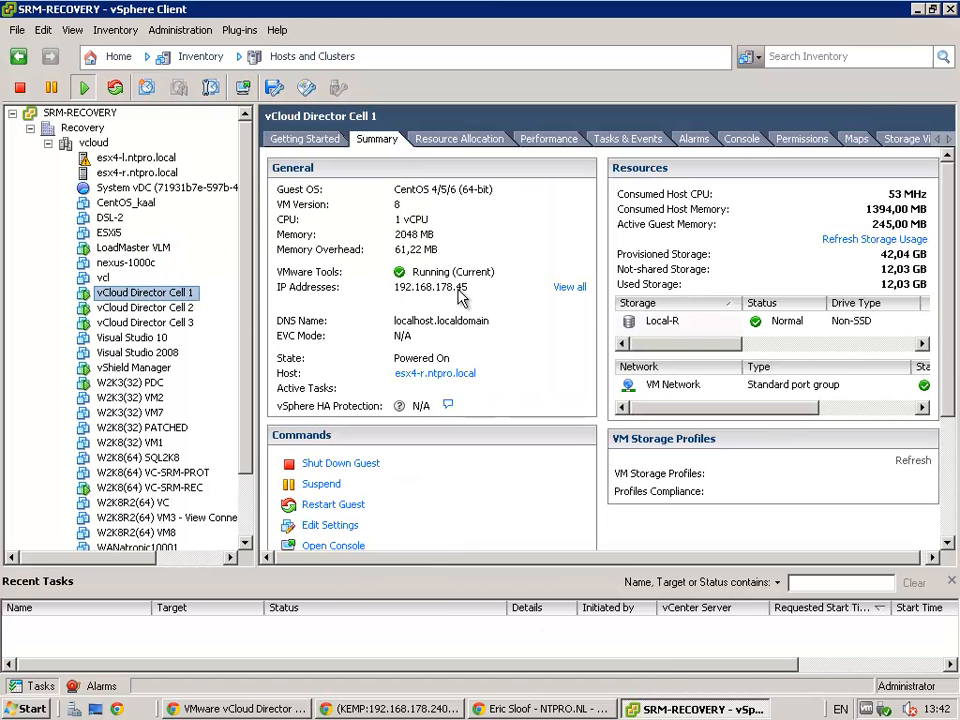
{"action": "left_click", "coordinate": [145, 307]}
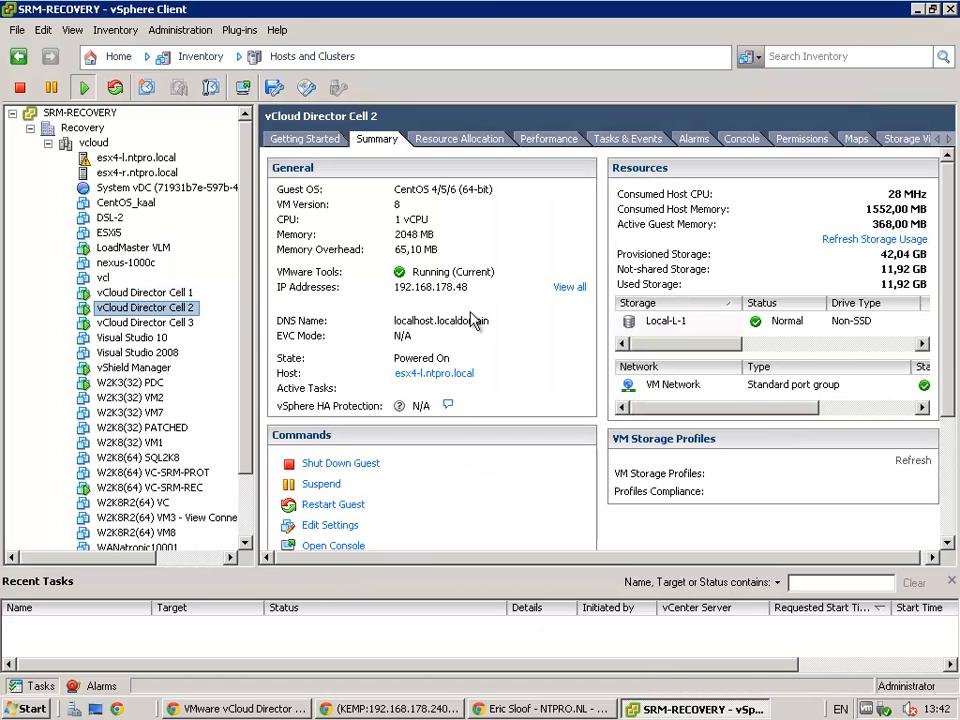
Step: Check Cell 3's details, then add 192.168.178.48:443 as a real server in LoadMaster
{"action": "left_click", "coordinate": [145, 322]}
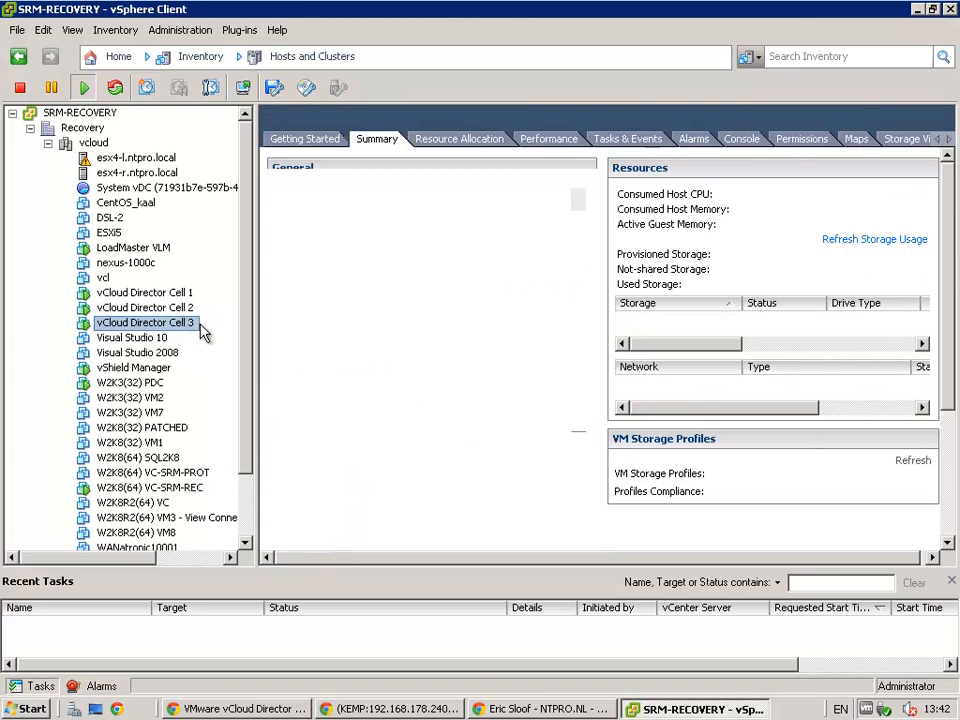
{"action": "left_click", "coordinate": [540, 708]}
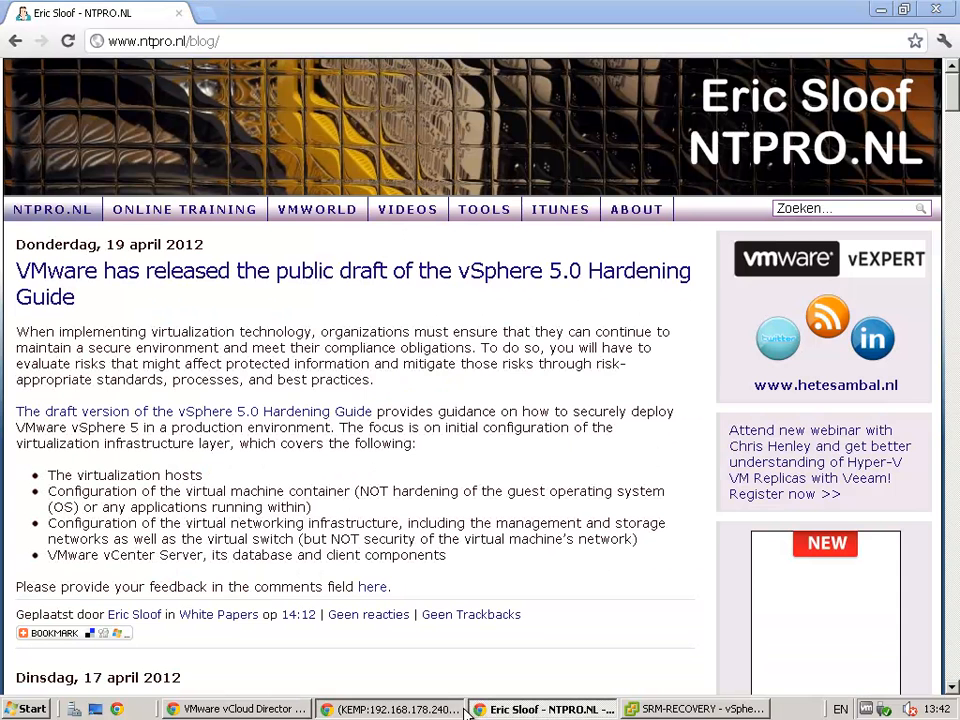
{"action": "left_click", "coordinate": [390, 709]}
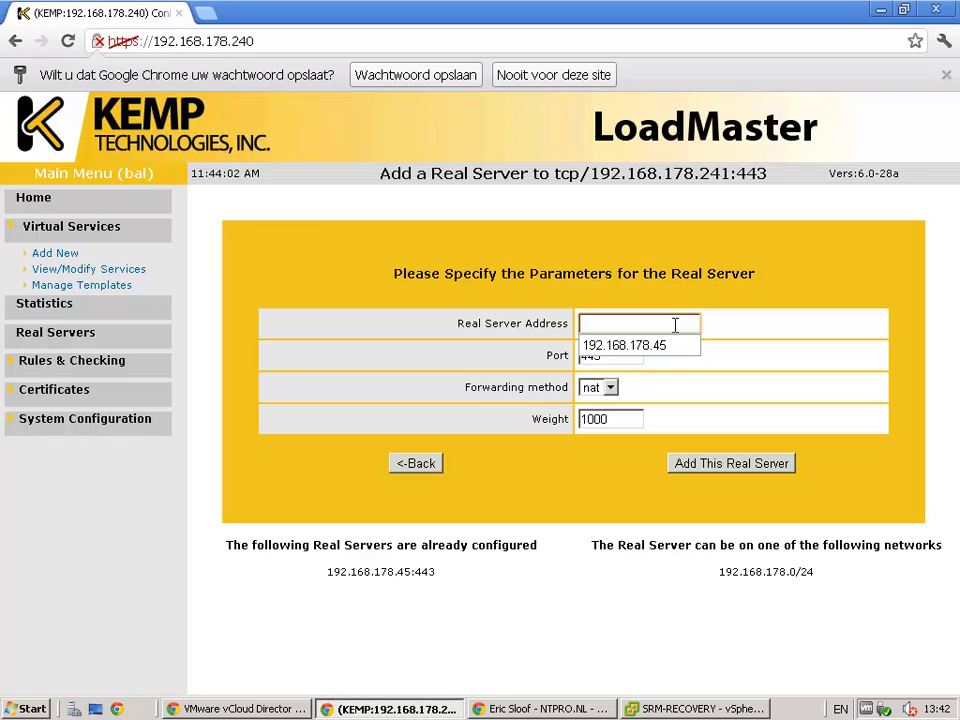
{"action": "left_click", "coordinate": [624, 345]}
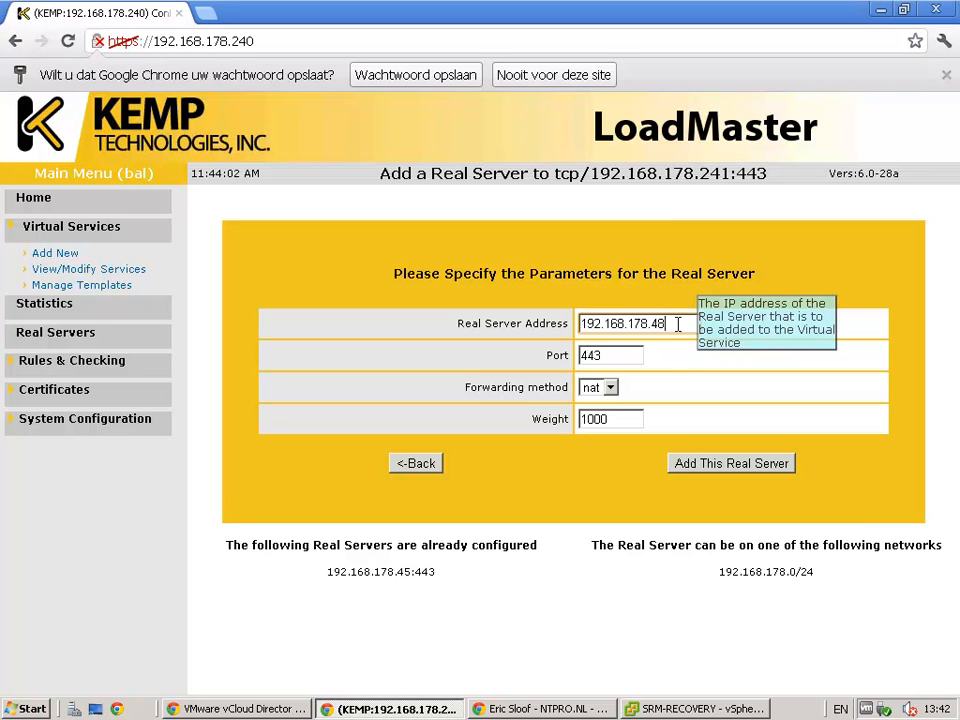
{"action": "left_click", "coordinate": [730, 463]}
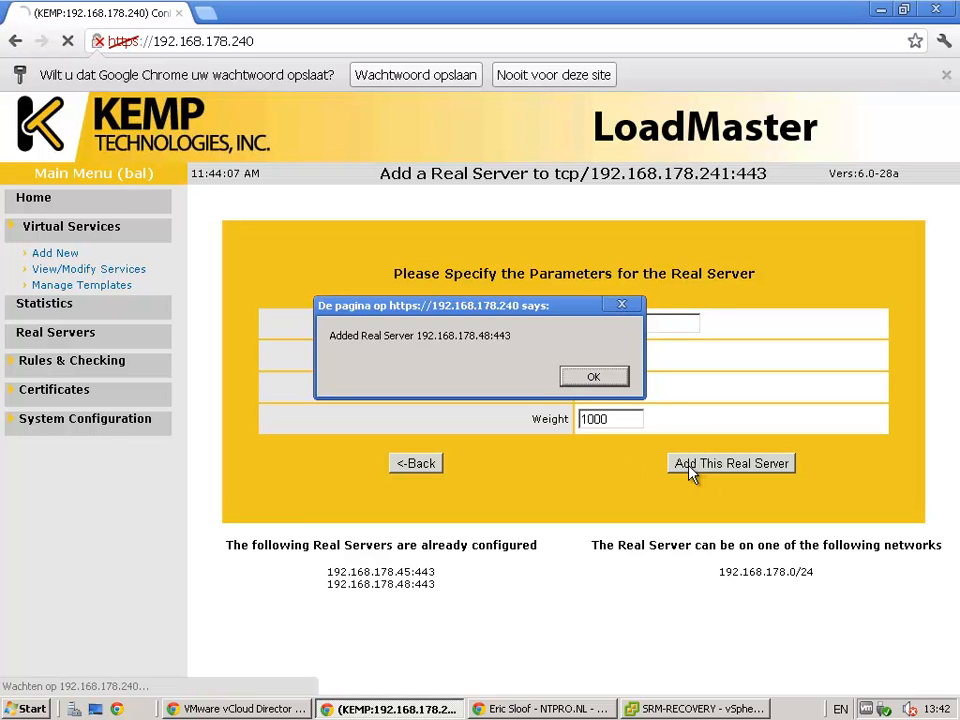
{"action": "left_click", "coordinate": [593, 376]}
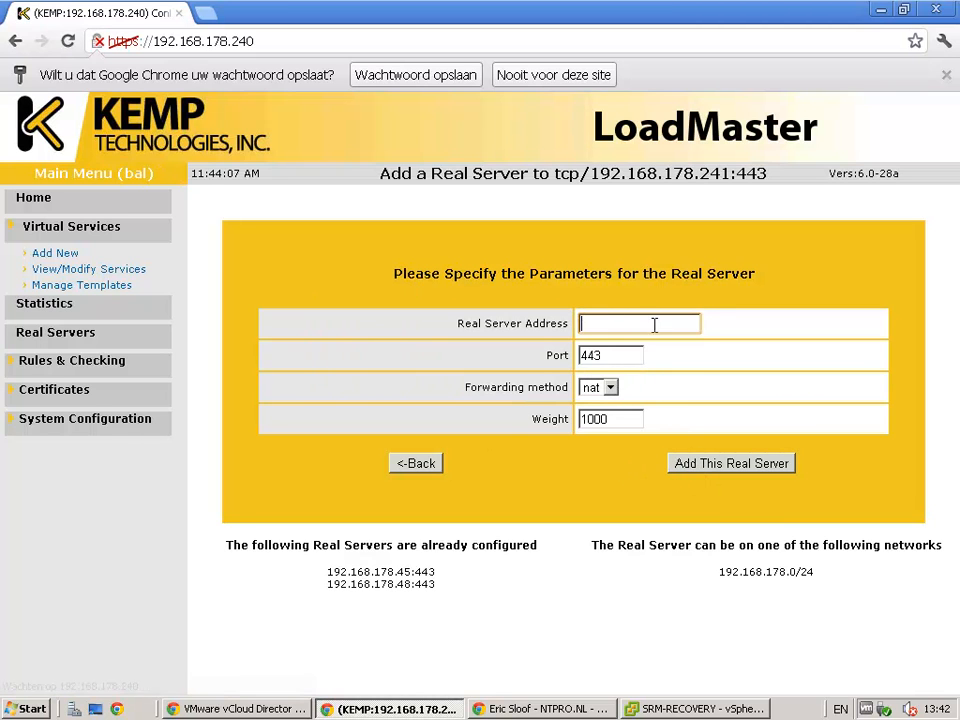
Step: Add 192.168.178.51:443 as another real server and confirm
{"action": "right_click", "coordinate": [639, 323]}
{"action": "type", "text": "192.168.178.51"}
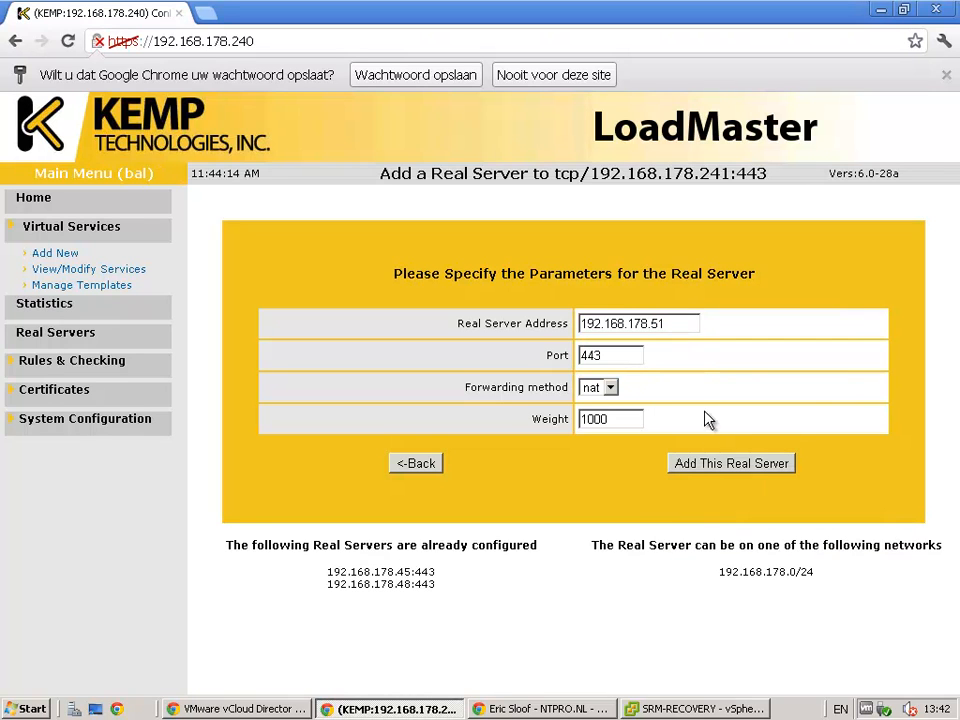
{"action": "left_click", "coordinate": [730, 463]}
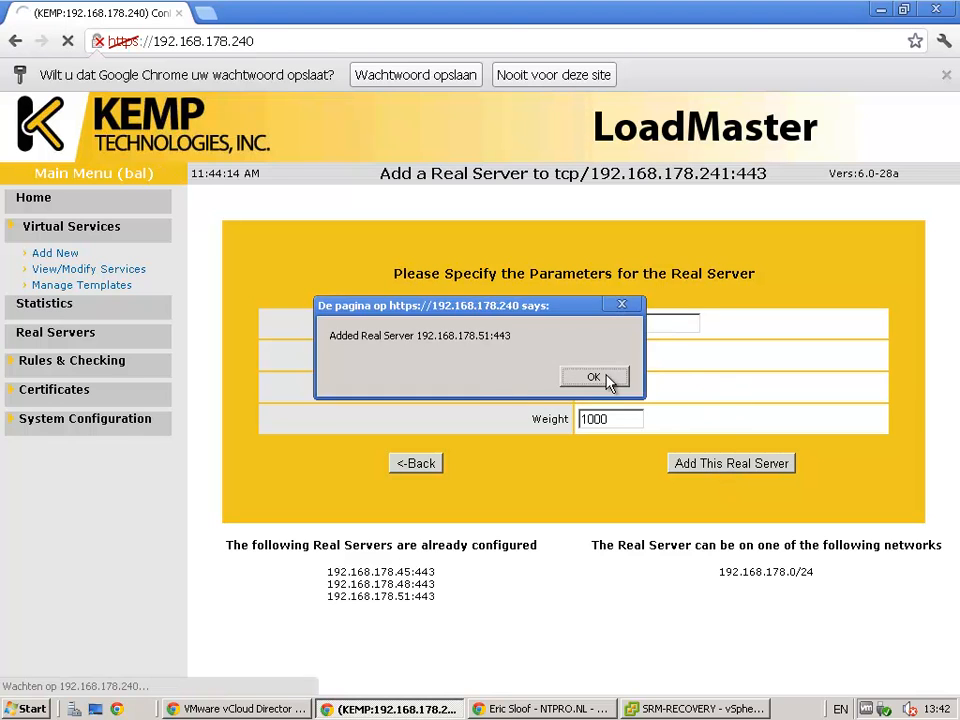
{"action": "left_click", "coordinate": [594, 377]}
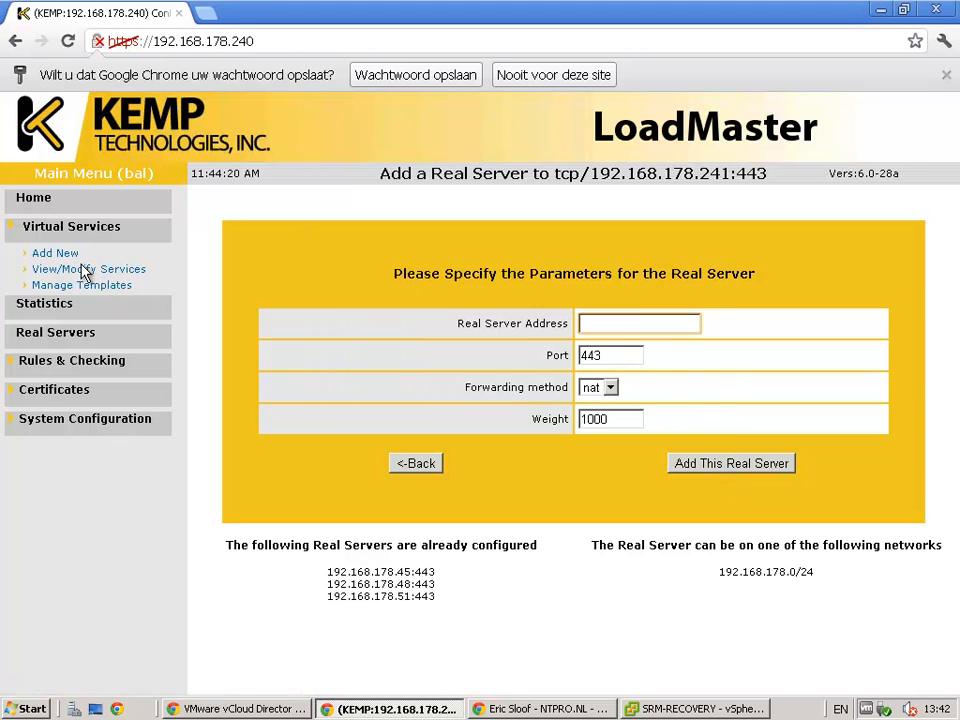
{"action": "mouse_move", "coordinate": [88, 269]}
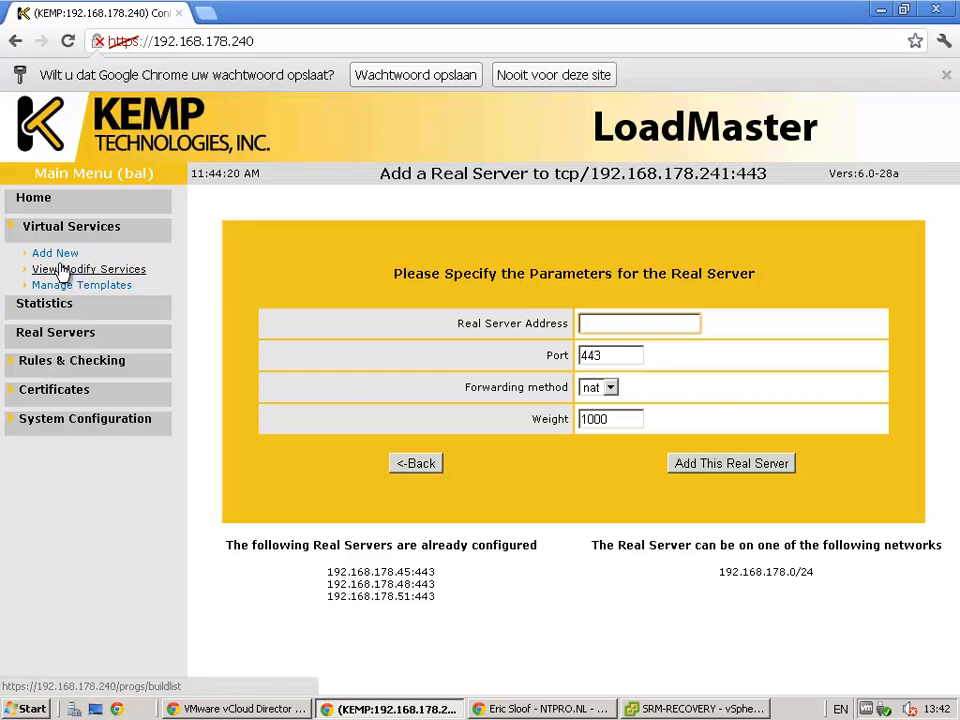
Step: Show LoadMaster statistics for the vCloud Director virtual service and its three real servers
{"action": "left_click", "coordinate": [89, 268]}
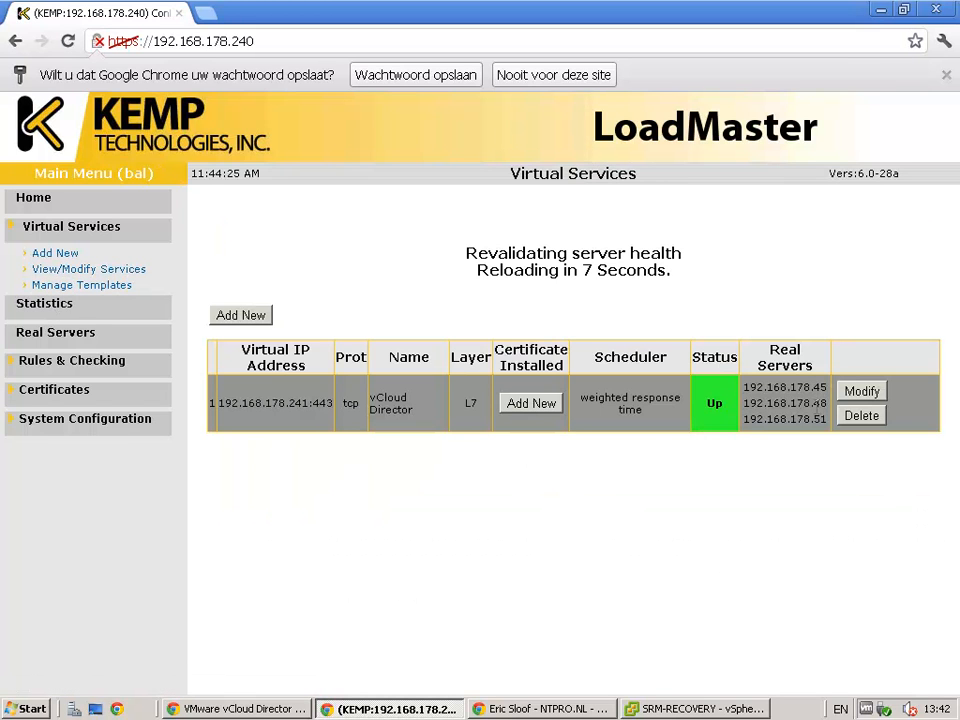
{"action": "mouse_move", "coordinate": [89, 269]}
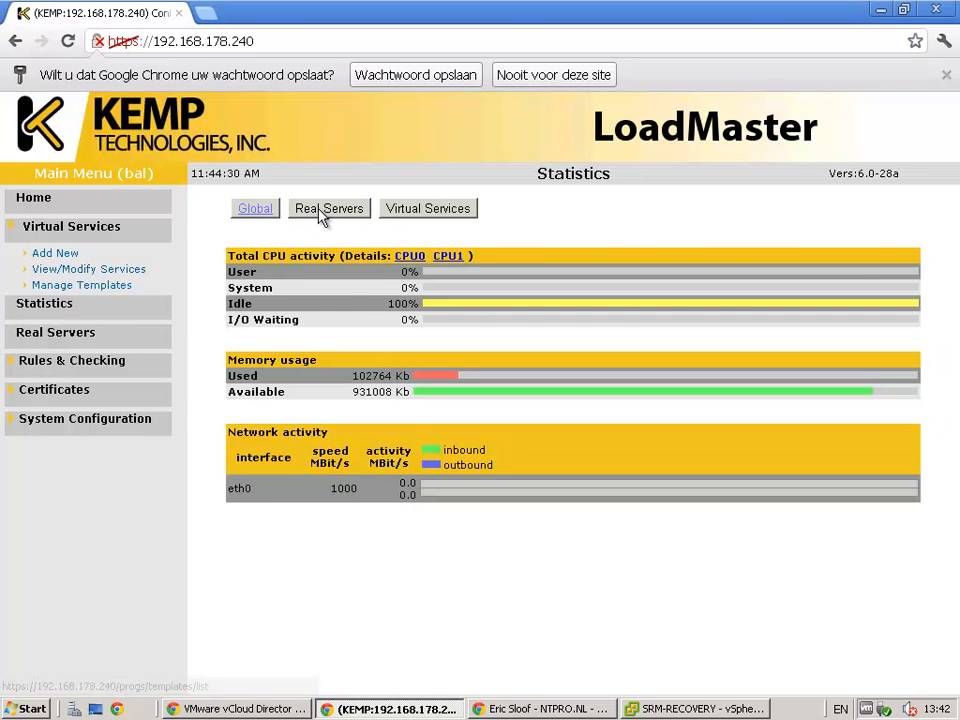
{"action": "left_click", "coordinate": [329, 208]}
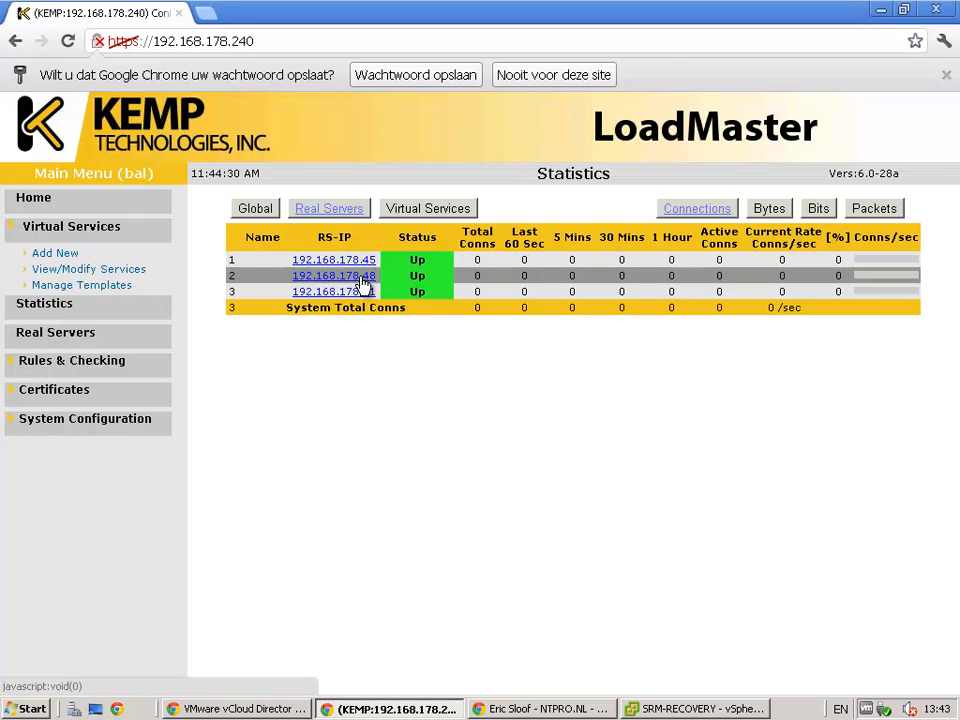
{"action": "left_click", "coordinate": [427, 208]}
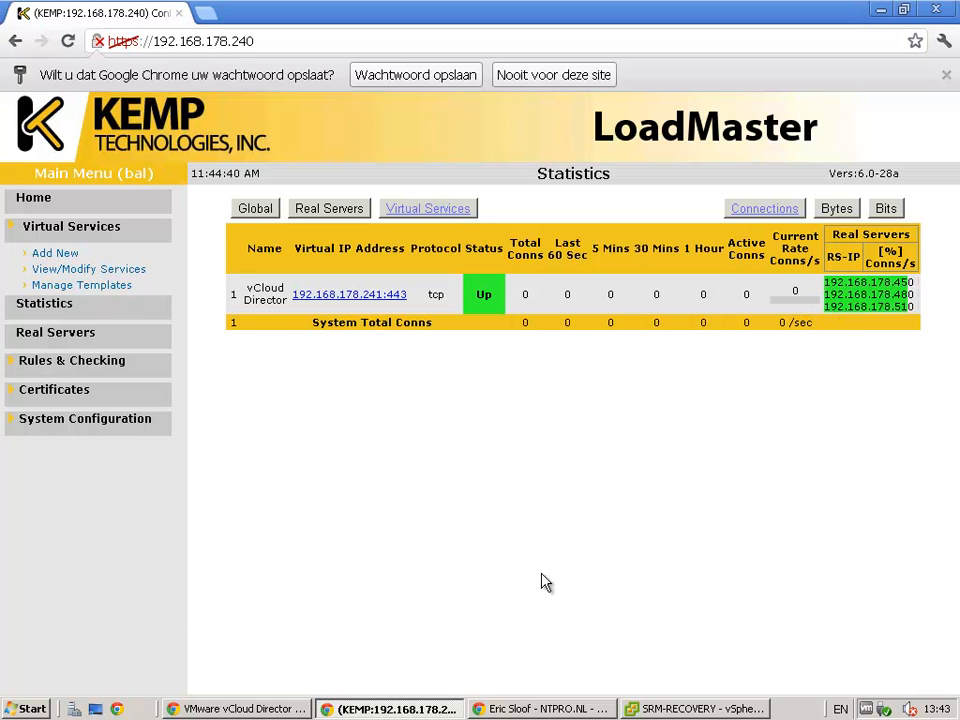
{"action": "left_click", "coordinate": [540, 708]}
{"action": "type", "text": "https"}
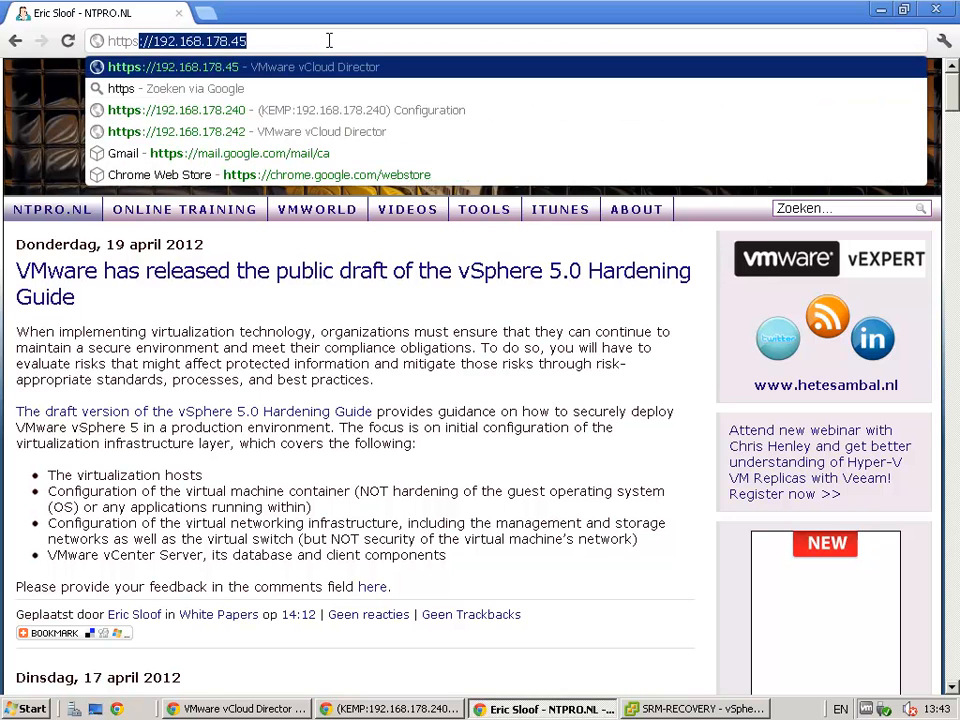
{"action": "type", "text": "192.168.178.241"}
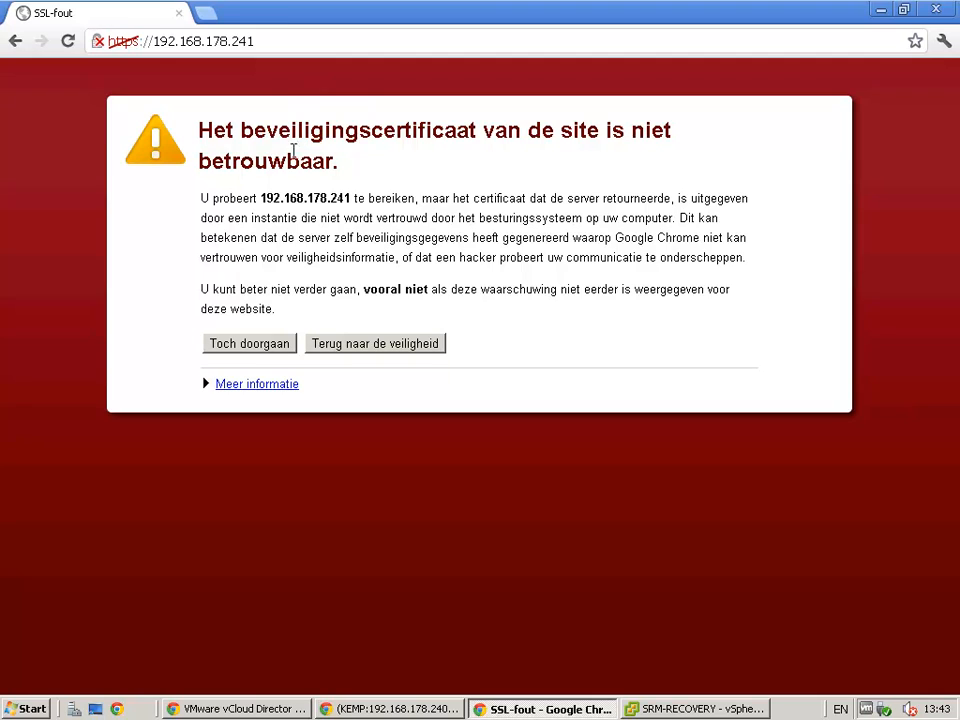
{"action": "left_click", "coordinate": [256, 383]}
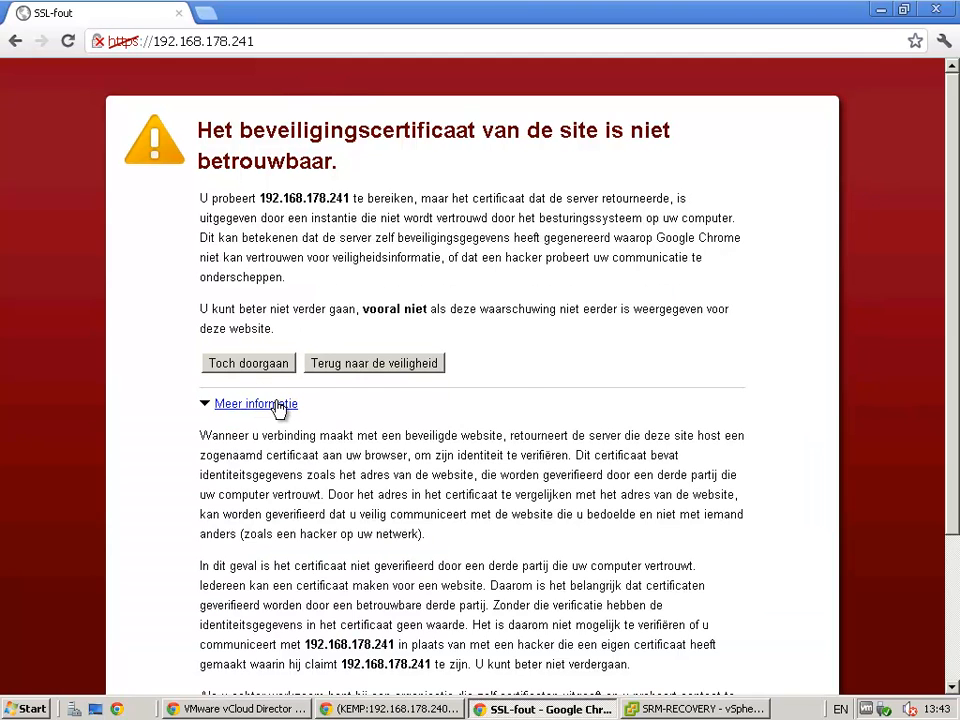
{"action": "mouse_move", "coordinate": [147, 75]}
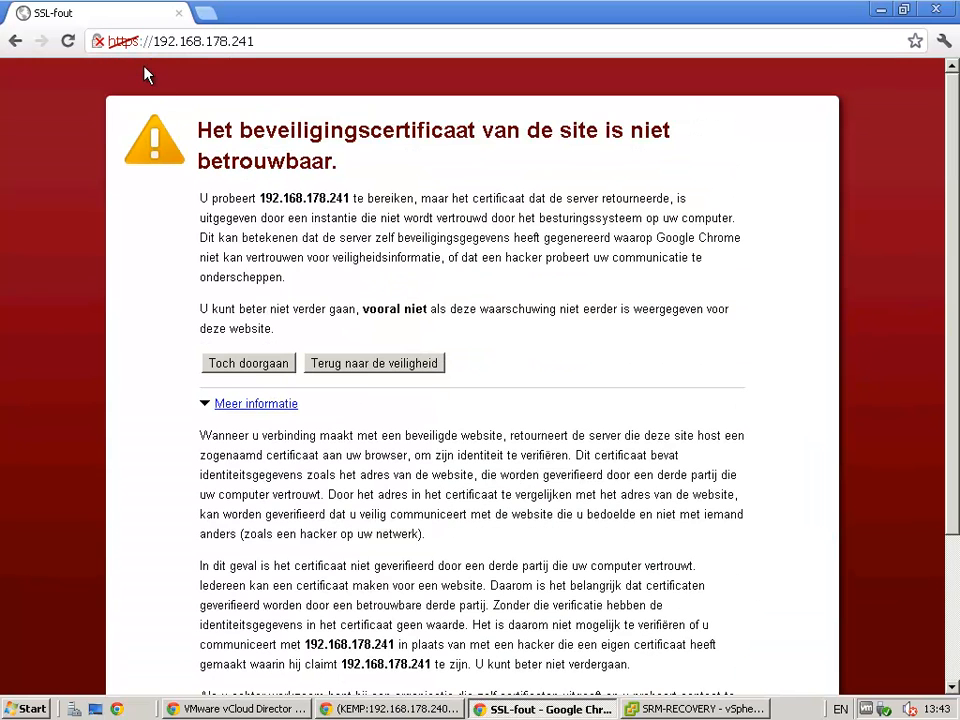
{"action": "left_click", "coordinate": [99, 41]}
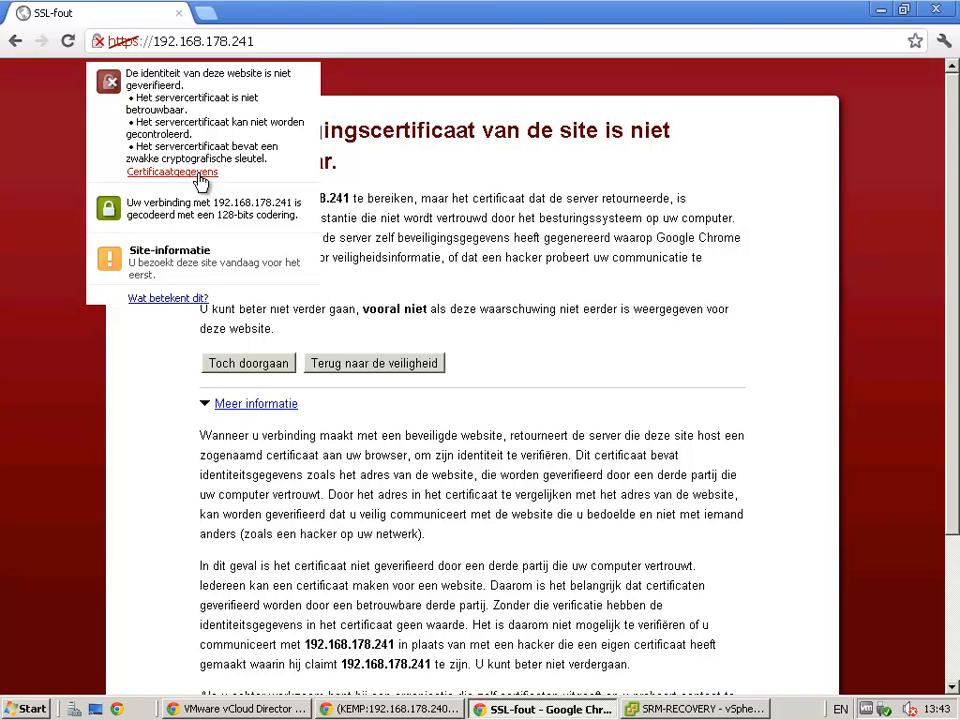
{"action": "left_click", "coordinate": [172, 172]}
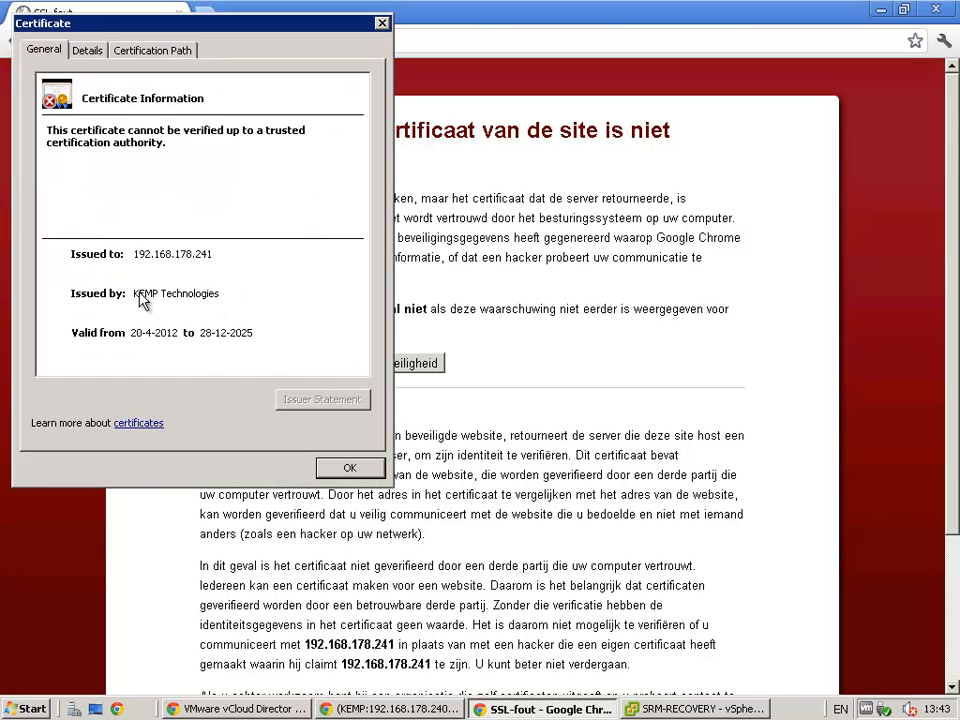
{"action": "left_click", "coordinate": [350, 468]}
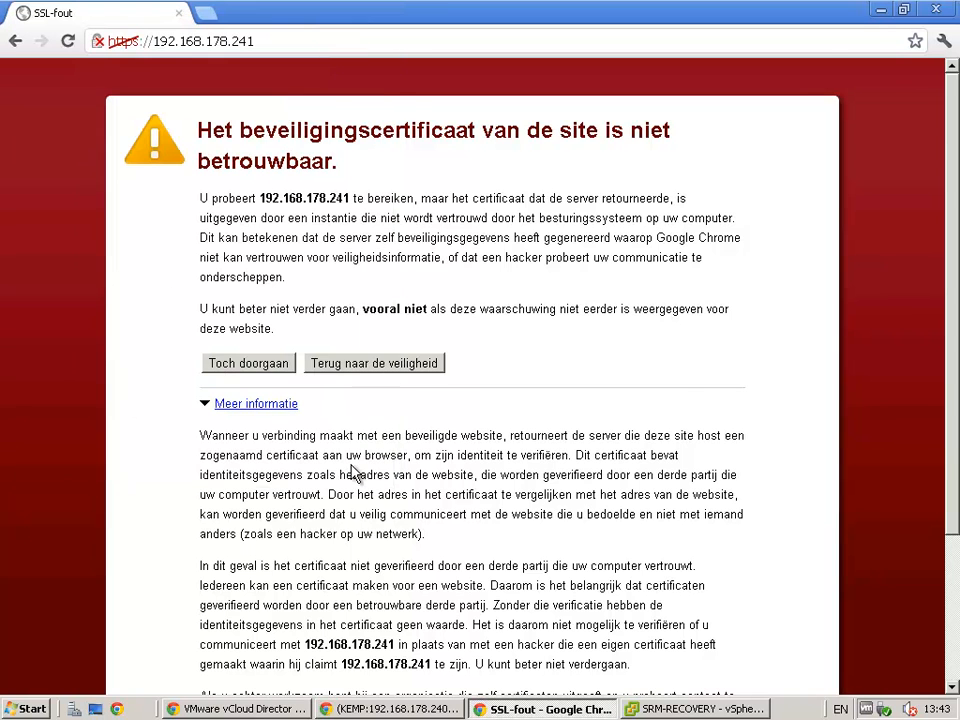
{"action": "scroll", "scroll_direction": "down", "scroll_amount": 3}
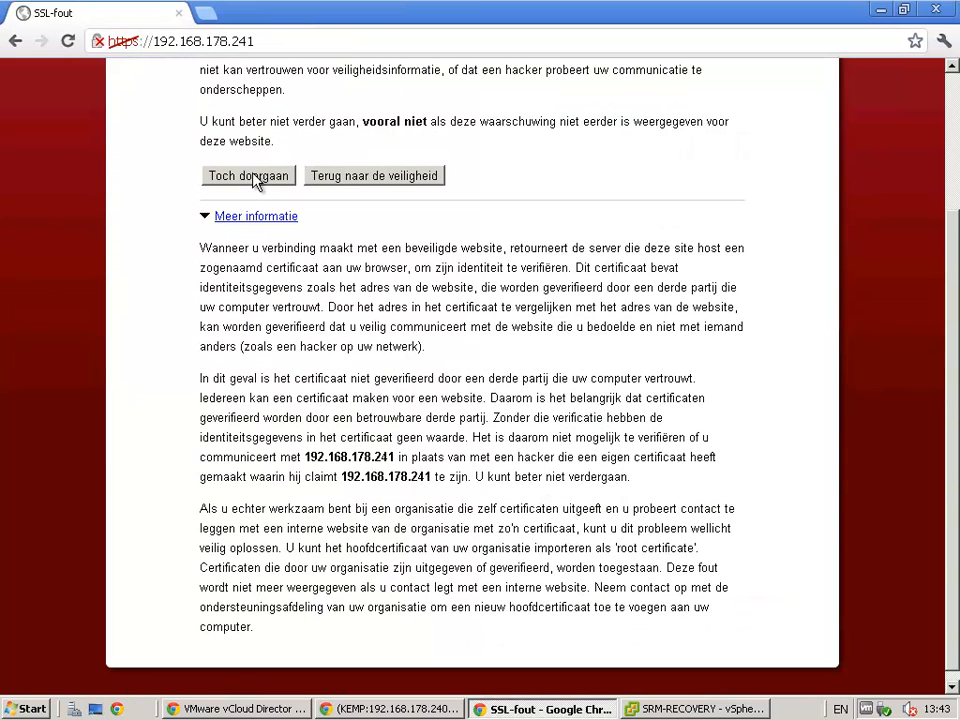
Step: Bypass the certificate and browser warnings at 192.168.178.241 and log in as administrator
{"action": "left_click", "coordinate": [248, 176]}
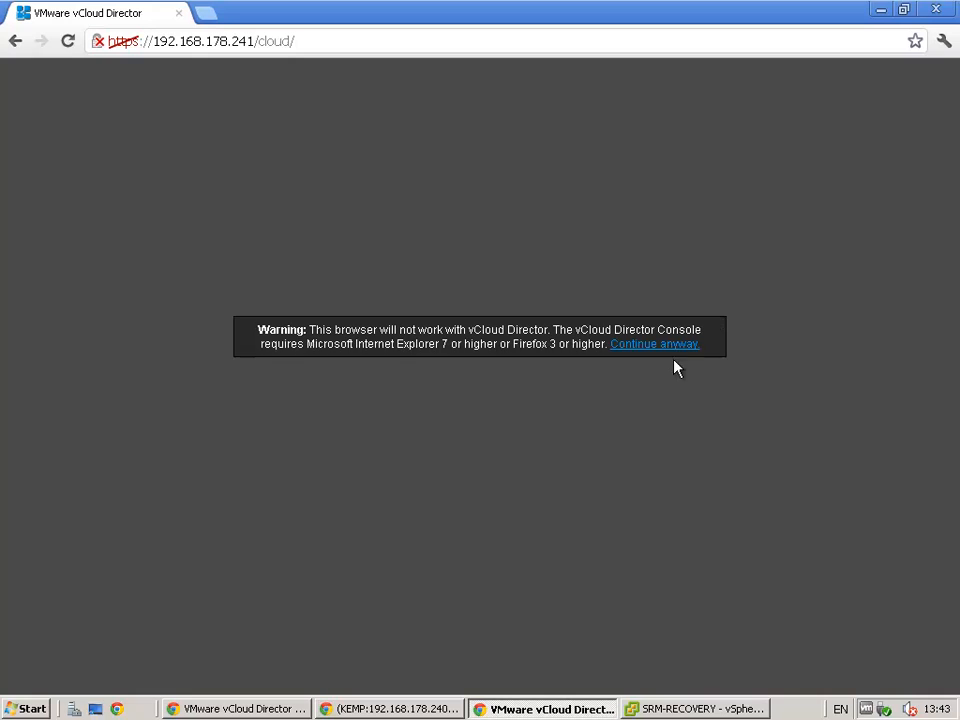
{"action": "left_click", "coordinate": [654, 343]}
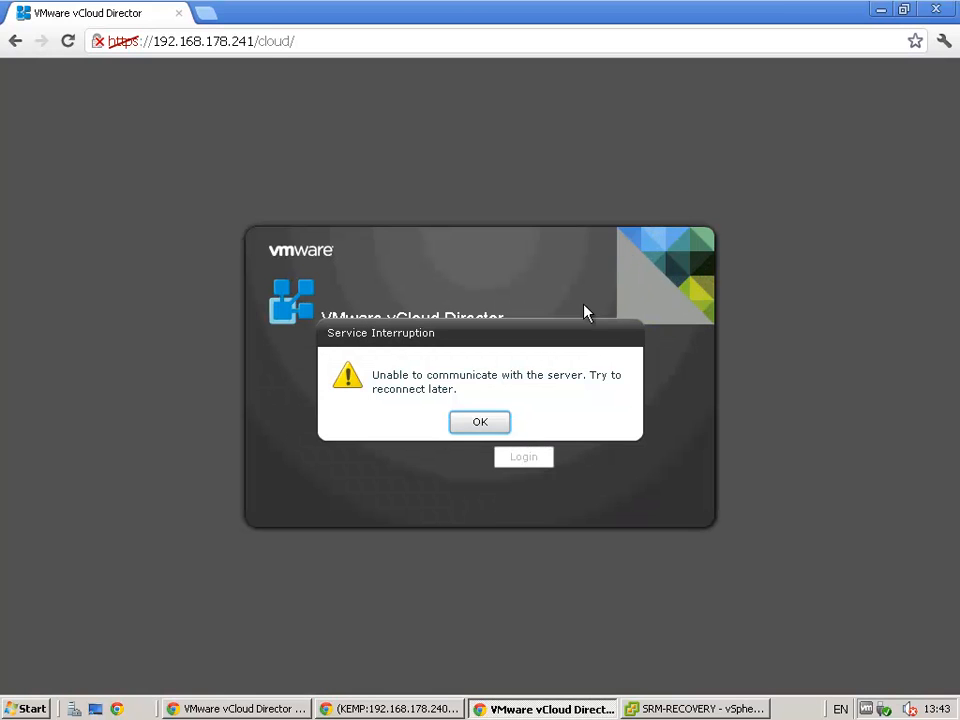
{"action": "left_click", "coordinate": [479, 421]}
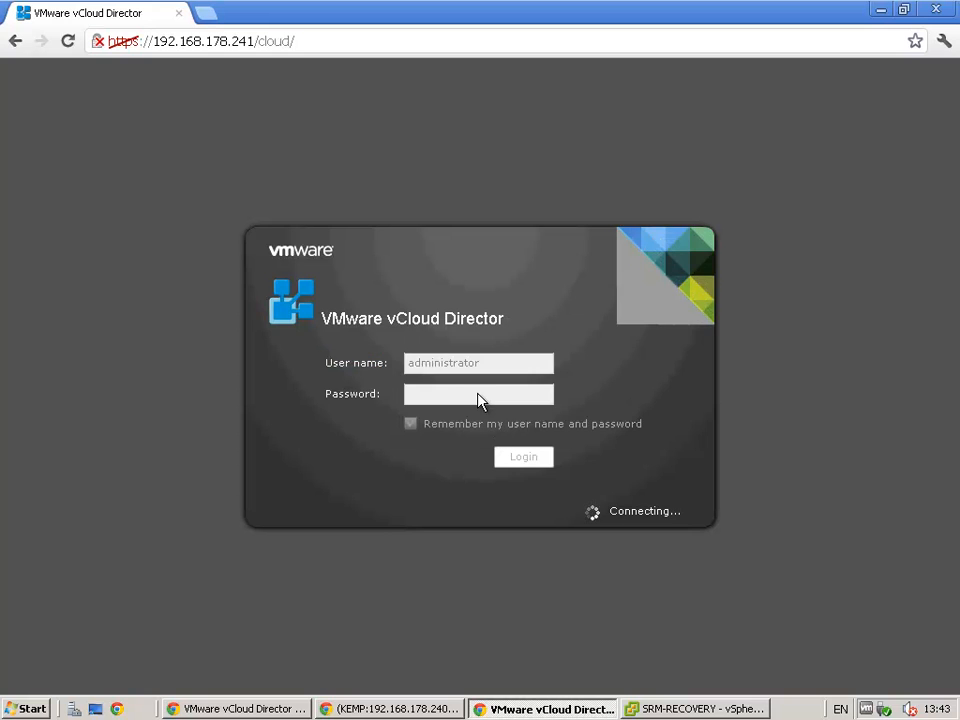
{"action": "left_click", "coordinate": [523, 457]}
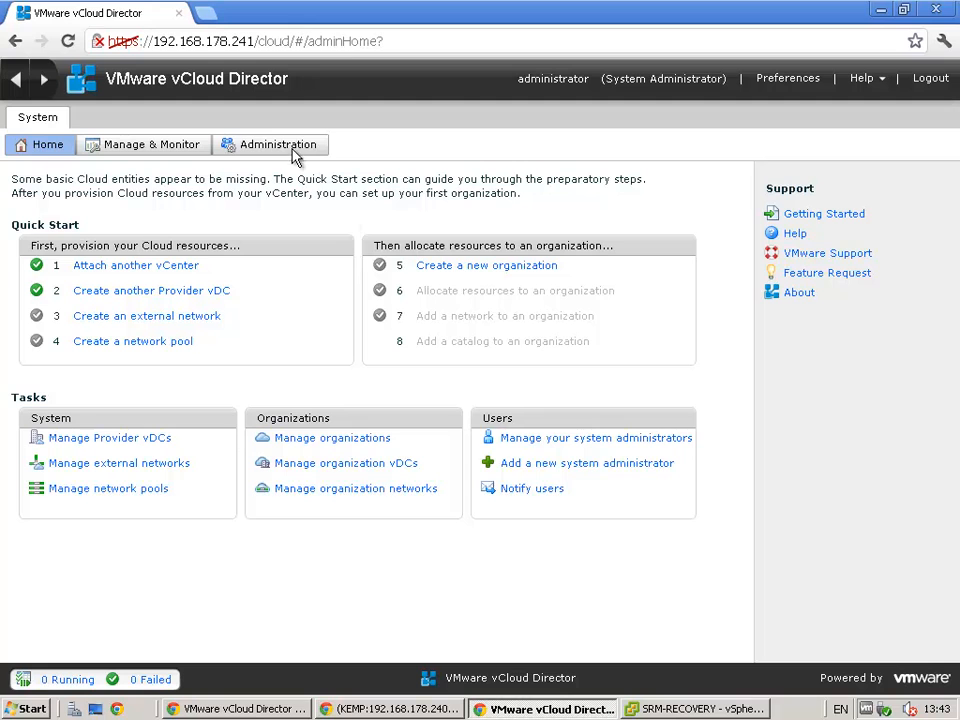
{"action": "left_click", "coordinate": [278, 144]}
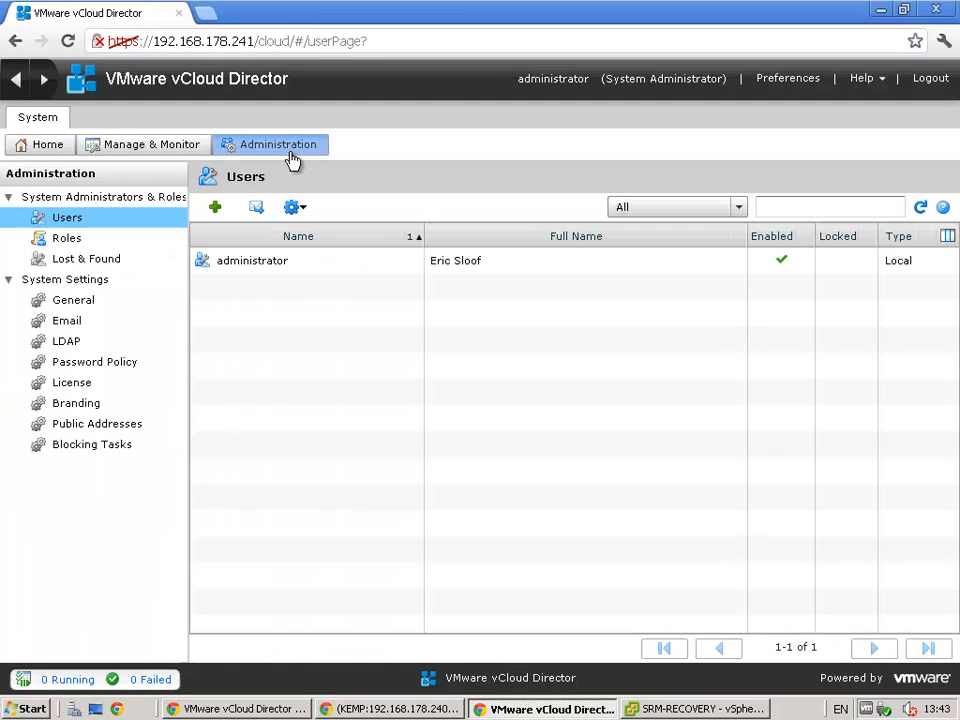
{"action": "left_click", "coordinate": [97, 423]}
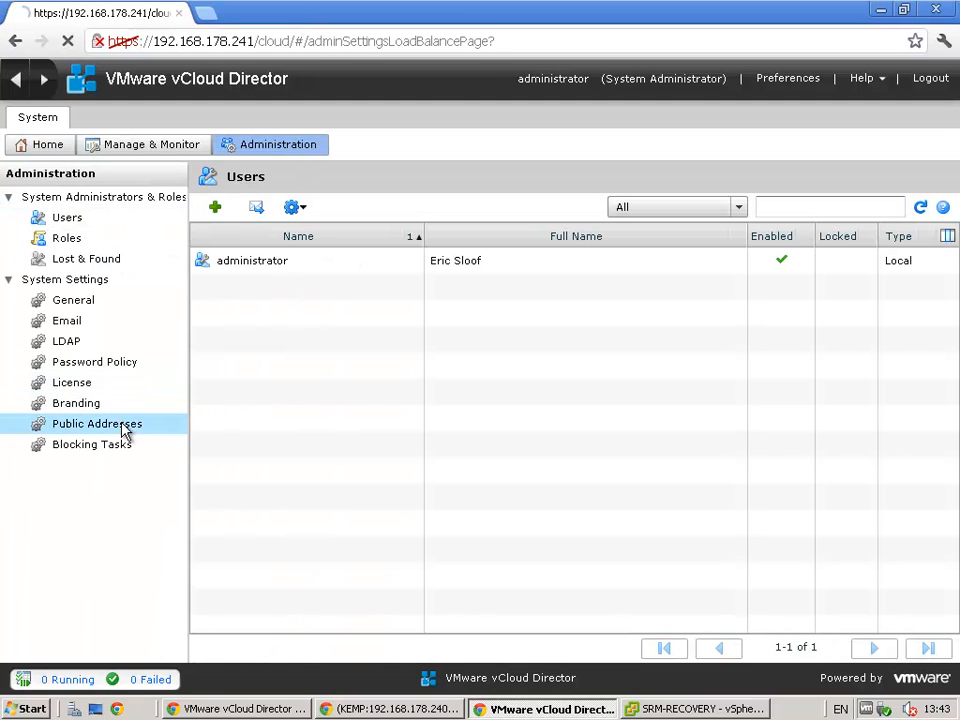
{"action": "left_click", "coordinate": [97, 423]}
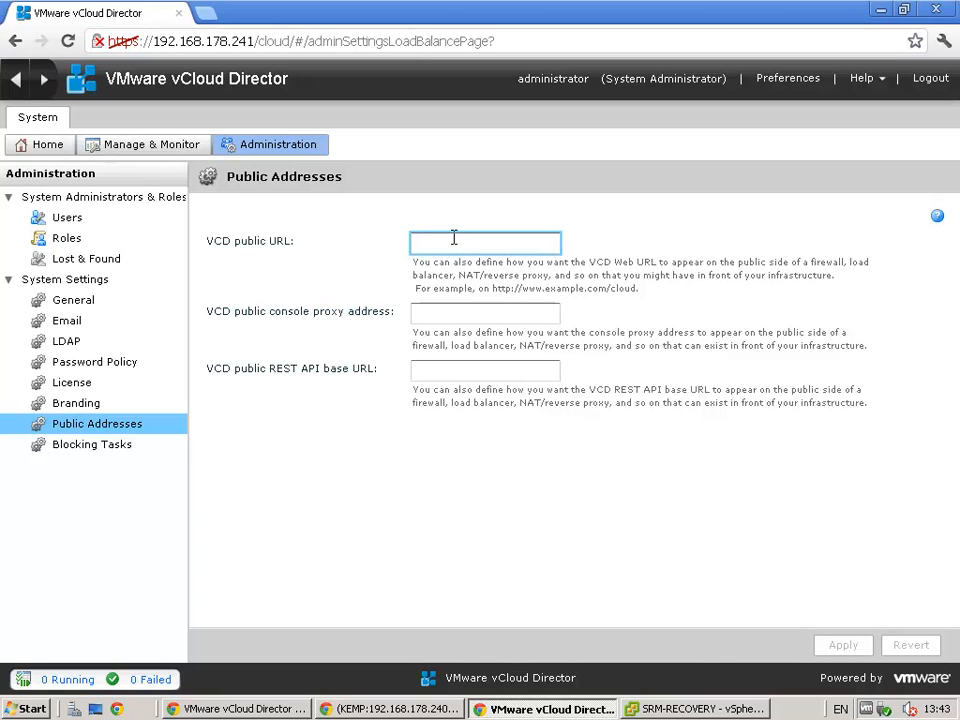
{"action": "type", "text": "https://"}
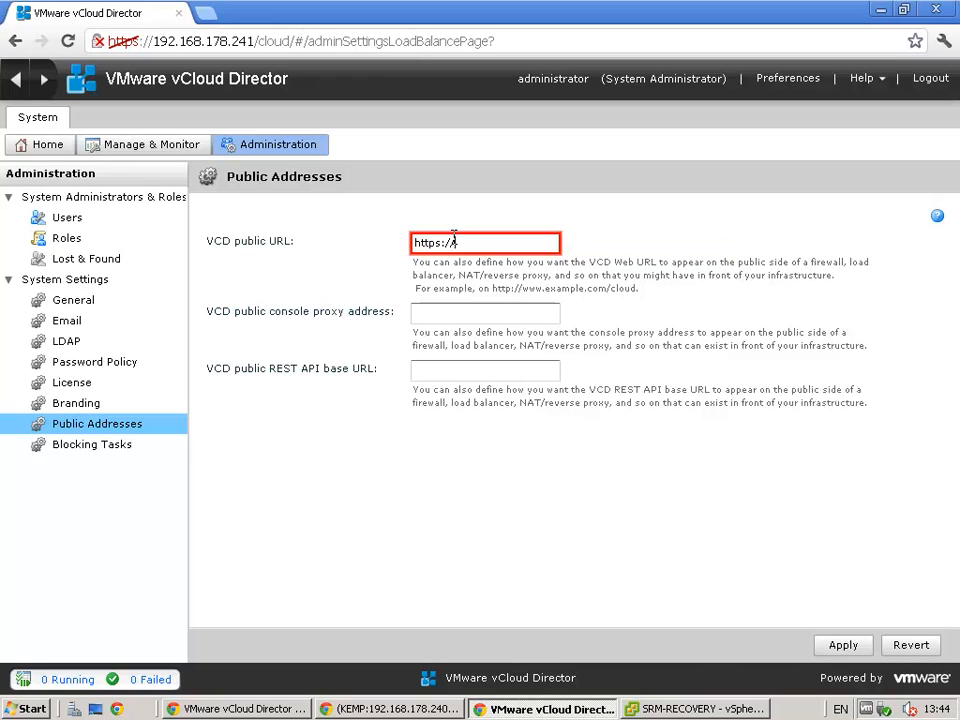
{"action": "type", "text": "vcloud.ntpro.l"}
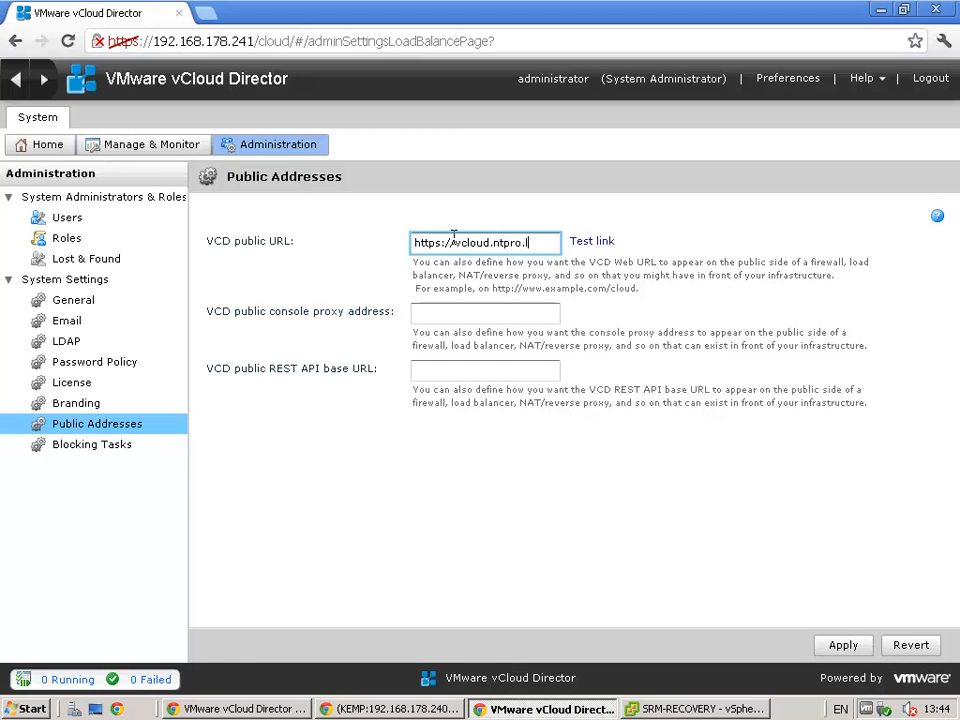
{"action": "type", "text": "ocal"}
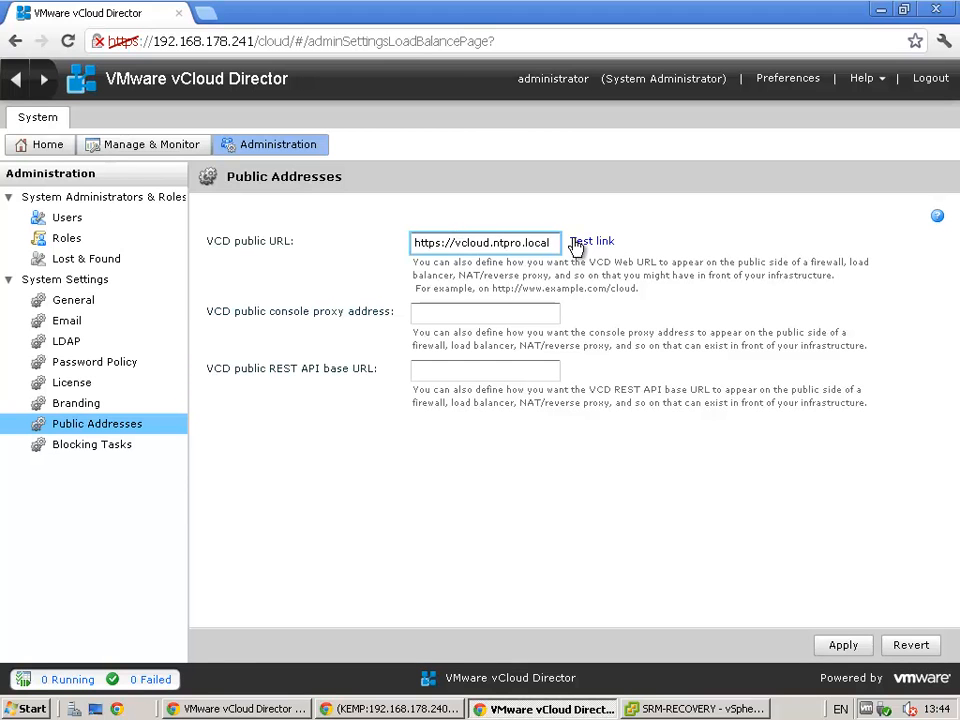
{"action": "left_click", "coordinate": [592, 241]}
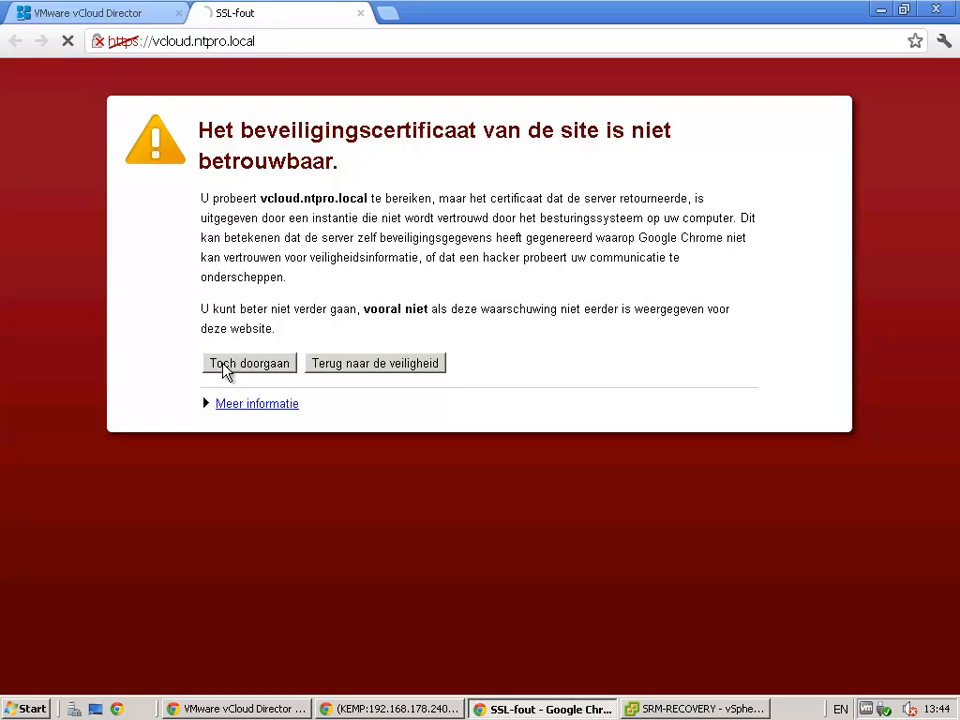
{"action": "left_click", "coordinate": [249, 363]}
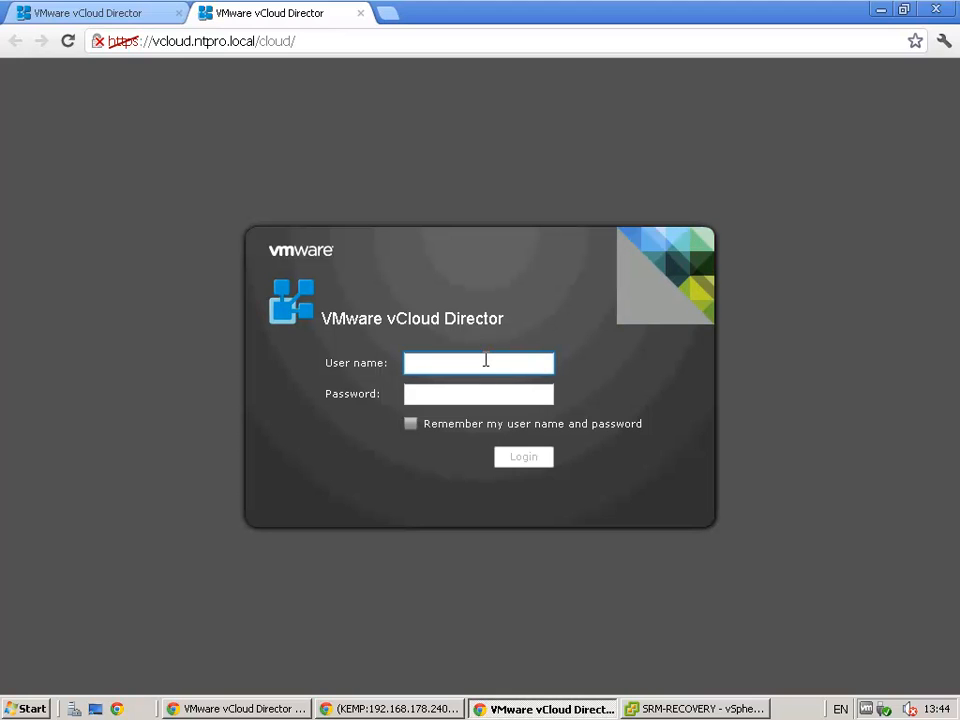
{"action": "type", "text": "administrat"}
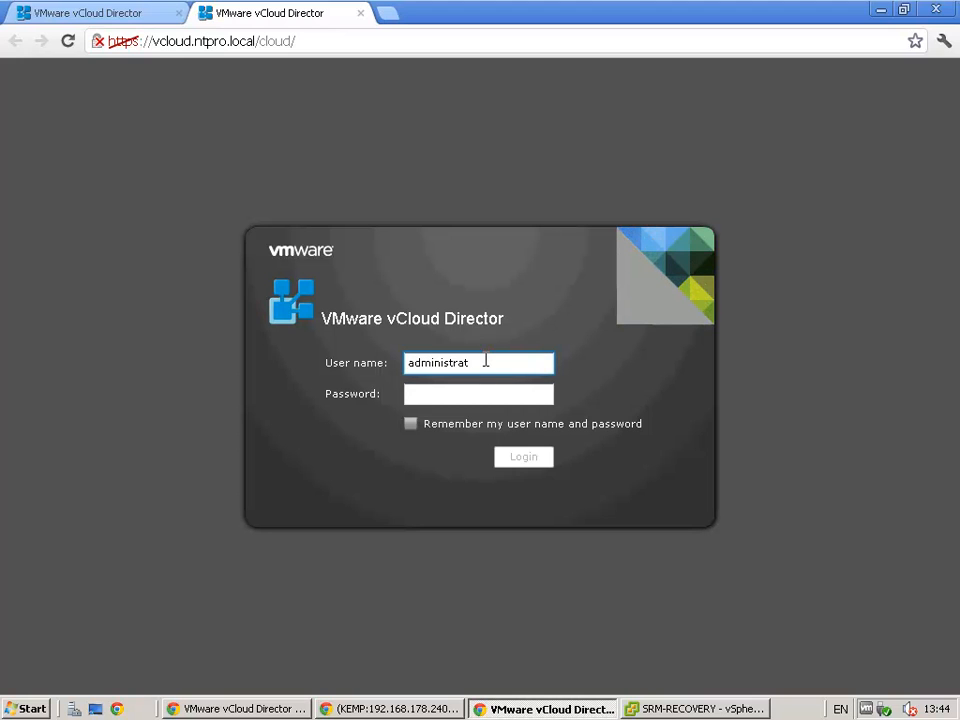
{"action": "type", "text": "***"}
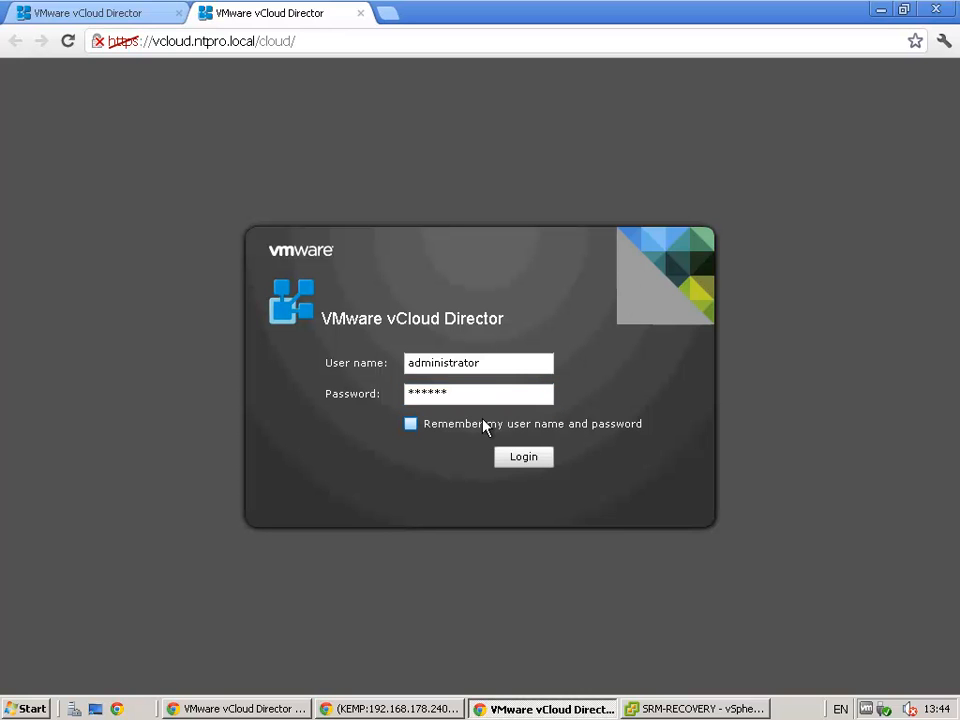
{"action": "left_click", "coordinate": [523, 457]}
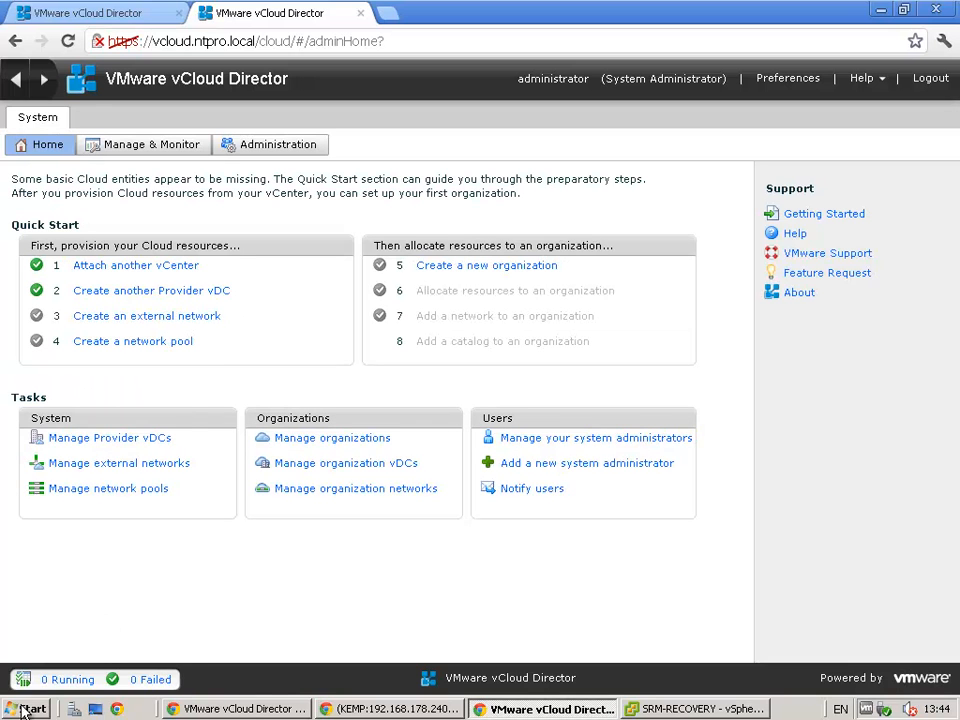
Step: Open a command prompt and ping the misspelled vloud.ntpro.local, which fails to resolve
{"action": "left_click", "coordinate": [25, 708]}
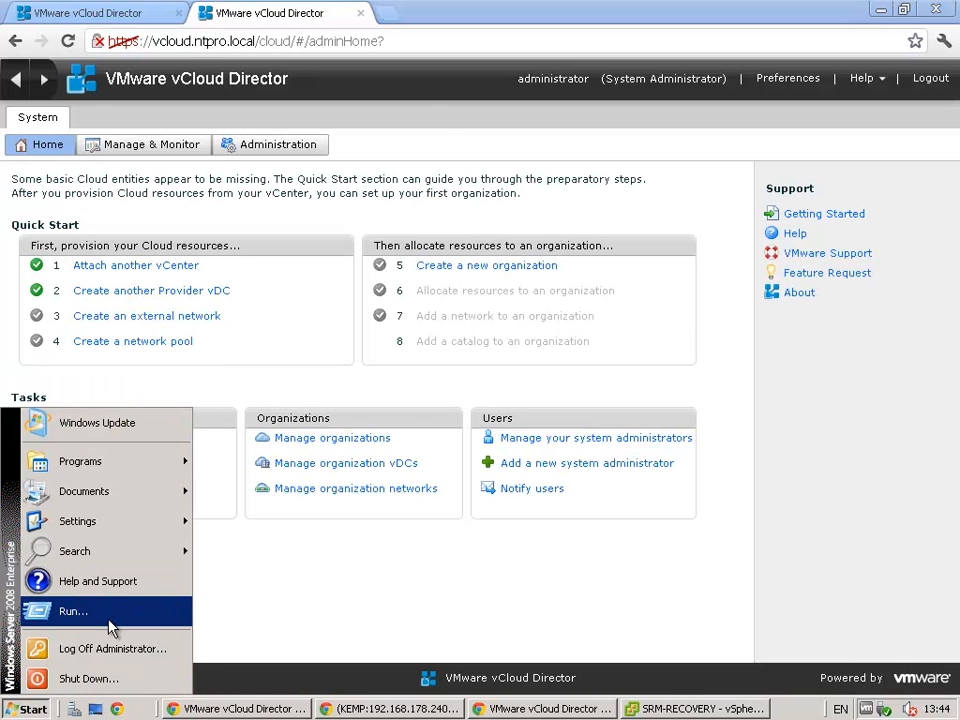
{"action": "left_click", "coordinate": [72, 611]}
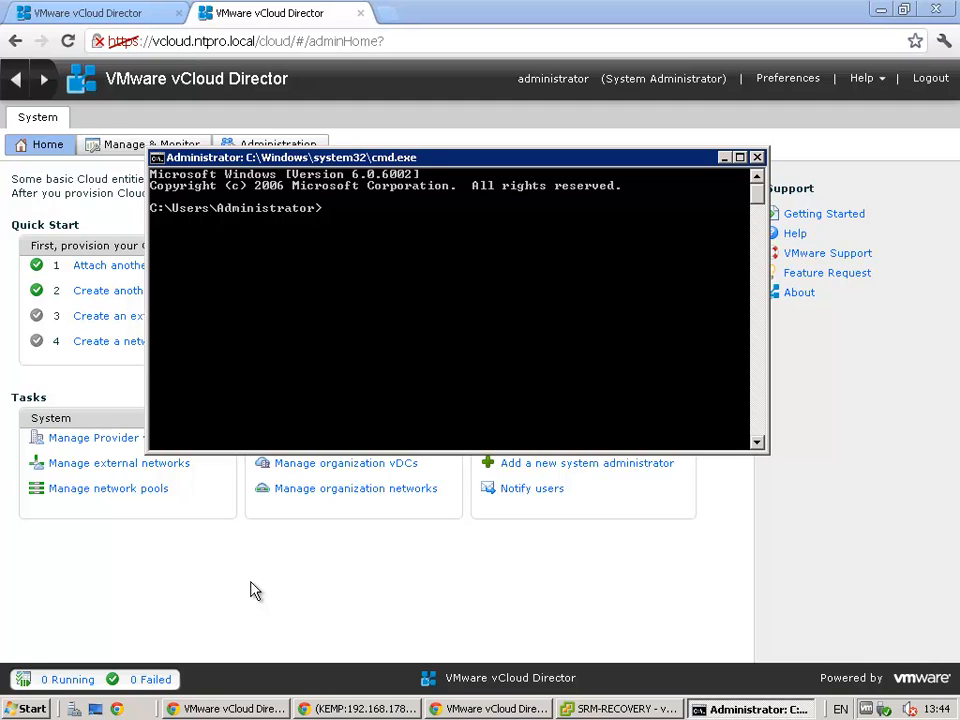
{"action": "type", "text": "ping"}
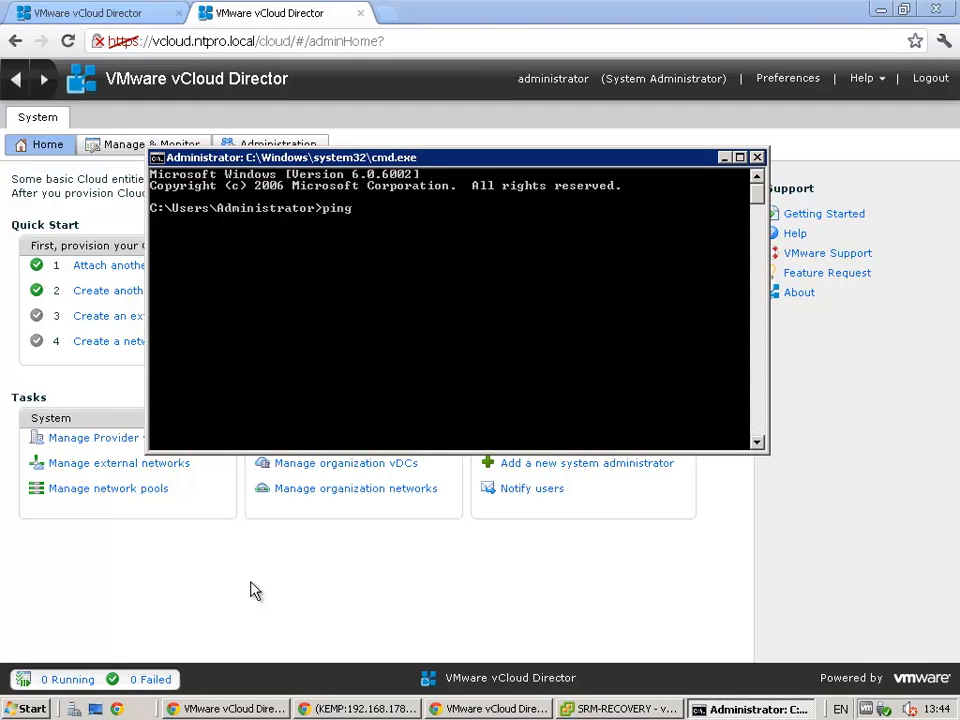
{"action": "type", "text": "vloud"}
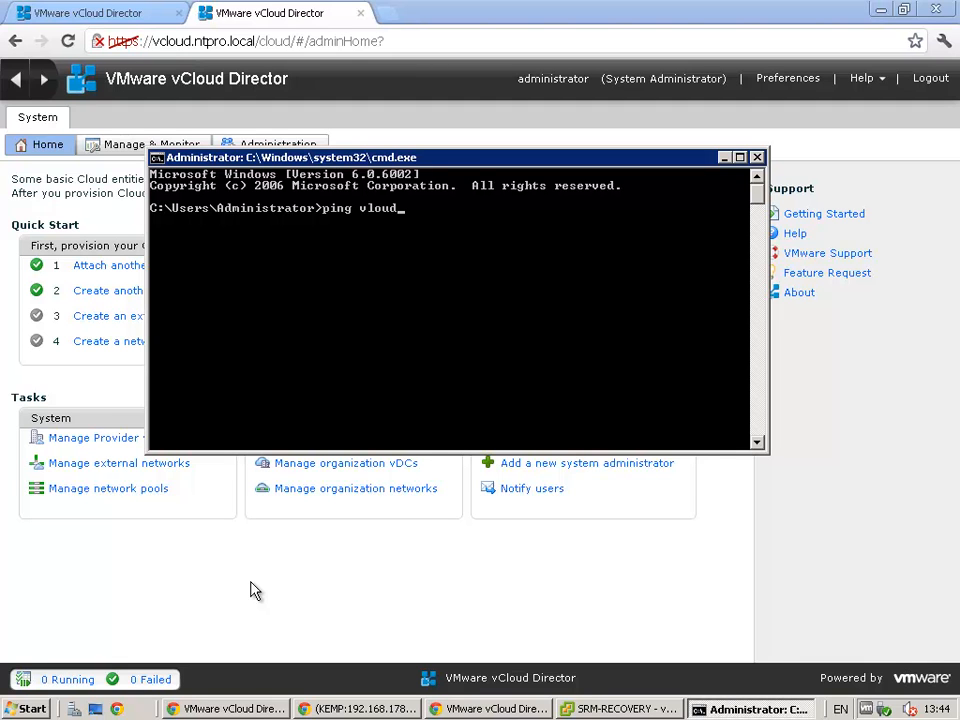
{"action": "type", "text": ".ntpro.lo"}
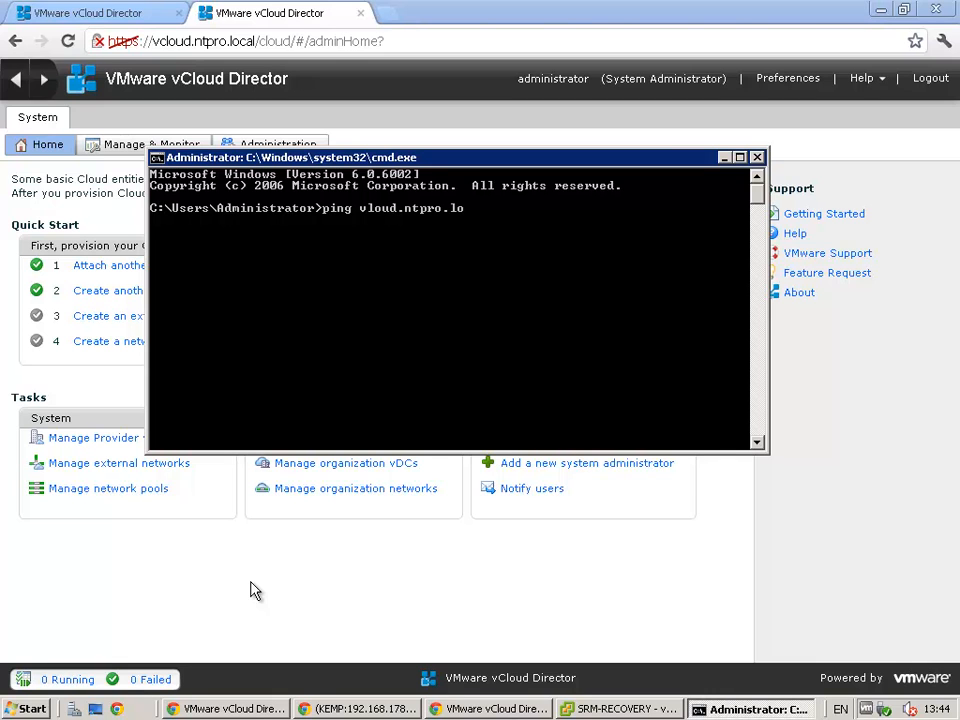
{"action": "type", "text": "cal"}
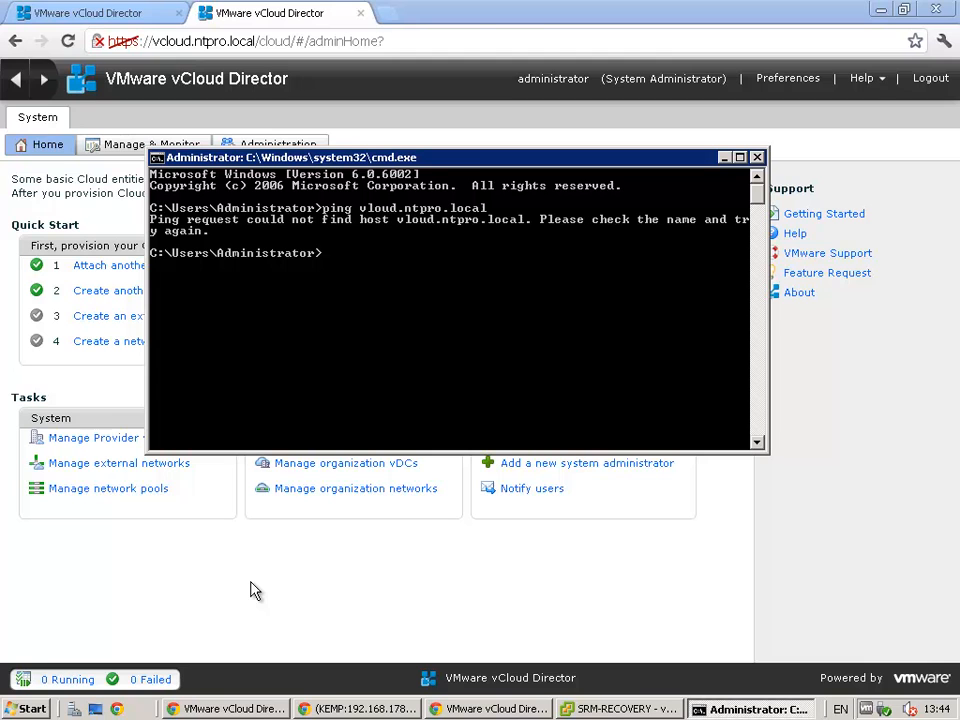
Step: Ping vcloud.ntpro.local and receive four replies from 192.168.178.241
{"action": "type", "text": "ping v"}
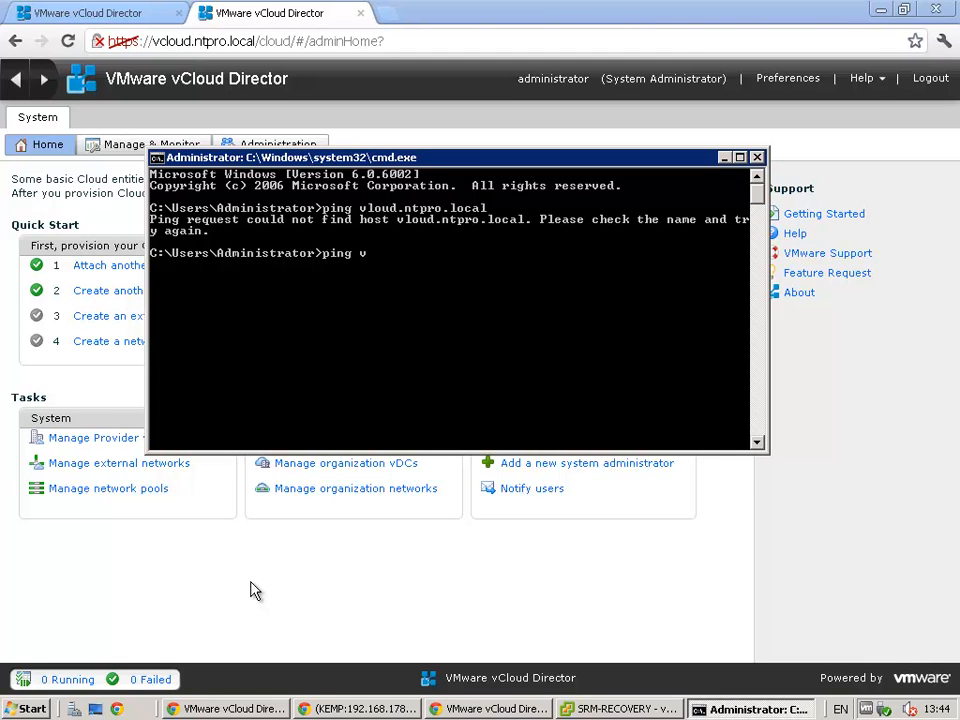
{"action": "type", "text": "loud.ntpro.local"}
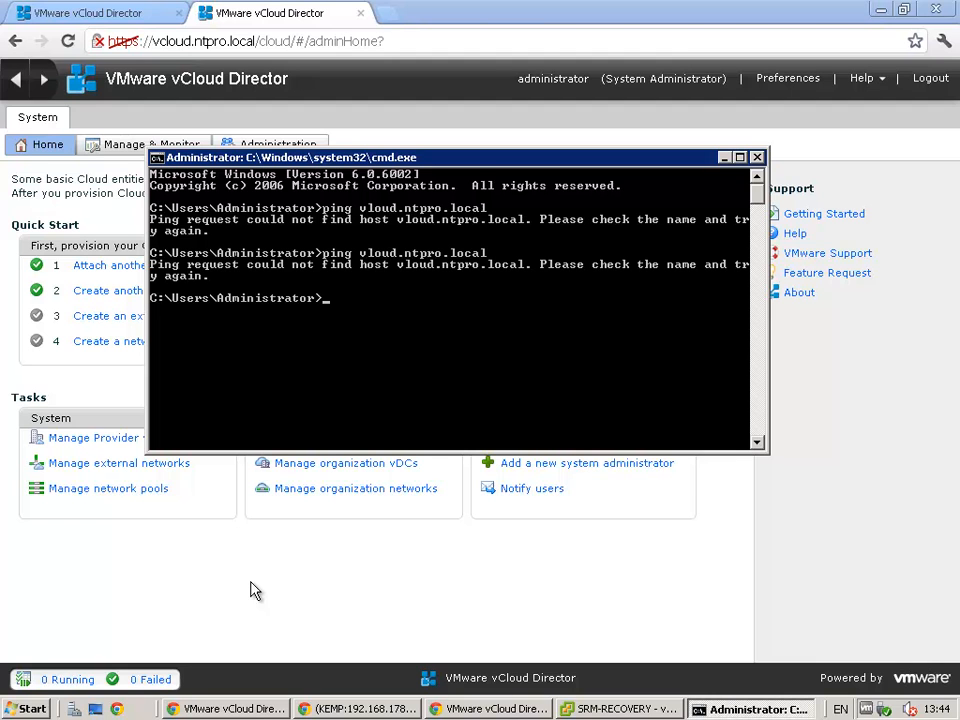
{"action": "type", "text": "ping vloud.ntpro.local"}
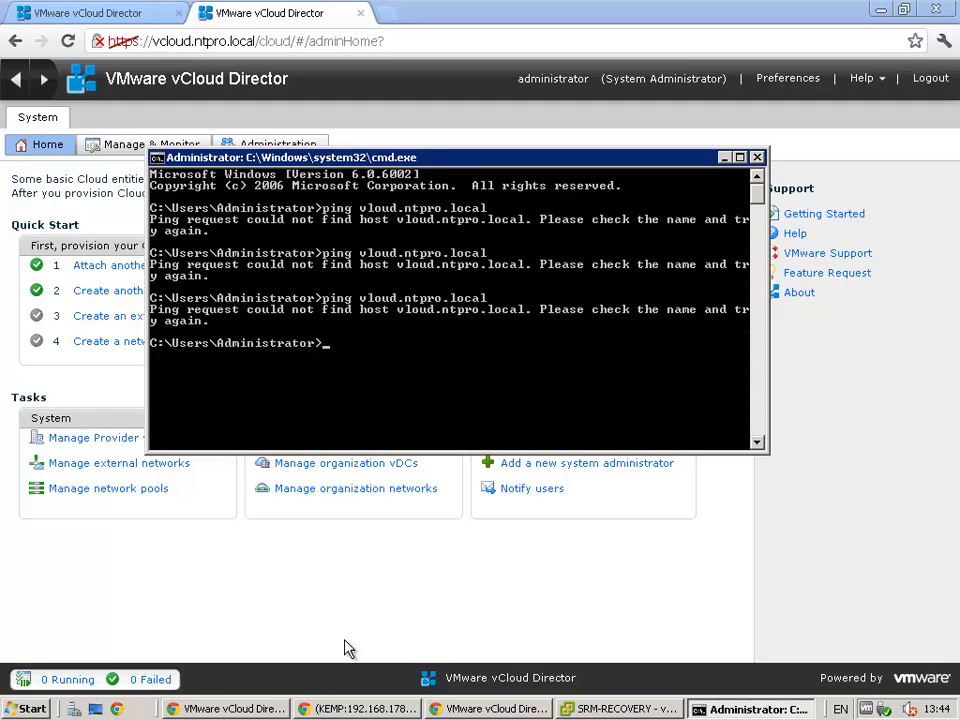
{"action": "mouse_move", "coordinate": [420, 330]}
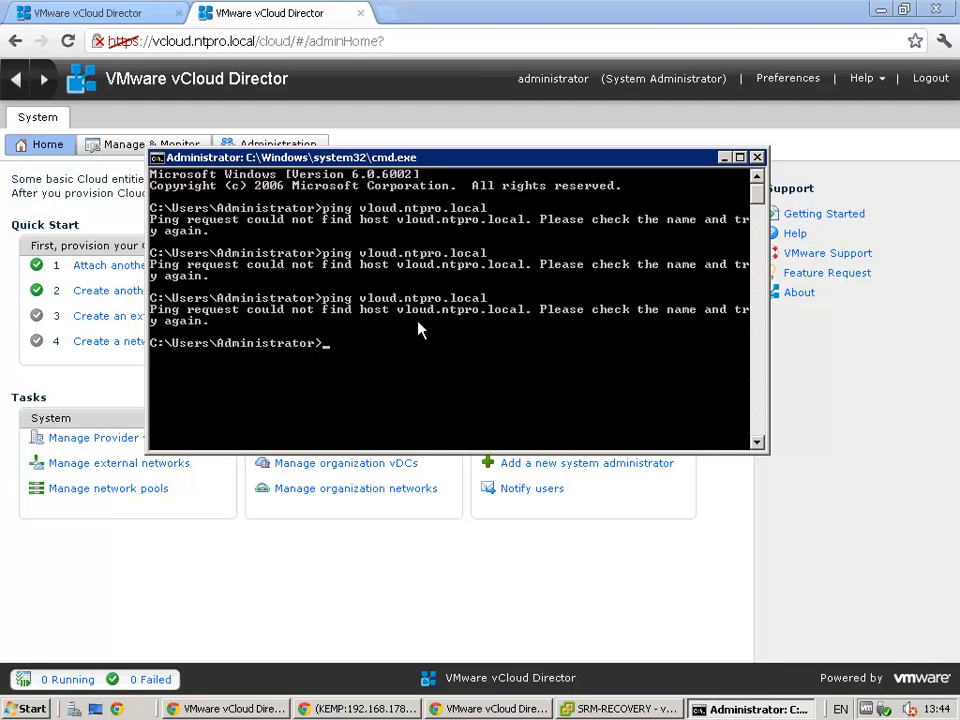
{"action": "type", "text": "ping vloud.ntpro.local"}
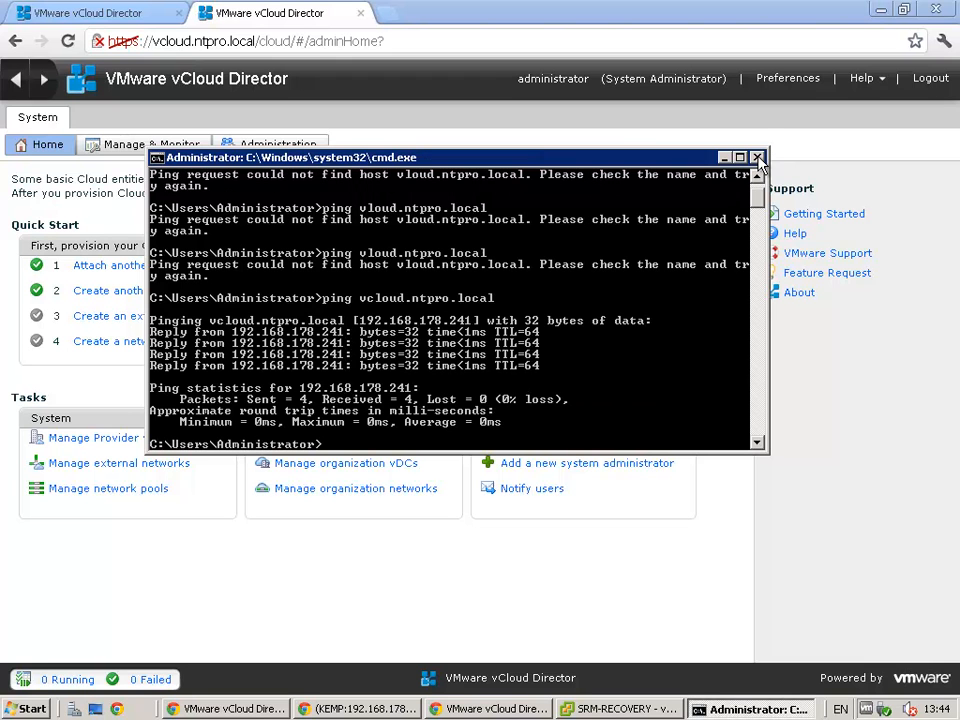
Step: Close cmd and list Cloud Cells, showing active cells .45, .48 and .51
{"action": "left_click", "coordinate": [758, 157]}
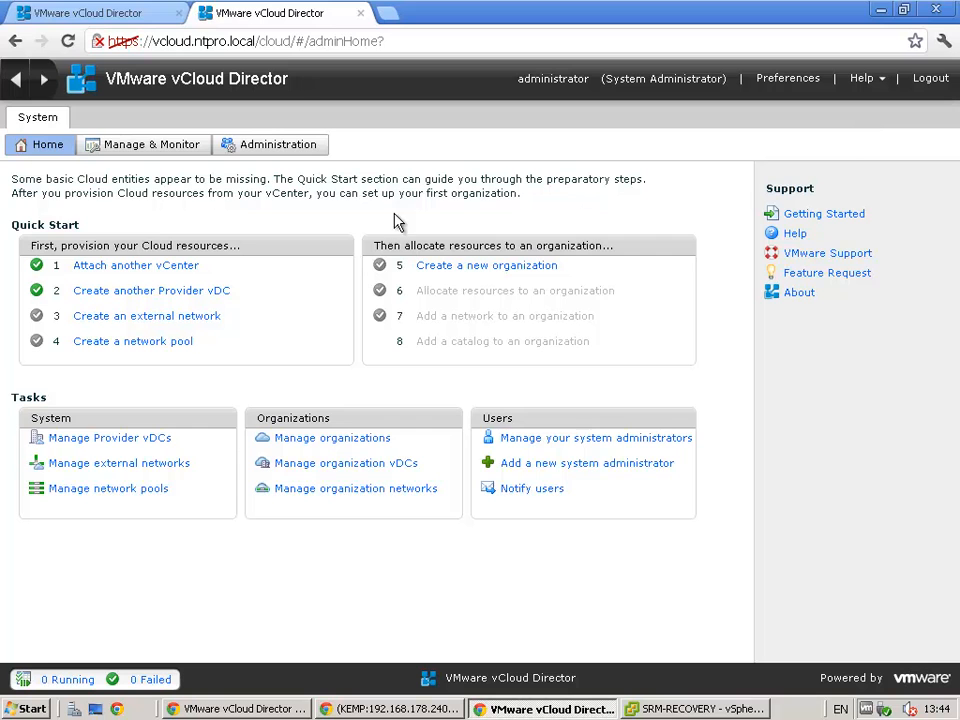
{"action": "left_click", "coordinate": [152, 144]}
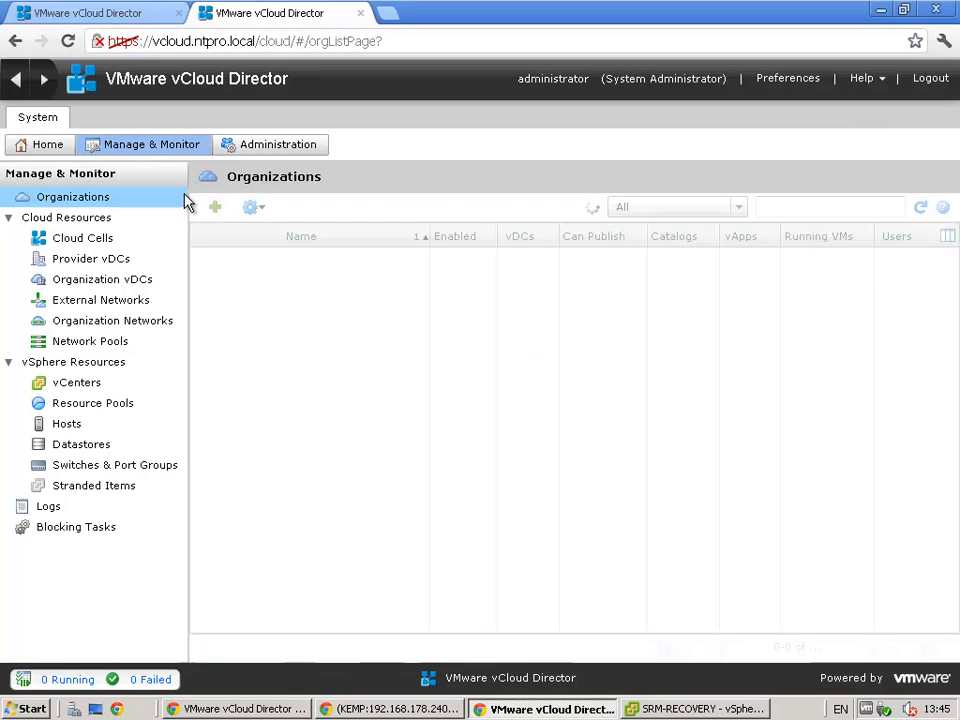
{"action": "left_click", "coordinate": [83, 238]}
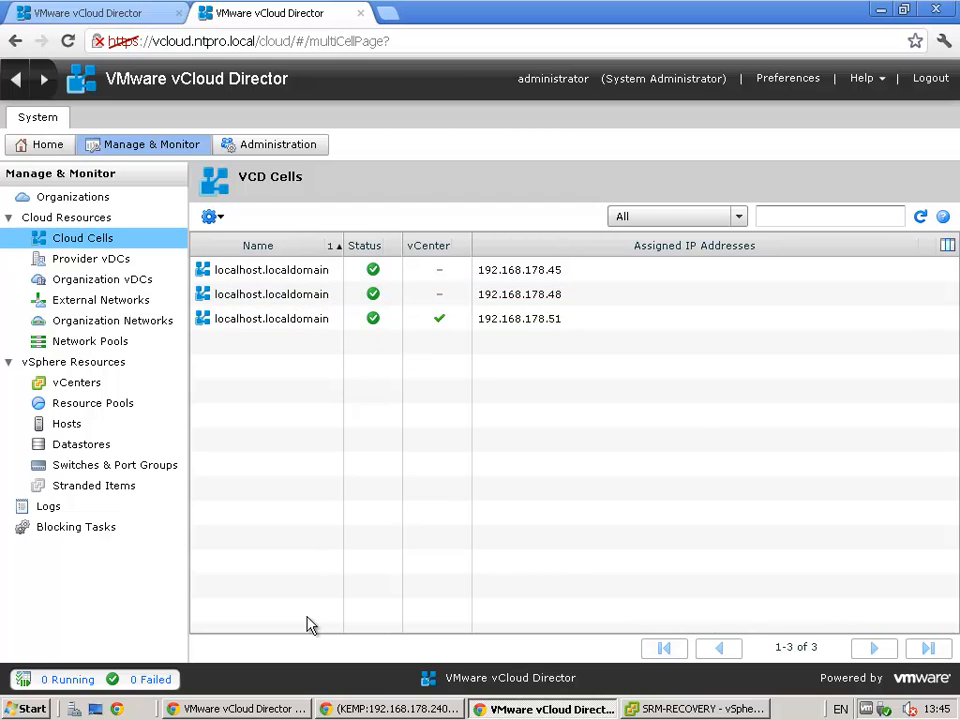
Step: Shut down vCloud Director Cell 2's guest OS and watch its console
{"action": "left_click", "coordinate": [695, 708]}
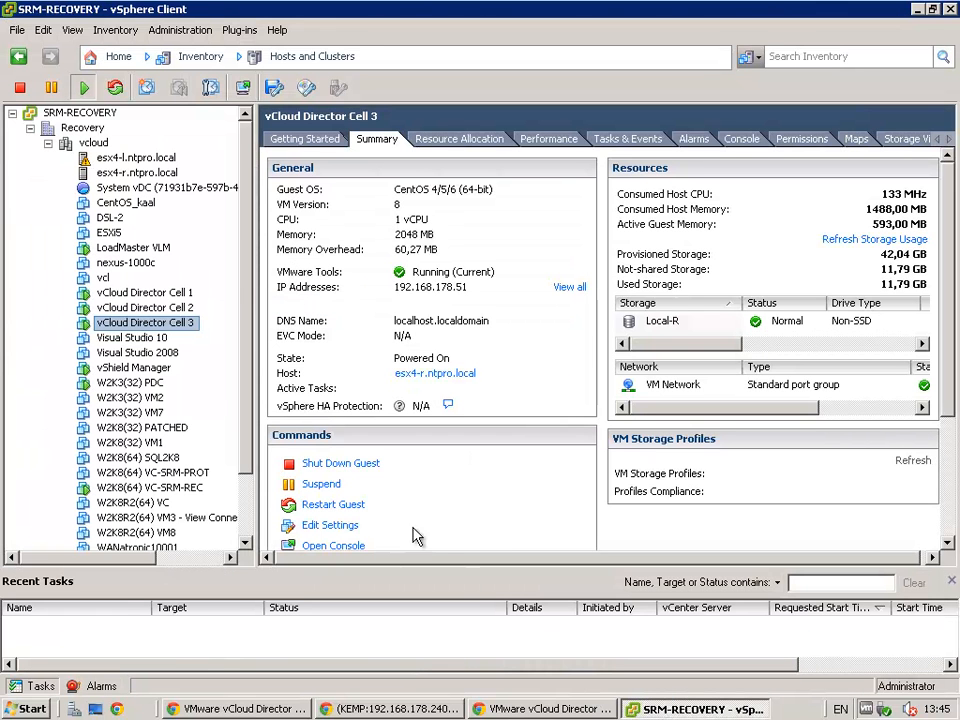
{"action": "left_click", "coordinate": [145, 307]}
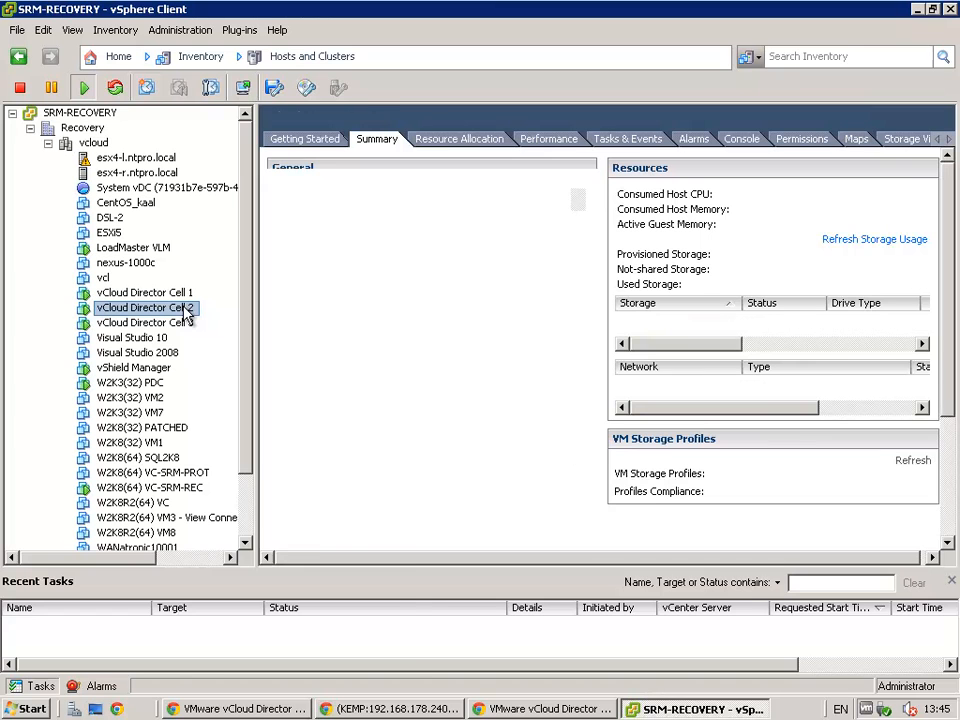
{"action": "right_click", "coordinate": [145, 307]}
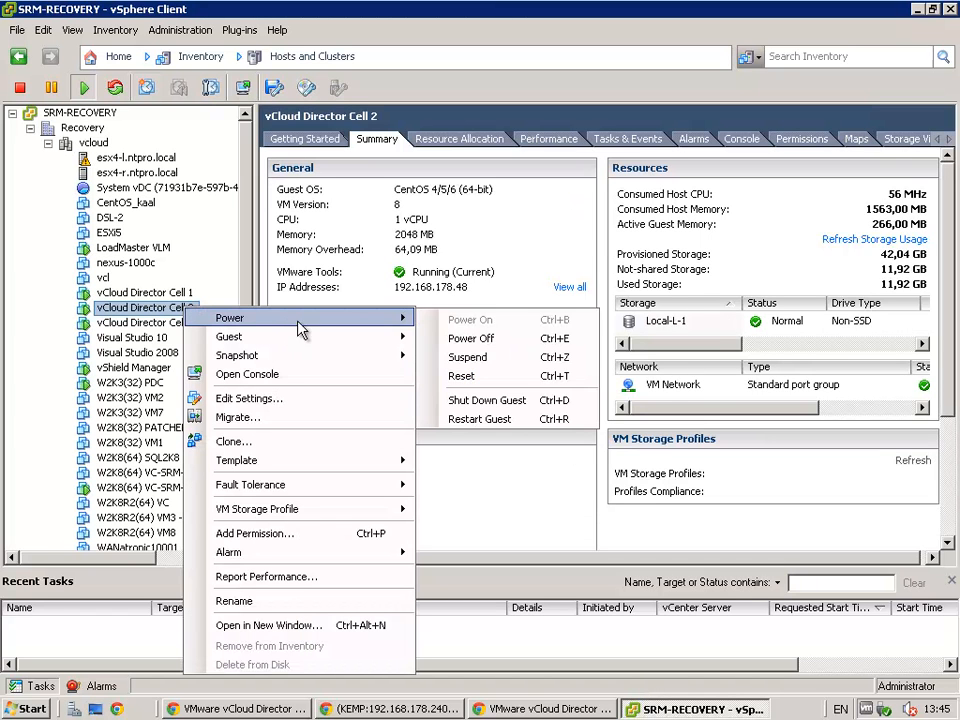
{"action": "left_click", "coordinate": [488, 400]}
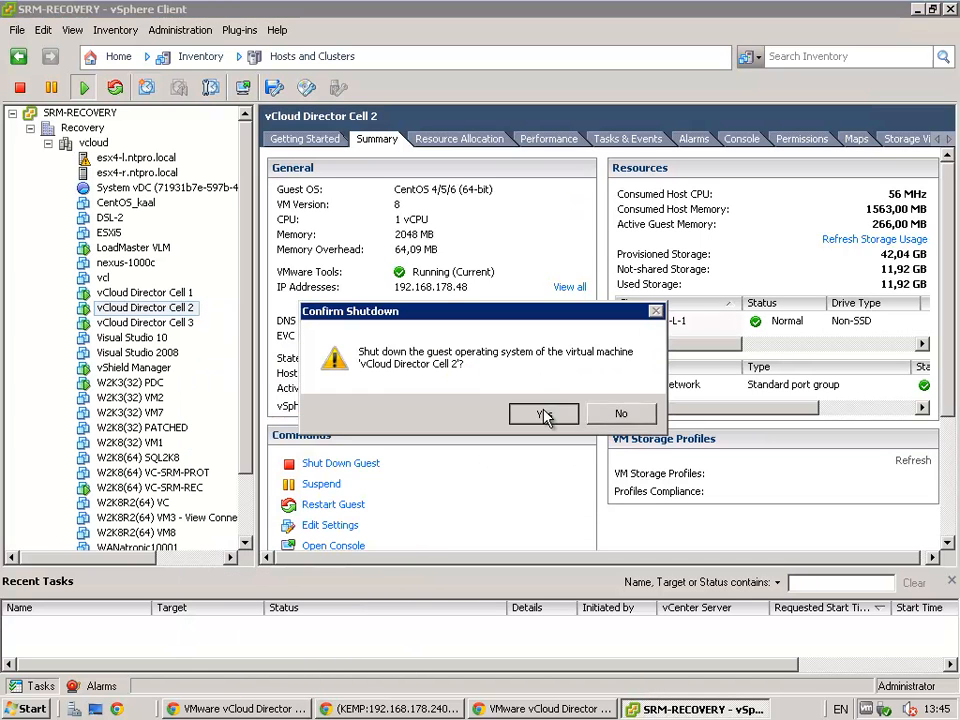
{"action": "left_click", "coordinate": [543, 413]}
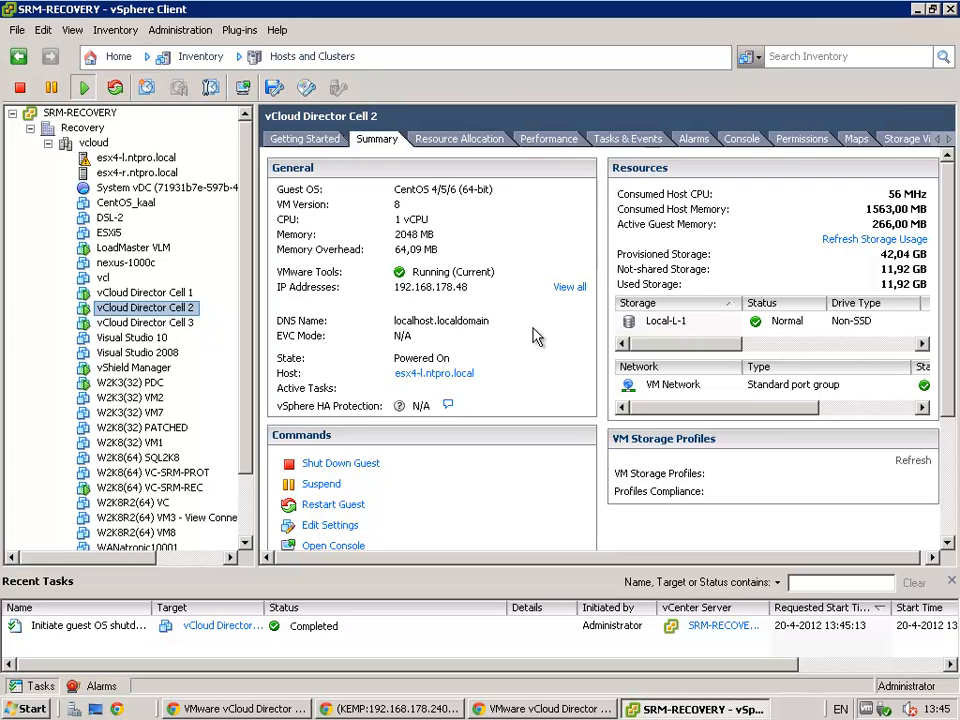
{"action": "left_click", "coordinate": [741, 138]}
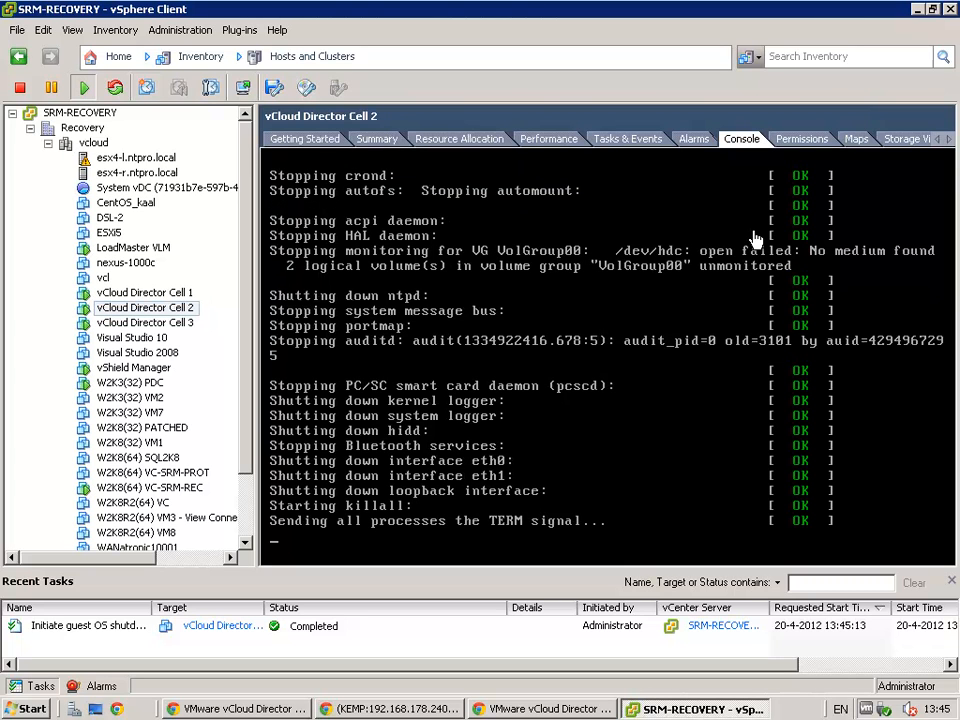
{"action": "left_click", "coordinate": [545, 708]}
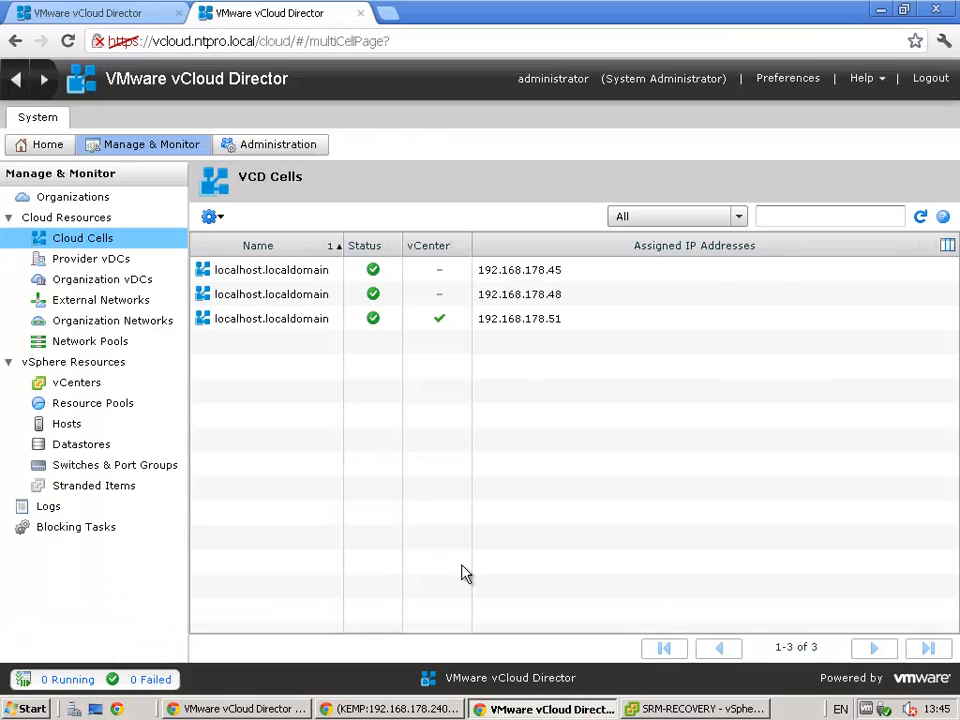
{"action": "left_click", "coordinate": [245, 41]}
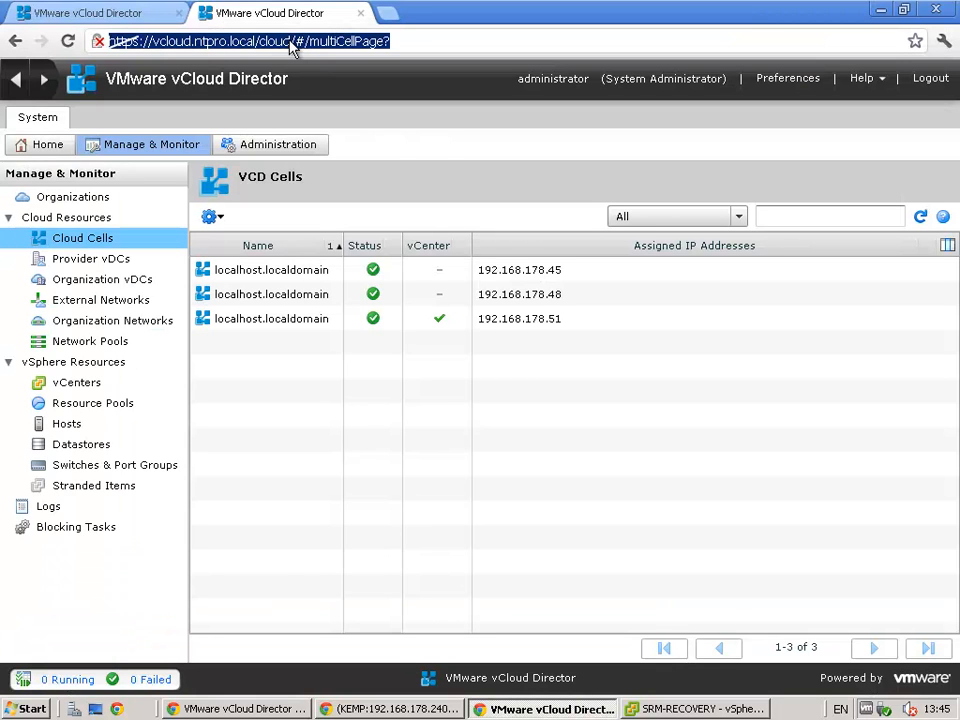
{"action": "left_click", "coordinate": [255, 41]}
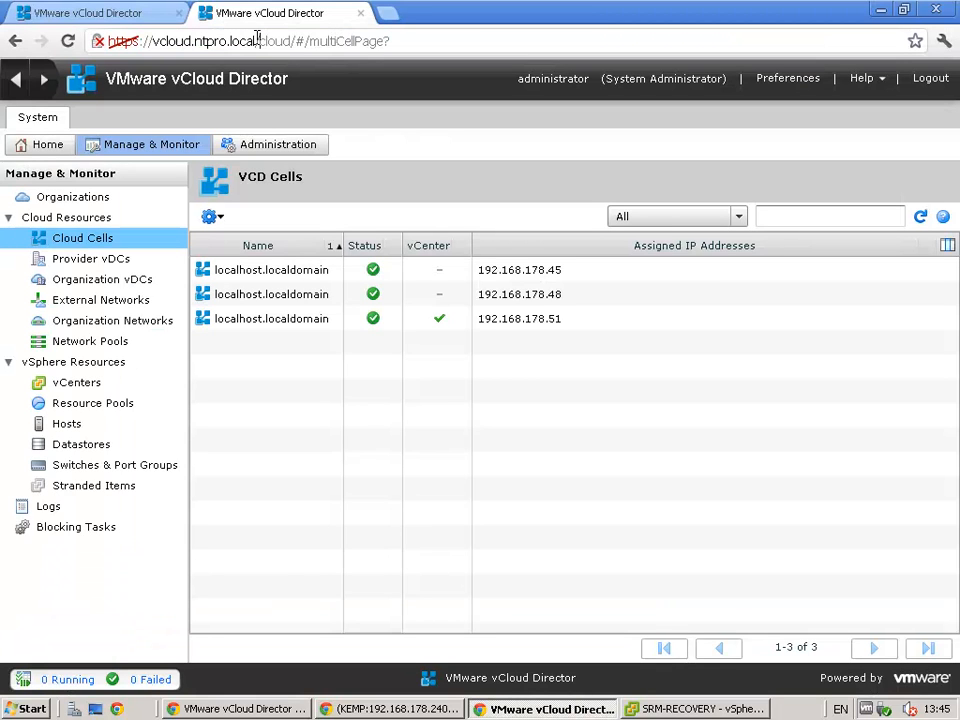
{"action": "right_click", "coordinate": [200, 41]}
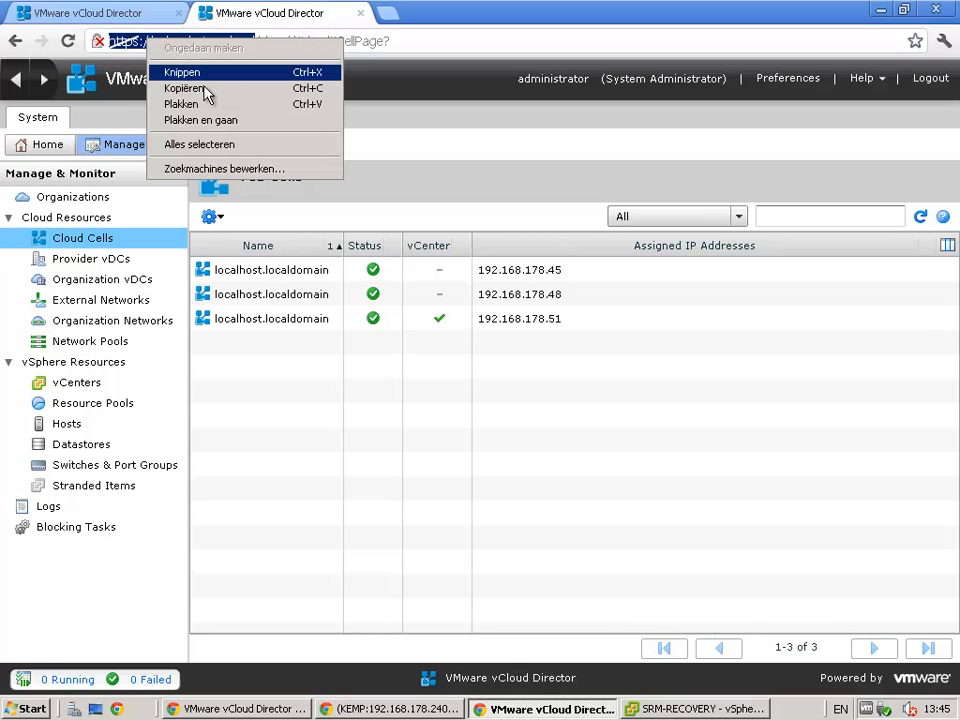
{"action": "left_click", "coordinate": [540, 708]}
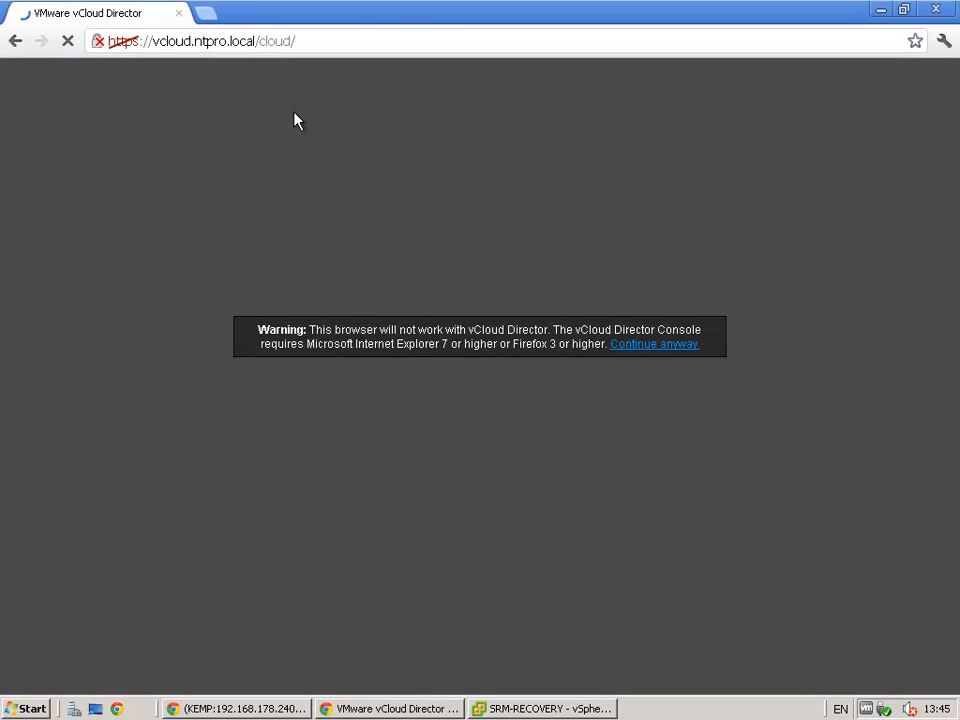
{"action": "left_click", "coordinate": [654, 344]}
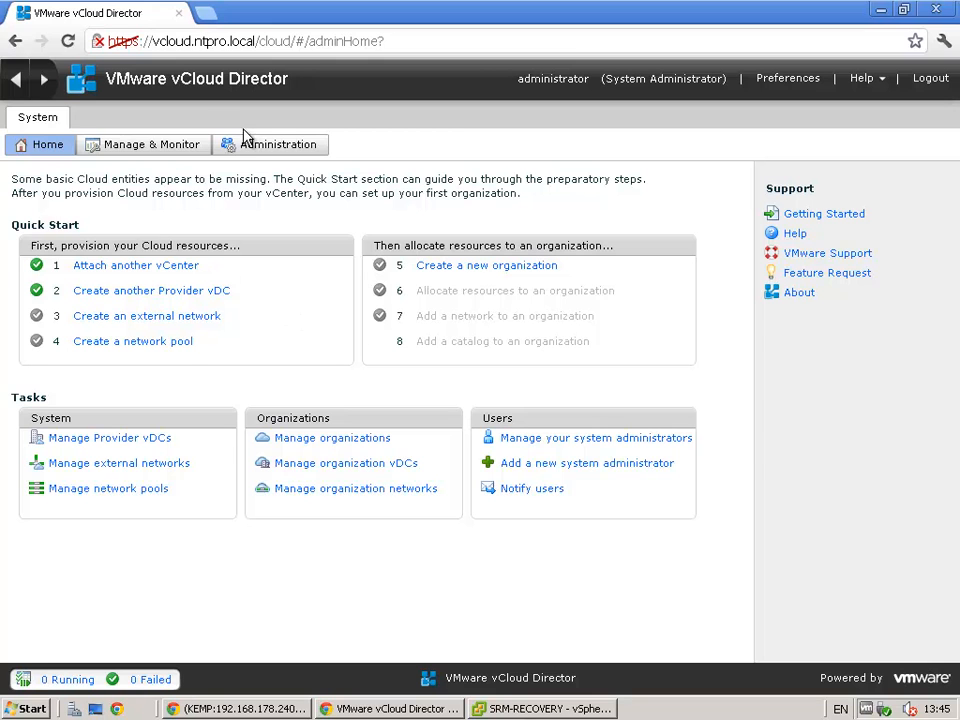
Step: Open Manage & Monitor > Cloud Cells and refresh the cell list
{"action": "left_click", "coordinate": [152, 144]}
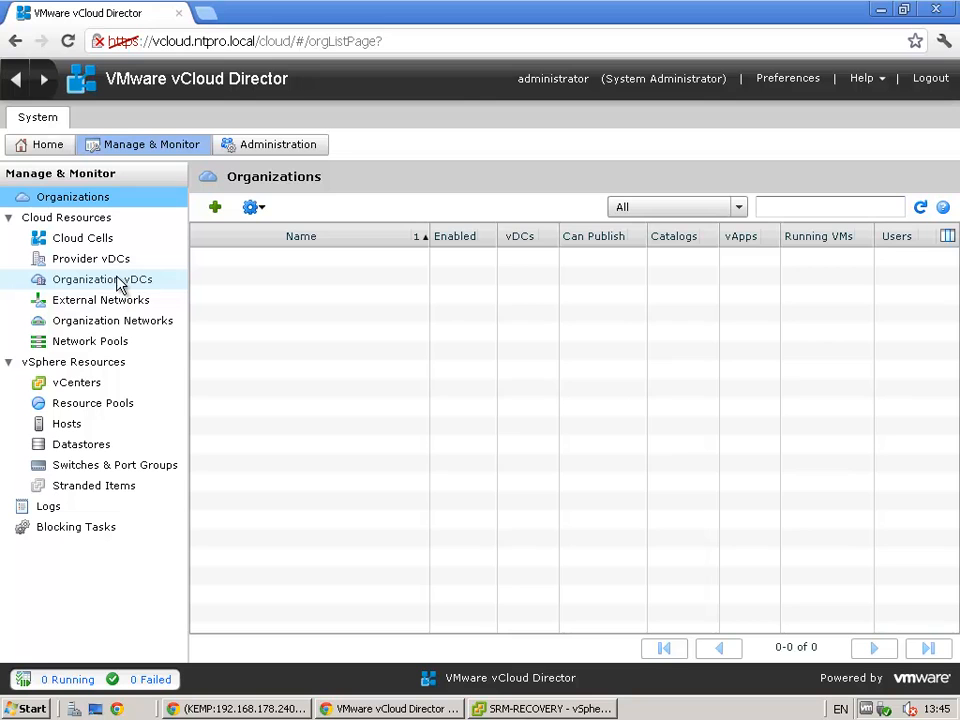
{"action": "left_click", "coordinate": [82, 238]}
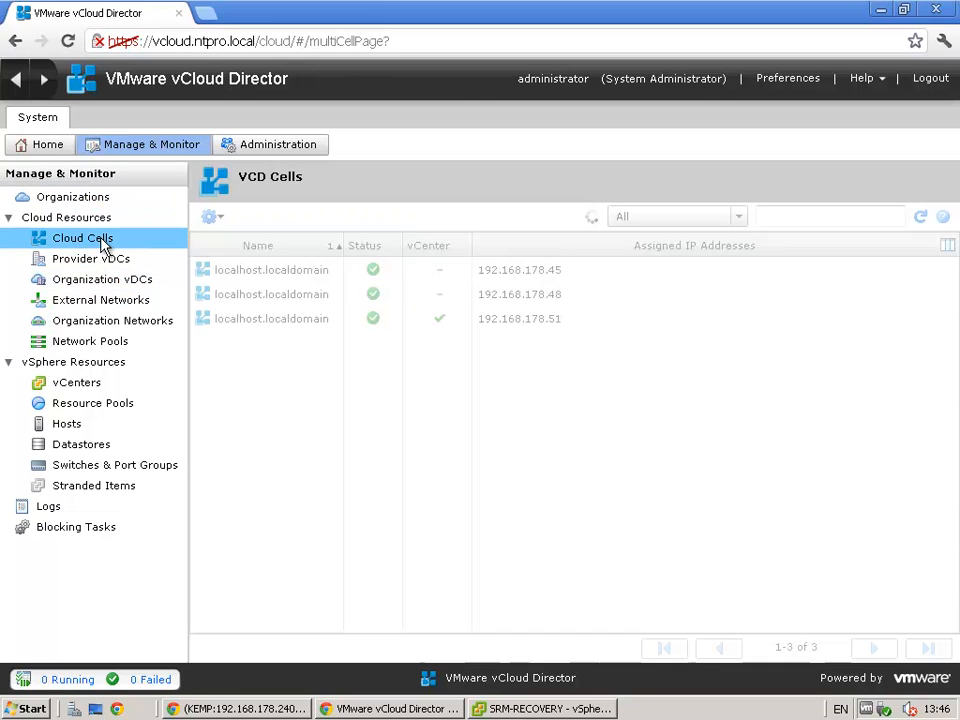
{"action": "left_click", "coordinate": [920, 217]}
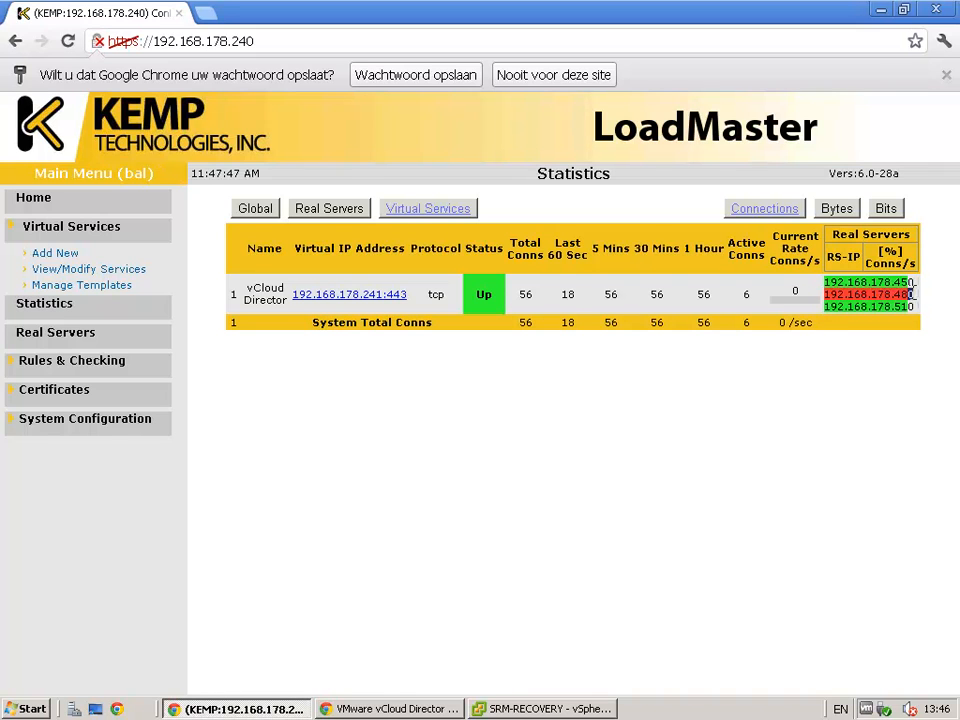
Step: View the details of down real server 192.168.178.48, showing zero connections, then close them
{"action": "left_click", "coordinate": [329, 208]}
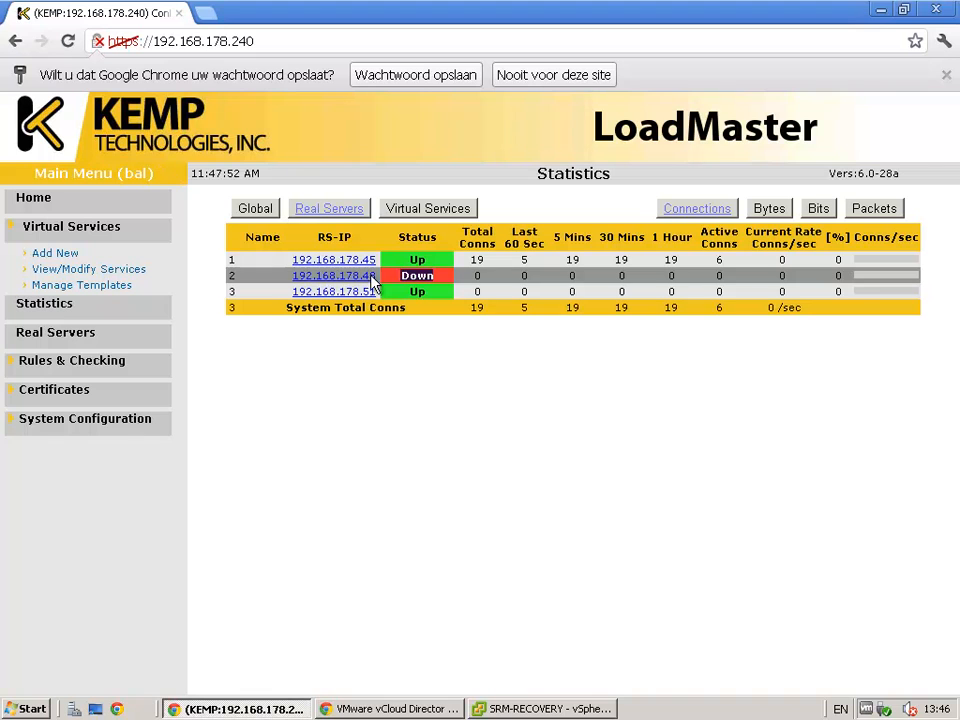
{"action": "left_click", "coordinate": [333, 275]}
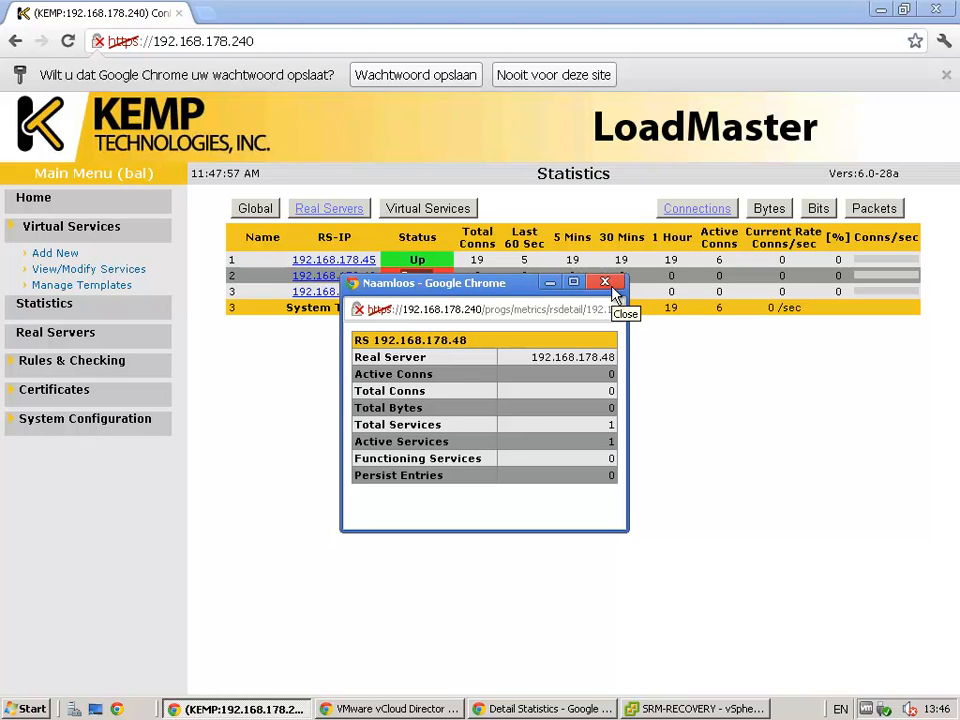
{"action": "left_click", "coordinate": [604, 282]}
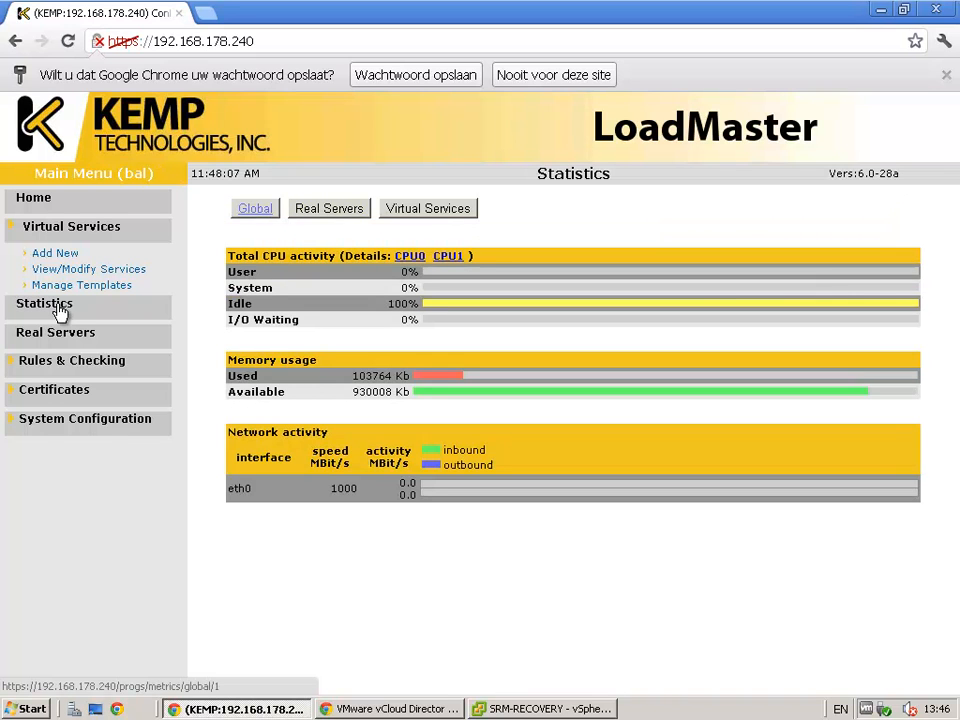
{"action": "mouse_move", "coordinate": [232, 218]}
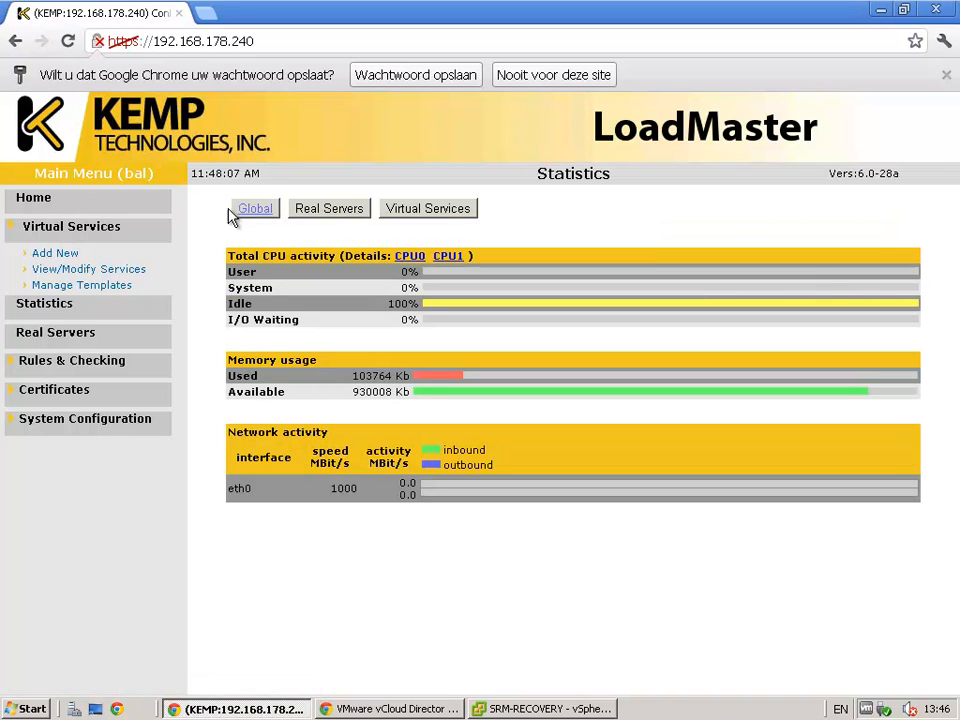
Step: Disable real server 192.168.178.48 from the Statistics > Real Servers list
{"action": "left_click", "coordinate": [33, 197]}
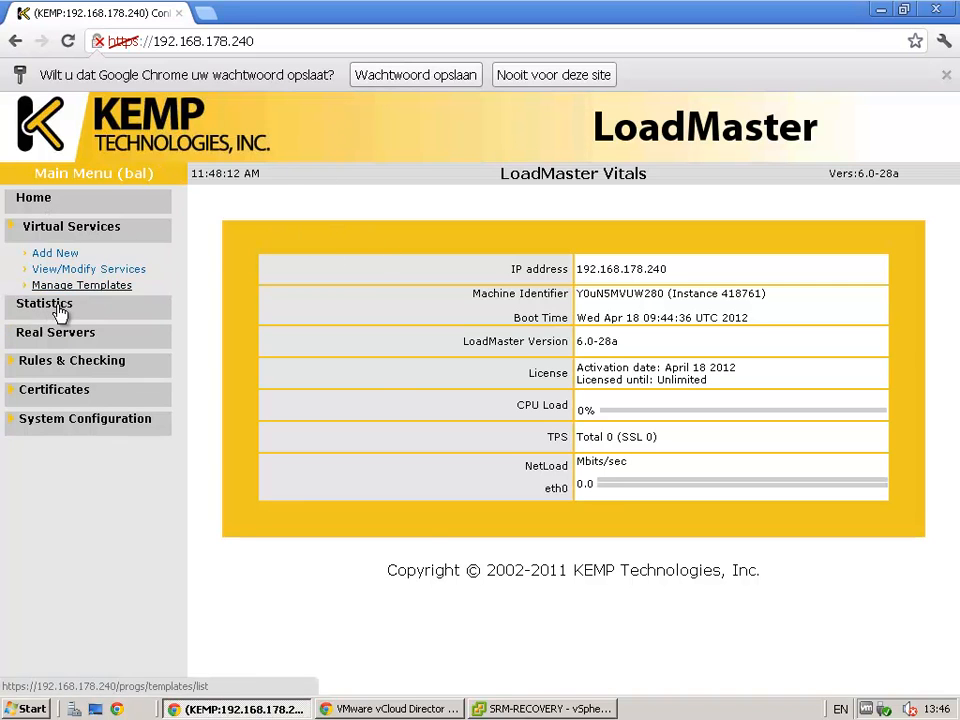
{"action": "left_click", "coordinate": [44, 303]}
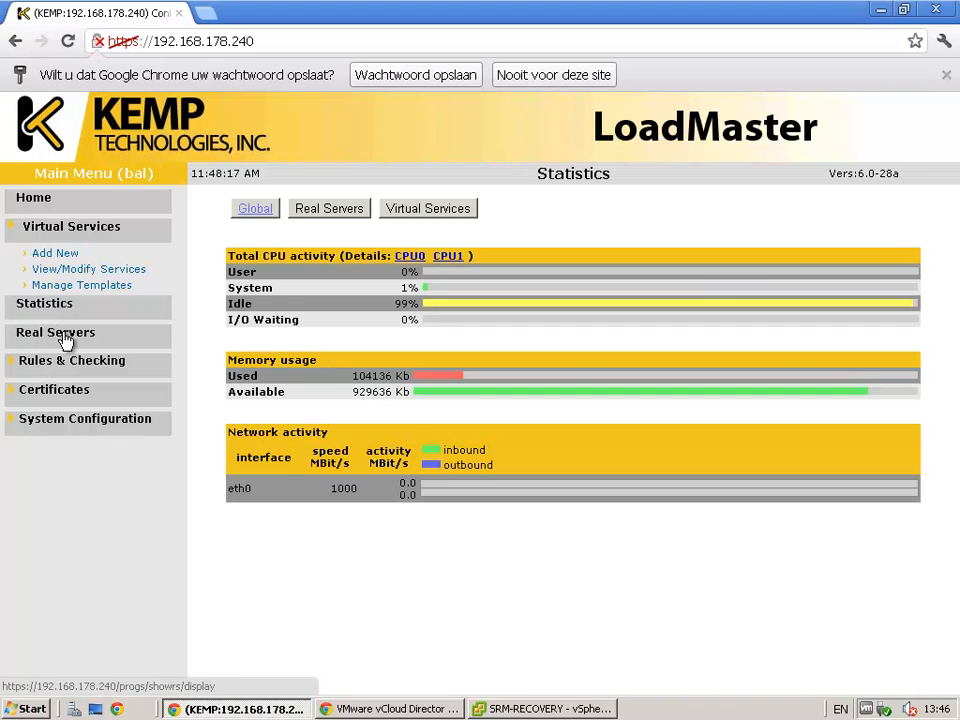
{"action": "left_click", "coordinate": [55, 332]}
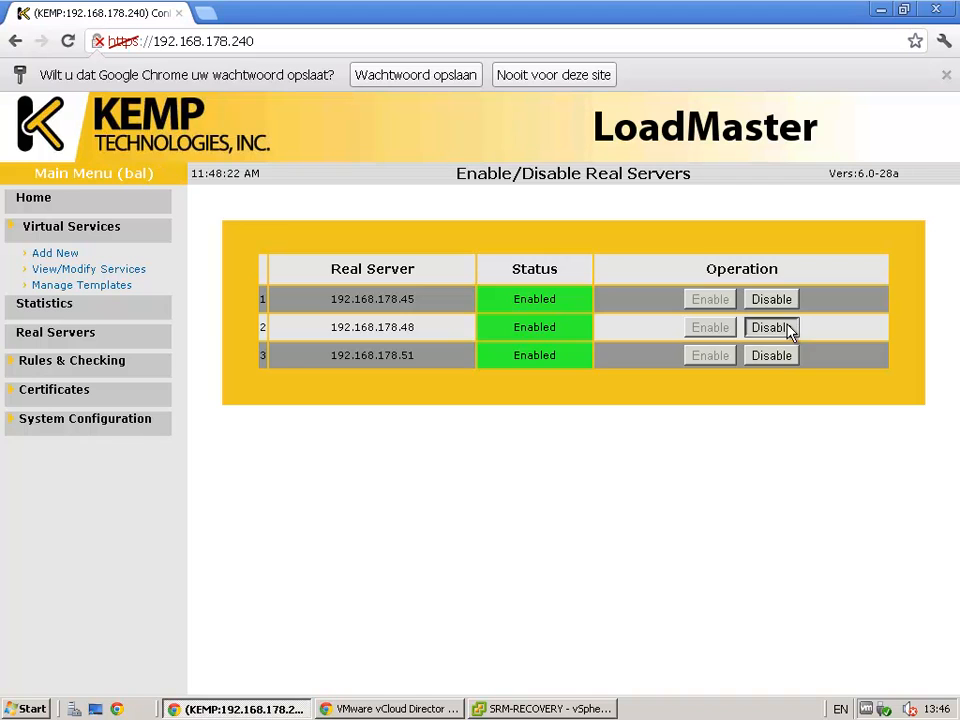
{"action": "left_click", "coordinate": [770, 327]}
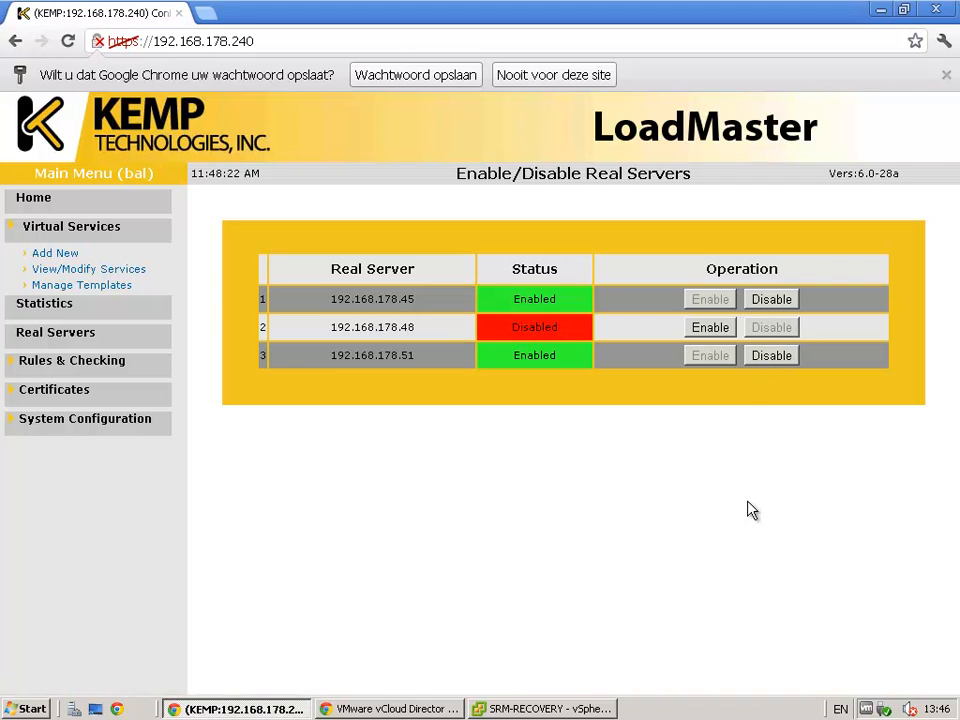
{"action": "mouse_move", "coordinate": [678, 362]}
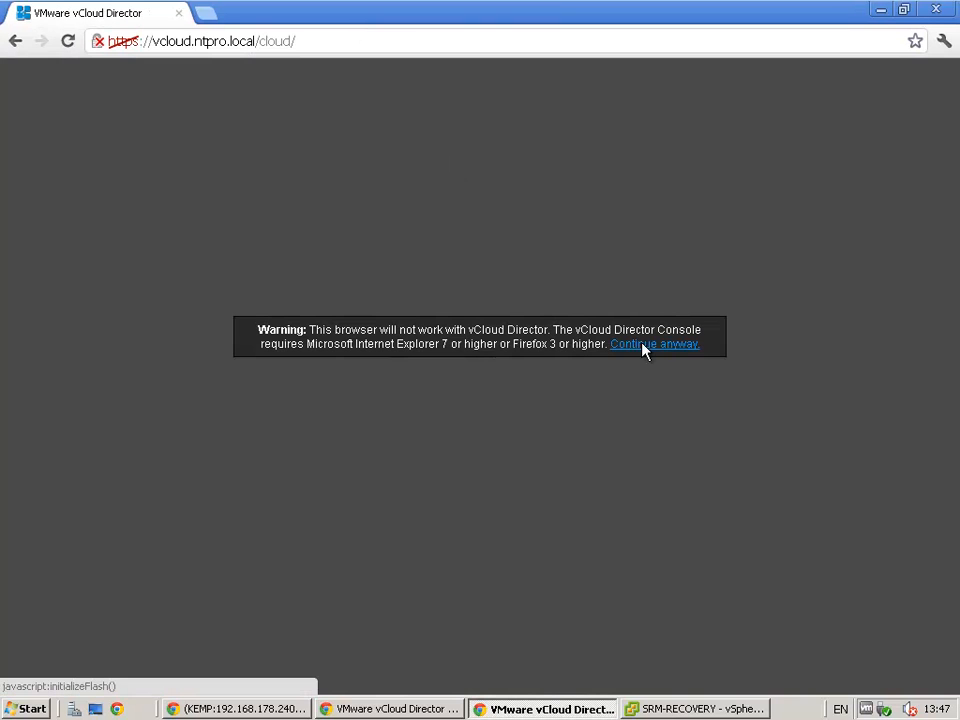
Step: Pass the unsupported-browser warning and open Manage & Monitor > Cloud Cells
{"action": "left_click", "coordinate": [654, 343]}
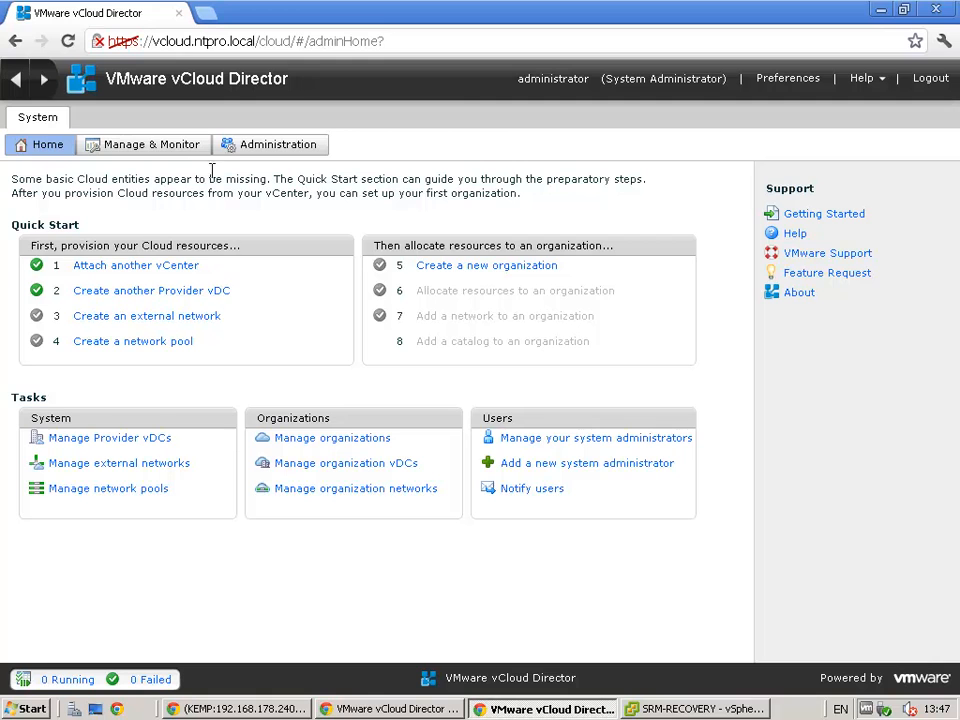
{"action": "left_click", "coordinate": [152, 144]}
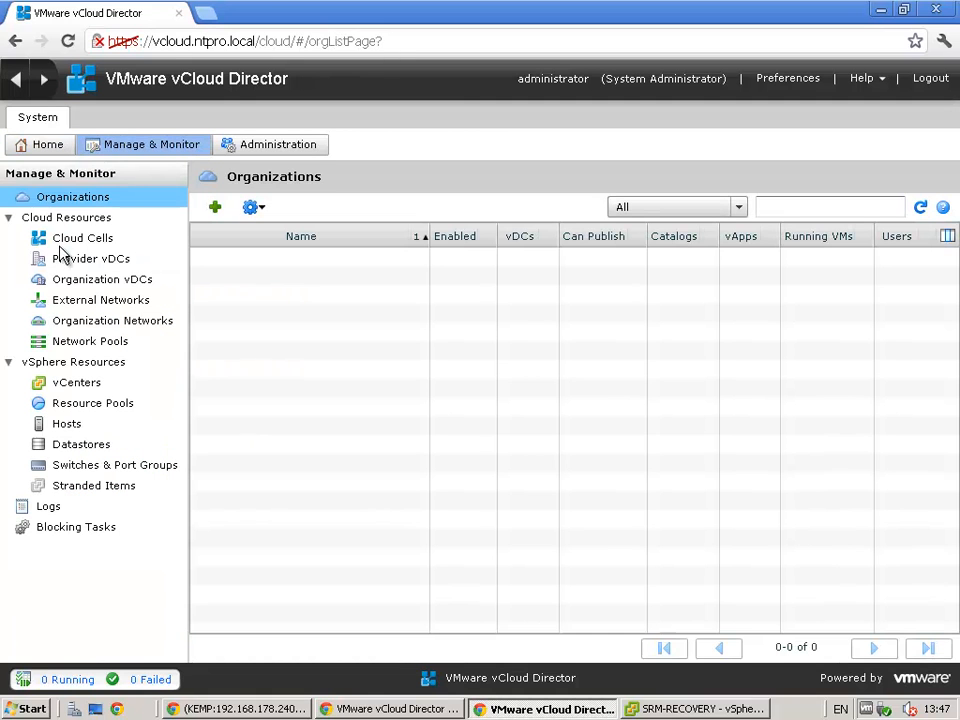
{"action": "left_click", "coordinate": [83, 238]}
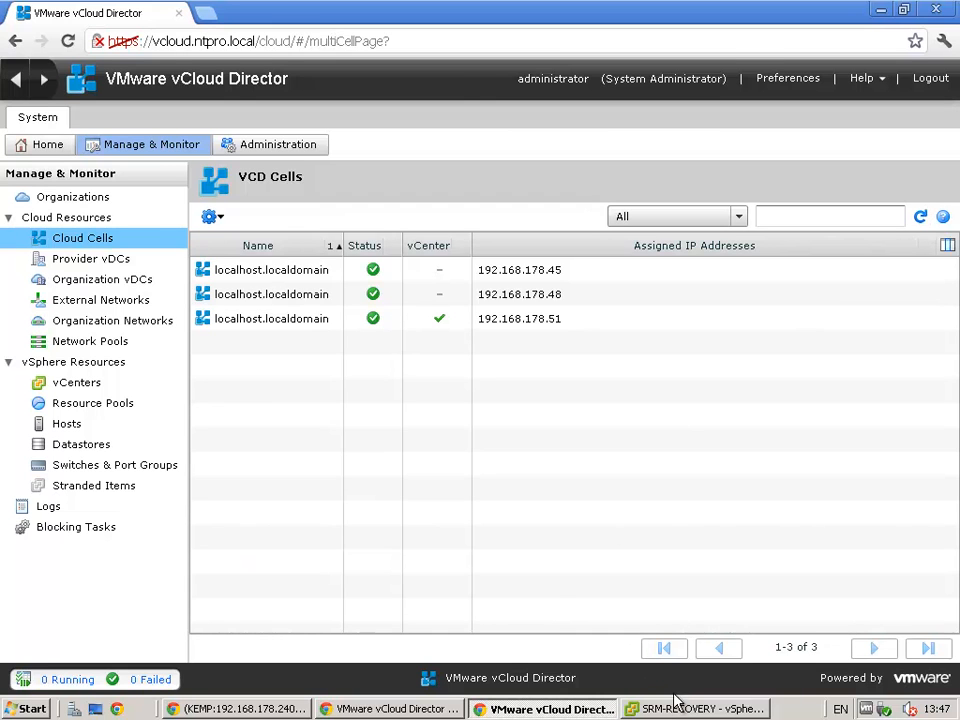
Step: Browse vCloud Director Cells 1, 2 and 3 in the vSphere inventory
{"action": "left_click", "coordinate": [697, 708]}
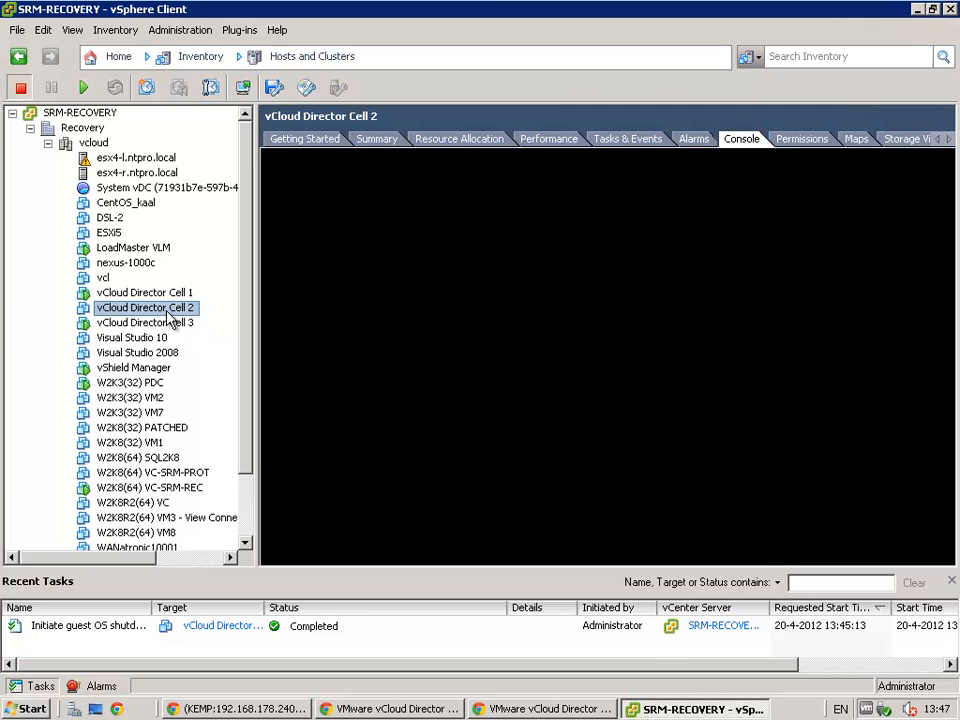
{"action": "left_click", "coordinate": [144, 292]}
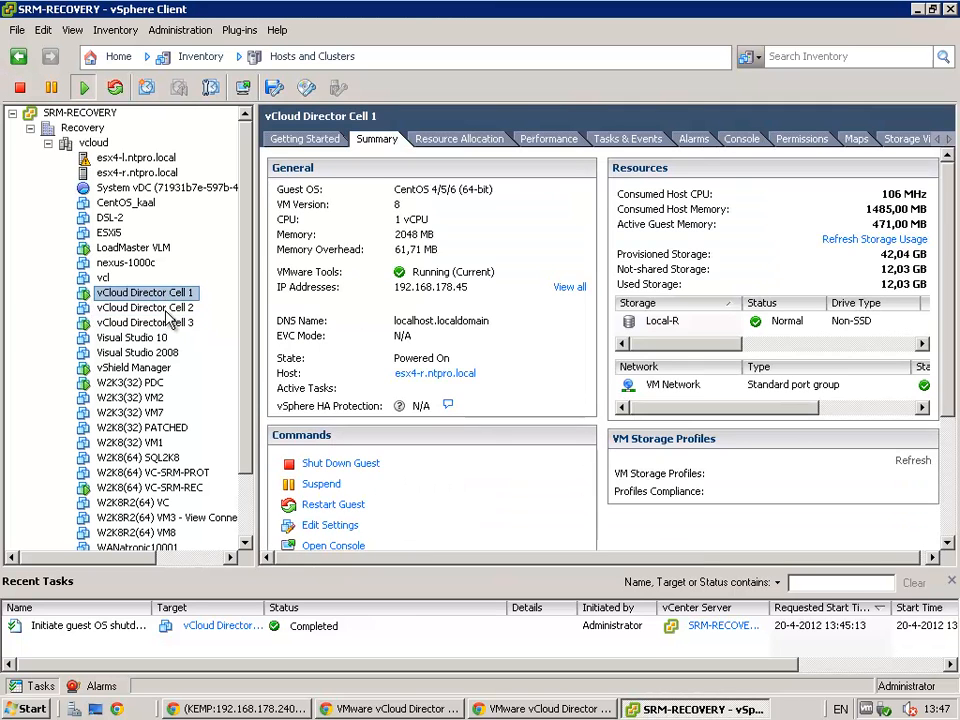
{"action": "left_click", "coordinate": [145, 307]}
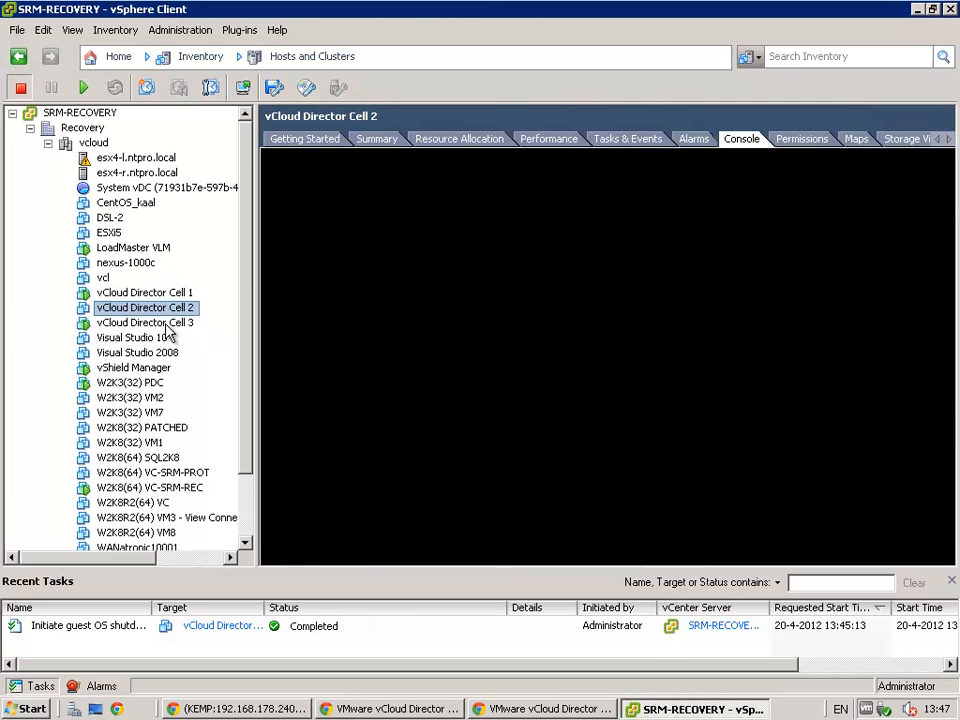
{"action": "left_click", "coordinate": [145, 322]}
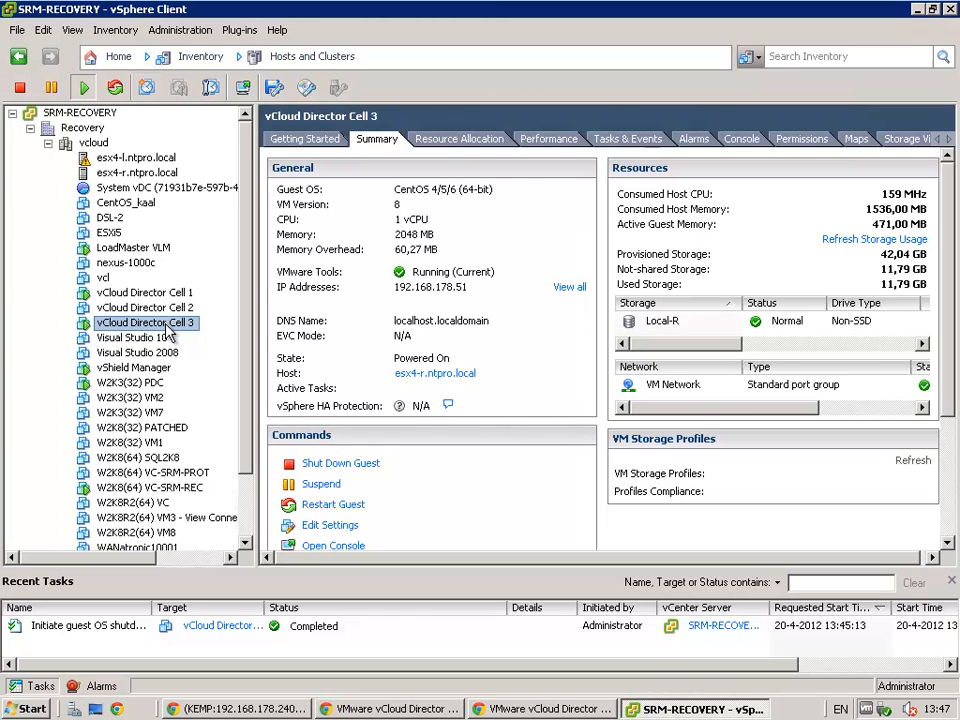
{"action": "left_click", "coordinate": [549, 708]}
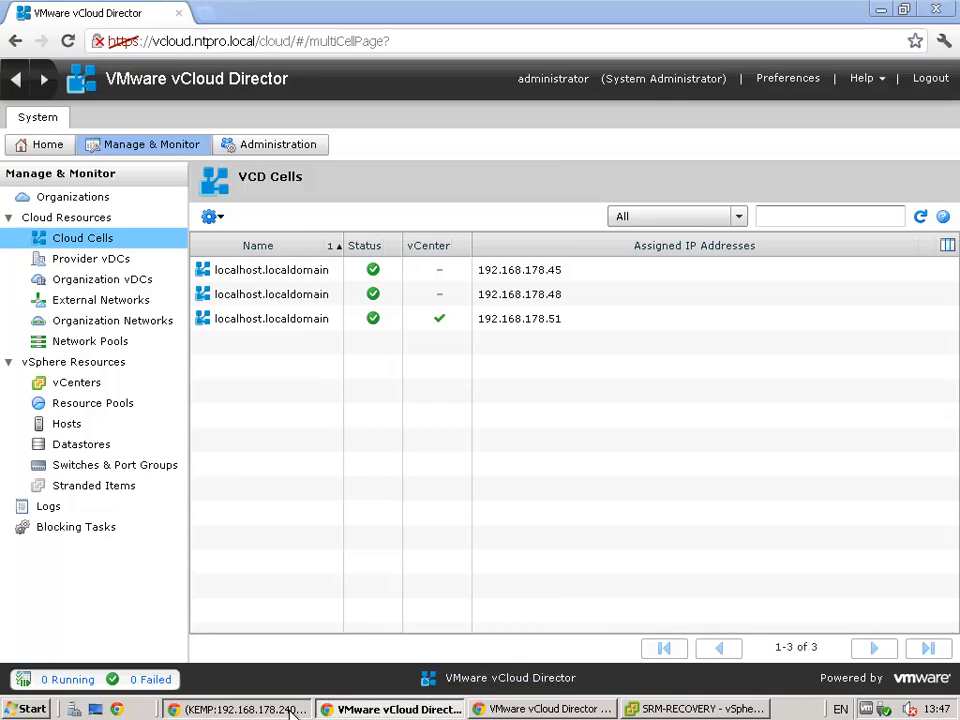
Step: Disable real server 192.168.178.51 in LoadMaster and return to vSphere Client
{"action": "left_click", "coordinate": [238, 708]}
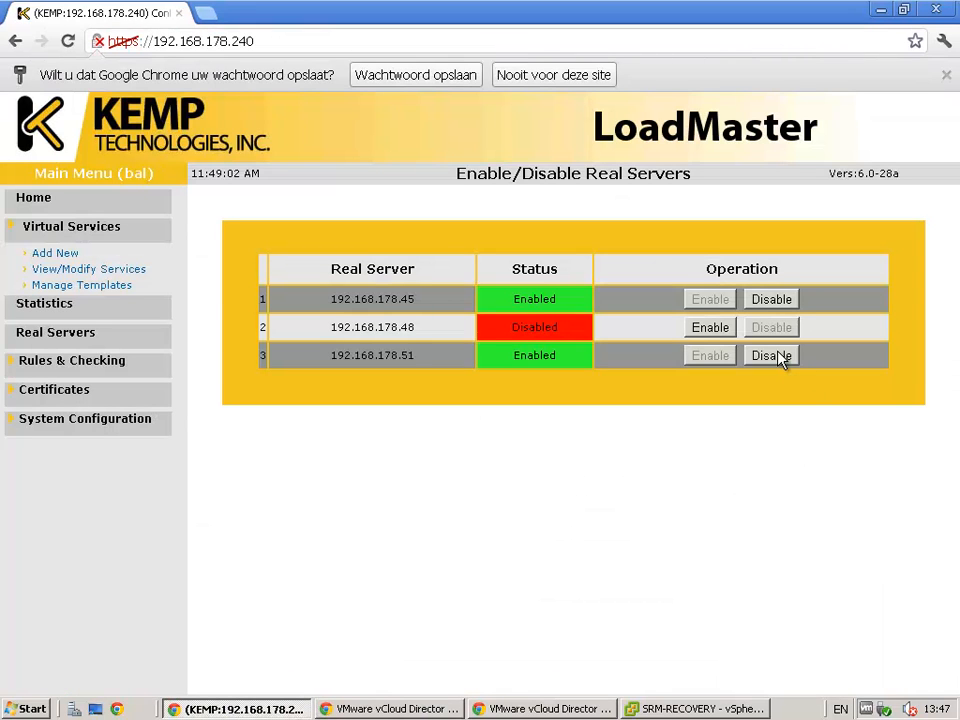
{"action": "left_click", "coordinate": [770, 355]}
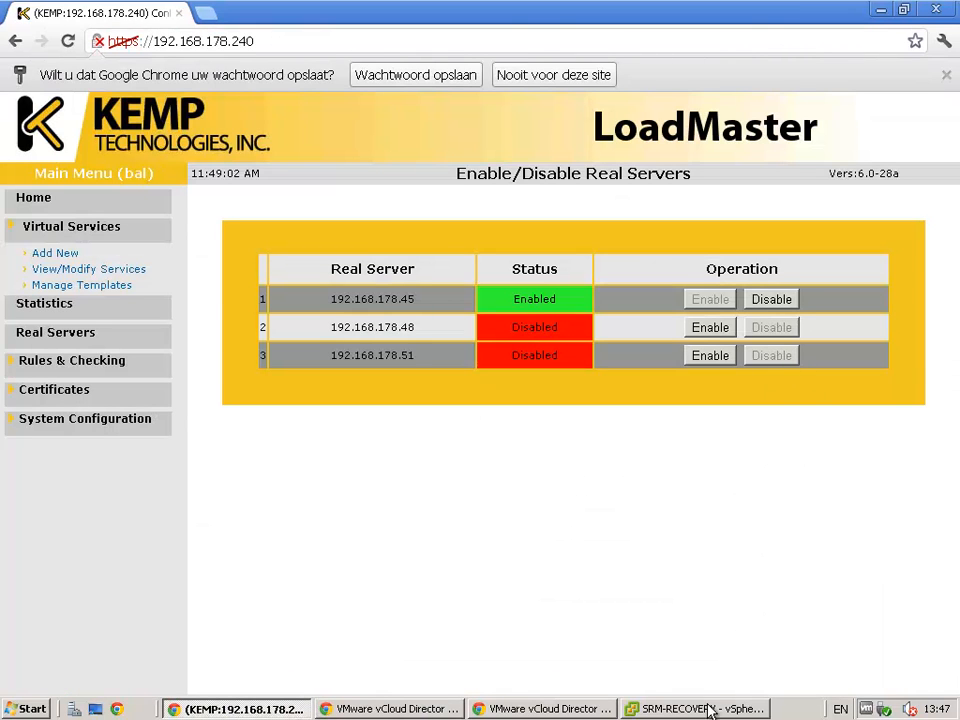
{"action": "left_click", "coordinate": [695, 708]}
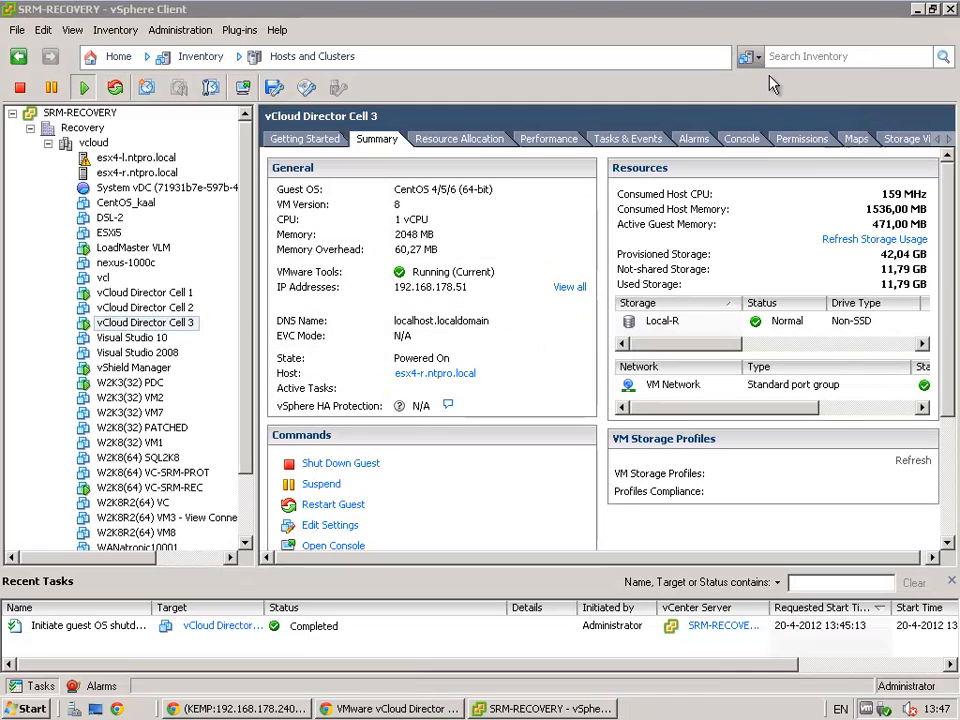
Step: Power off the vCloud Director Cell 3 VM from its right-click Power menu
{"action": "right_click", "coordinate": [145, 322]}
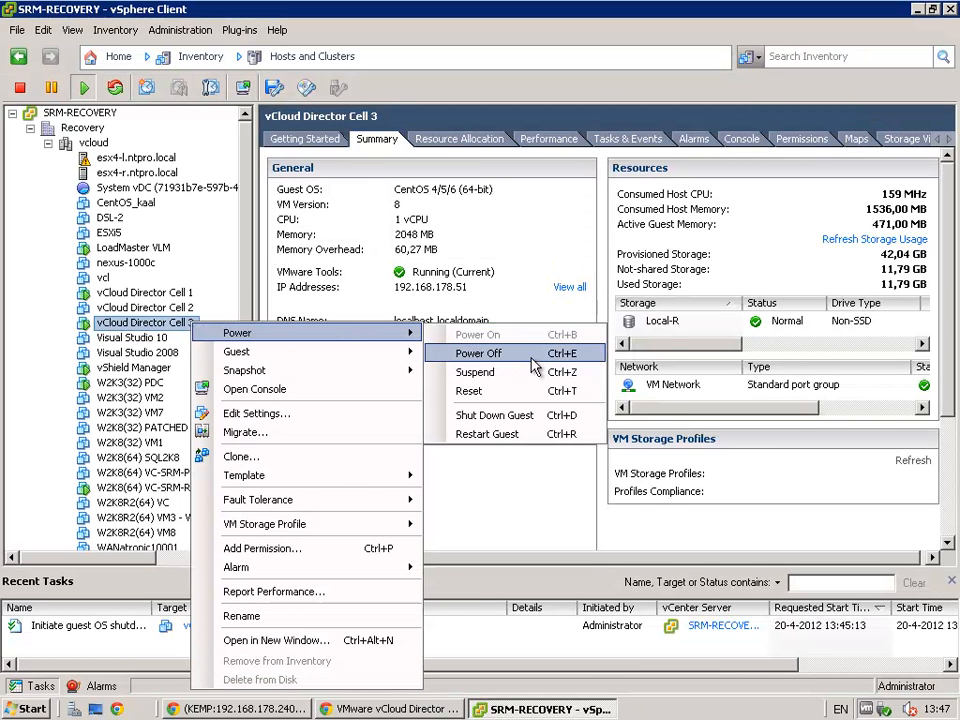
{"action": "left_click", "coordinate": [478, 353]}
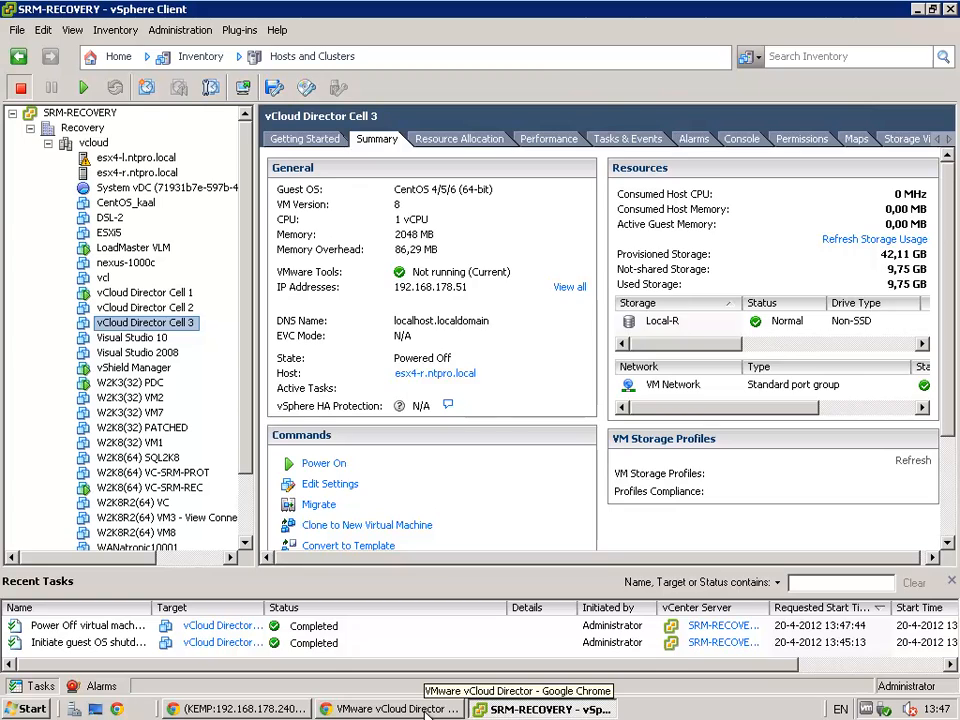
{"action": "left_click", "coordinate": [390, 708]}
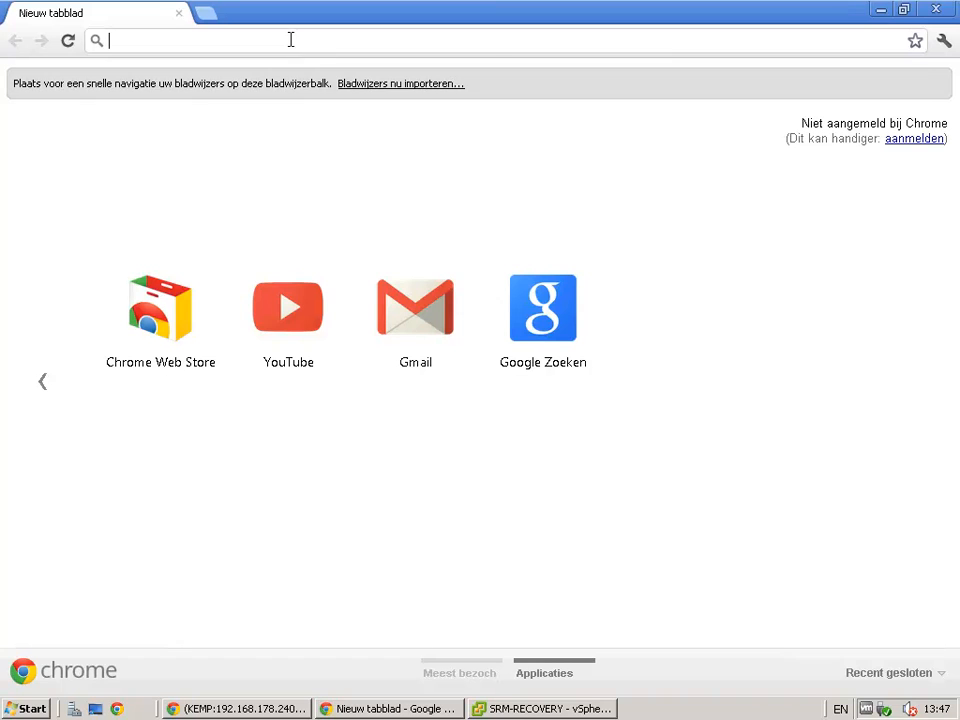
{"action": "type", "text": "https://vcloud.ntpro.local/cloud/"}
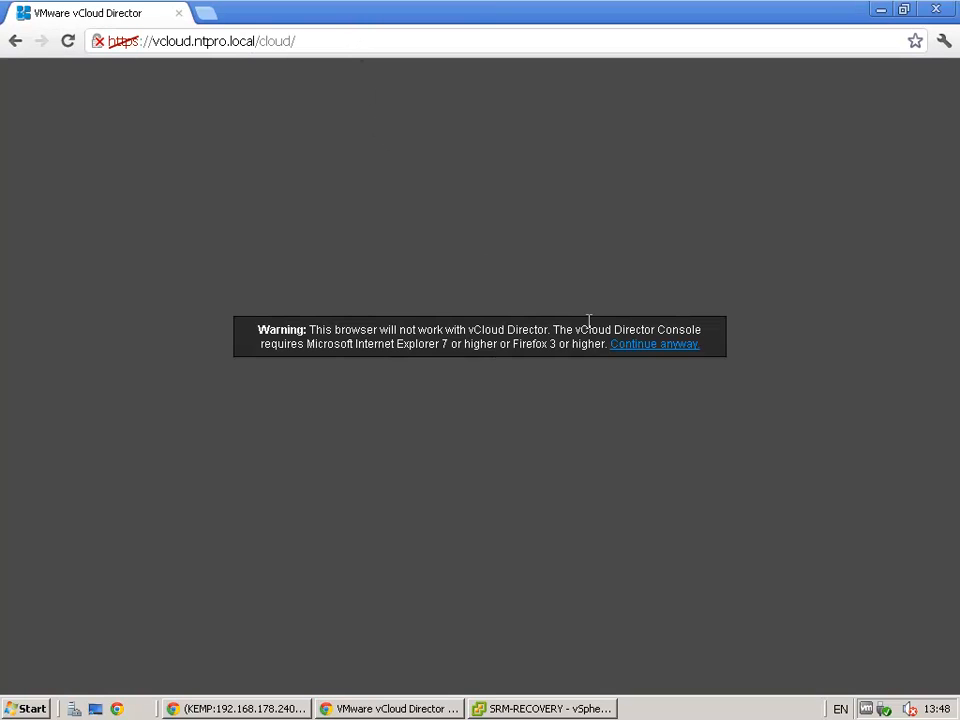
{"action": "left_click", "coordinate": [654, 343]}
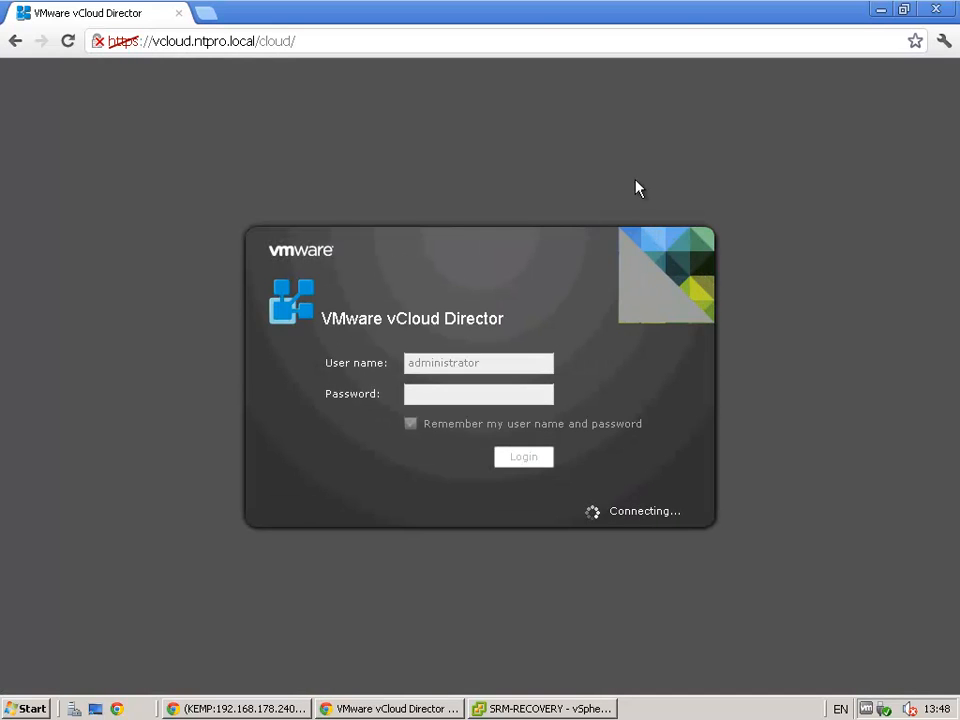
{"action": "left_click", "coordinate": [523, 456]}
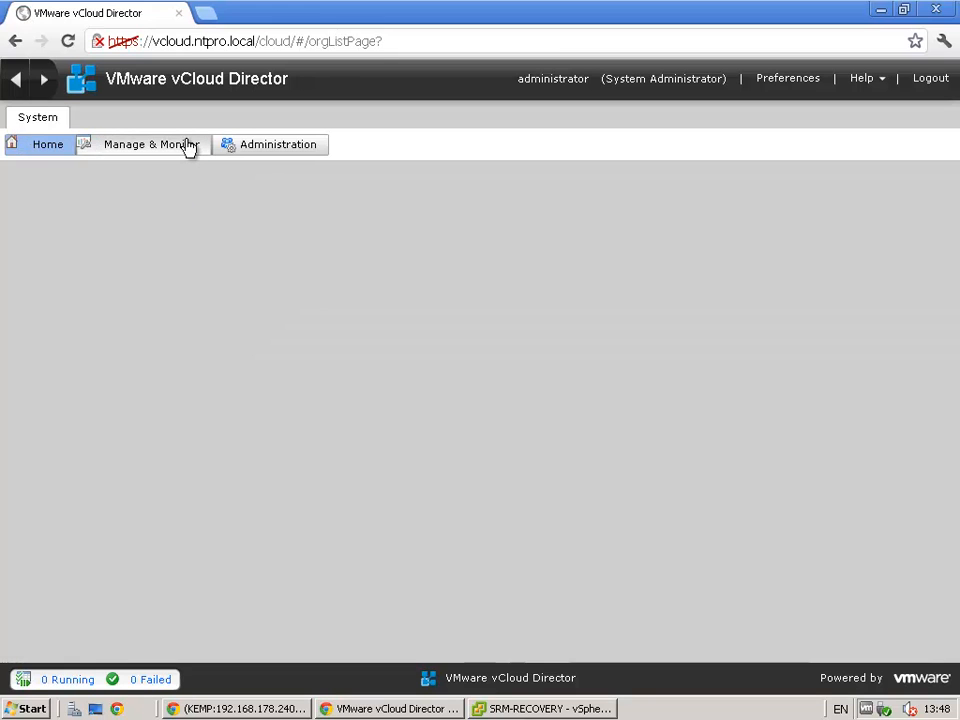
Step: Open Manage & Monitor > Cloud Cells and refresh the cells list
{"action": "left_click", "coordinate": [150, 144]}
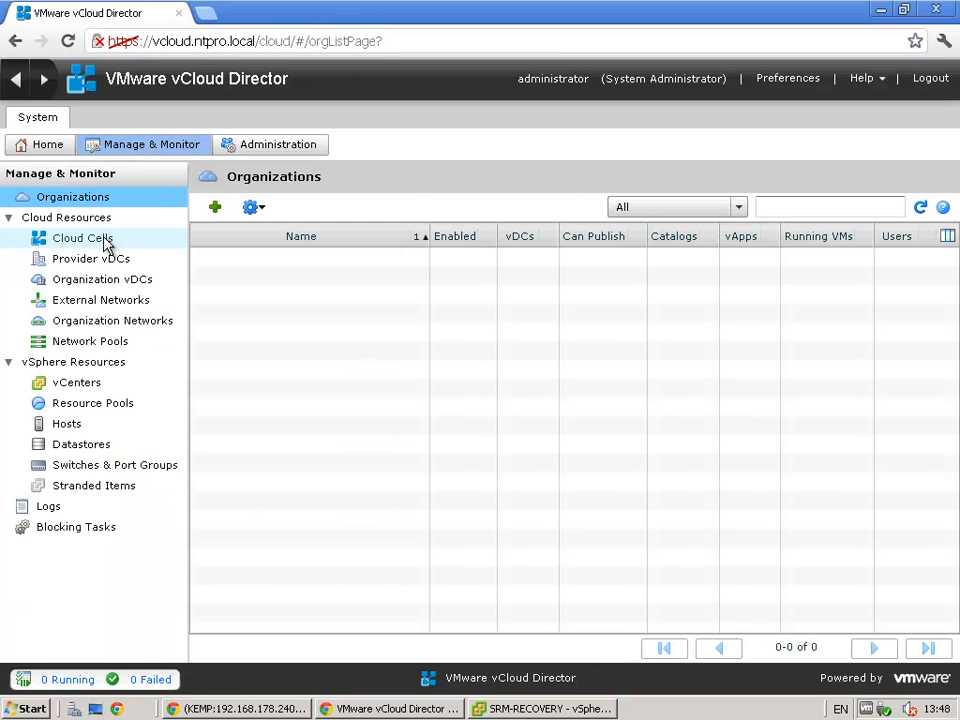
{"action": "left_click", "coordinate": [82, 238]}
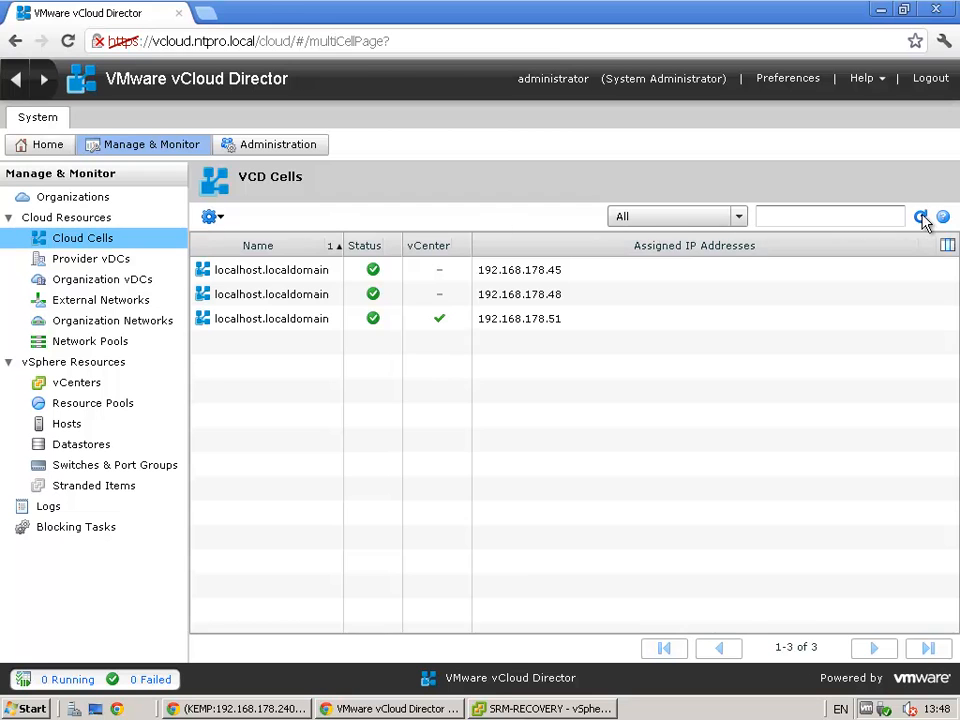
{"action": "left_click", "coordinate": [543, 708]}
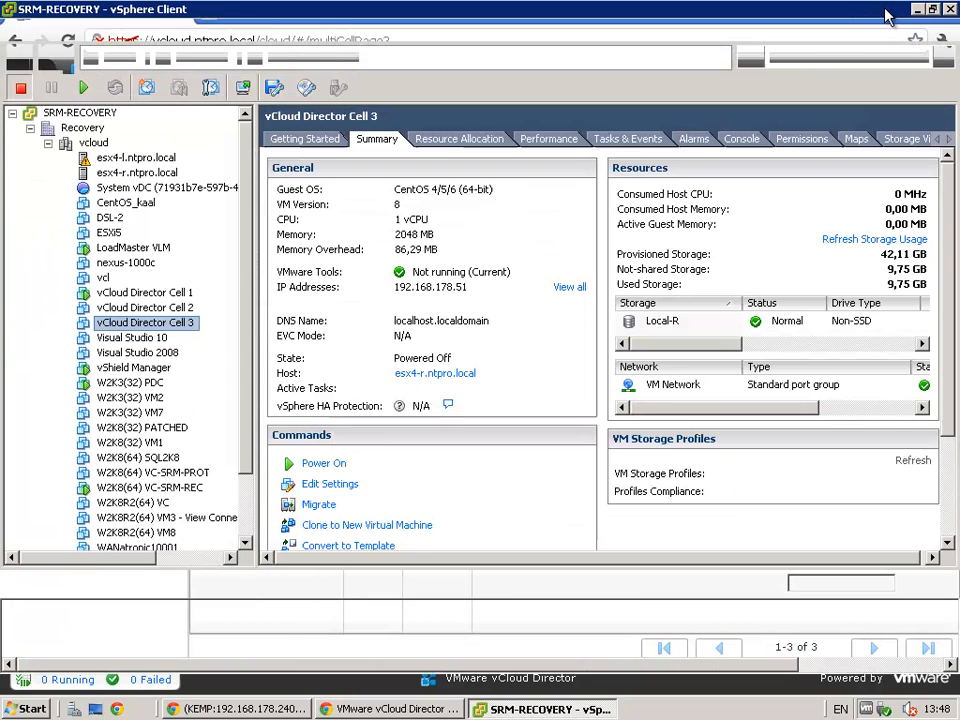
{"action": "left_click", "coordinate": [388, 708]}
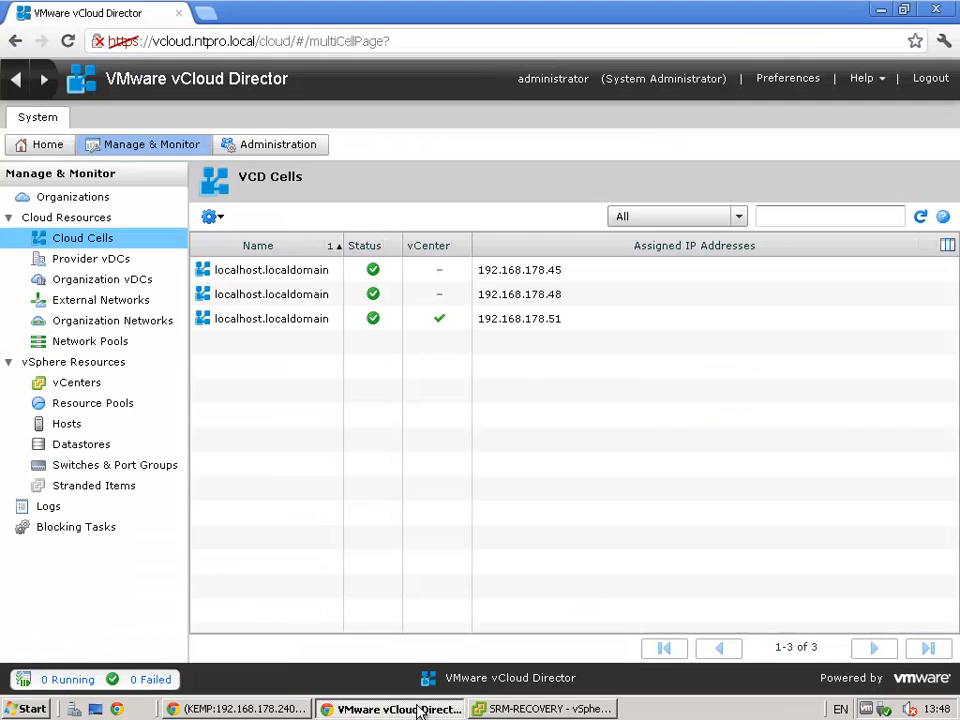
{"action": "left_click", "coordinate": [237, 708]}
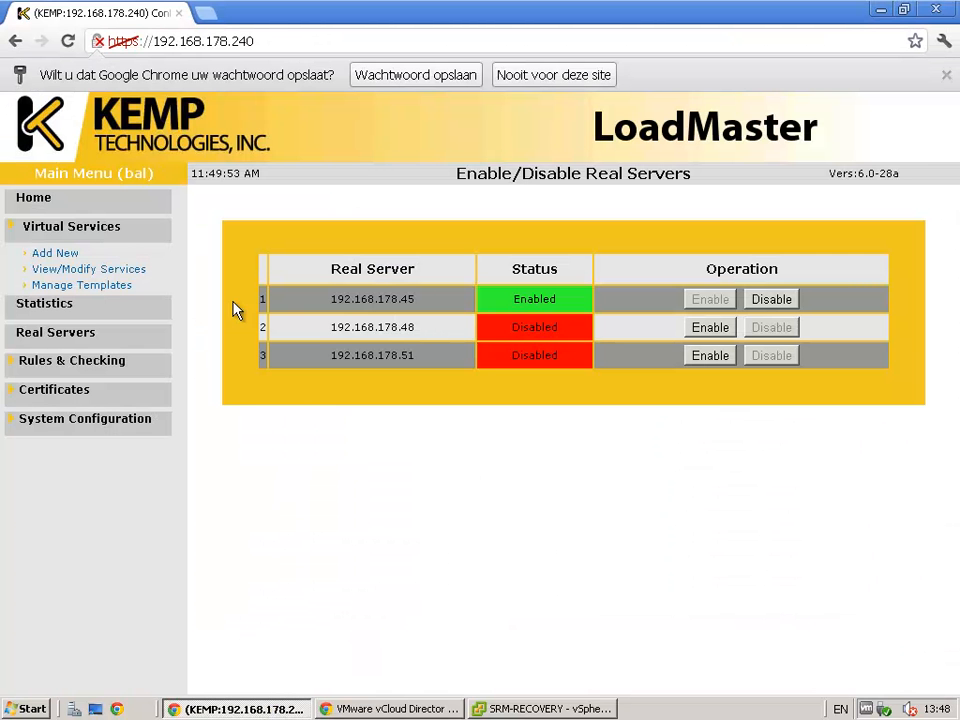
{"action": "mouse_move", "coordinate": [88, 269]}
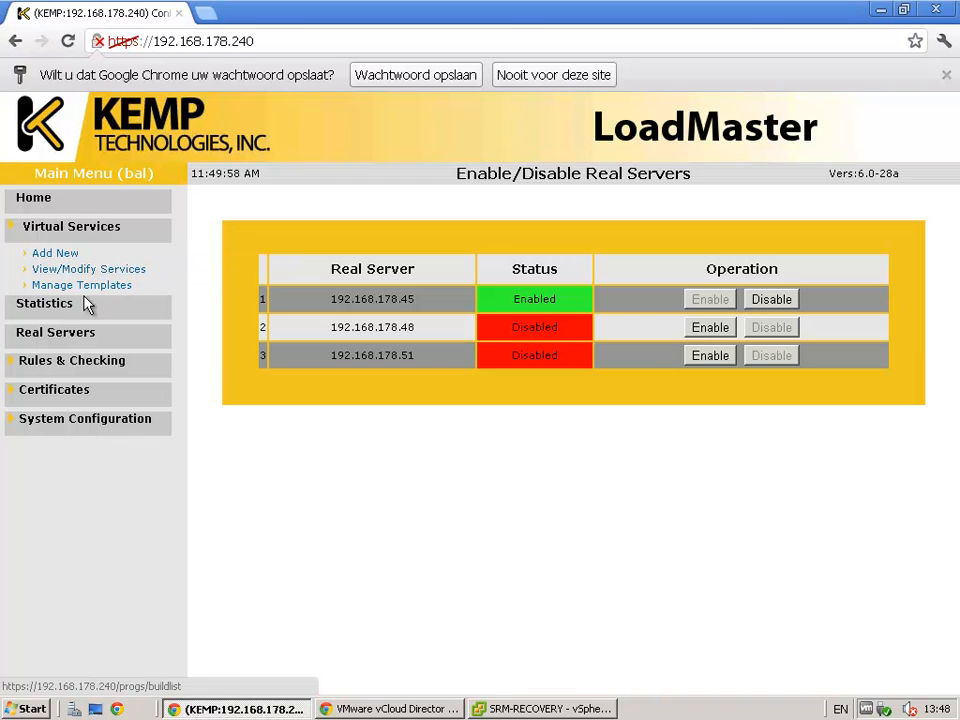
{"action": "left_click", "coordinate": [44, 303]}
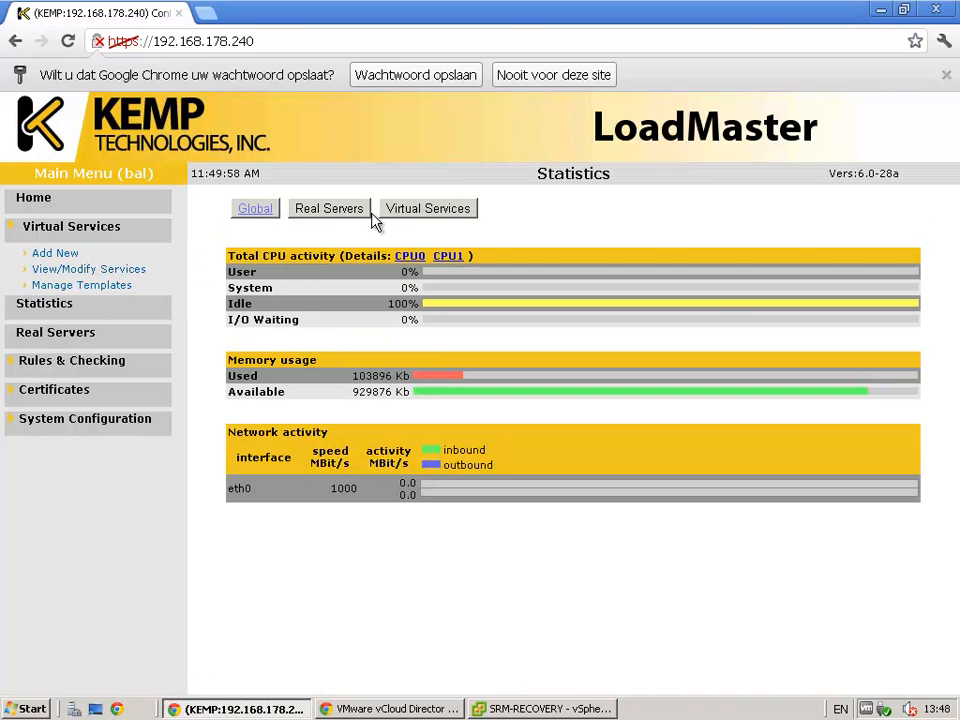
{"action": "left_click", "coordinate": [328, 208]}
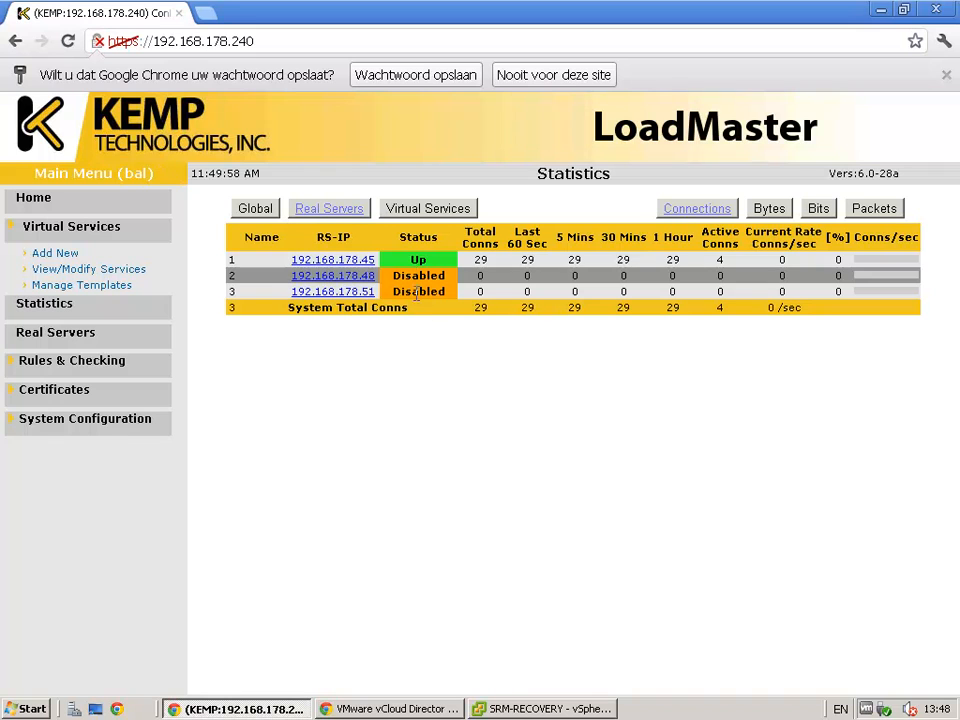
{"action": "left_click", "coordinate": [427, 208]}
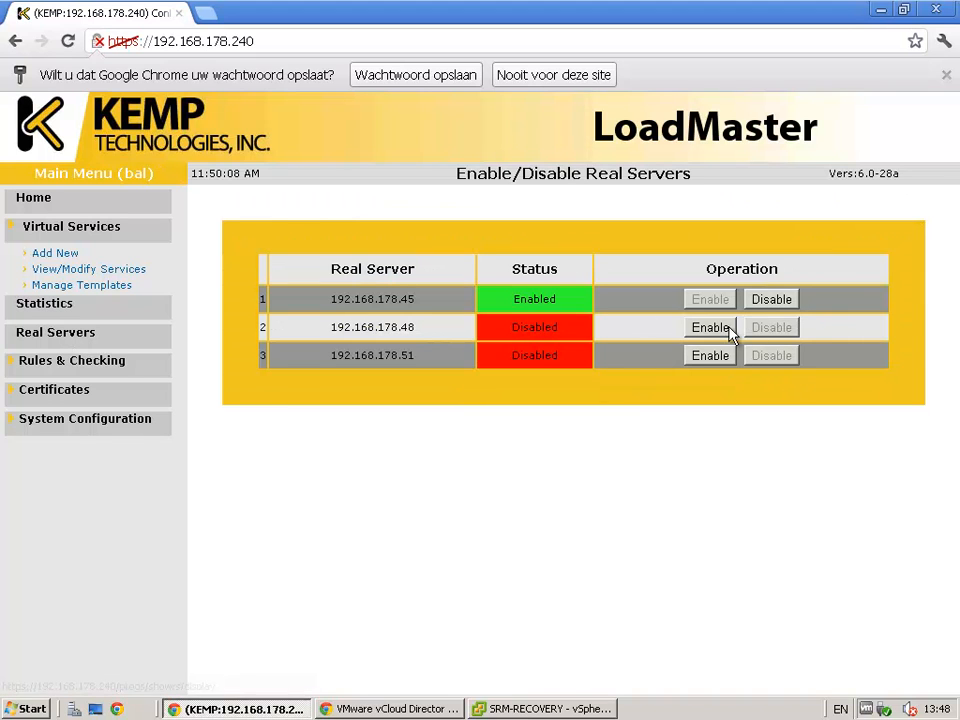
Step: Re-enable 192.168.178.48 and reload Real Server statistics showing .48 and .51 Down
{"action": "left_click", "coordinate": [710, 327]}
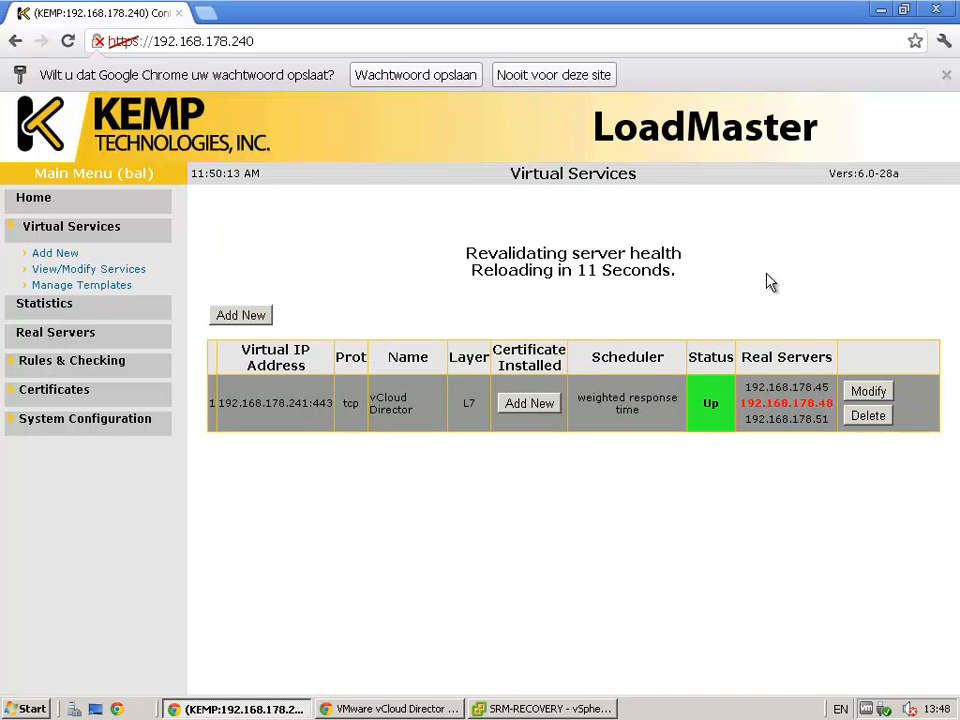
{"action": "left_click", "coordinate": [44, 303]}
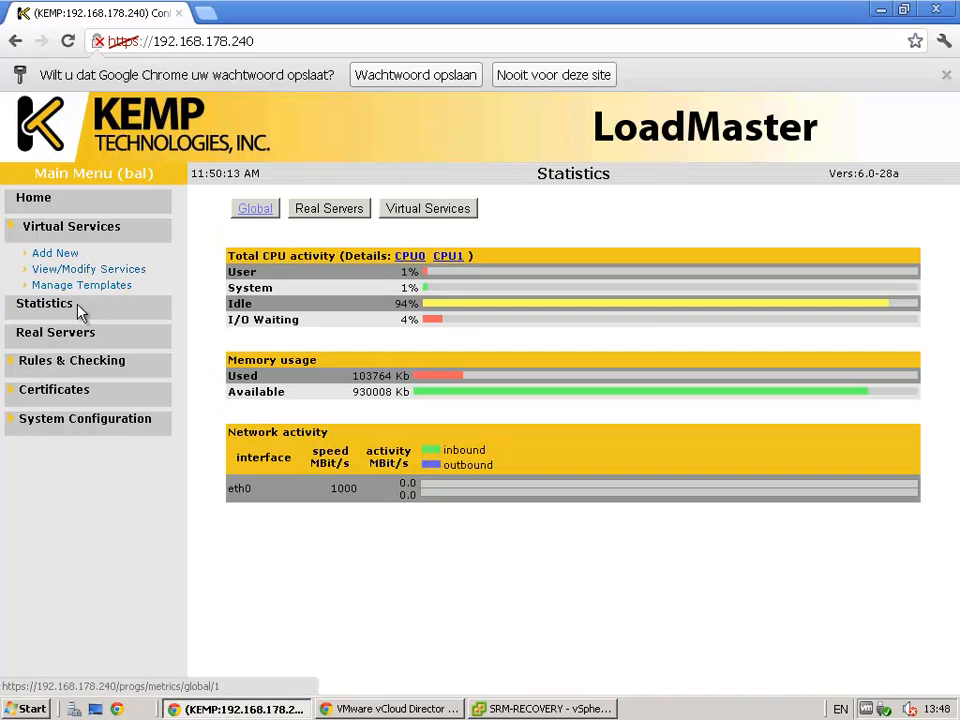
{"action": "left_click", "coordinate": [329, 208]}
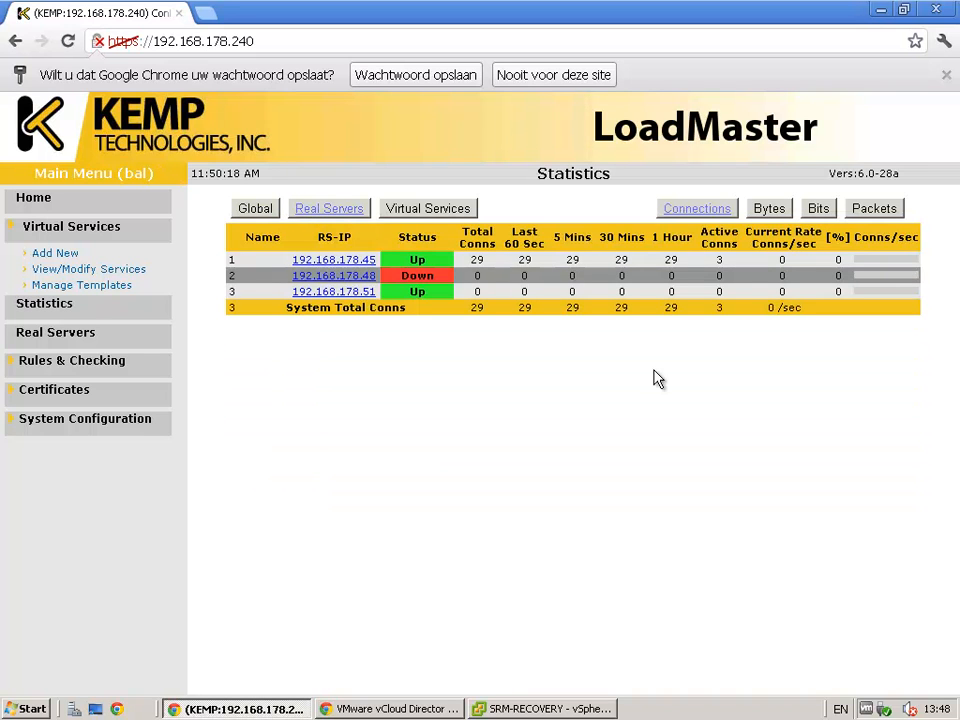
{"action": "mouse_move", "coordinate": [420, 475]}
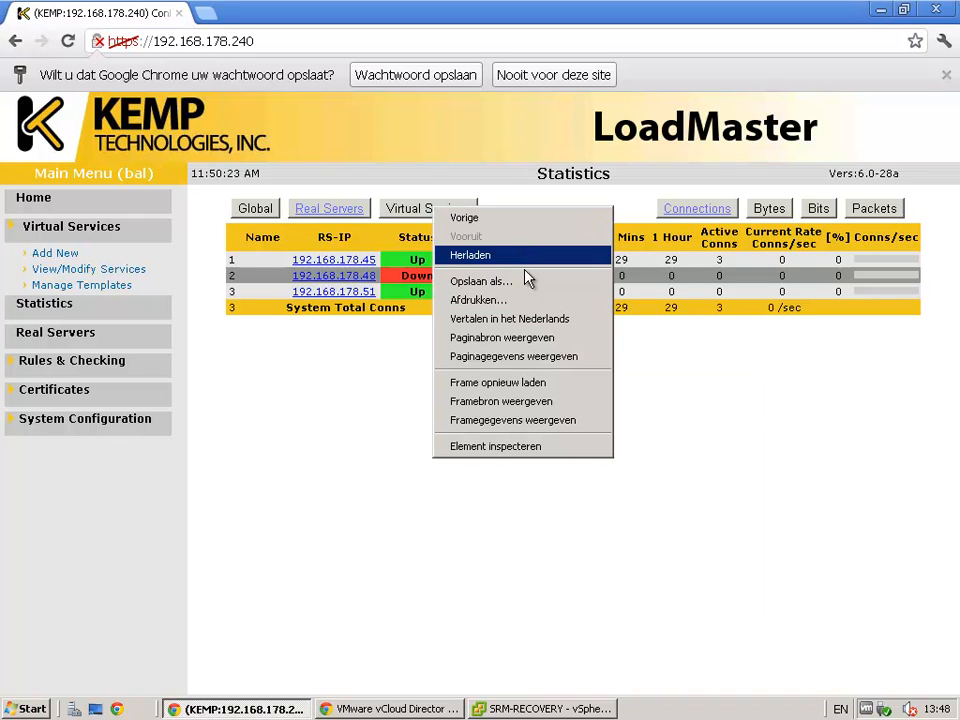
{"action": "mouse_move", "coordinate": [525, 285]}
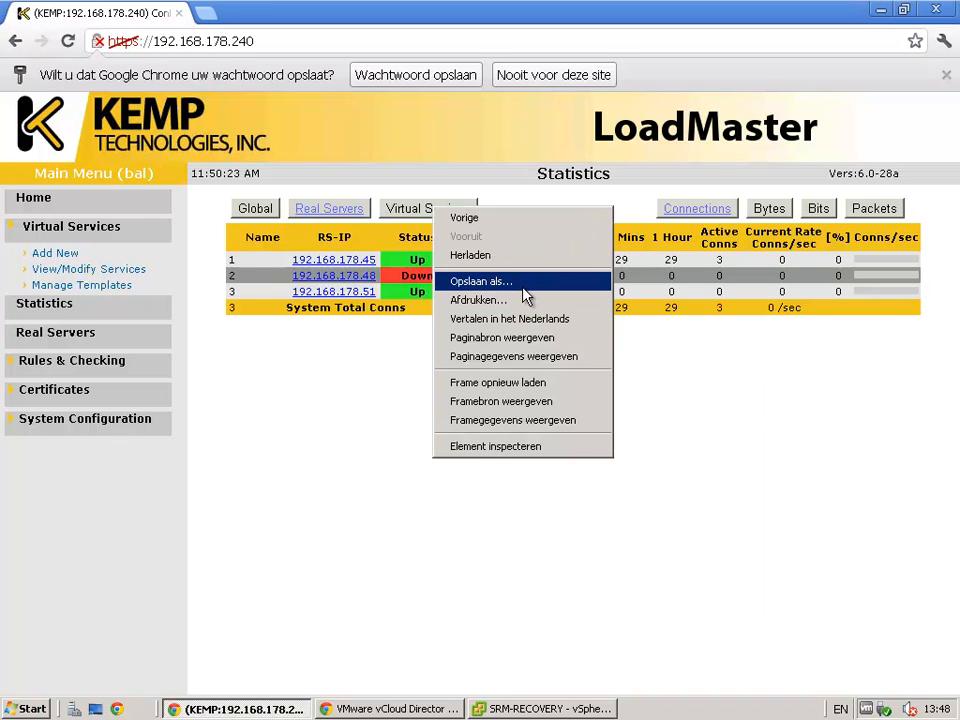
{"action": "left_click", "coordinate": [533, 390]}
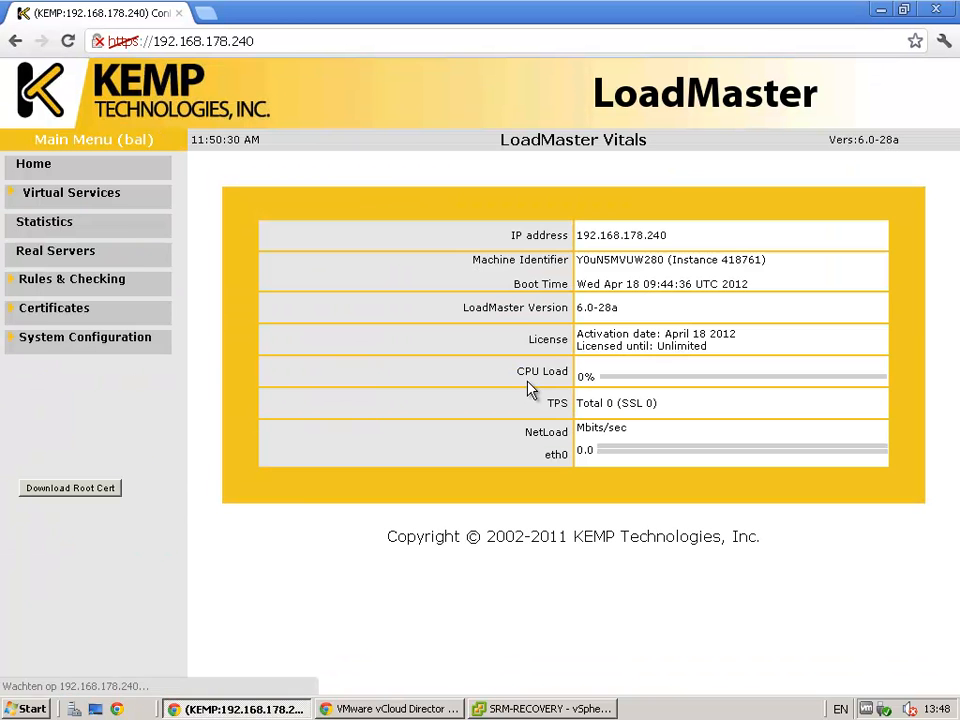
{"action": "left_click", "coordinate": [44, 221]}
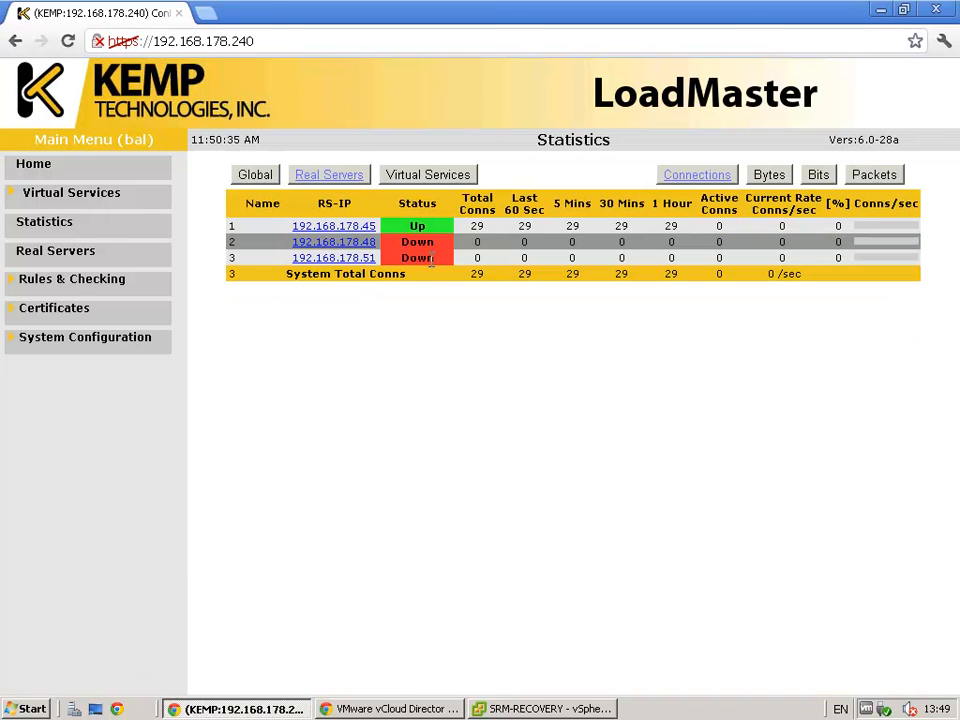
{"action": "left_click", "coordinate": [427, 174]}
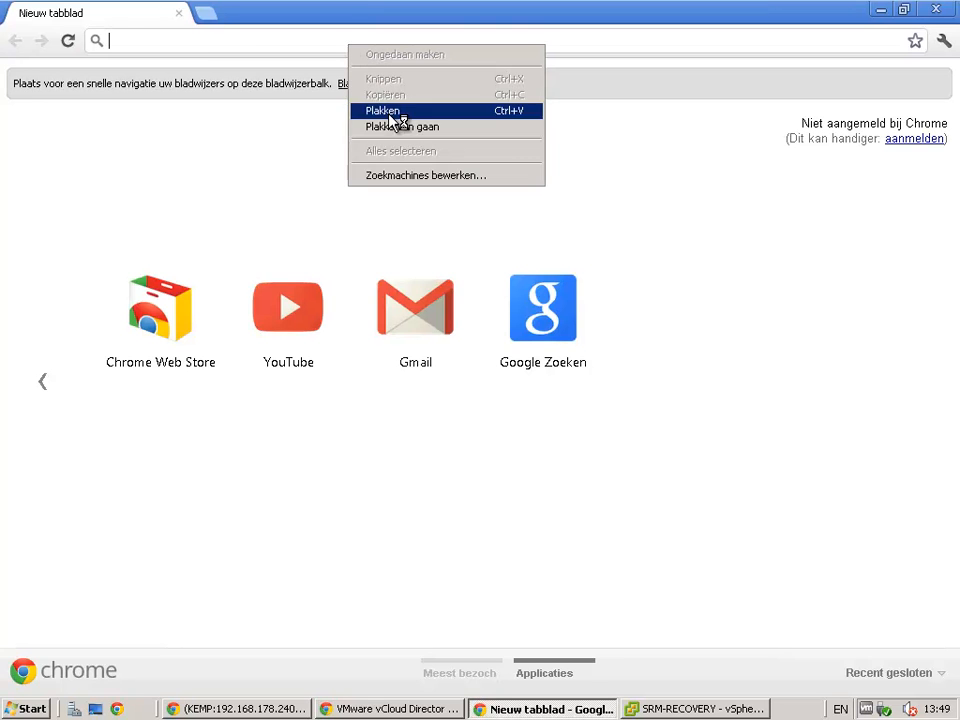
Step: Load the vCloud portal past the warning and list its cloud cells
{"action": "left_click", "coordinate": [400, 126]}
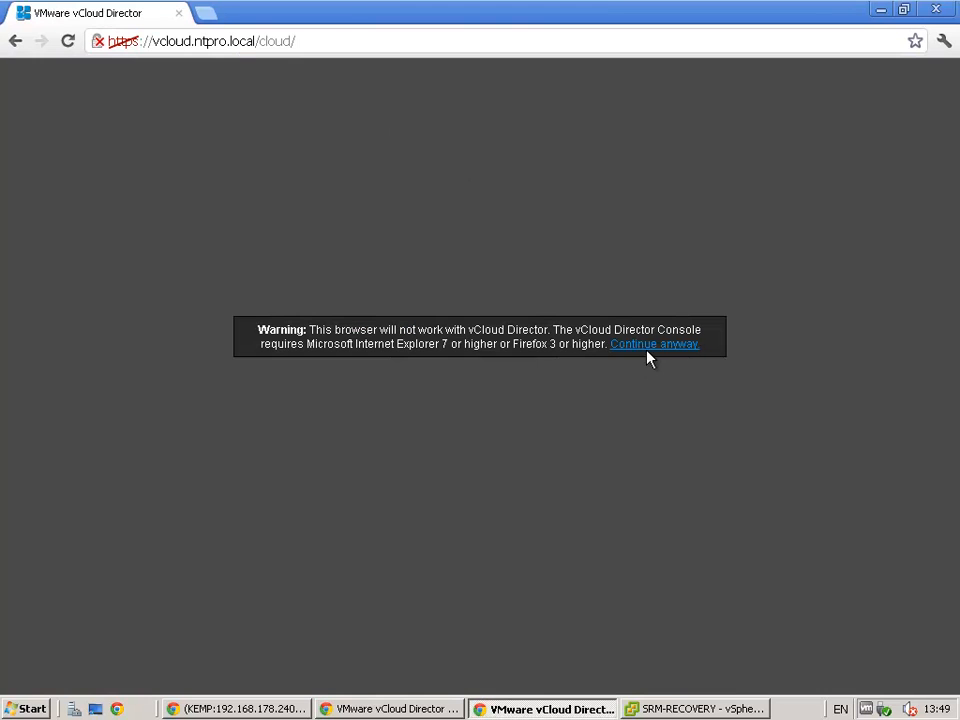
{"action": "left_click", "coordinate": [654, 343]}
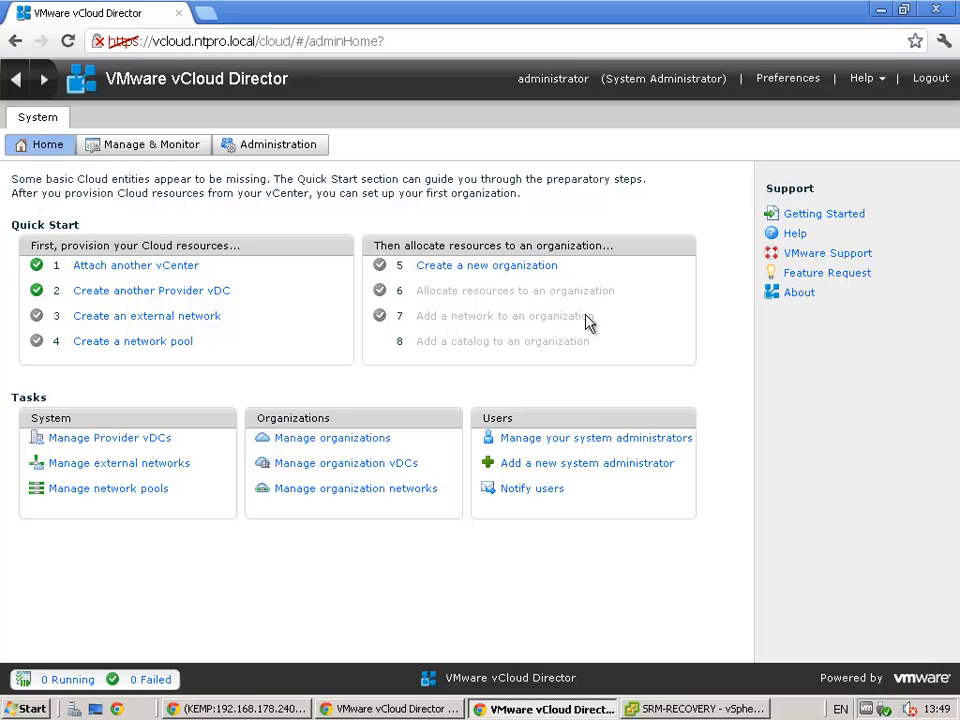
{"action": "mouse_move", "coordinate": [153, 144]}
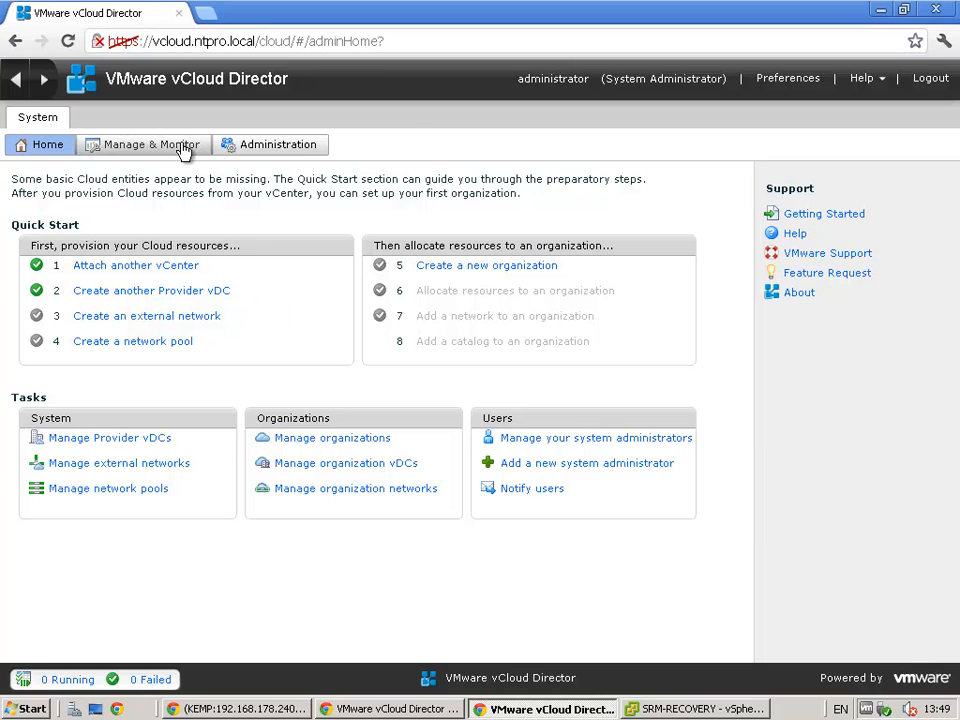
{"action": "left_click", "coordinate": [143, 144]}
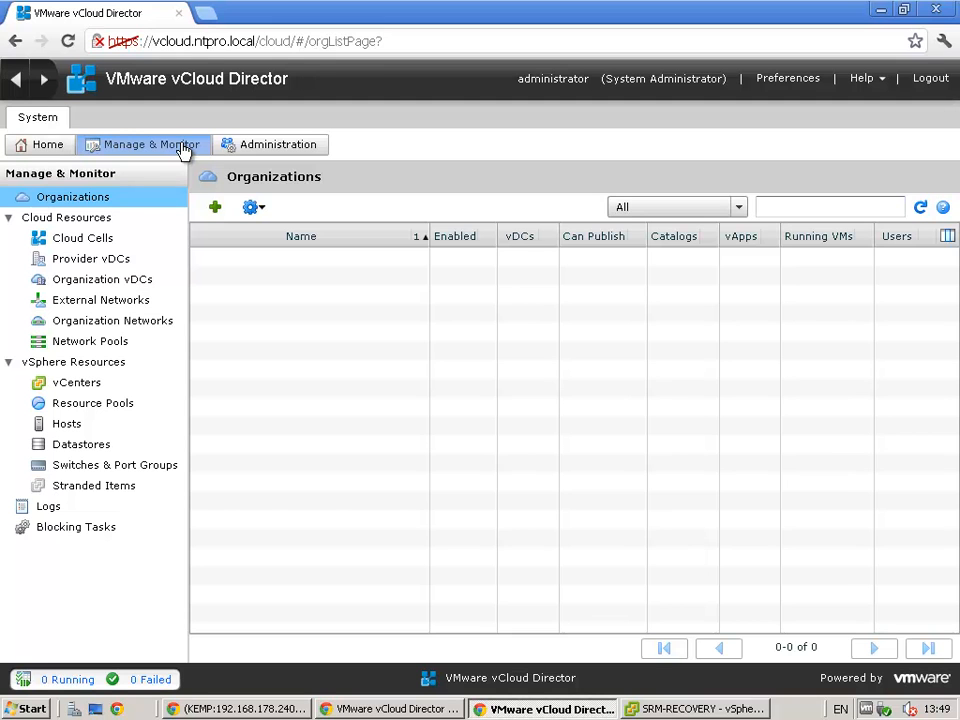
{"action": "left_click", "coordinate": [82, 238]}
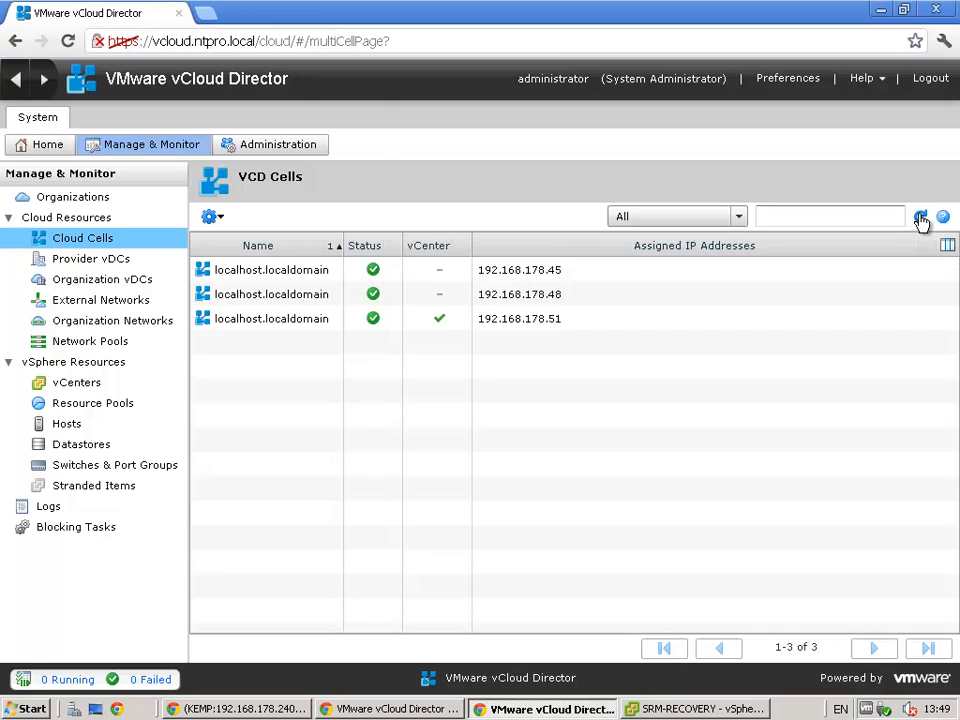
Step: Recheck the cells list and LoadMaster statistics, then move to vSphere Client
{"action": "left_click", "coordinate": [278, 144]}
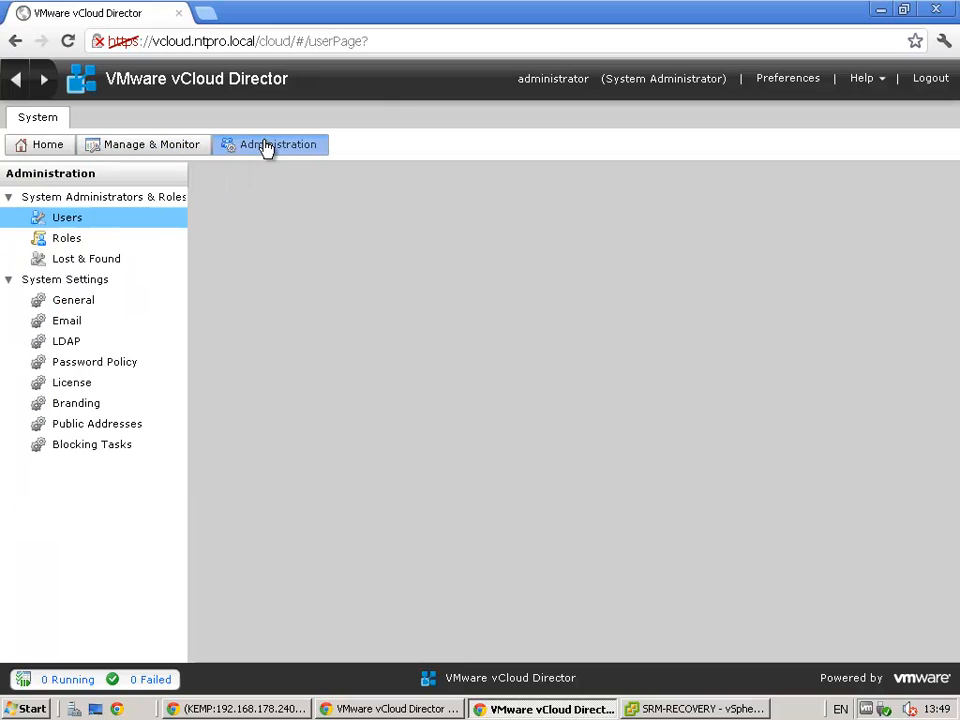
{"action": "left_click", "coordinate": [151, 144]}
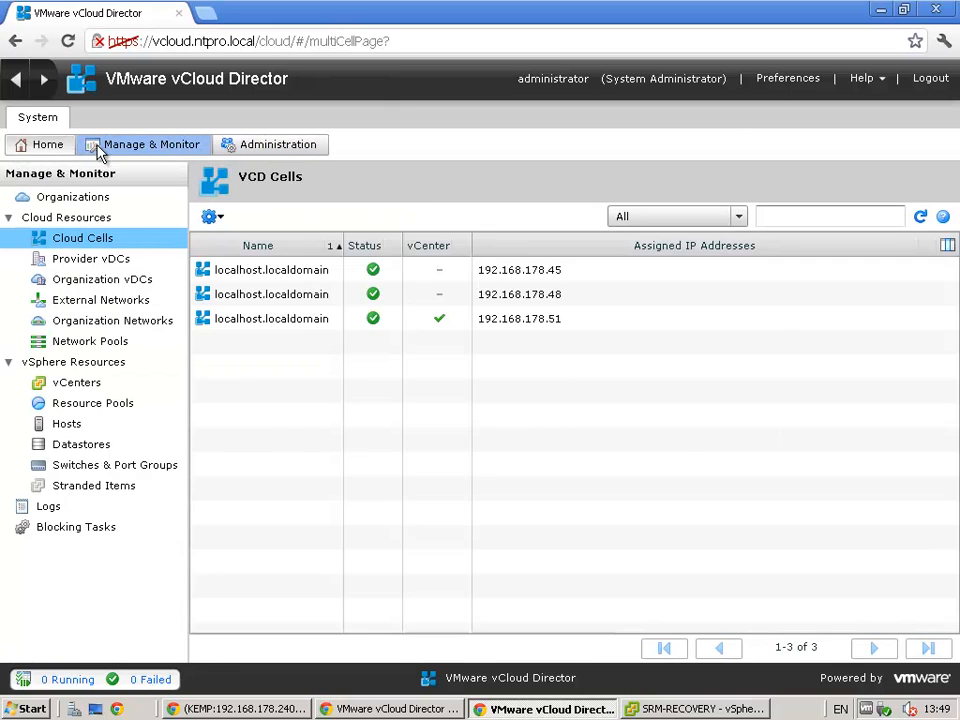
{"action": "left_click", "coordinate": [236, 708]}
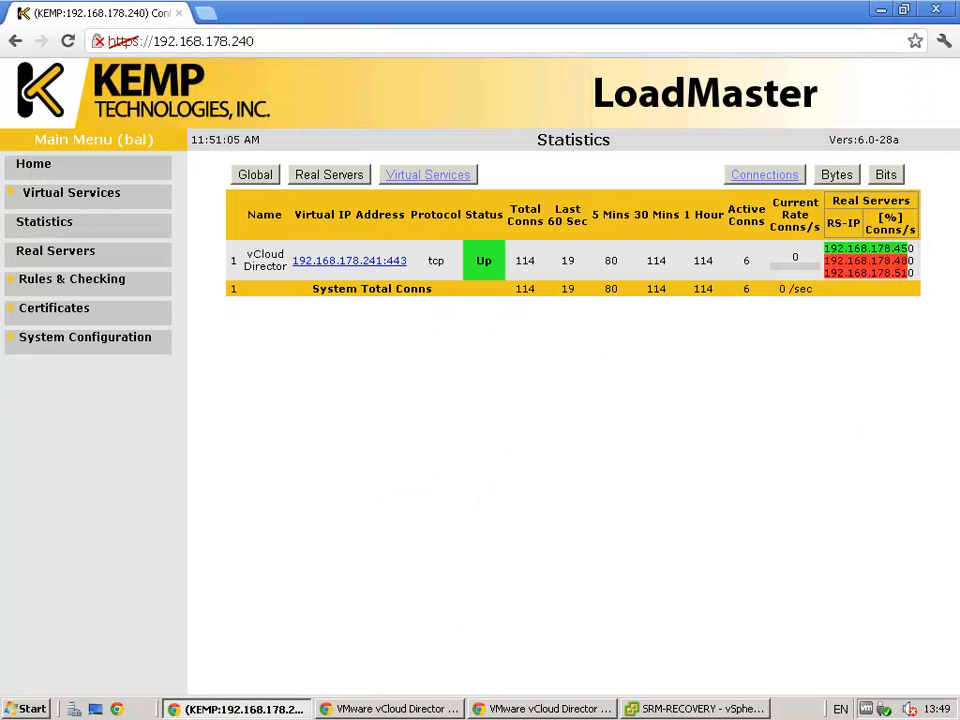
{"action": "left_click", "coordinate": [695, 708]}
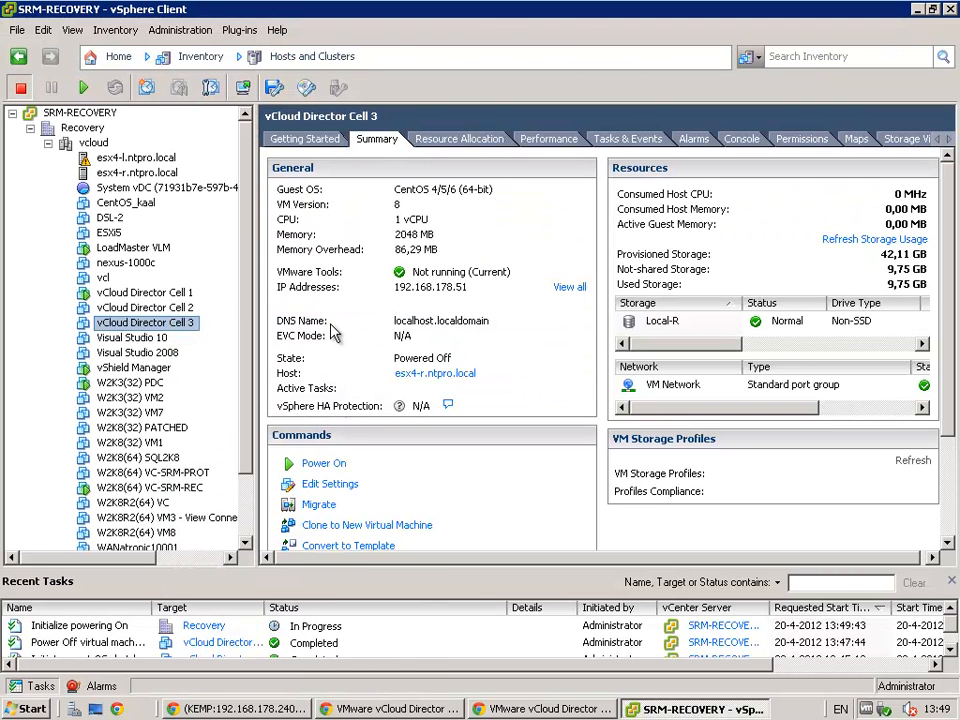
Step: Power on the vCloud Director Cell 3 VM from its right-click Power menu
{"action": "right_click", "coordinate": [145, 307]}
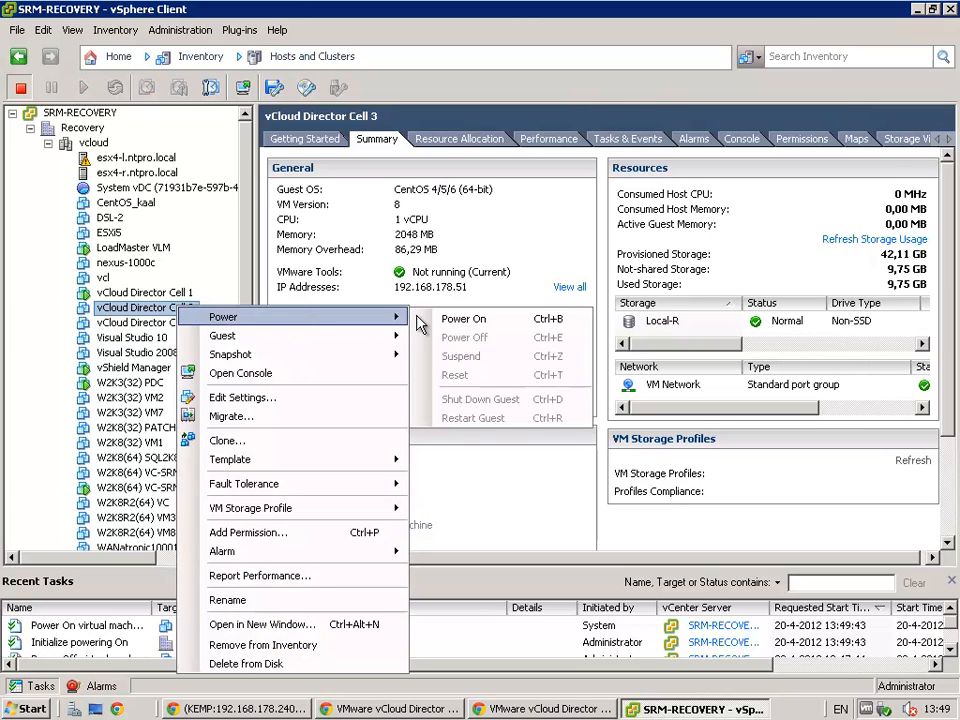
{"action": "left_click", "coordinate": [463, 318]}
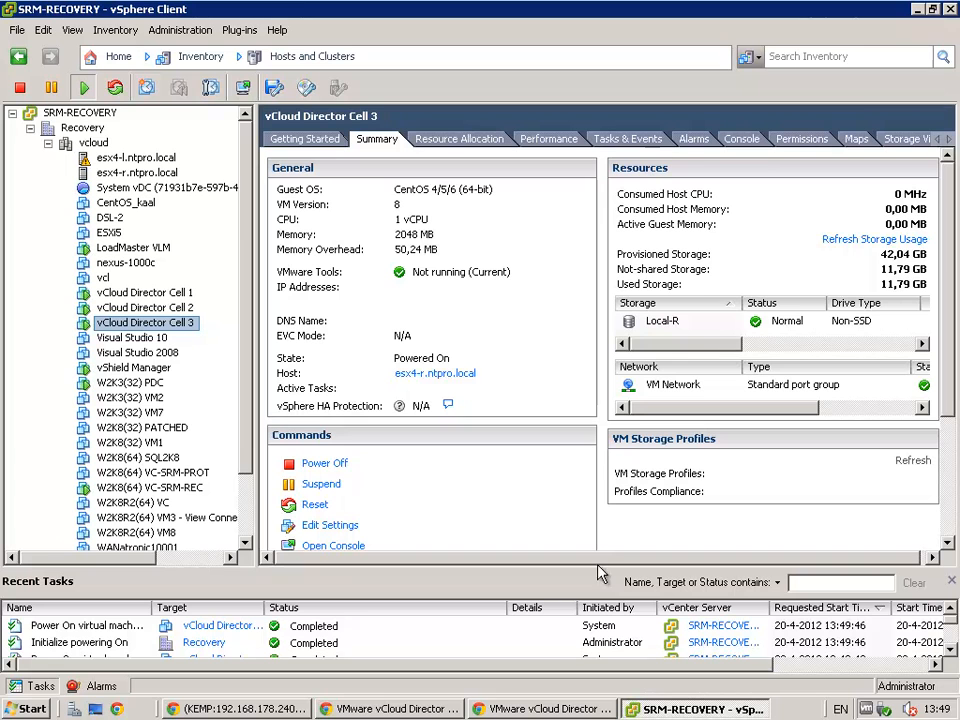
{"action": "mouse_move", "coordinate": [545, 708]}
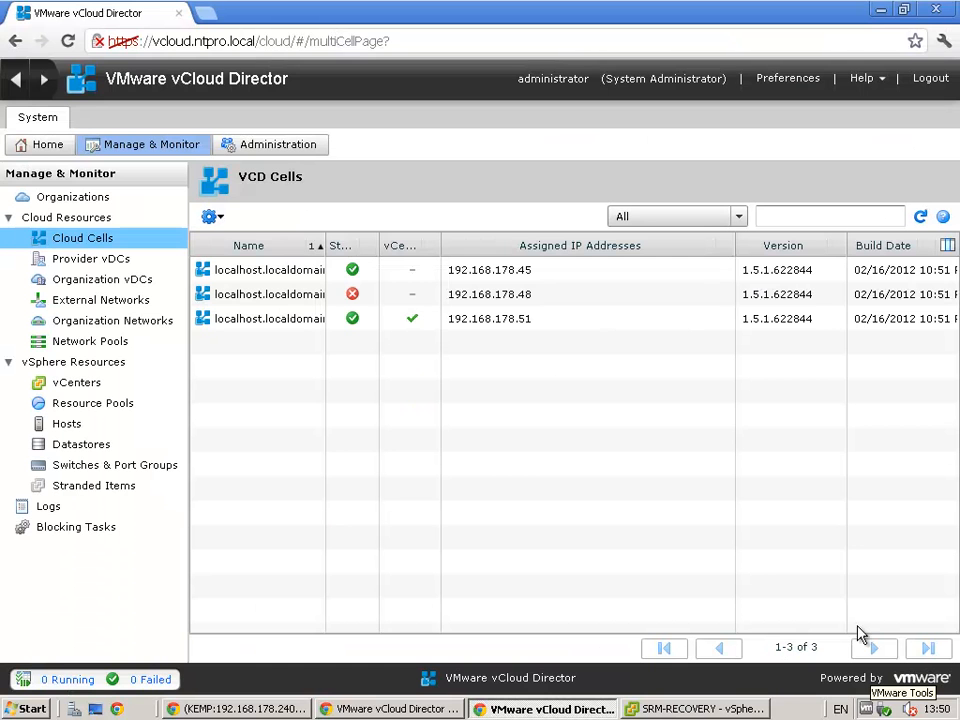
Step: Select the 192.168.178.51 cell and start typing the ntpro.nl address
{"action": "left_click", "coordinate": [489, 294]}
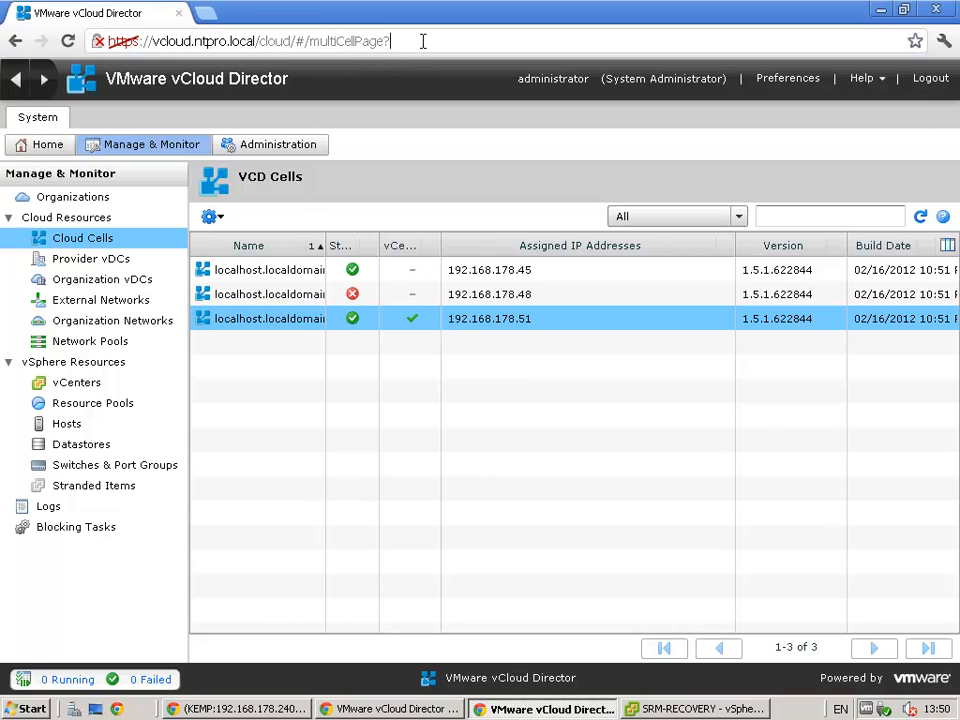
{"action": "type", "text": "ntpro.nl"}
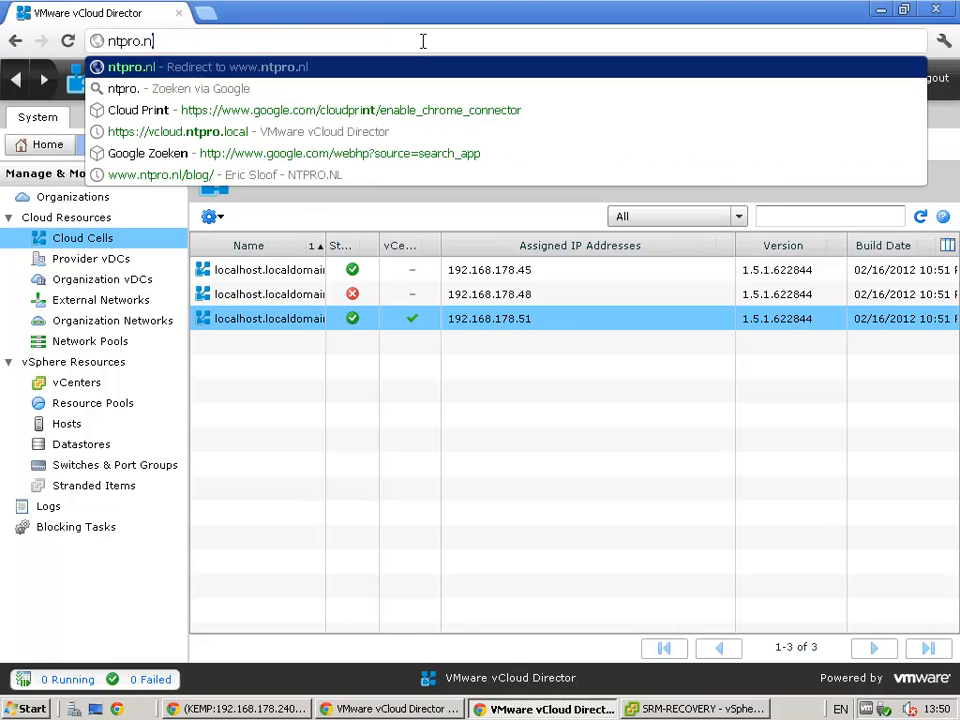